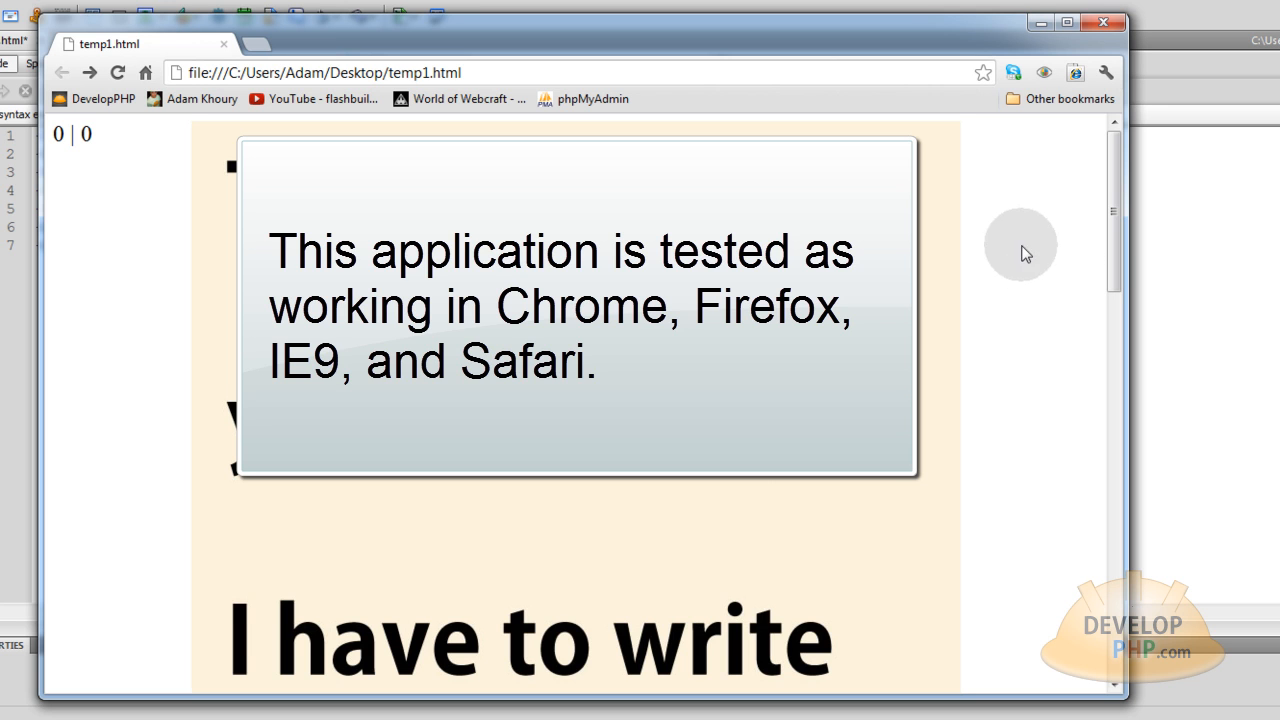
{"action": "mouse_move", "coordinate": [870, 495]}
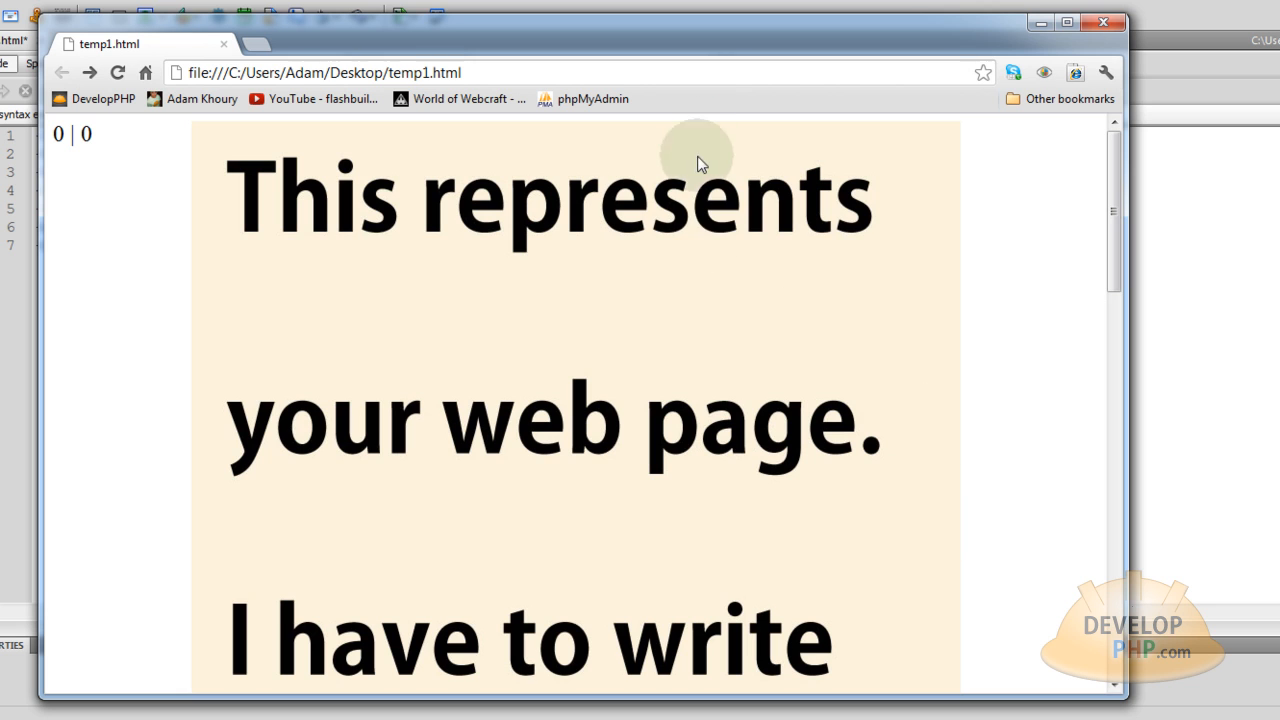
{"action": "mouse_move", "coordinate": [1010, 291]}
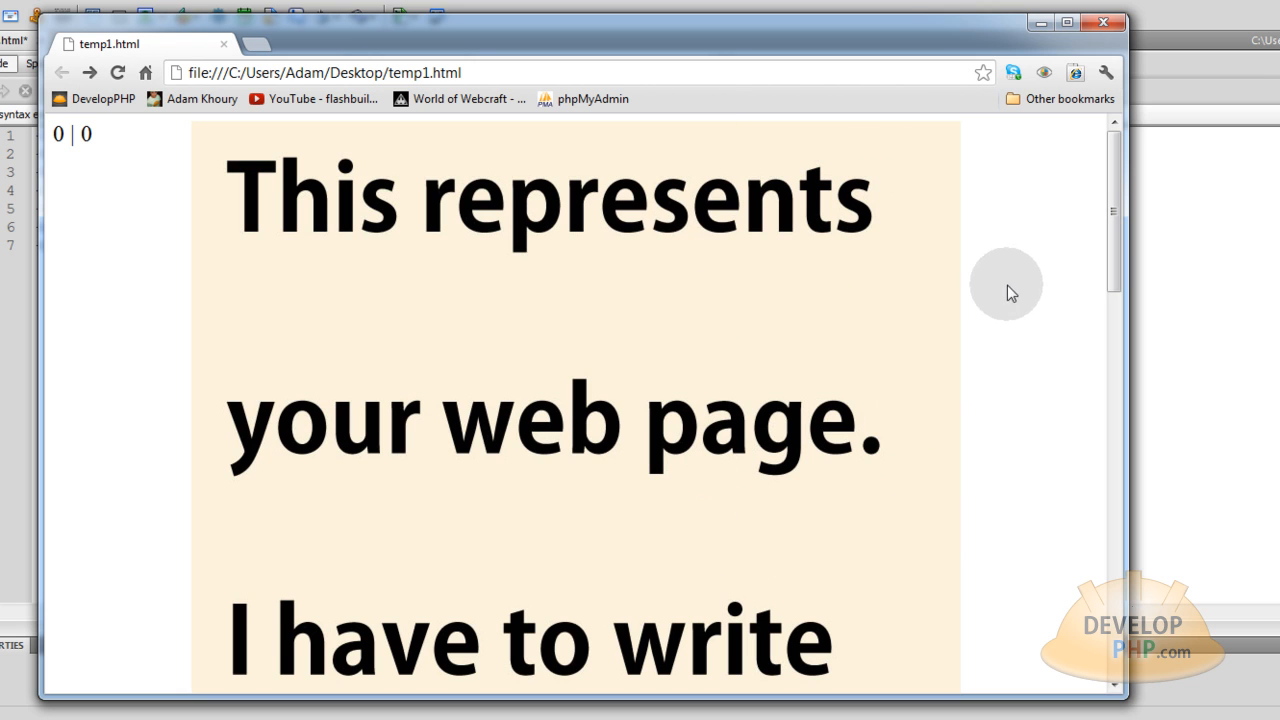
{"action": "mouse_move", "coordinate": [1033, 215]}
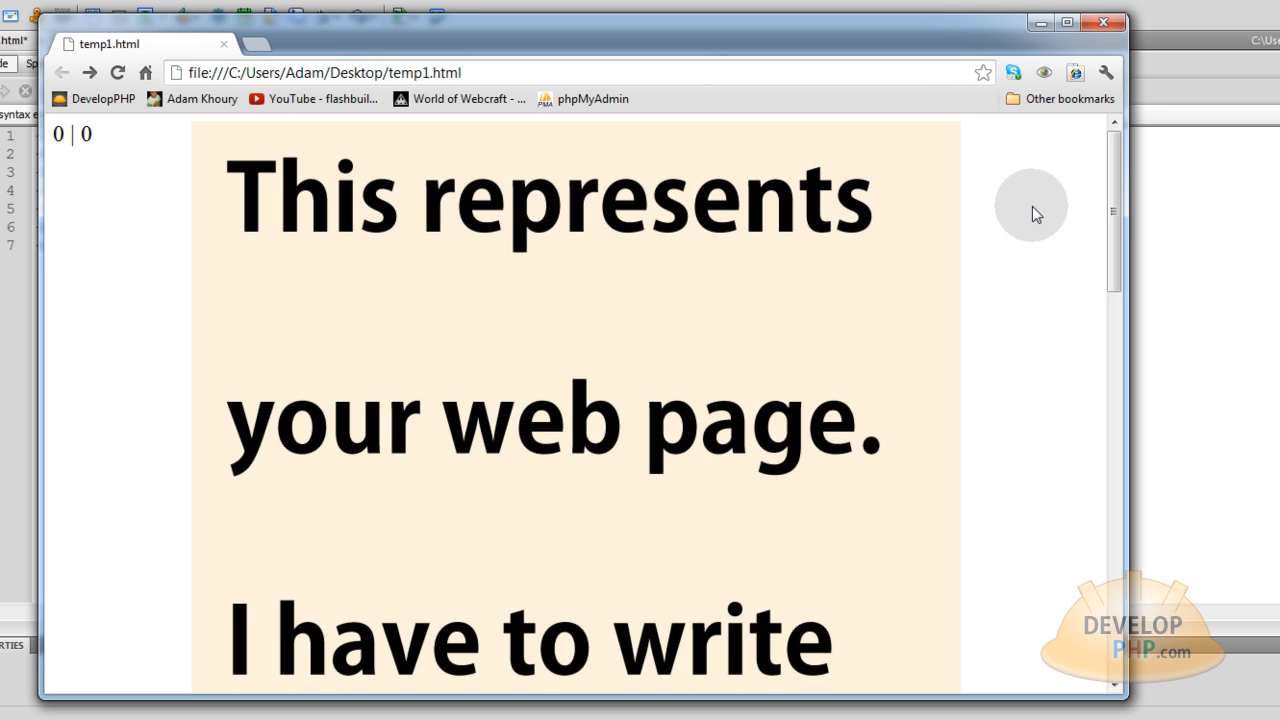
{"action": "mouse_move", "coordinate": [77, 140]}
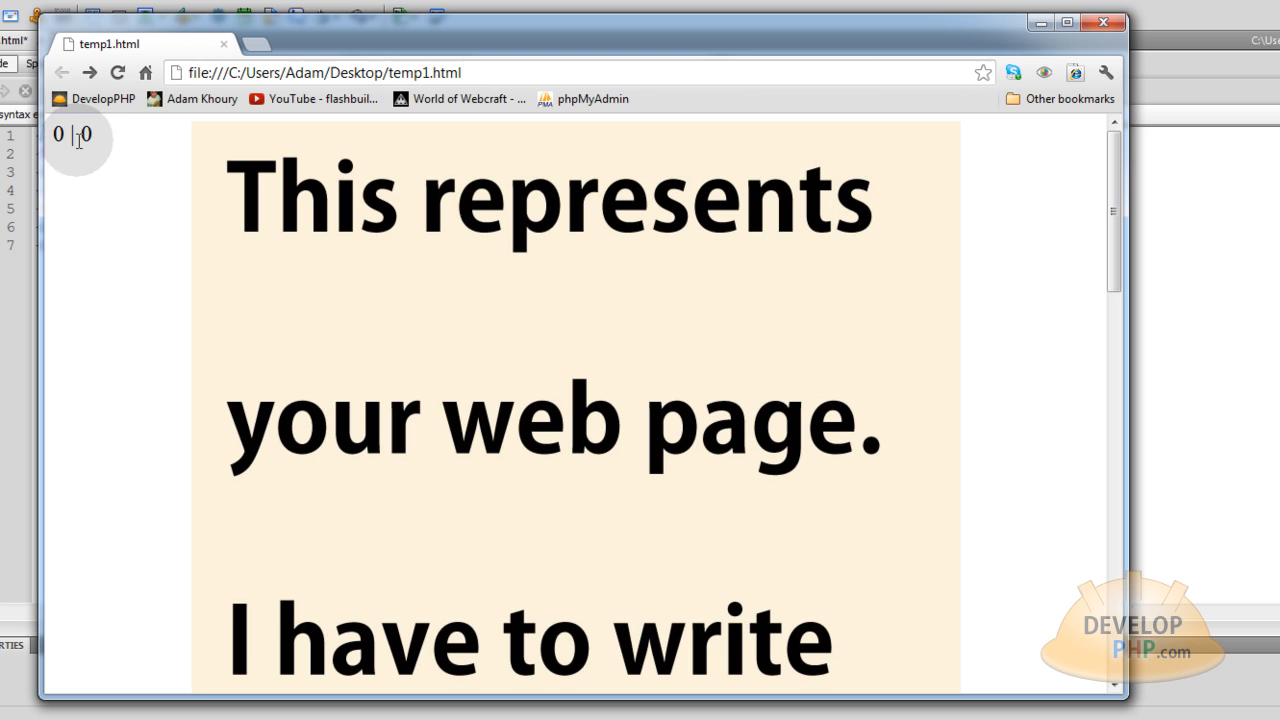
Step: Scroll temp1.html in Chrome past Content Bottom so blue newData blocks load
{"action": "double_click", "coordinate": [59, 134]}
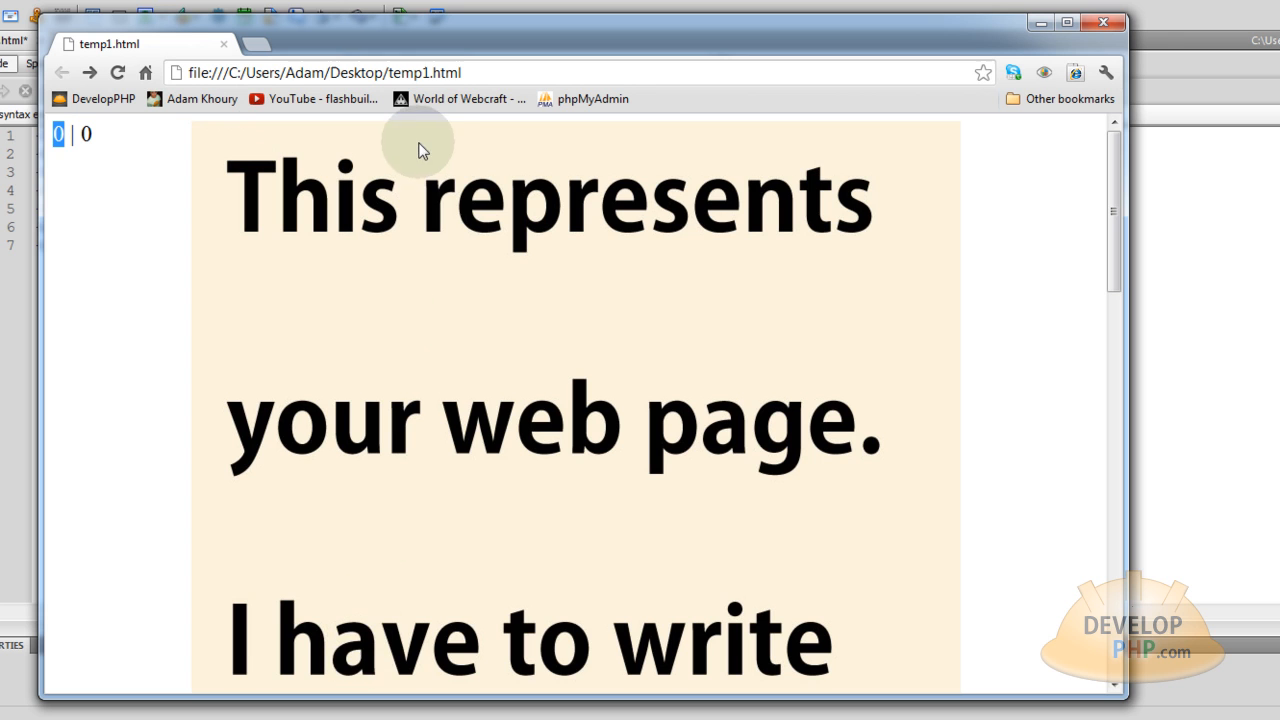
{"action": "mouse_move", "coordinate": [113, 307]}
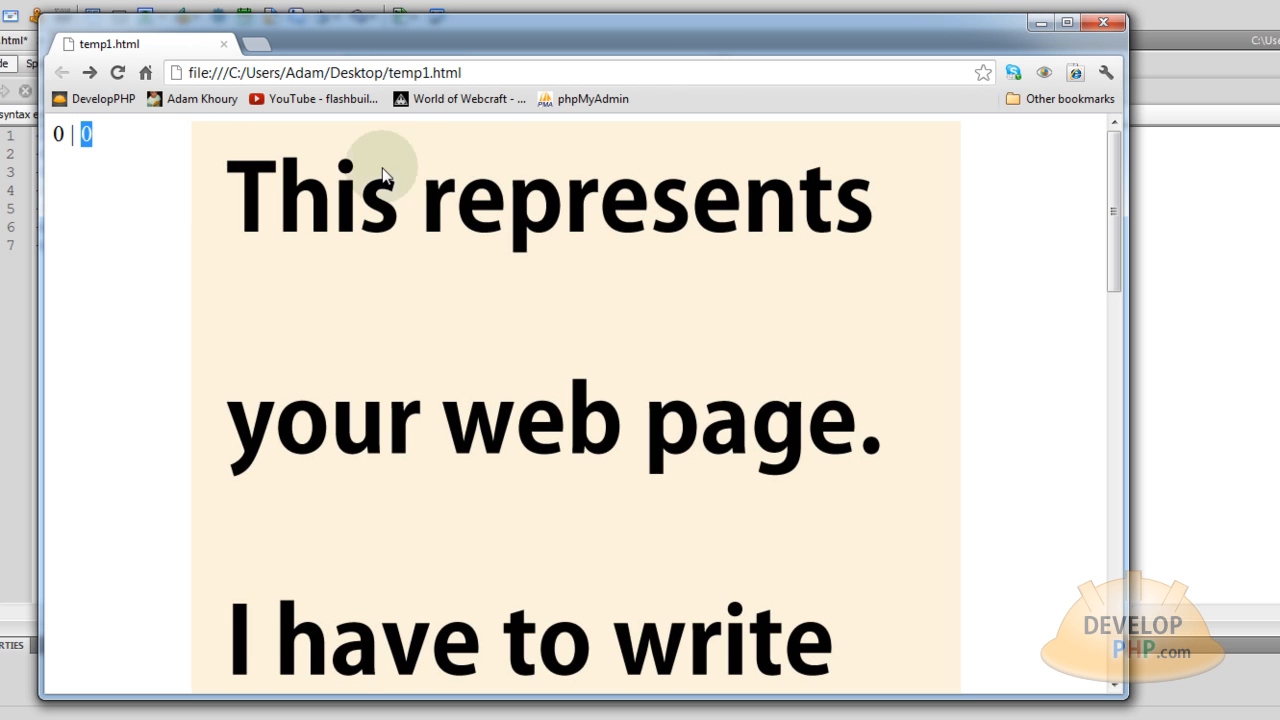
{"action": "mouse_move", "coordinate": [1030, 690]}
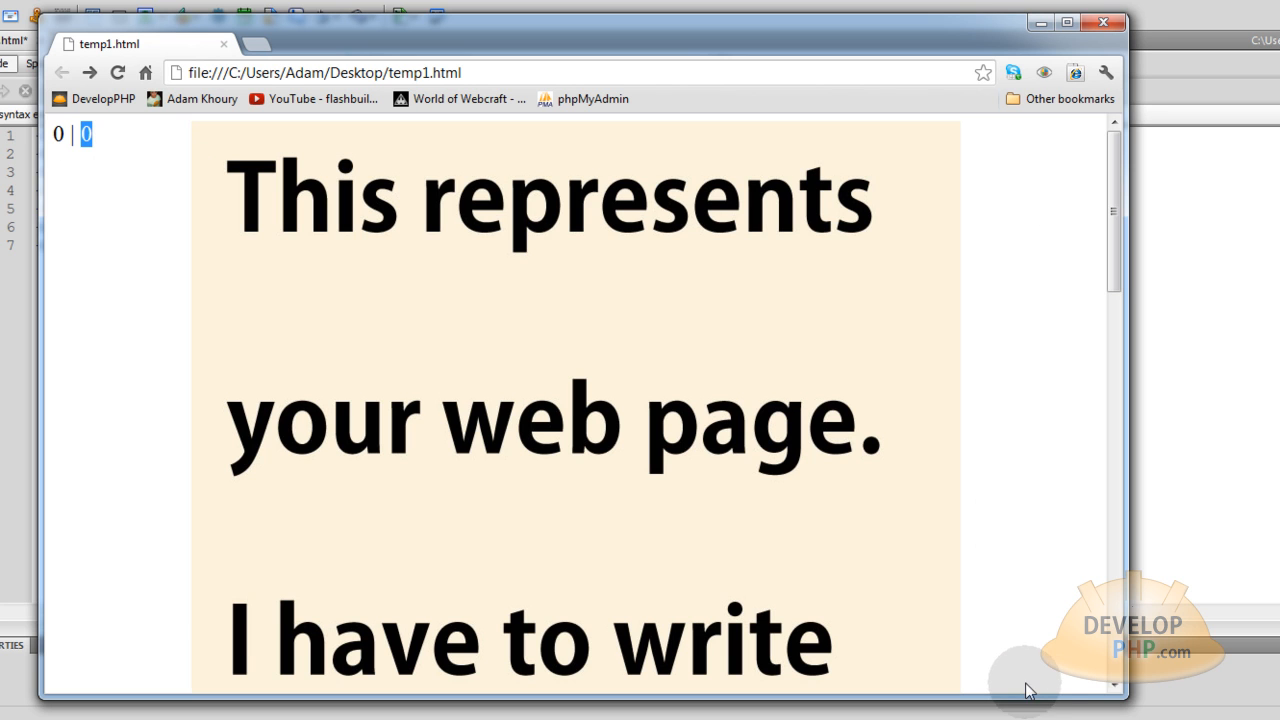
{"action": "mouse_move", "coordinate": [825, 670]}
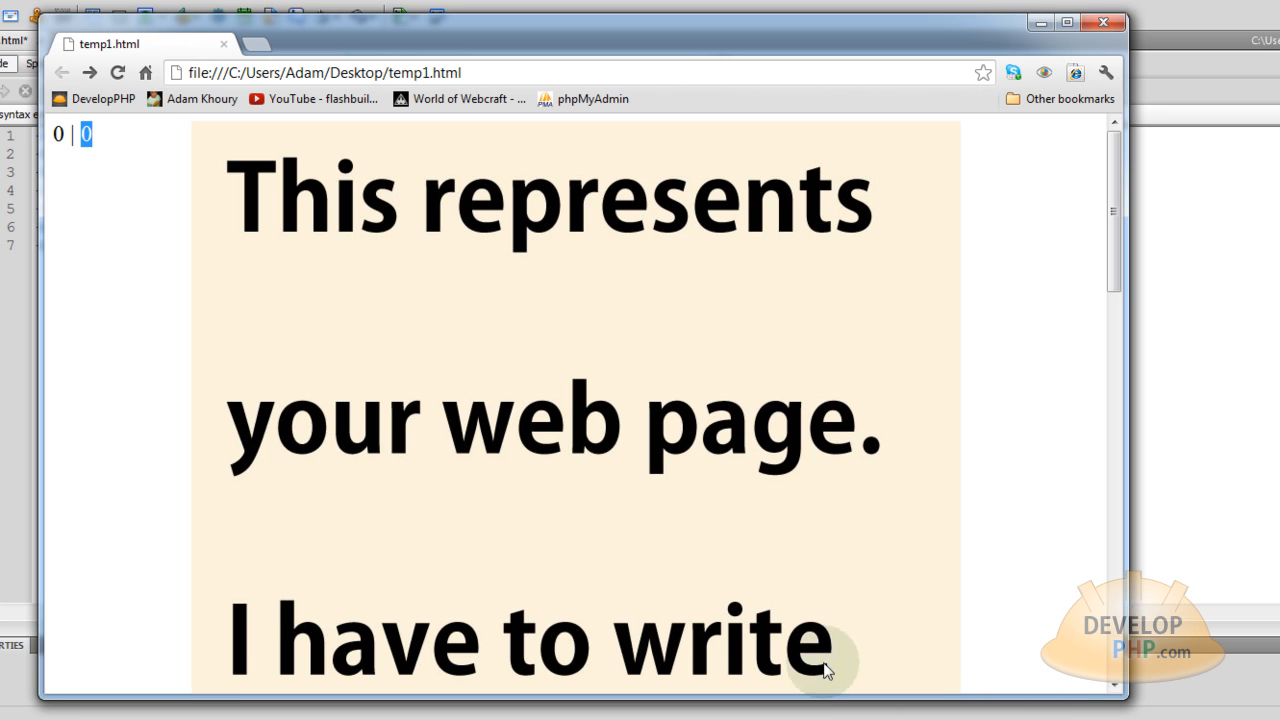
{"action": "mouse_move", "coordinate": [1030, 500]}
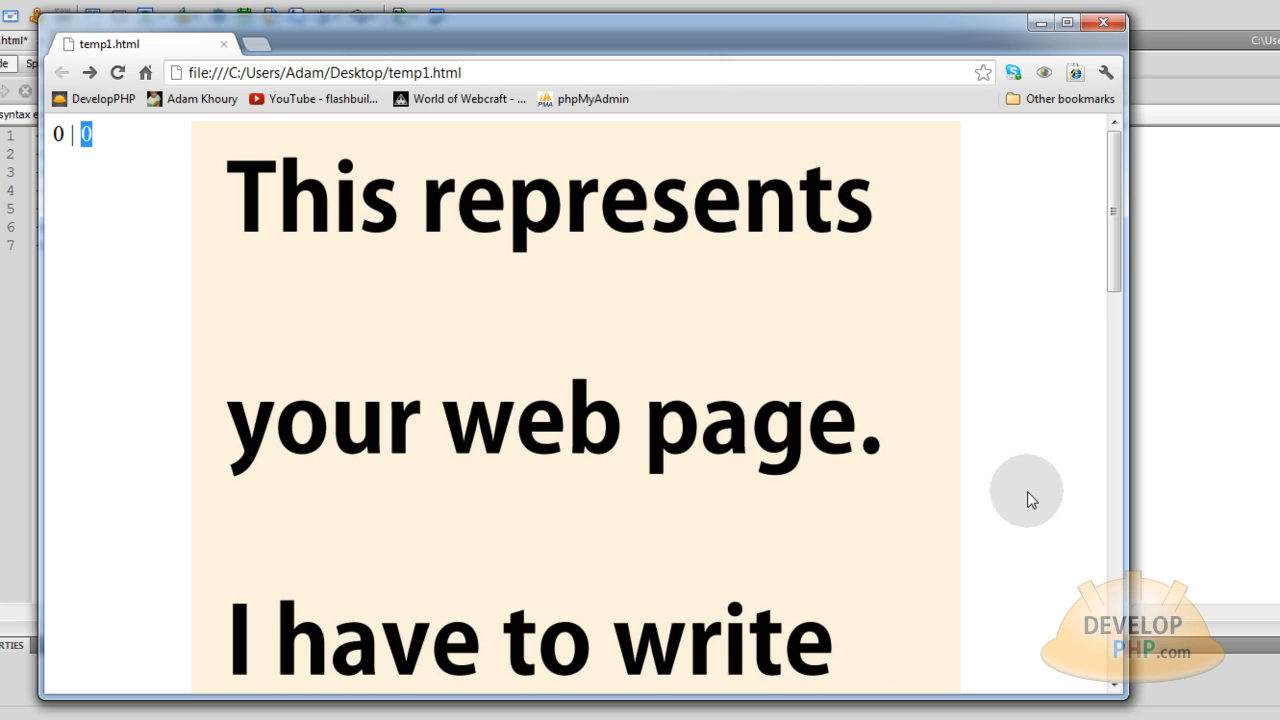
{"action": "mouse_move", "coordinate": [1016, 287]}
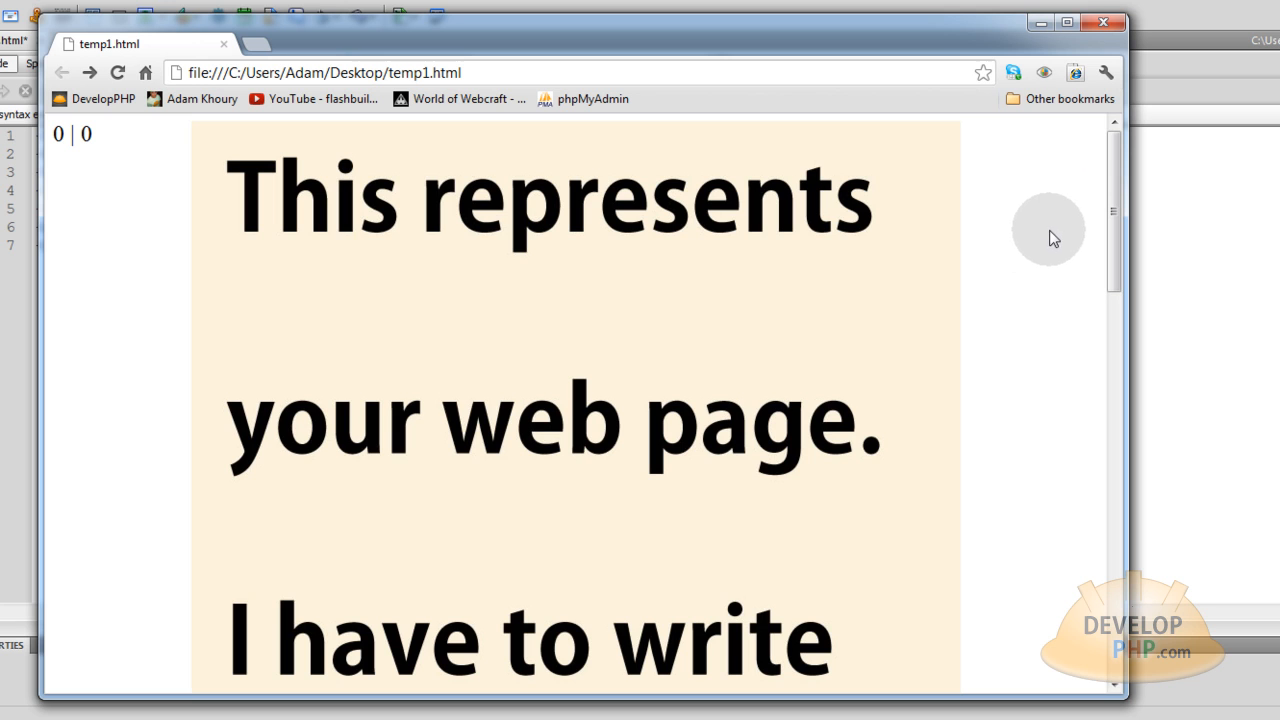
{"action": "mouse_move", "coordinate": [1048, 270]}
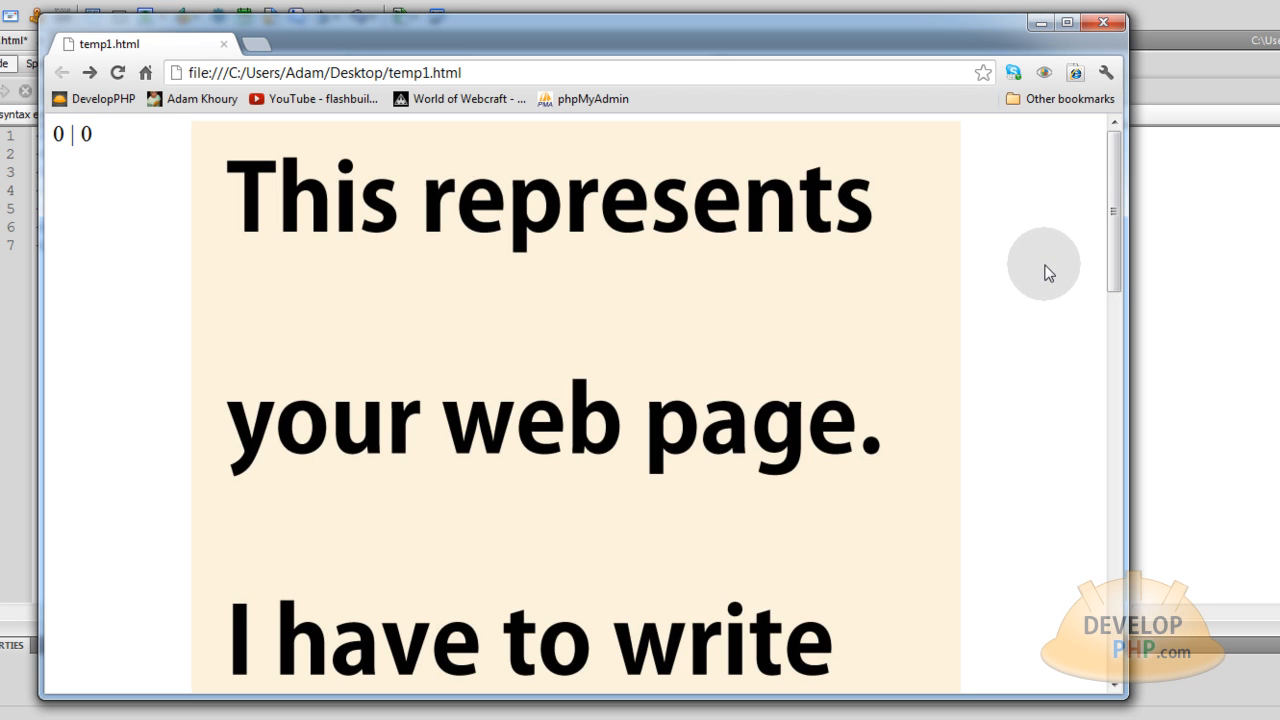
{"action": "mouse_move", "coordinate": [1037, 267]}
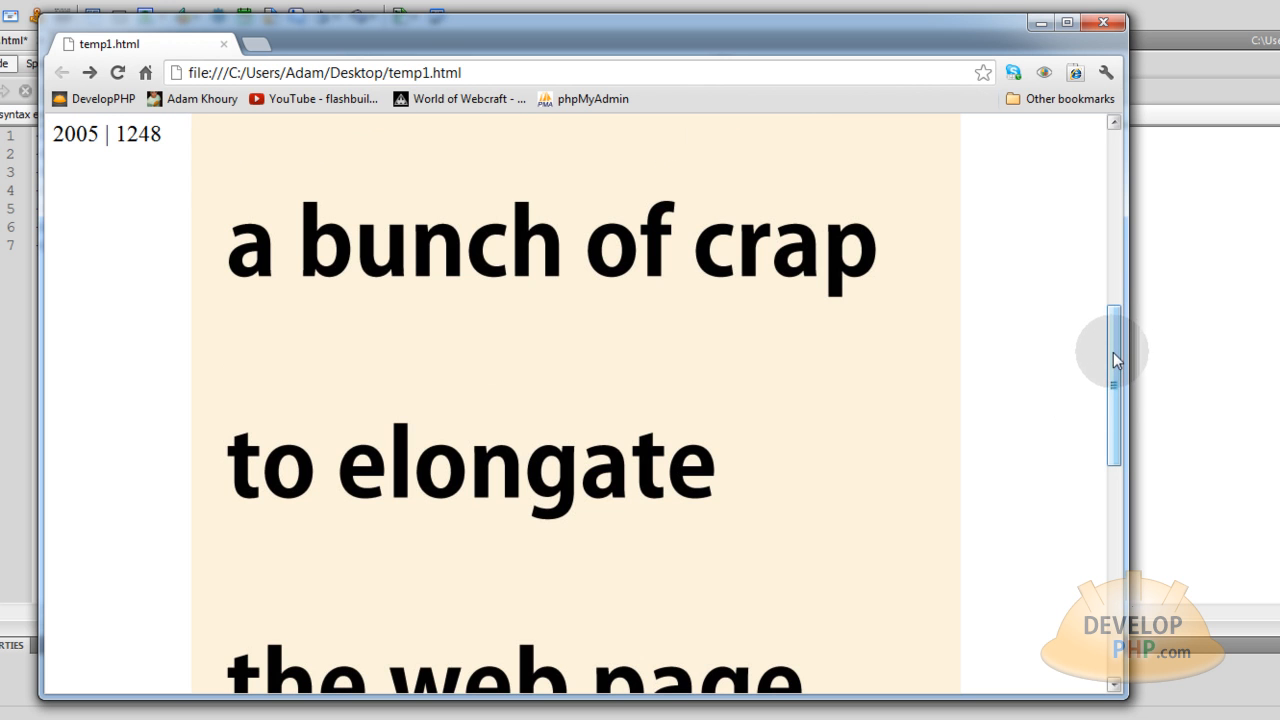
{"action": "scroll", "scroll_direction": "down", "scroll_amount": 3}
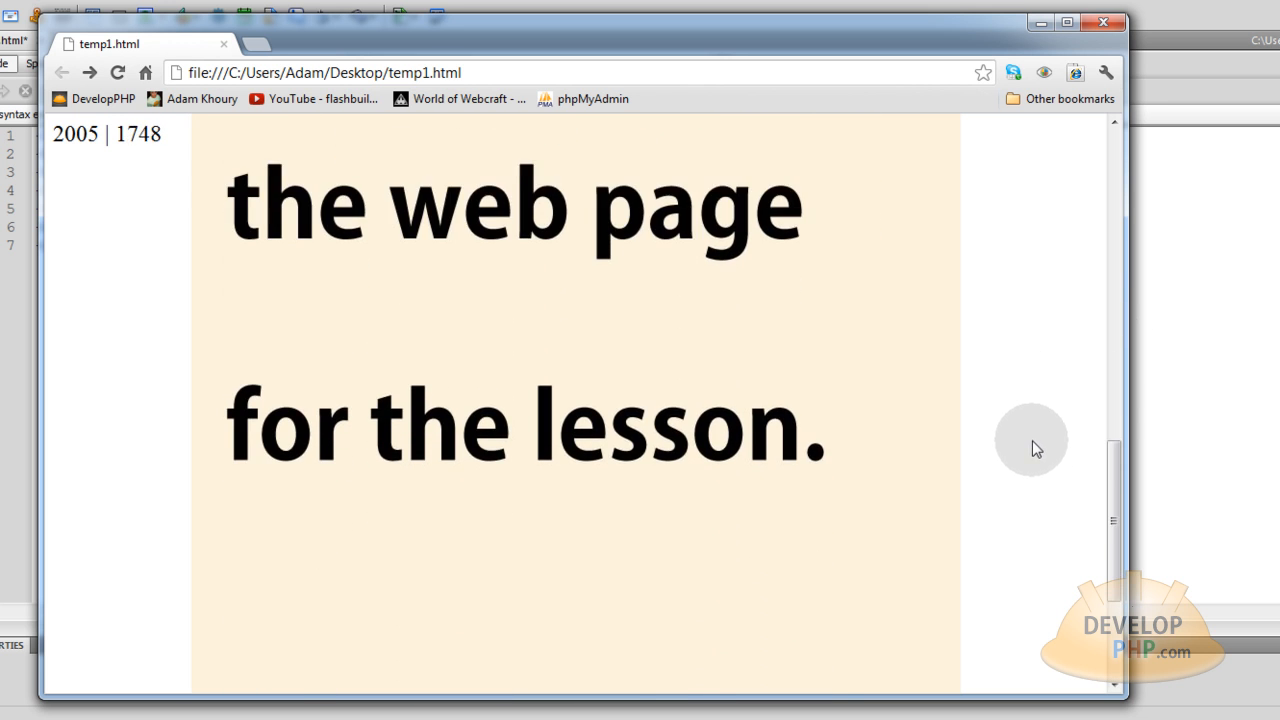
{"action": "scroll", "scroll_direction": "down", "scroll_amount": 3}
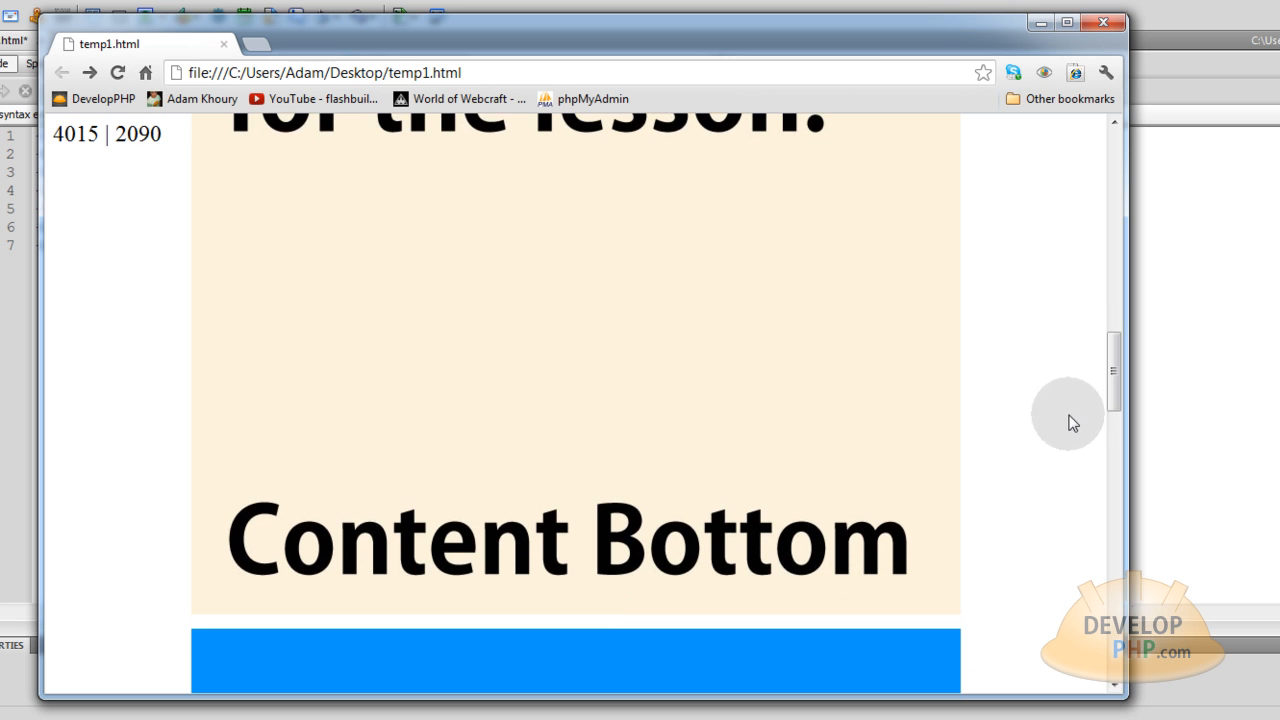
{"action": "scroll", "scroll_direction": "down", "scroll_amount": 3}
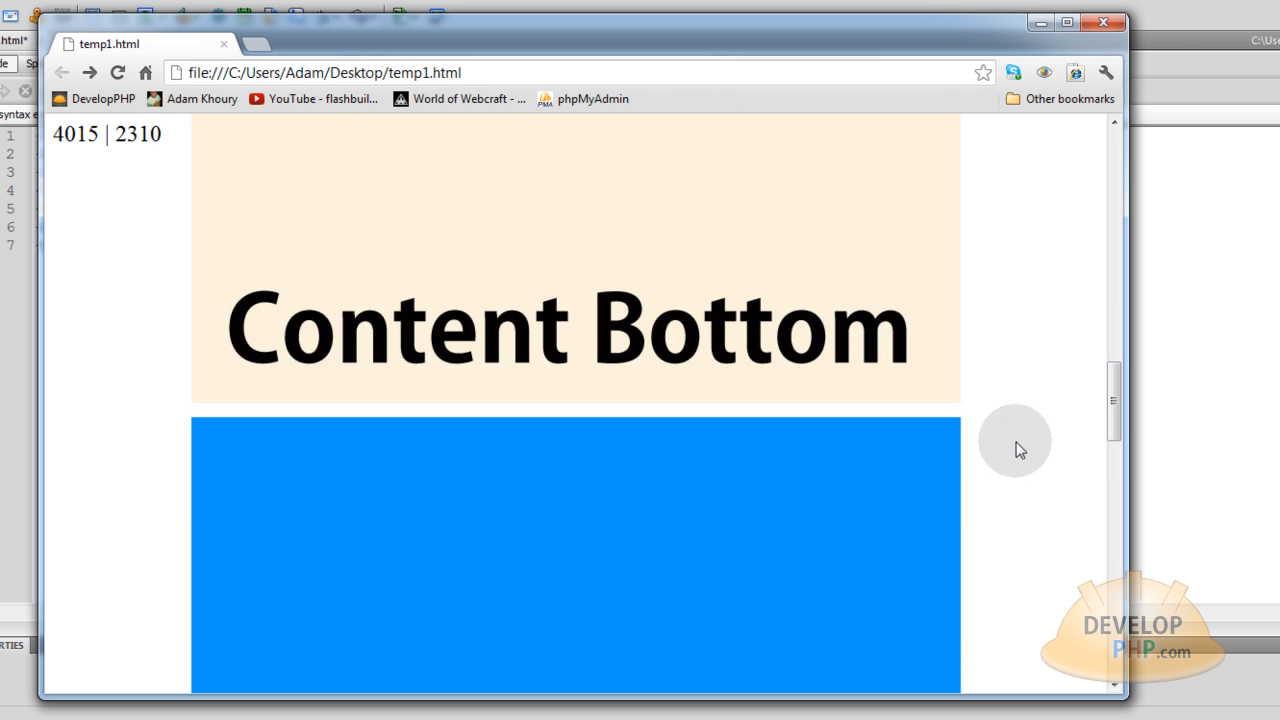
{"action": "scroll", "scroll_direction": "down", "scroll_amount": 3}
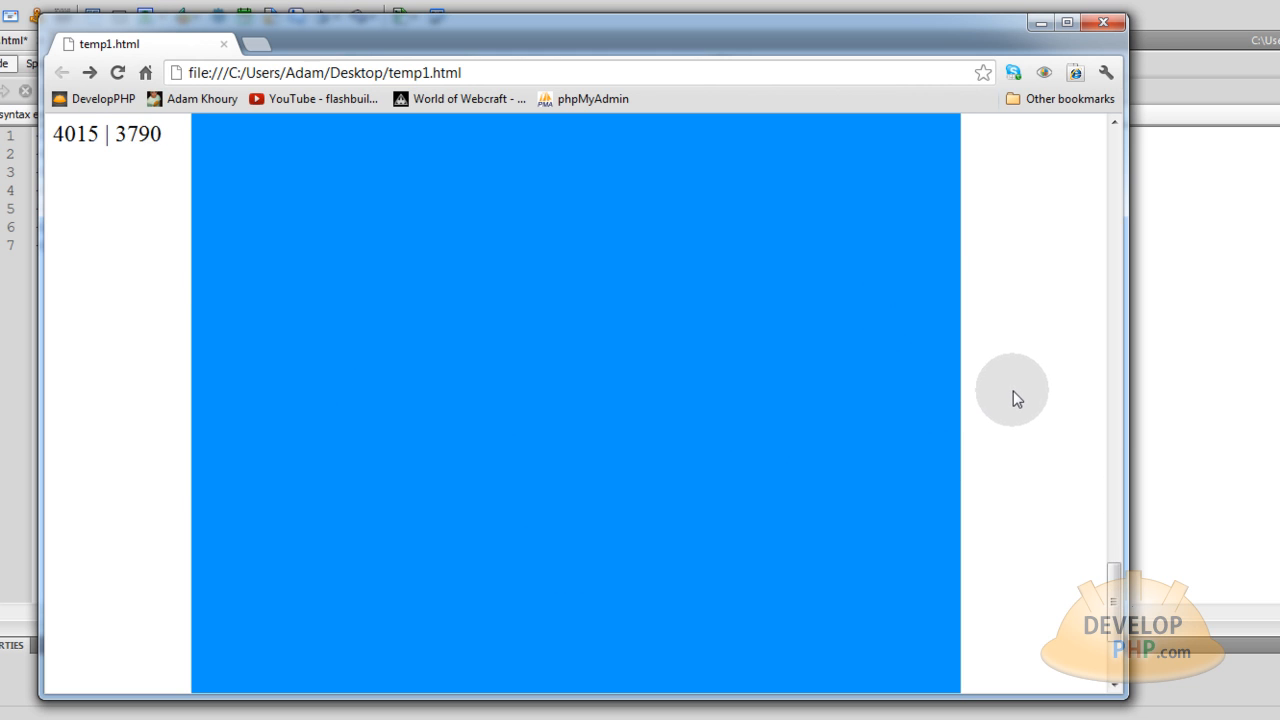
{"action": "mouse_move", "coordinate": [1017, 428]}
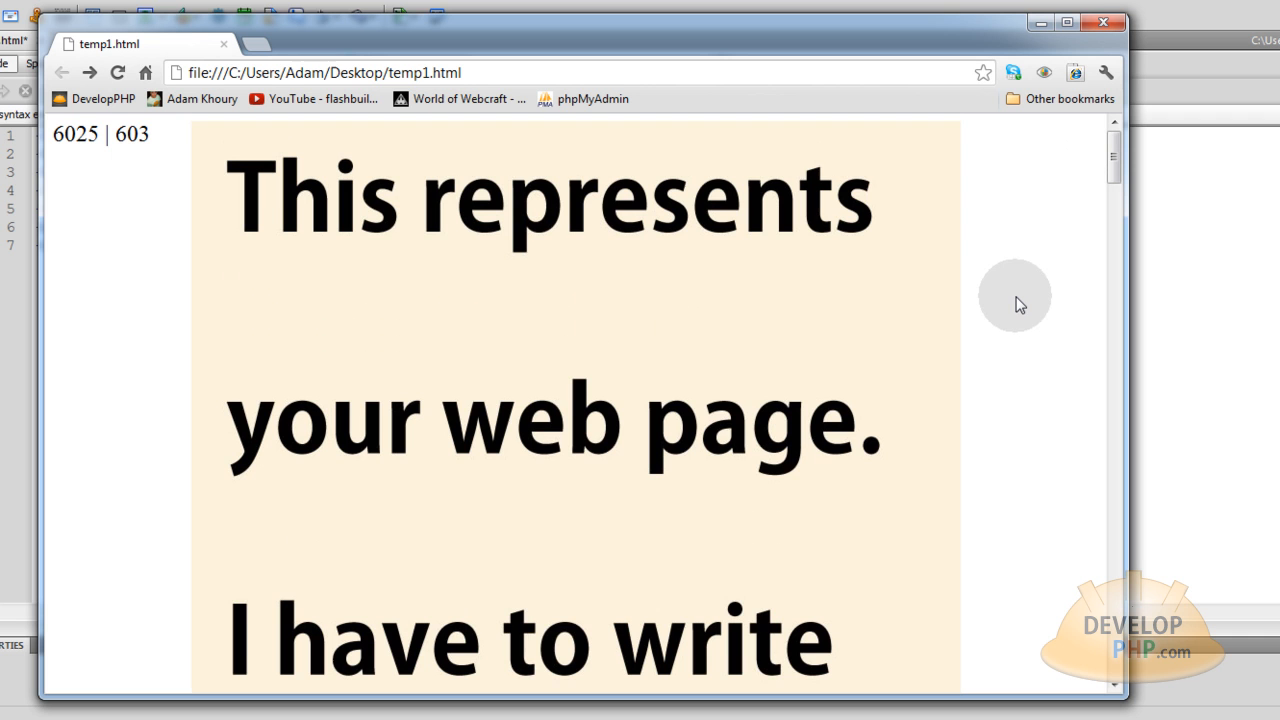
{"action": "mouse_move", "coordinate": [1025, 285]}
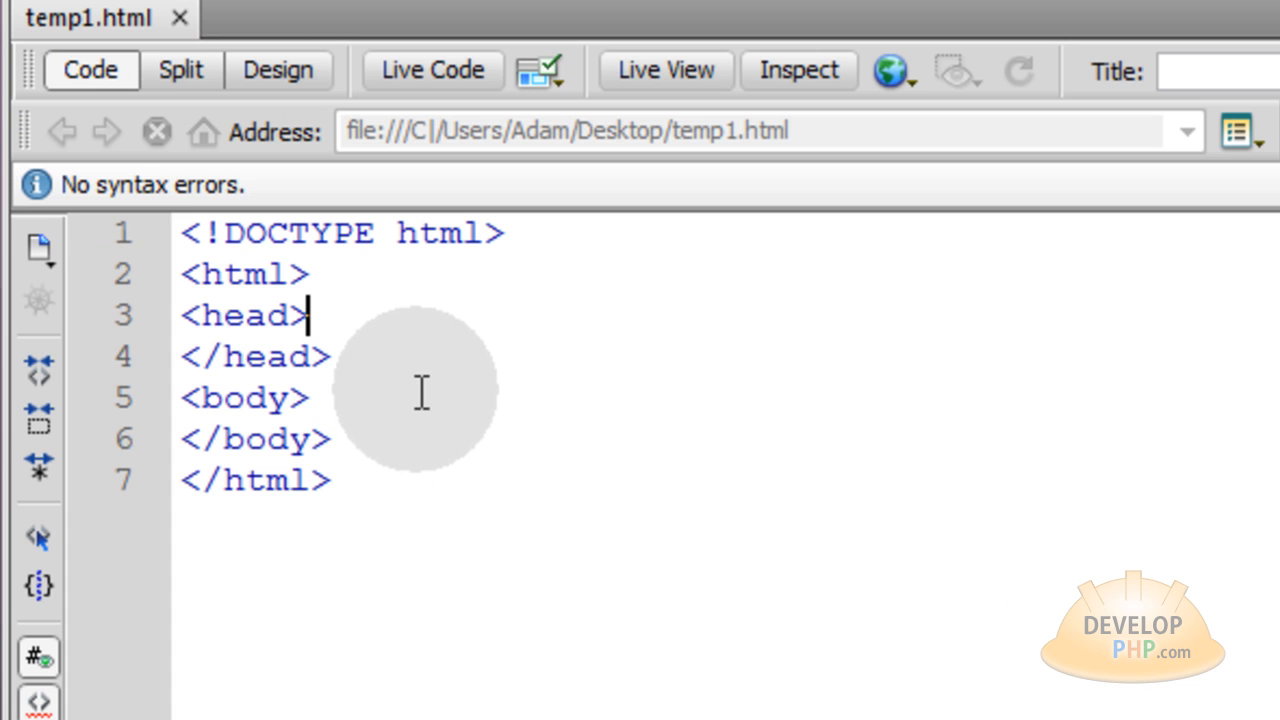
{"action": "mouse_move", "coordinate": [400, 383]}
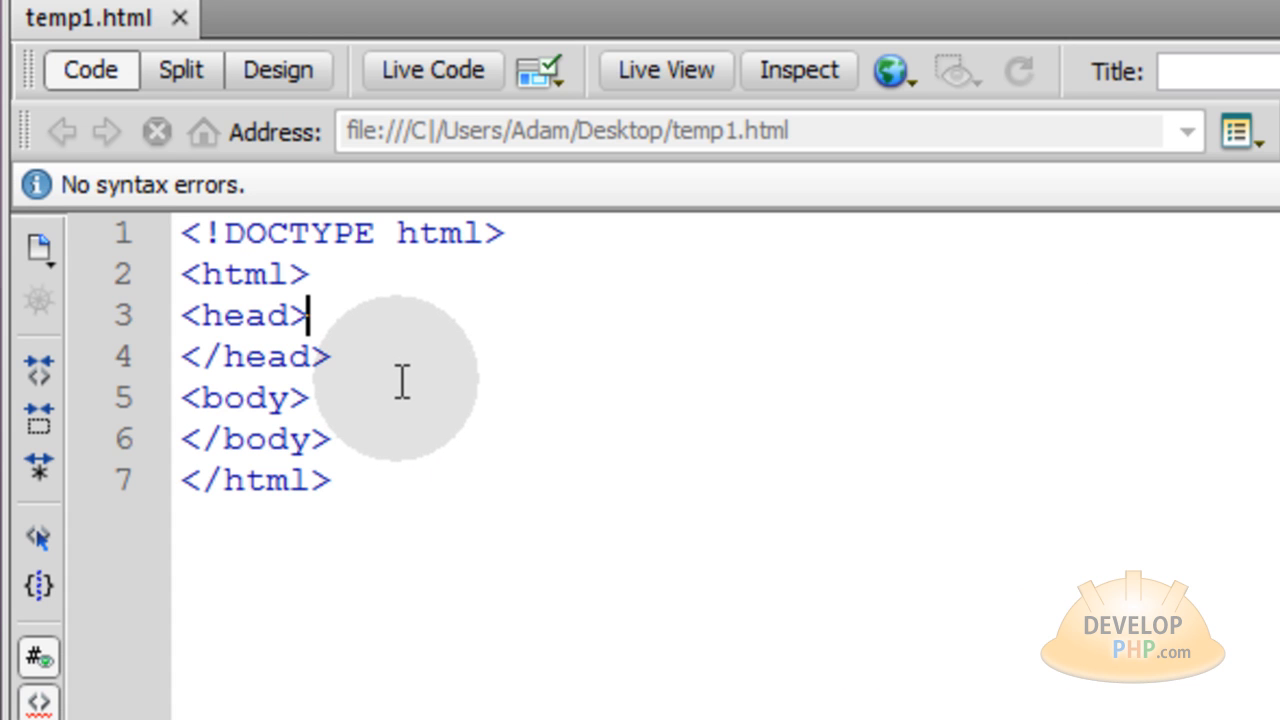
Step: Add an empty <script type="text/javascript"> block and a <style type="text/css"> block after the head tag
{"action": "key", "text": "ctrl+a"}
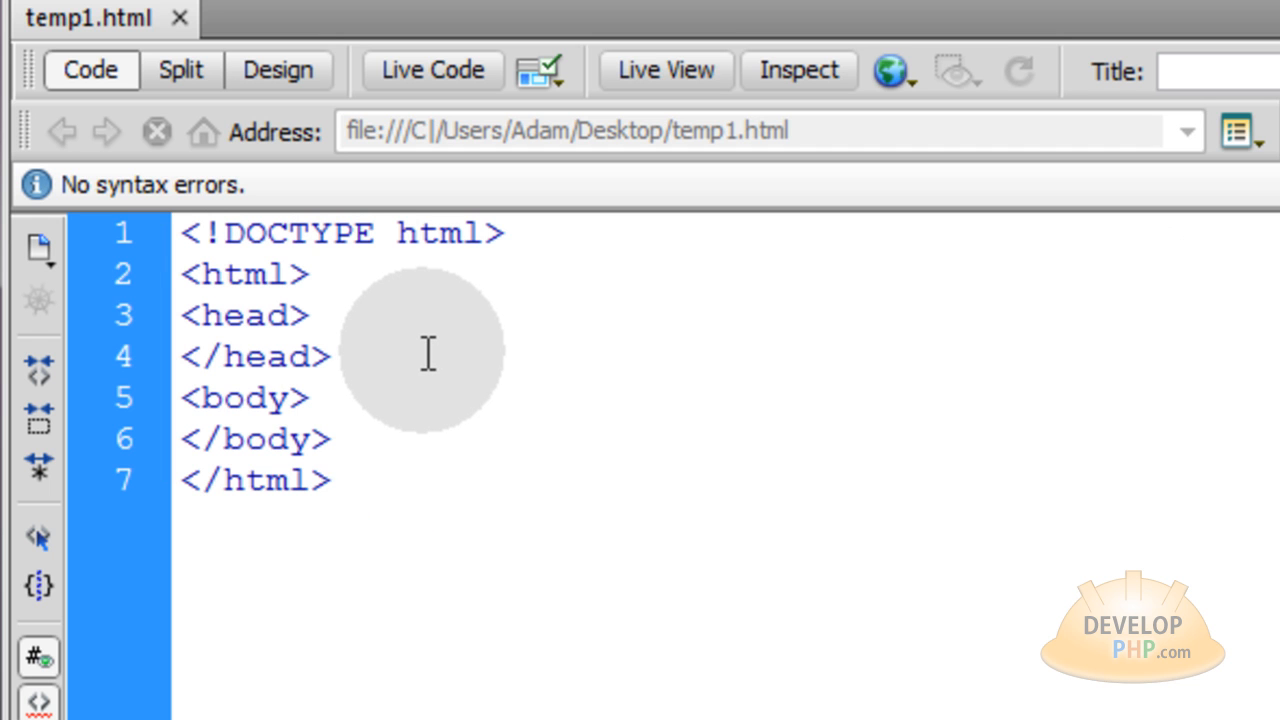
{"action": "left_click", "coordinate": [332, 480]}
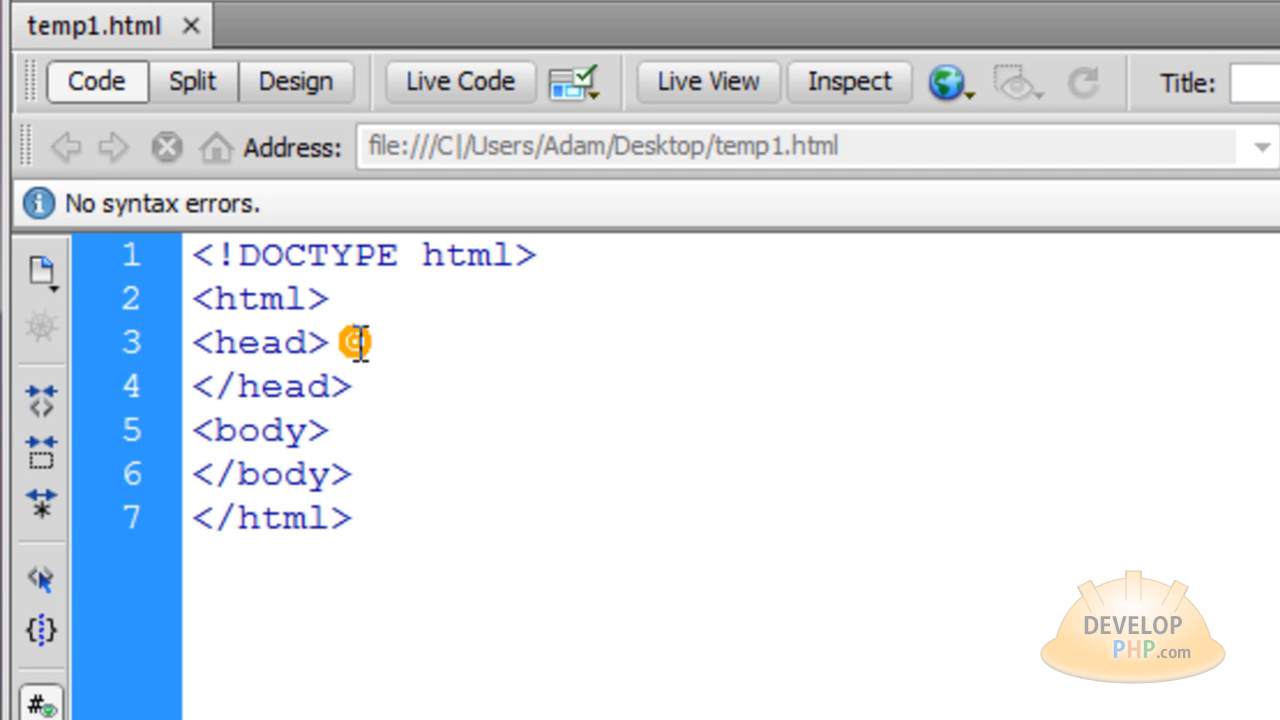
{"action": "key", "text": "enter"}
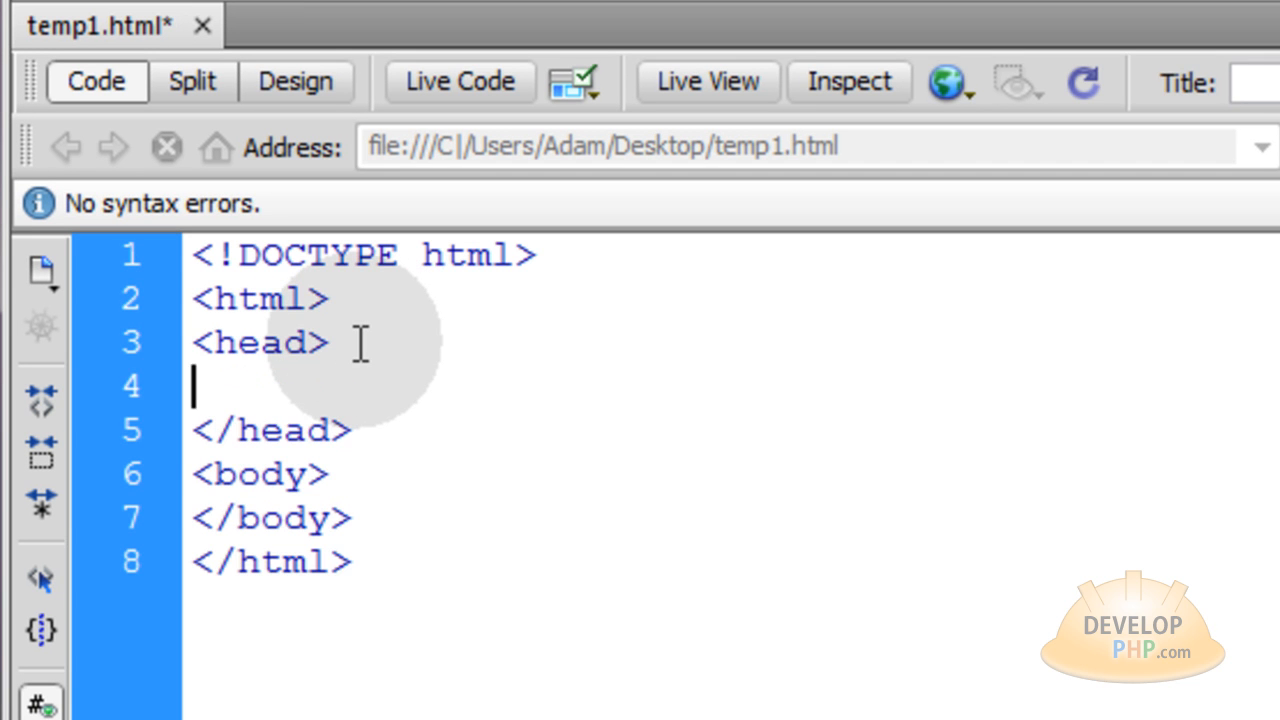
{"action": "type", "text": "<script type=\"text/javascript\">"}
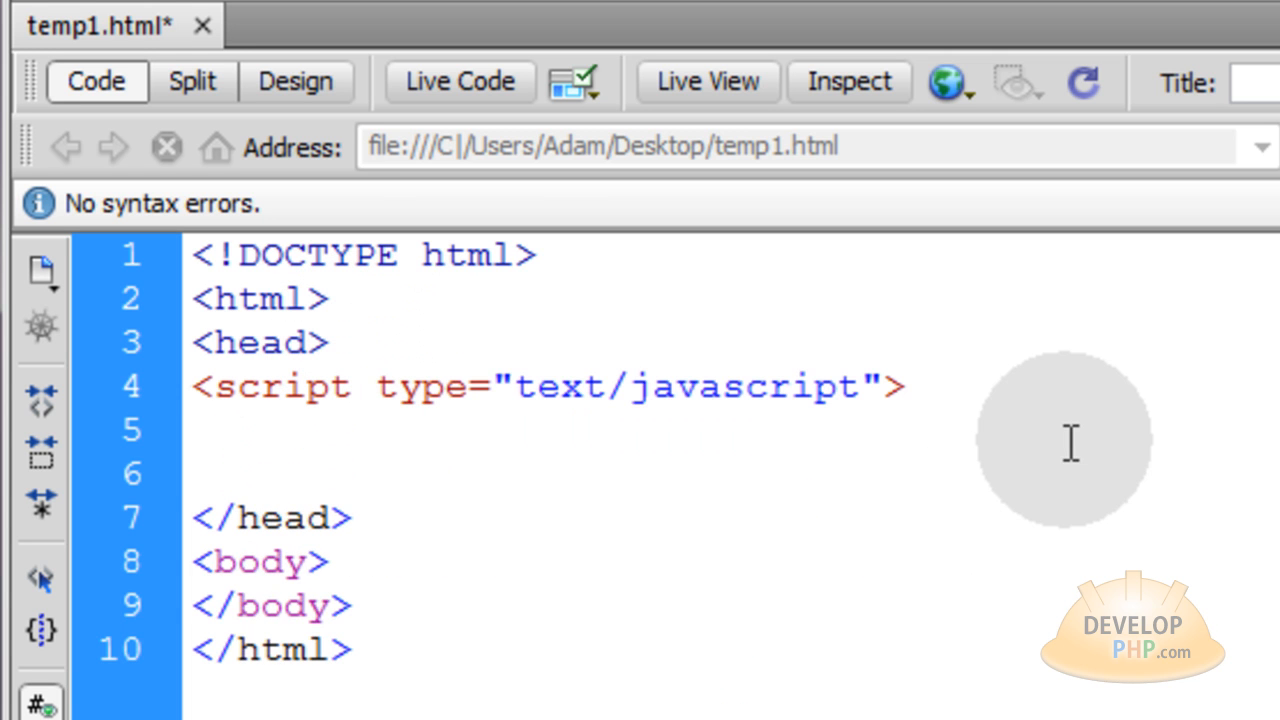
{"action": "type", "text": "</script>"}
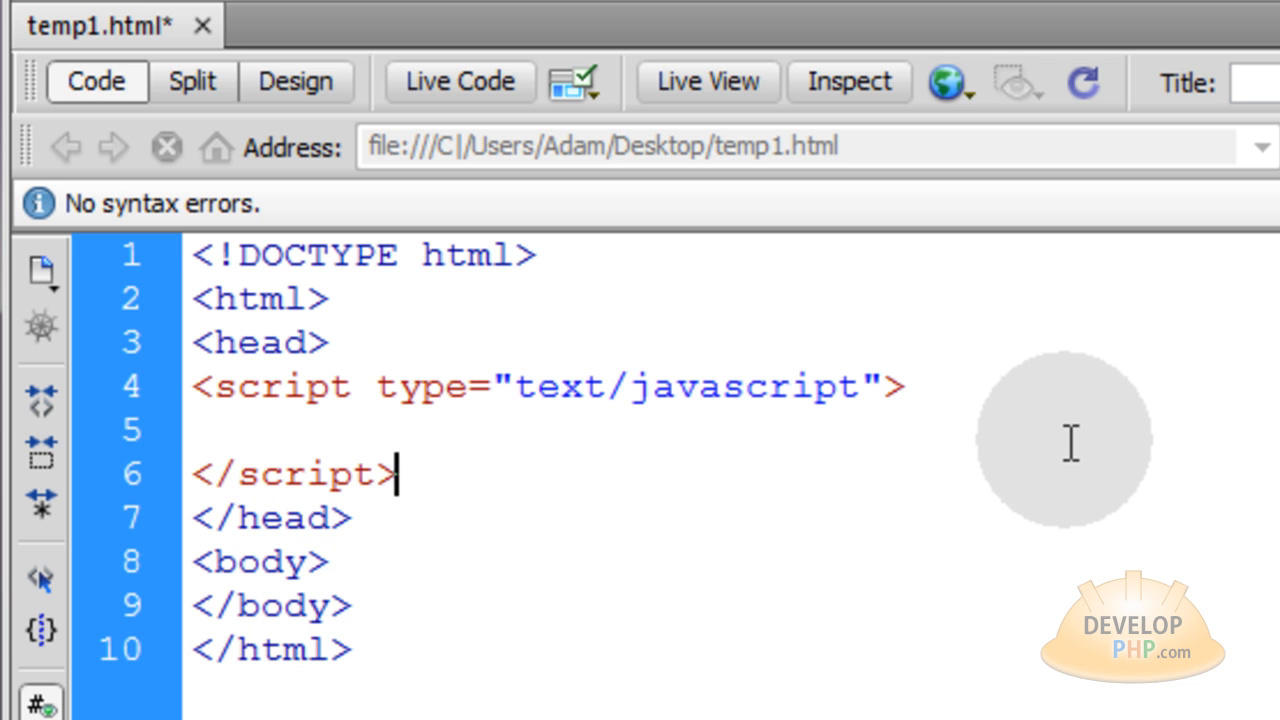
{"action": "type", "text": "<style>"}
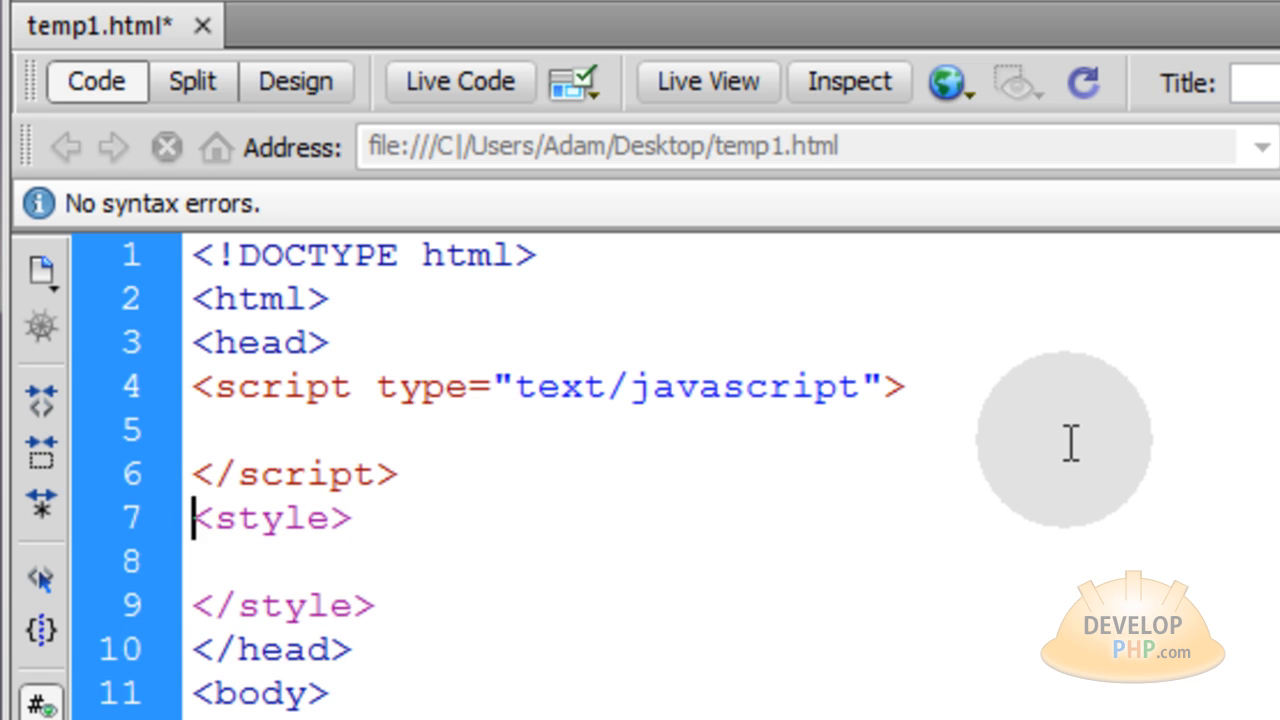
{"action": "type", "text": "t"}
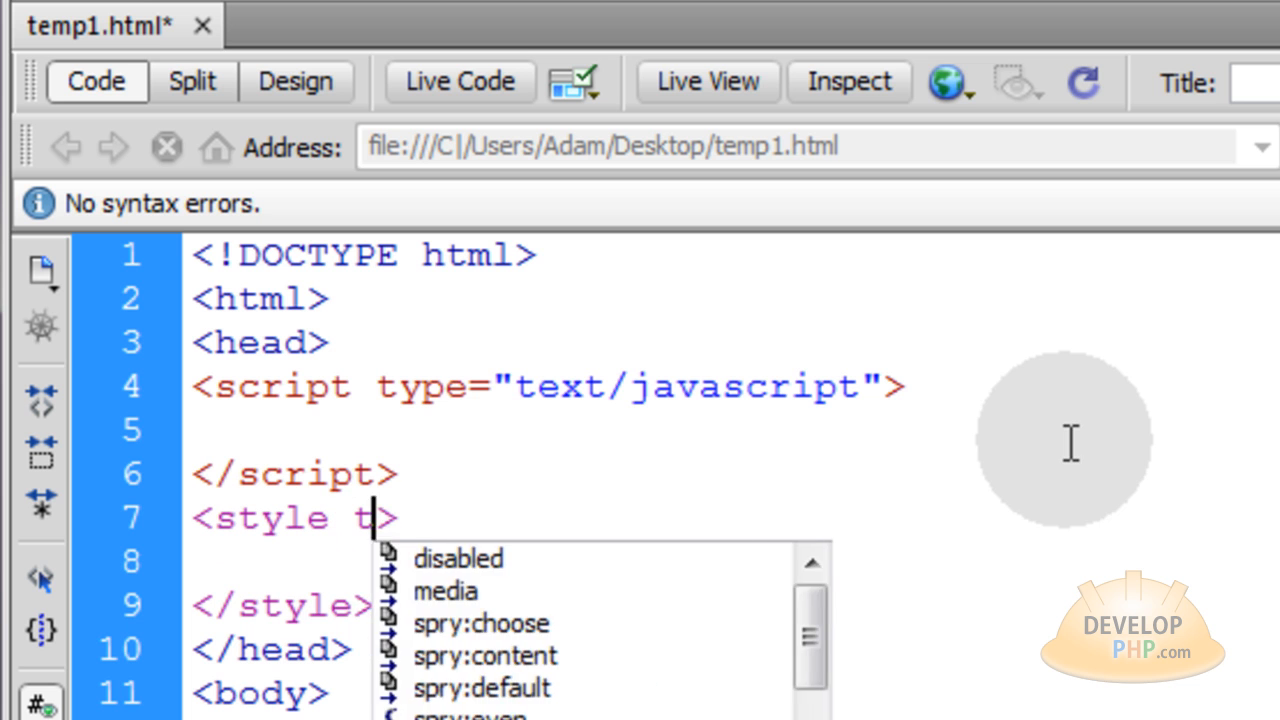
{"action": "type", "text": "ype=\"text/css\""}
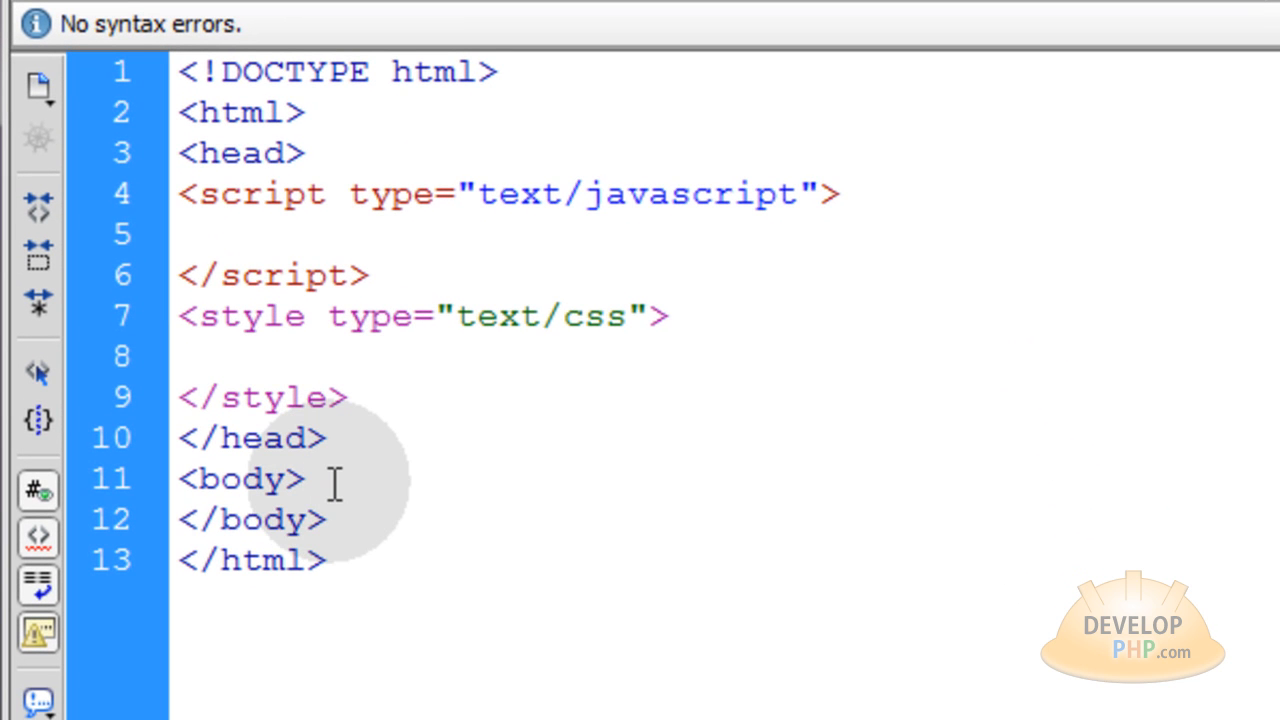
Step: Add the status and wrap divs to the page body
{"action": "type", "text": "<div></div>"}
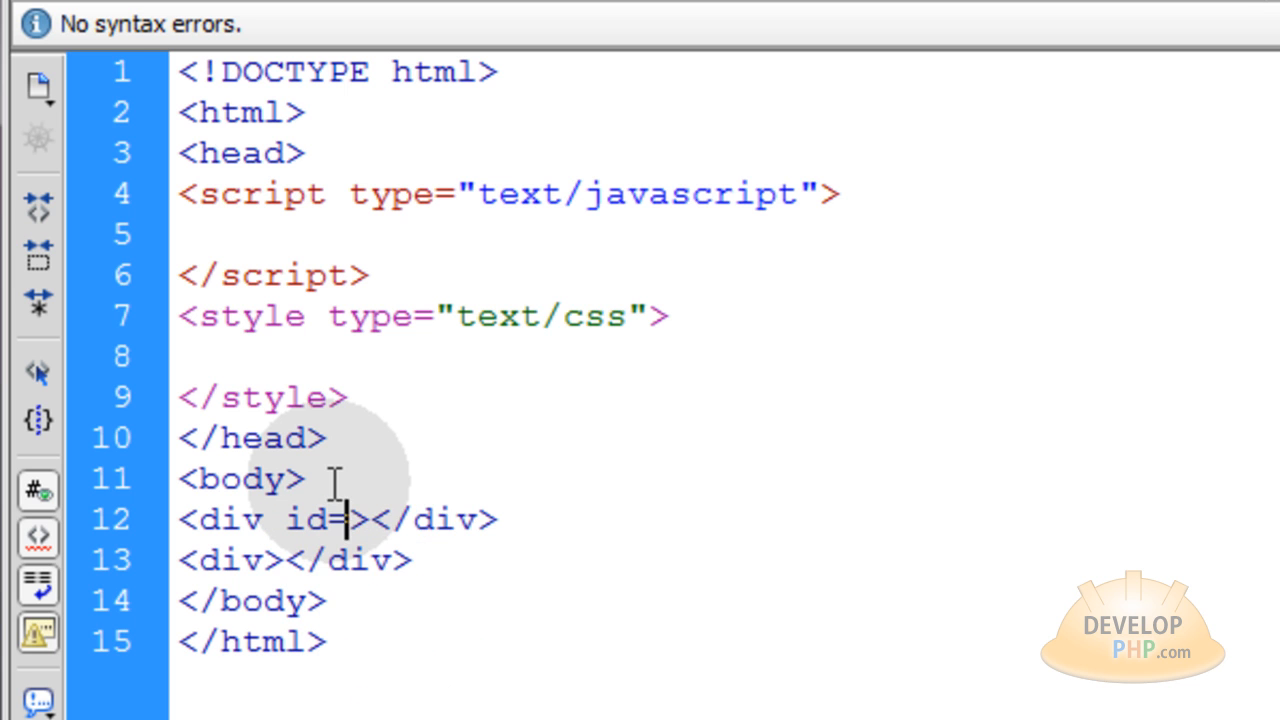
{"action": "type", "text": "\"status"}
{"action": "left_click", "coordinate": [296, 560]}
{"action": "type", "text": " id=\""}
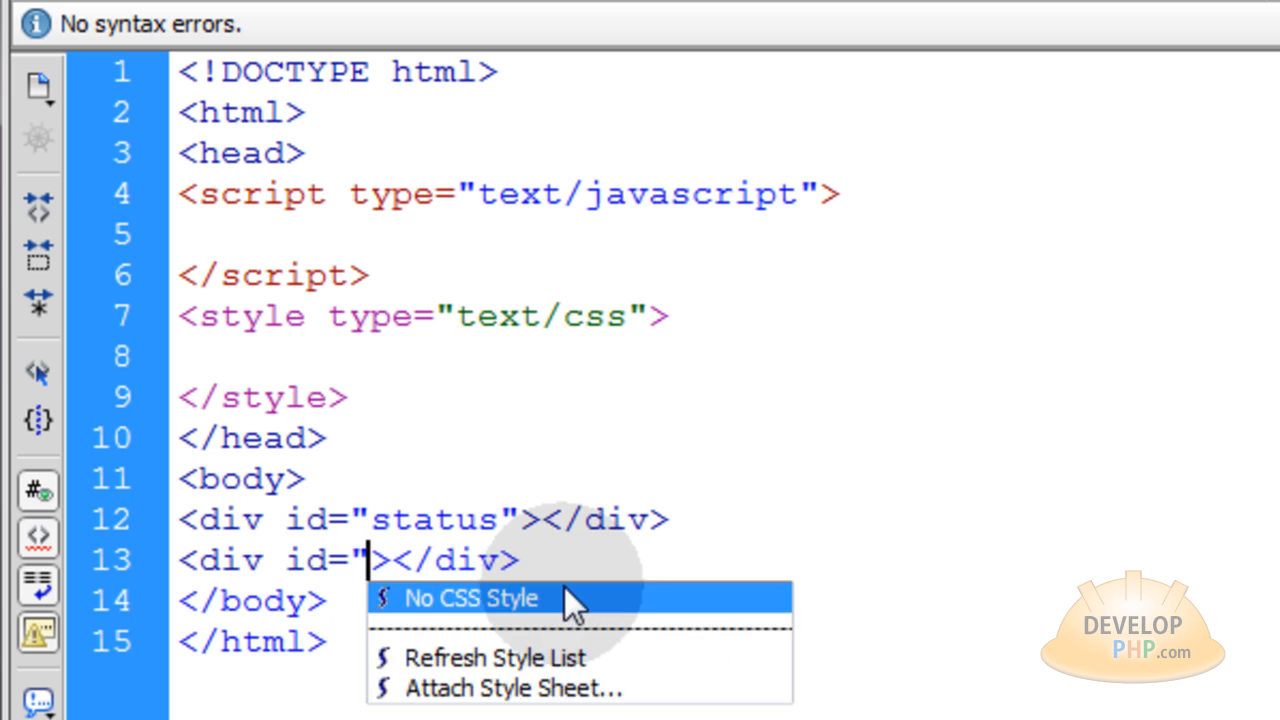
{"action": "type", "text": "wrap"}
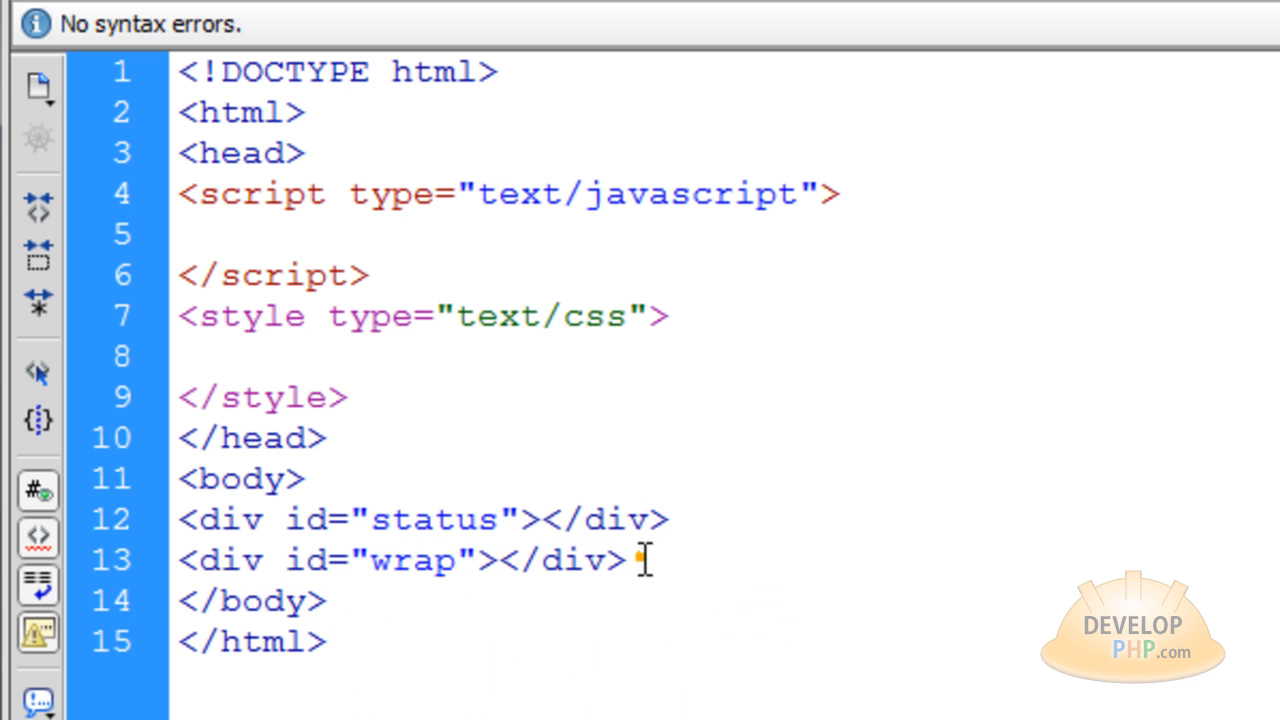
{"action": "triple_click", "coordinate": [400, 560]}
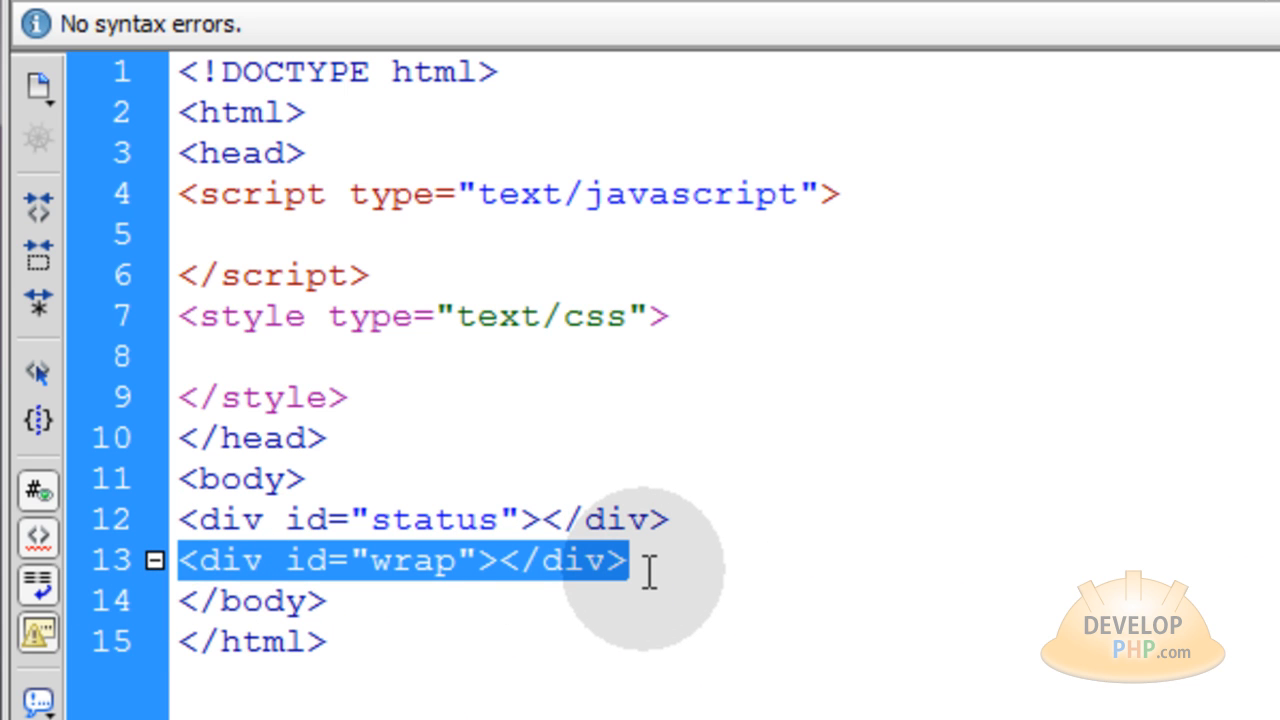
{"action": "mouse_move", "coordinate": [670, 558]}
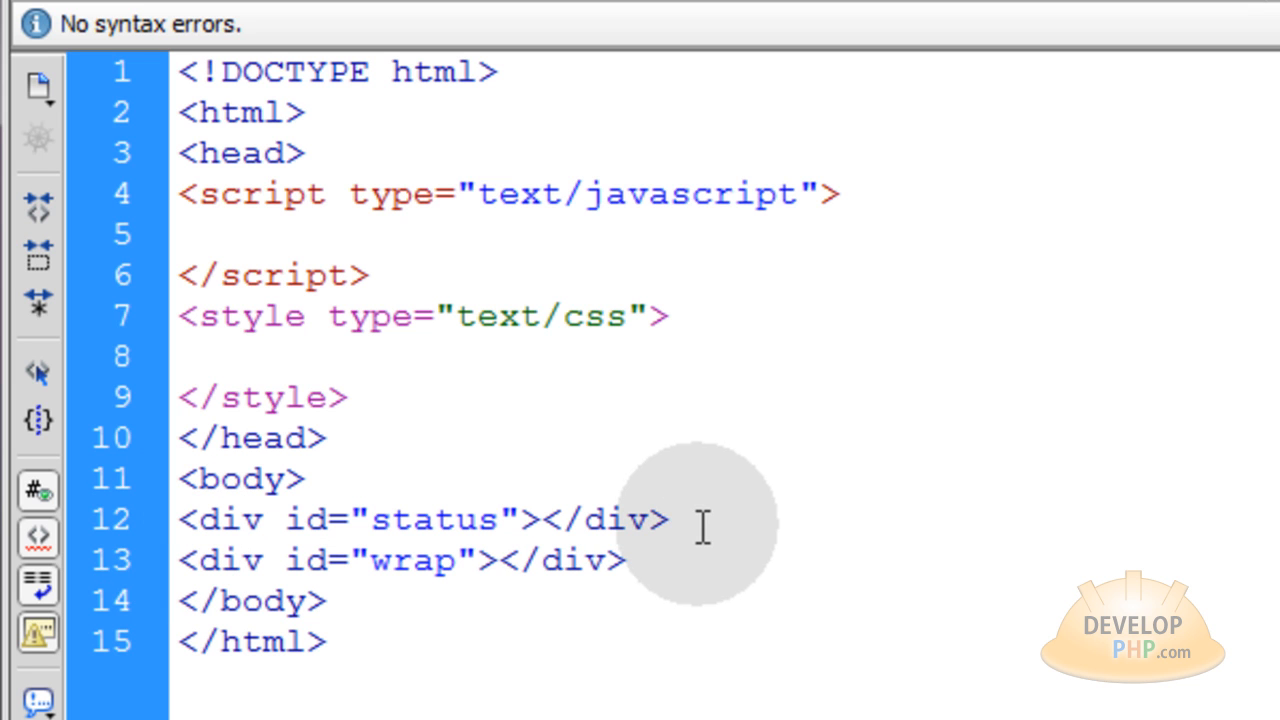
Step: Type '0 | 0' in the status div and <img src="temp9.jpg"> in the wrap div
{"action": "left_click", "coordinate": [668, 519]}
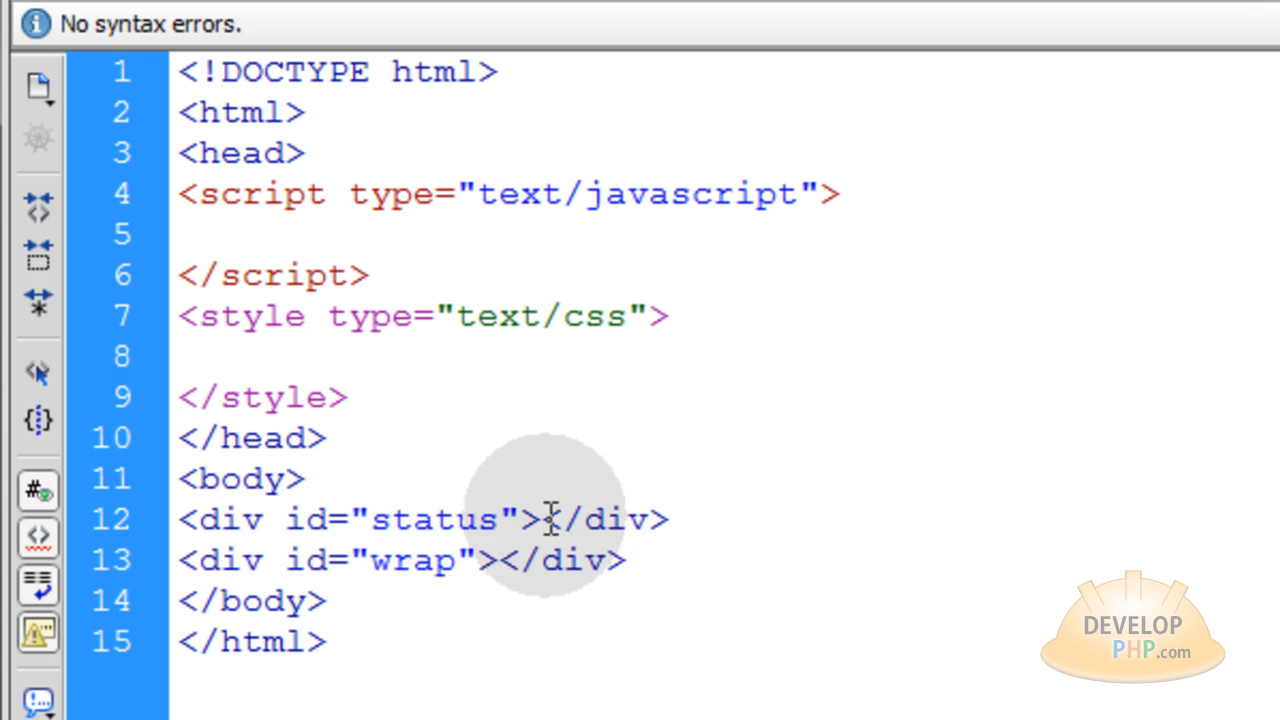
{"action": "type", "text": "0"}
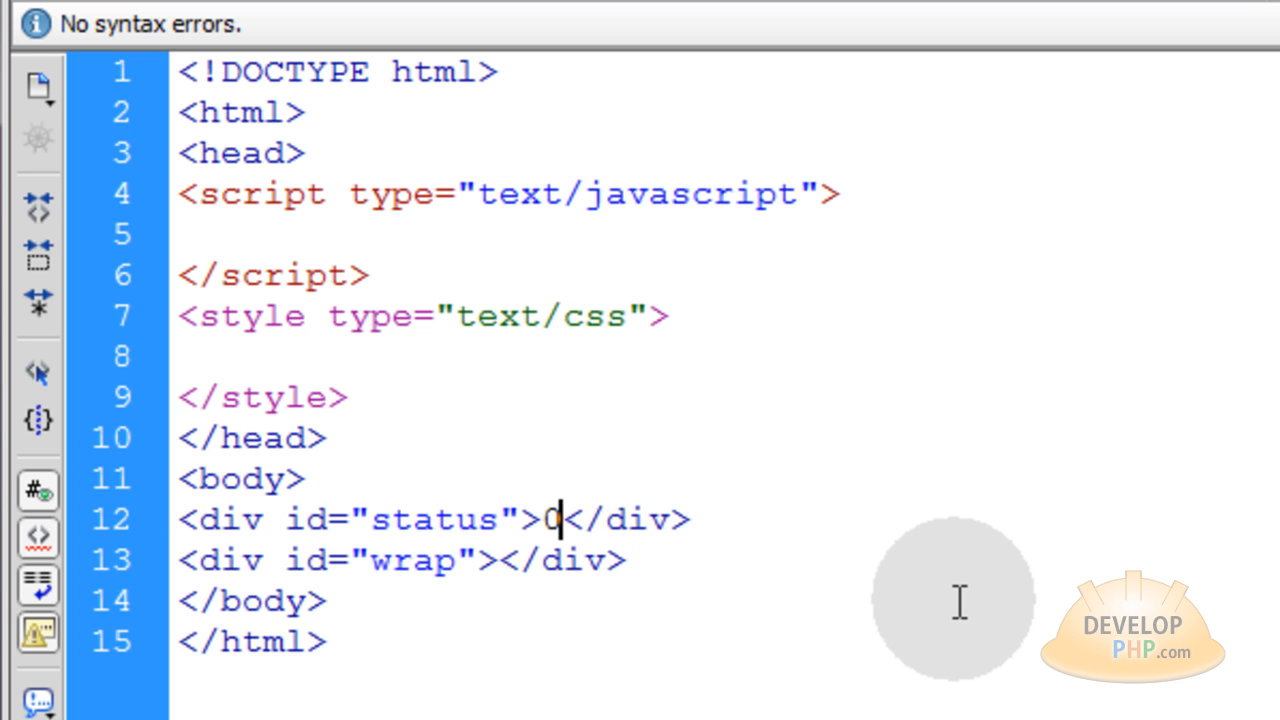
{"action": "type", "text": "\" \""}
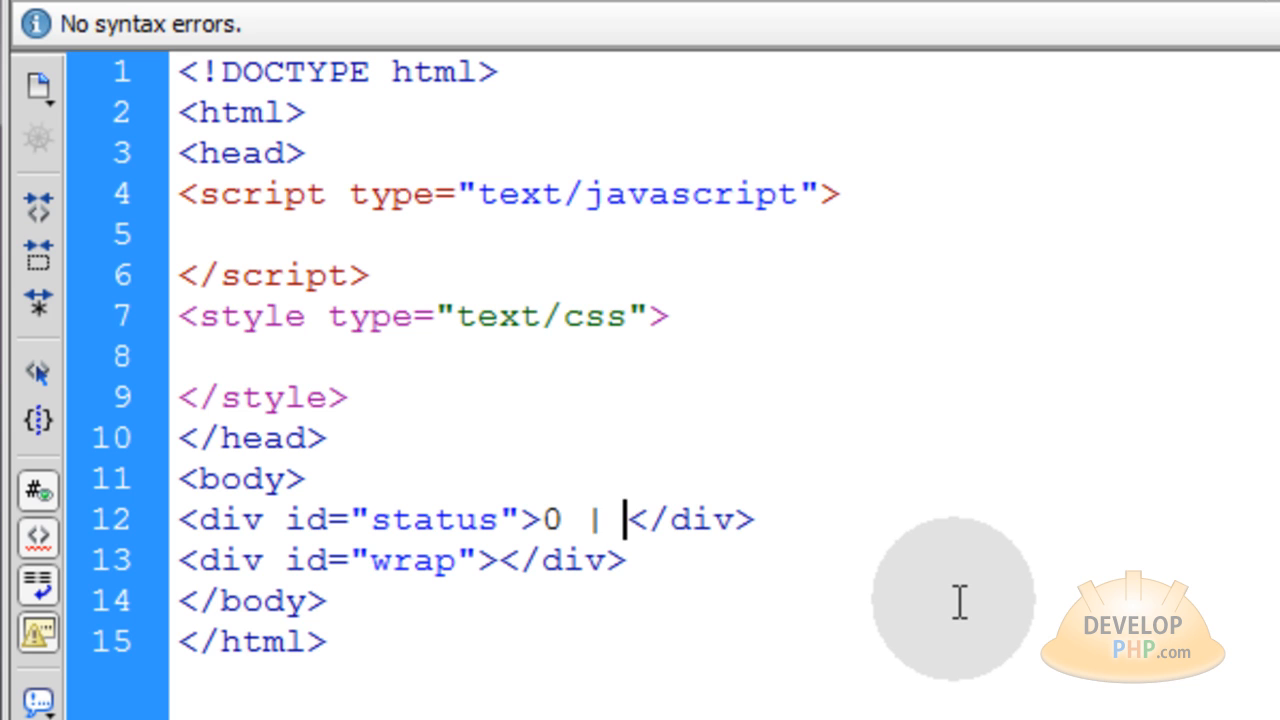
{"action": "type", "text": "0"}
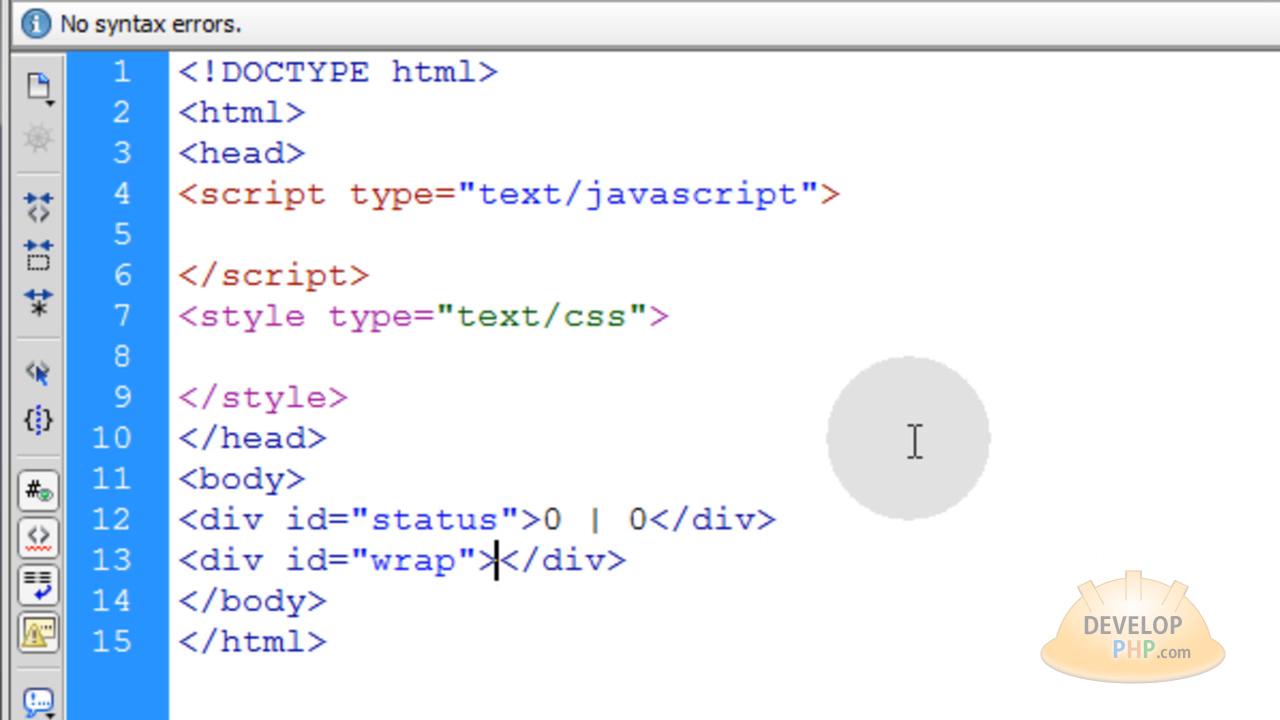
{"action": "type", "text": "<img src=\"temp9.jpg\"><"}
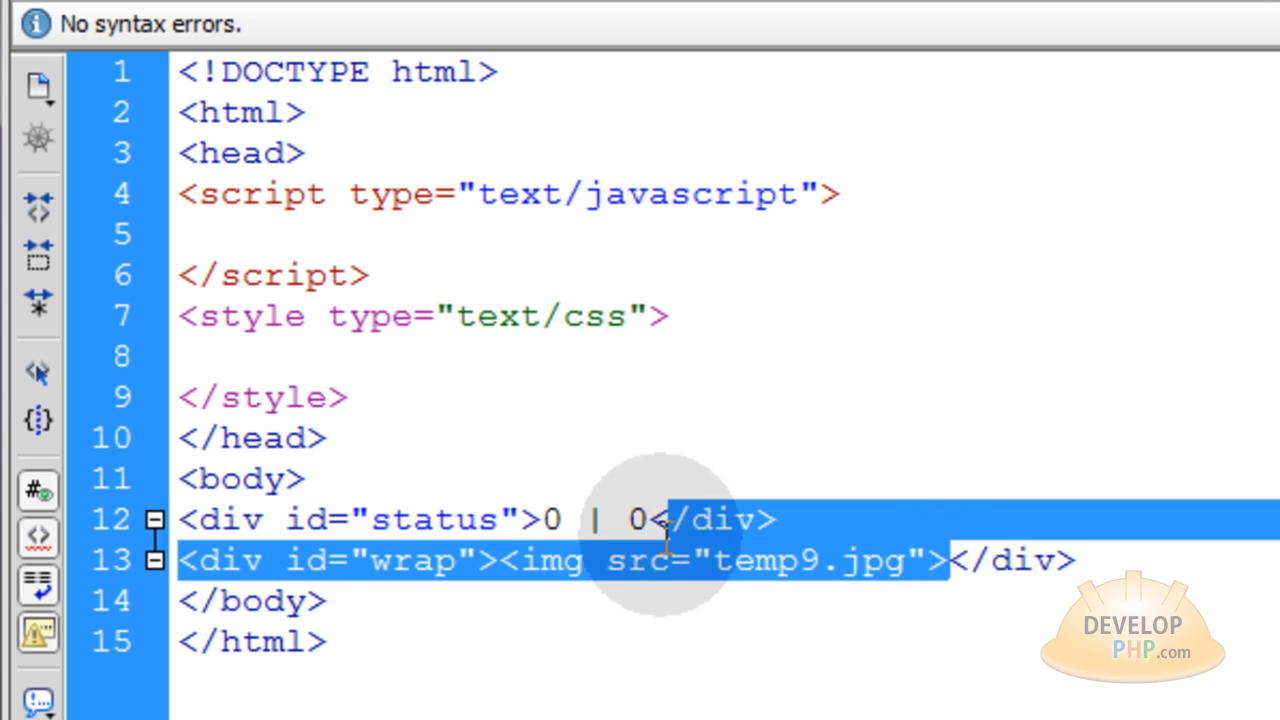
{"action": "left_click", "coordinate": [840, 560]}
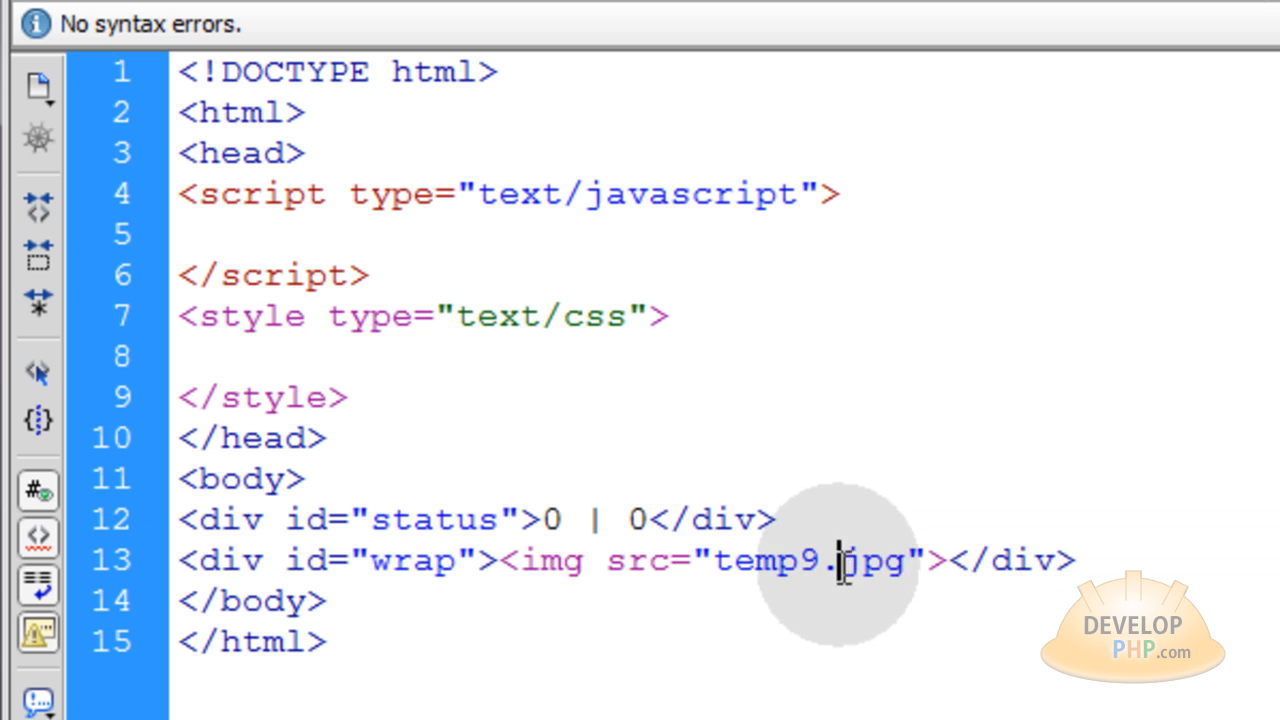
{"action": "double_click", "coordinate": [920, 560]}
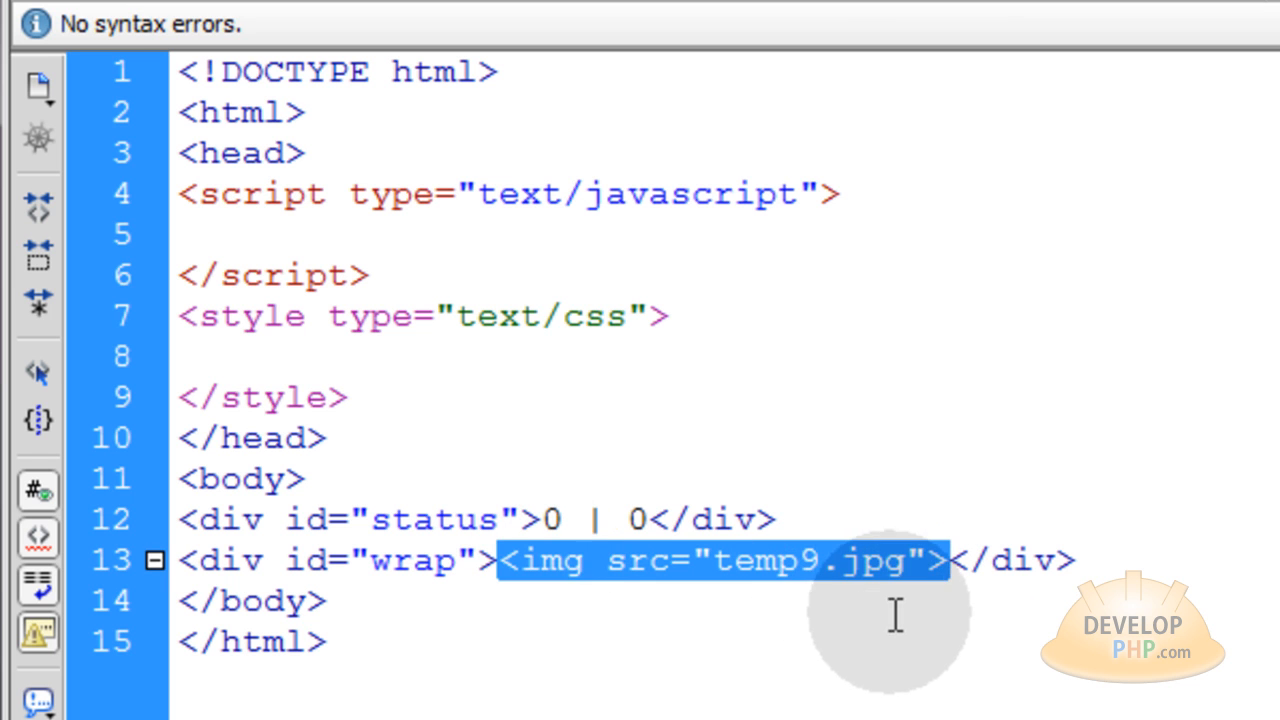
{"action": "mouse_move", "coordinate": [510, 560]}
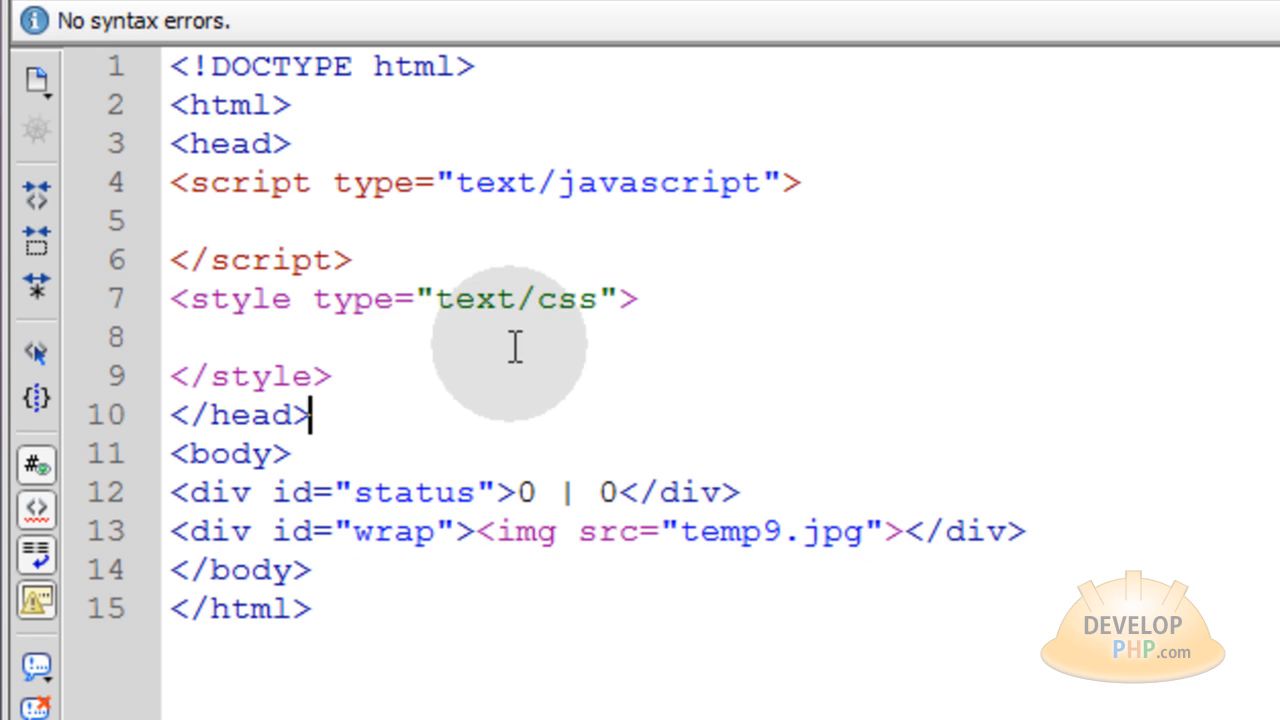
Step: Write CSS: div#status position fixed, 24px font; div#wrap 800px wide, margin 0px auto
{"action": "left_click", "coordinate": [180, 337]}
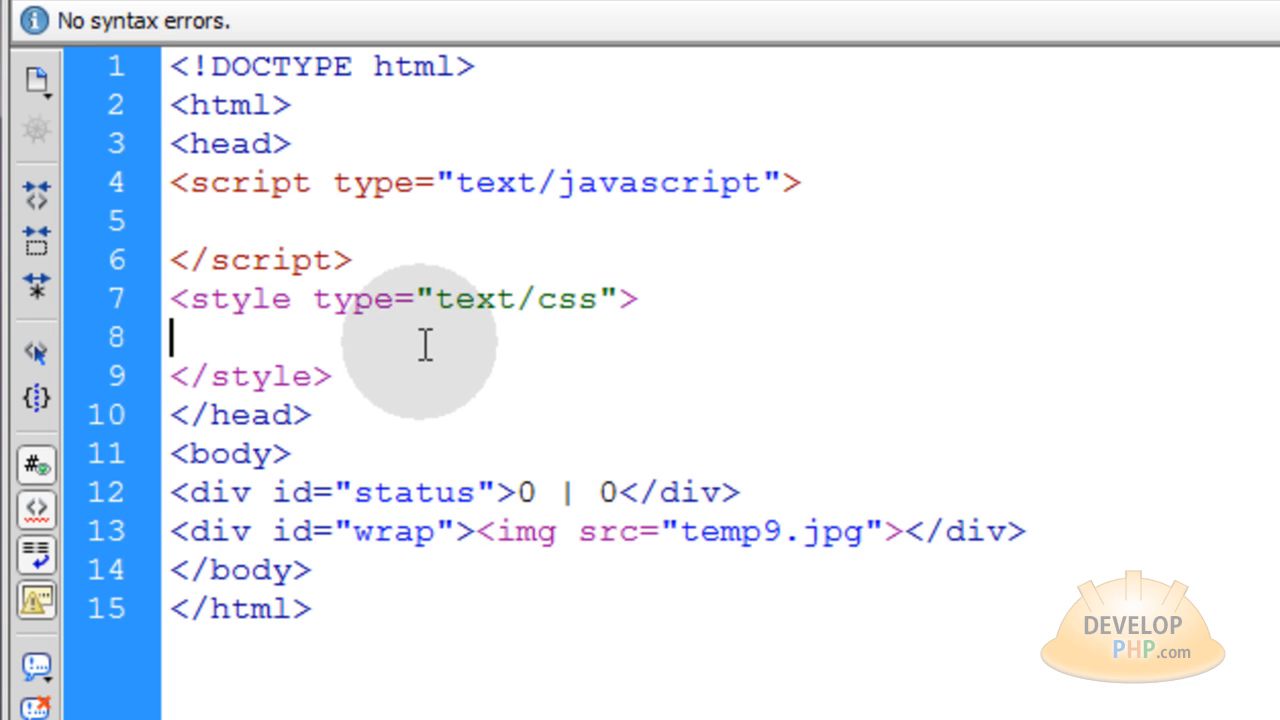
{"action": "type", "text": "div#status{position:fixed; font-size:24px;}"}
{"action": "type", "text": "div#wrap{width:800px; margin:0px auto;}"}
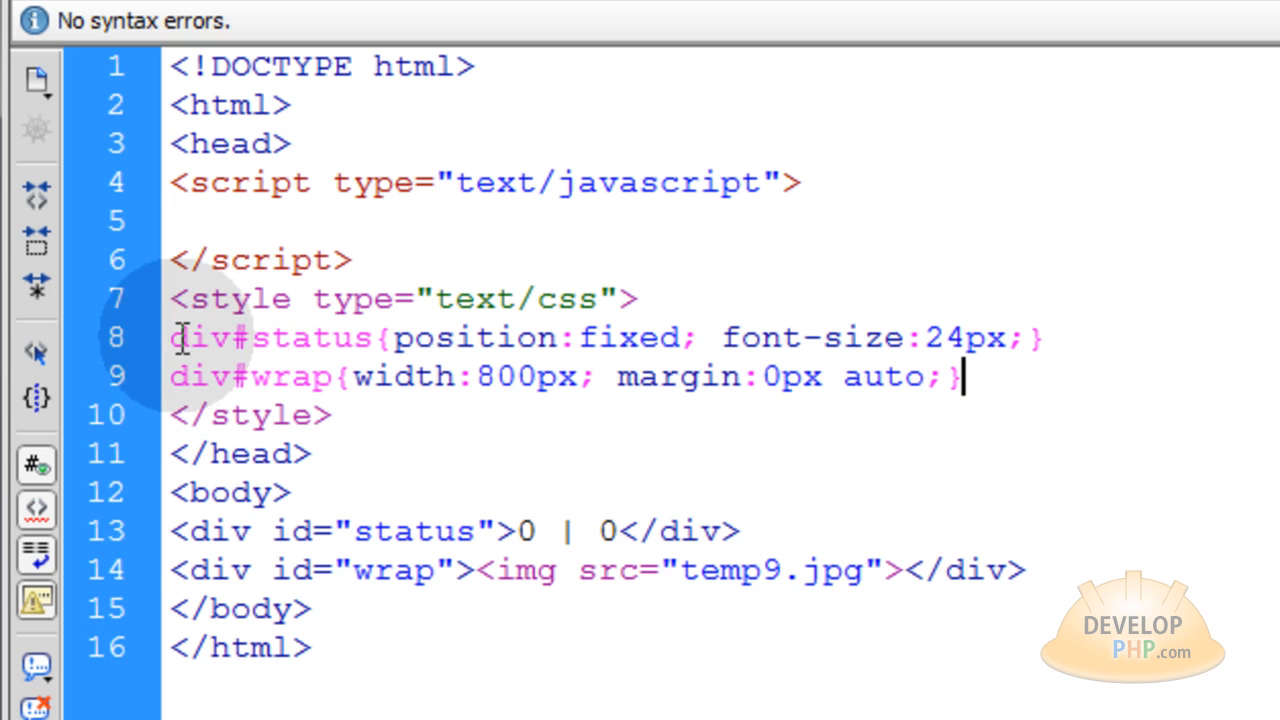
{"action": "double_click", "coordinate": [201, 337]}
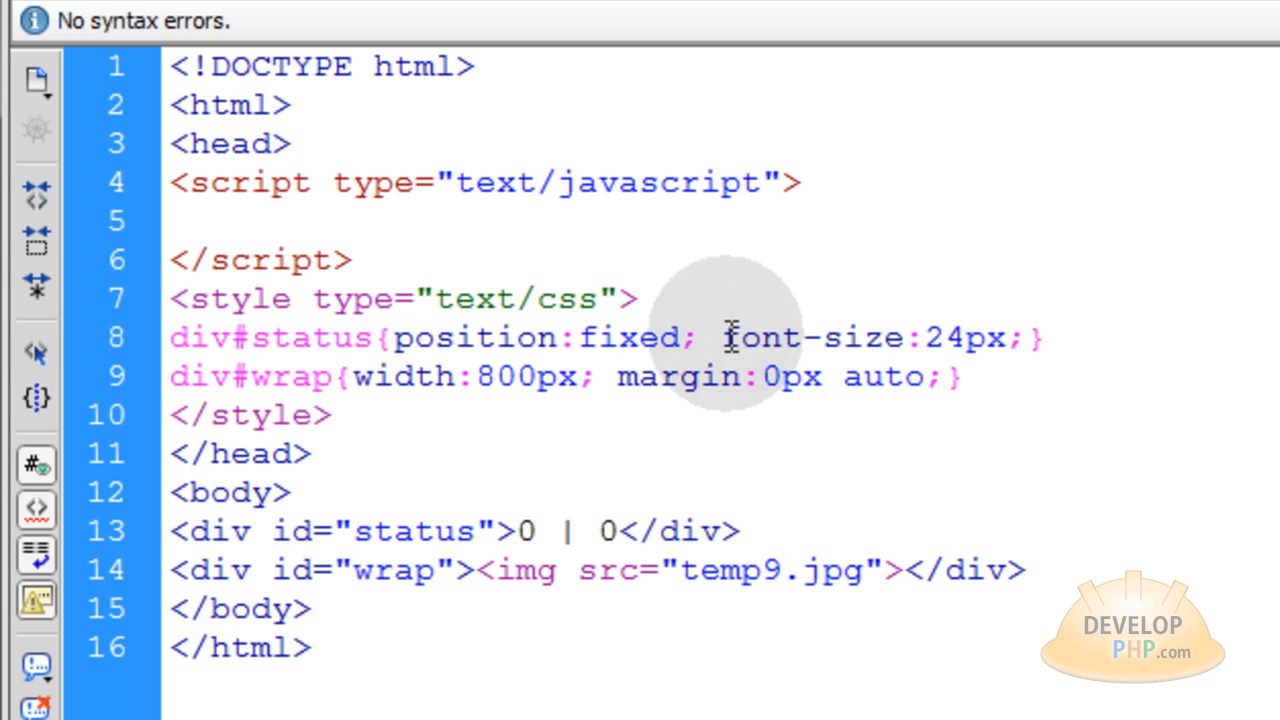
{"action": "left_click_drag", "start_coordinate": [650, 337], "coordinate": [1040, 337]}
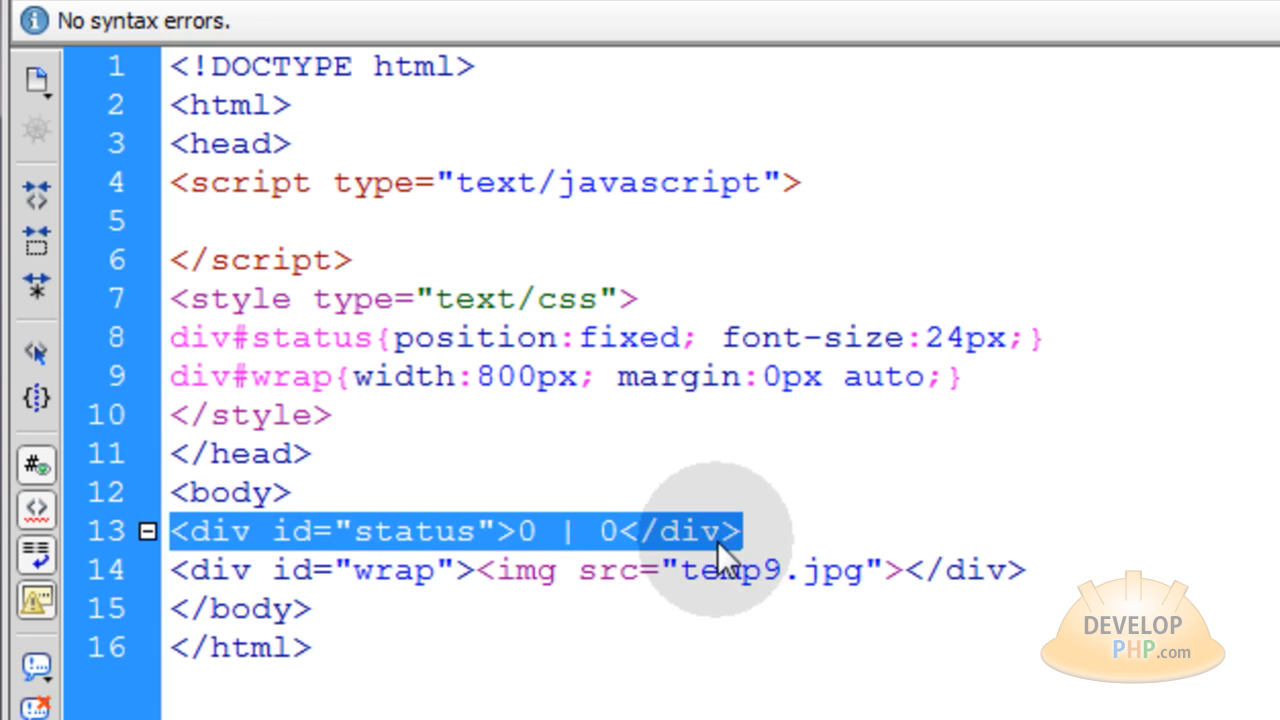
{"action": "left_click", "coordinate": [725, 531]}
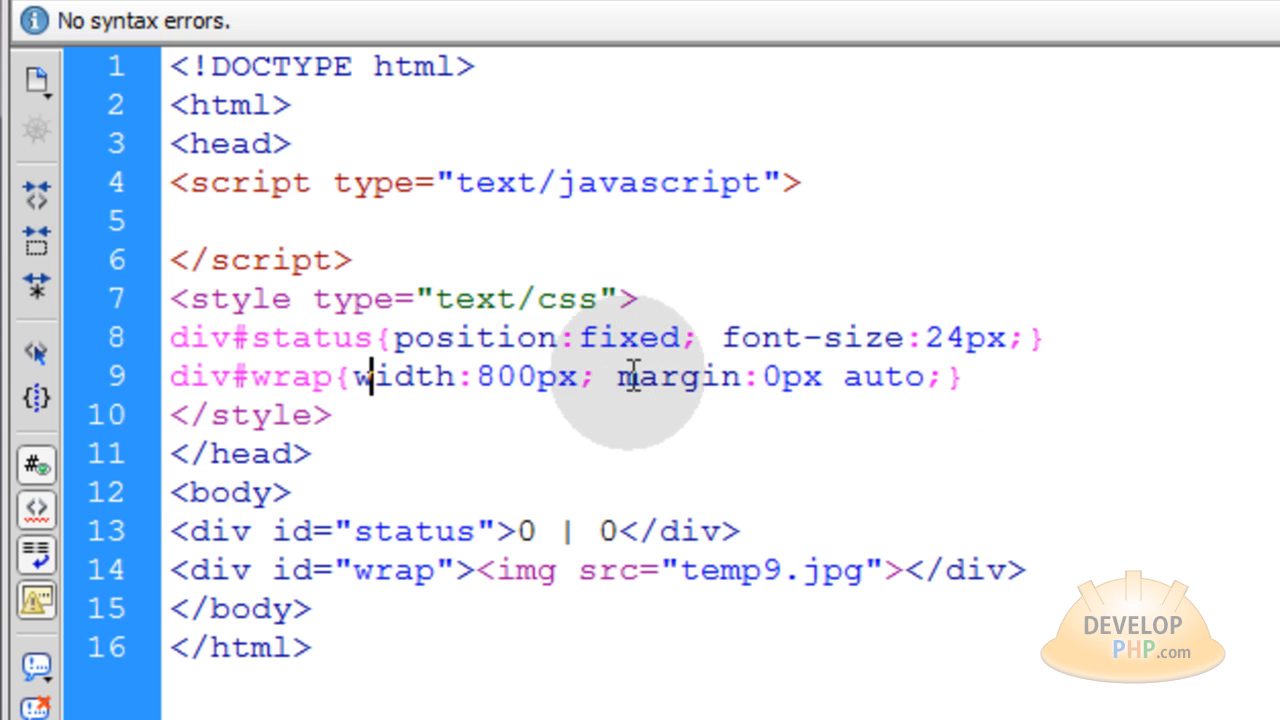
{"action": "double_click", "coordinate": [690, 376]}
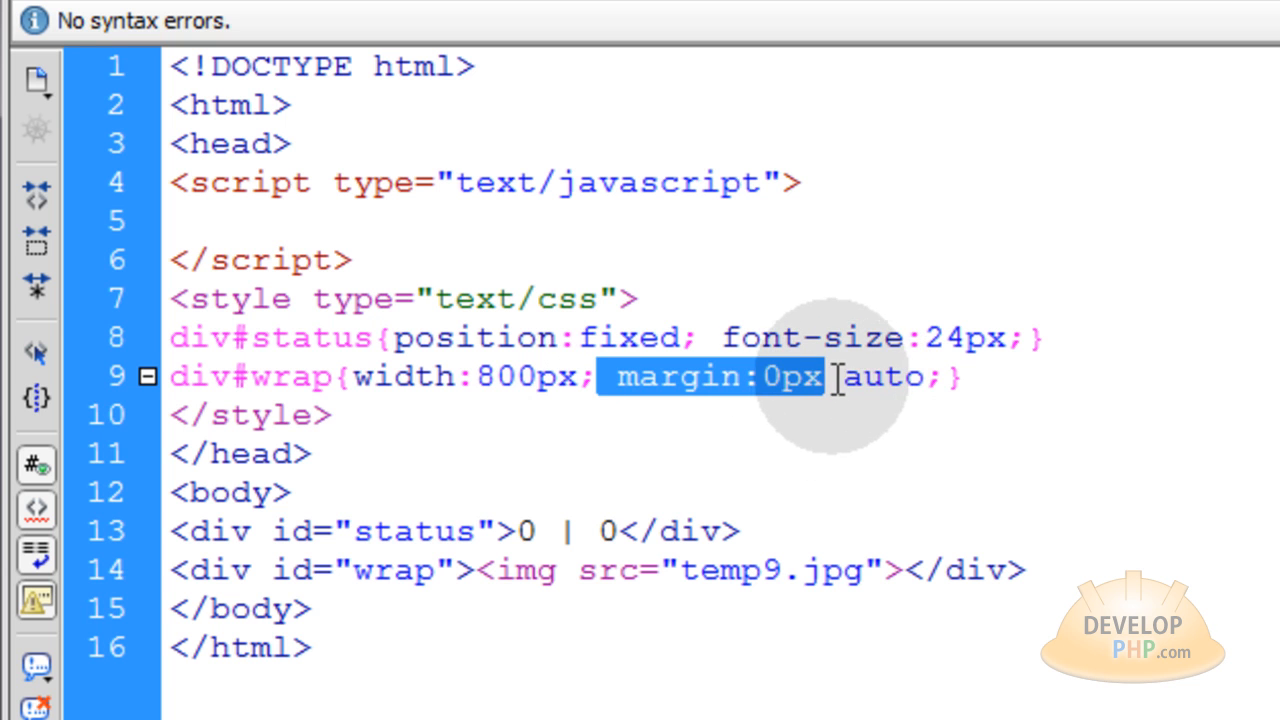
{"action": "double_click", "coordinate": [882, 376]}
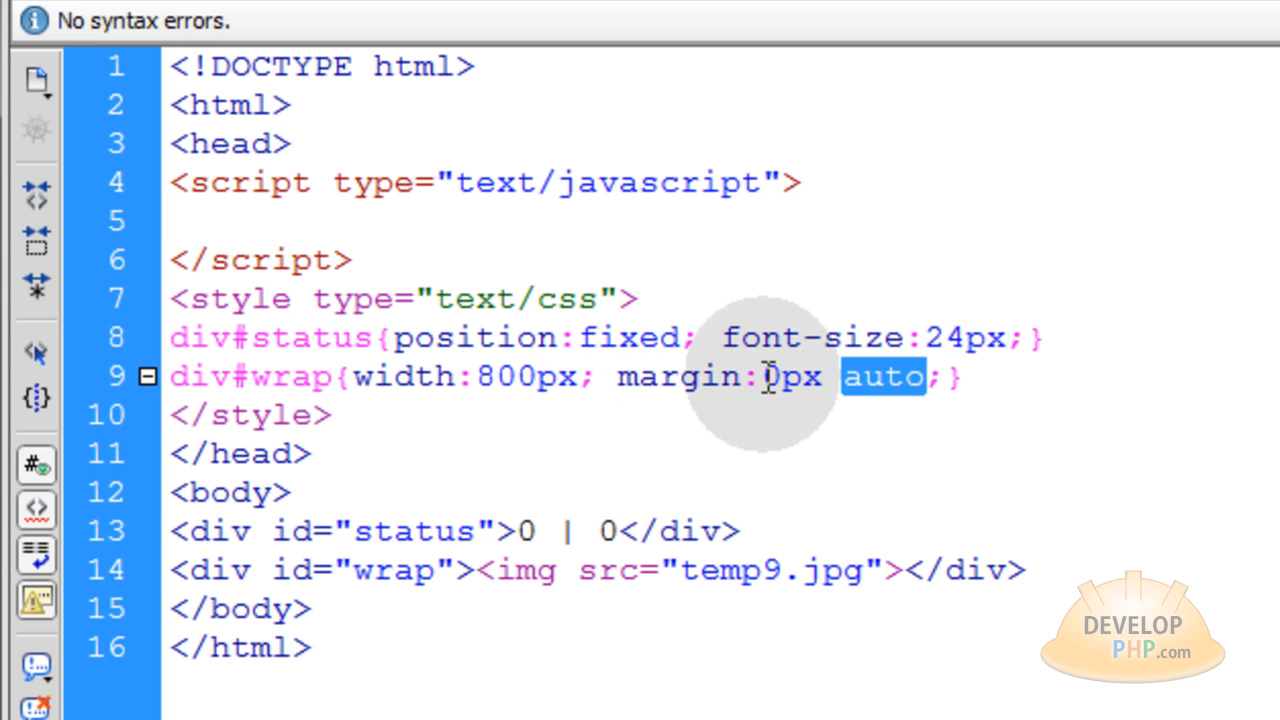
{"action": "double_click", "coordinate": [793, 376]}
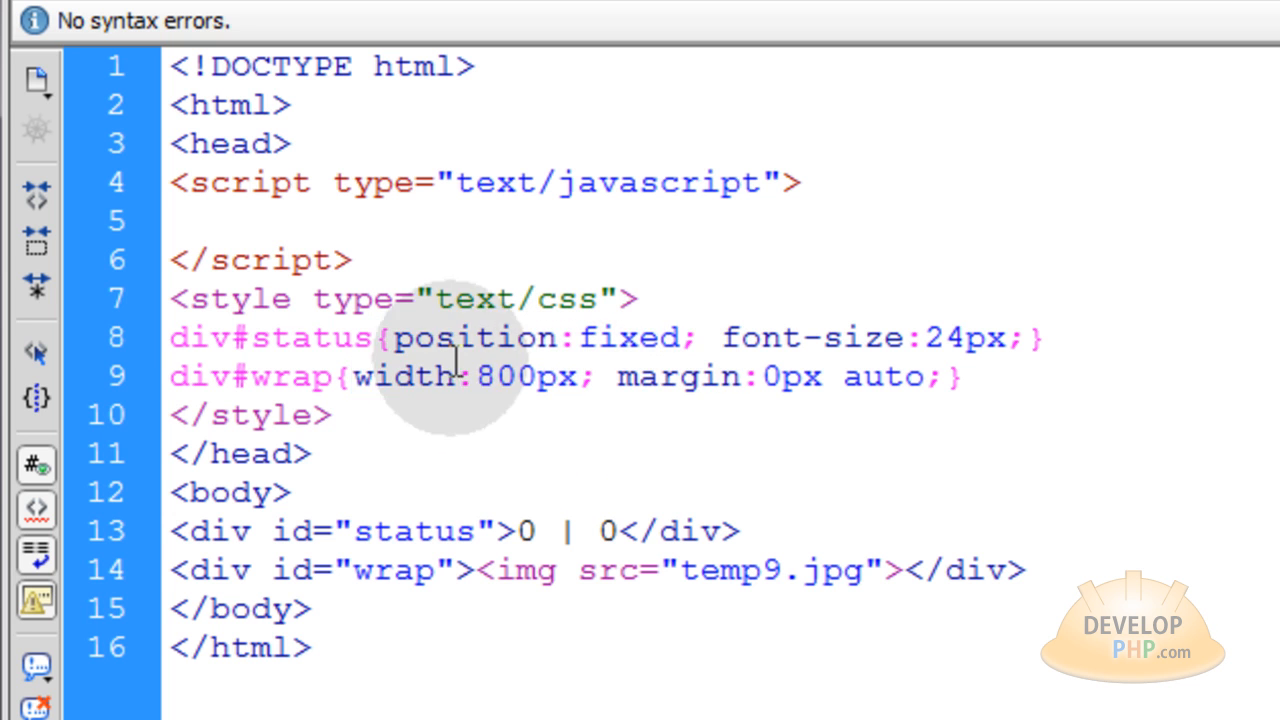
{"action": "double_click", "coordinate": [312, 337]}
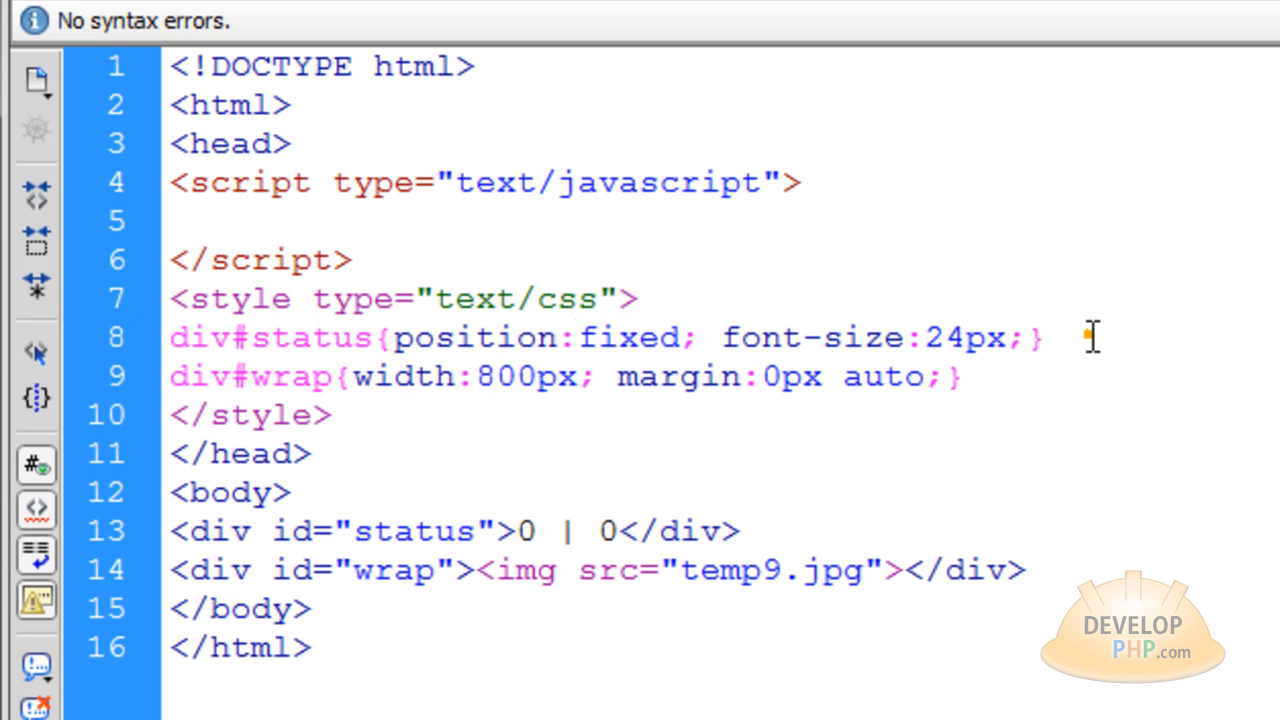
{"action": "left_click", "coordinate": [1047, 337]}
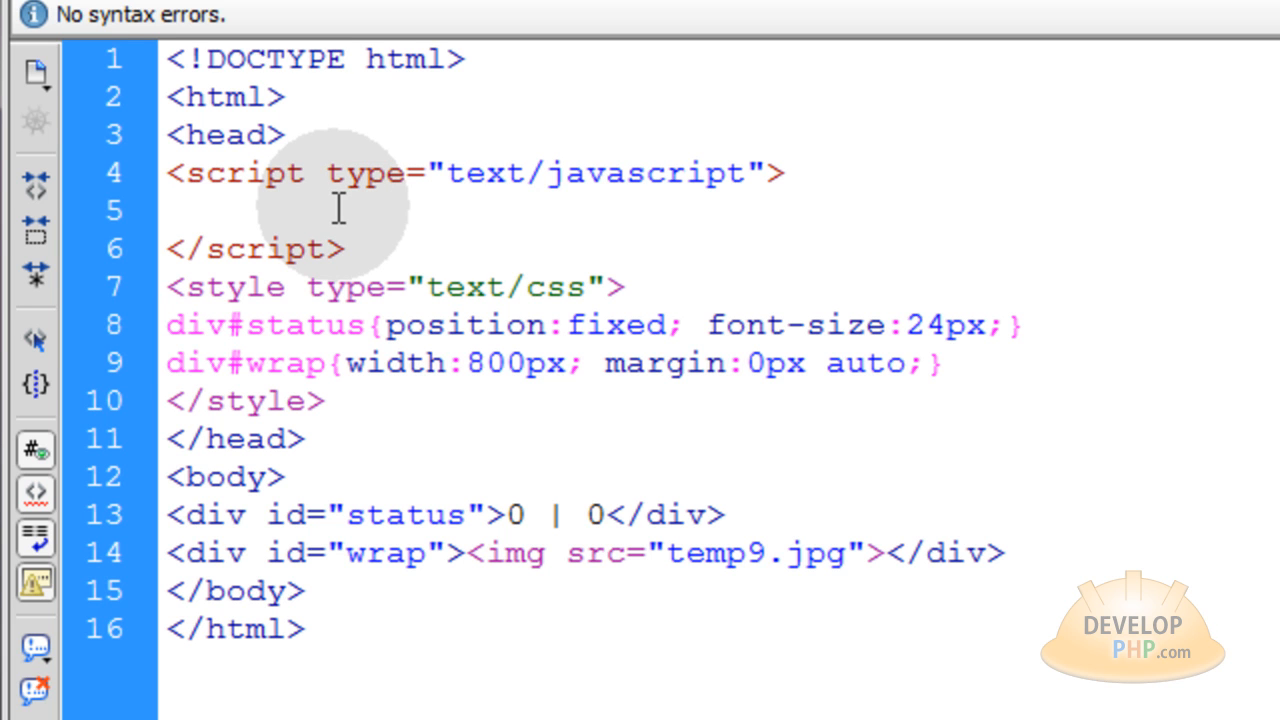
Step: Type 'window.onscroll = yHandler;' in the script block
{"action": "type", "text": "wi"}
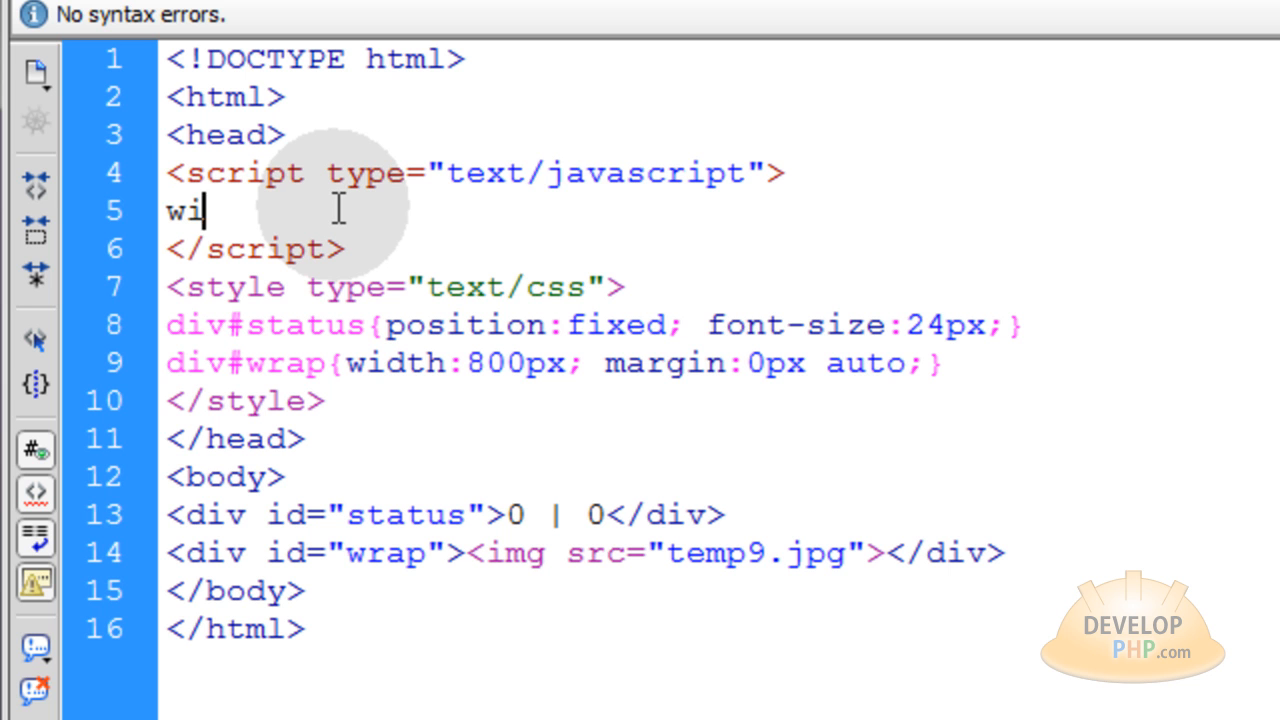
{"action": "type", "text": "ndow."}
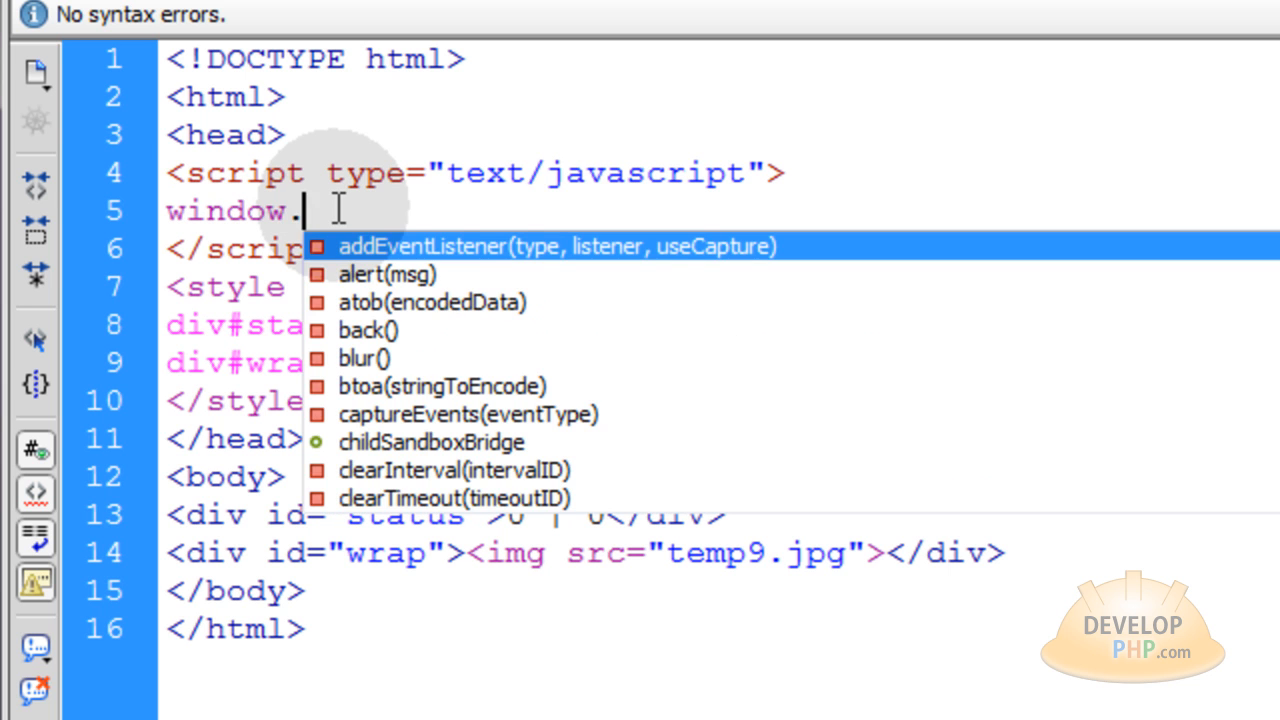
{"action": "type", "text": "onscroll"}
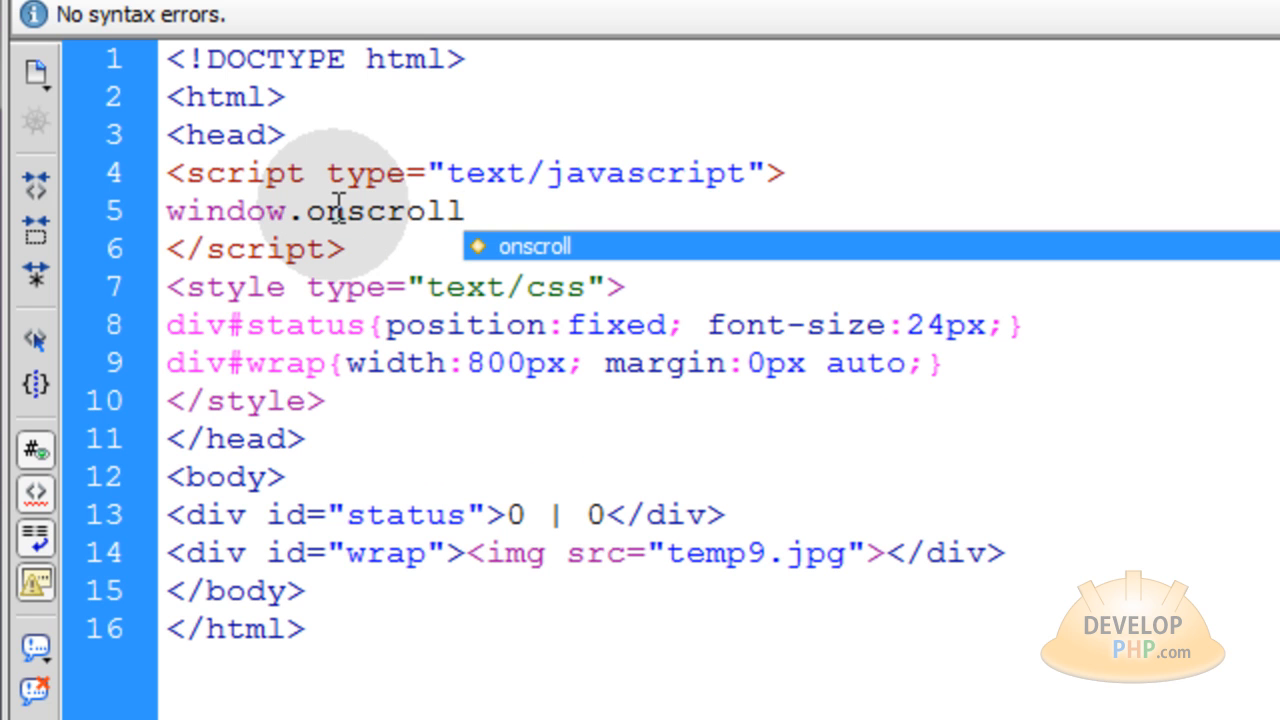
{"action": "type", "text": "="}
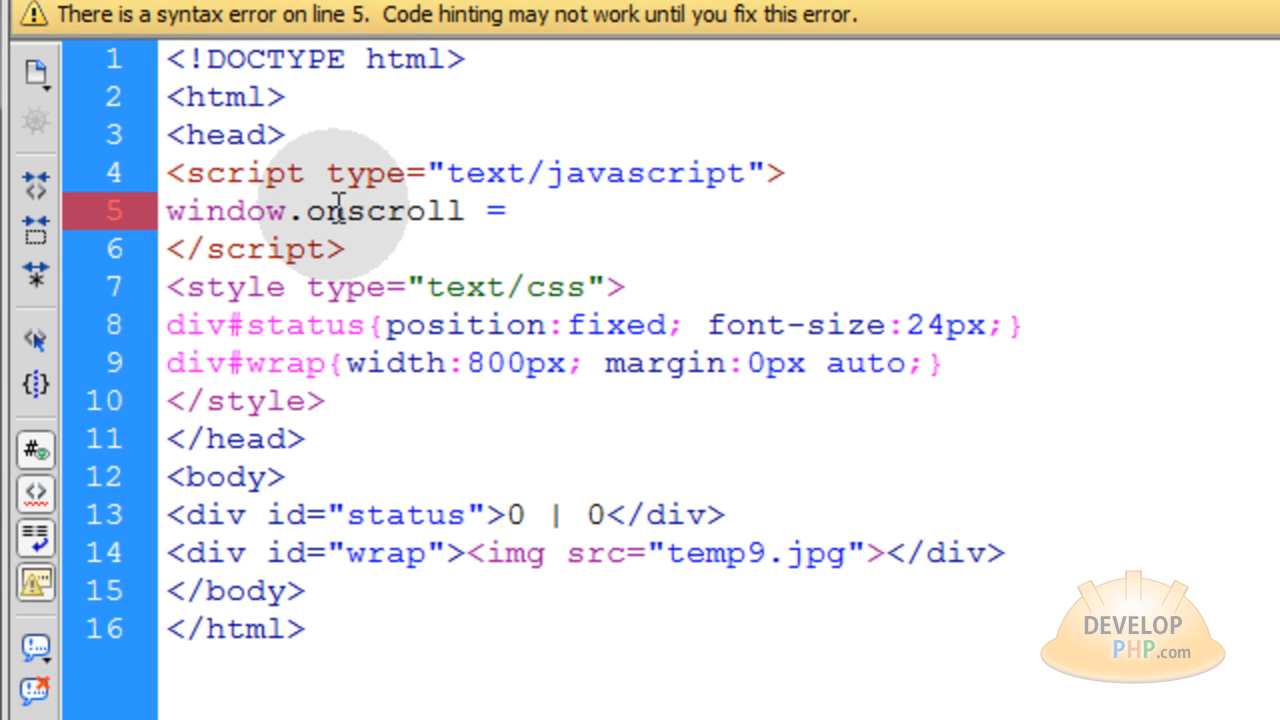
{"action": "left_click", "coordinate": [520, 210]}
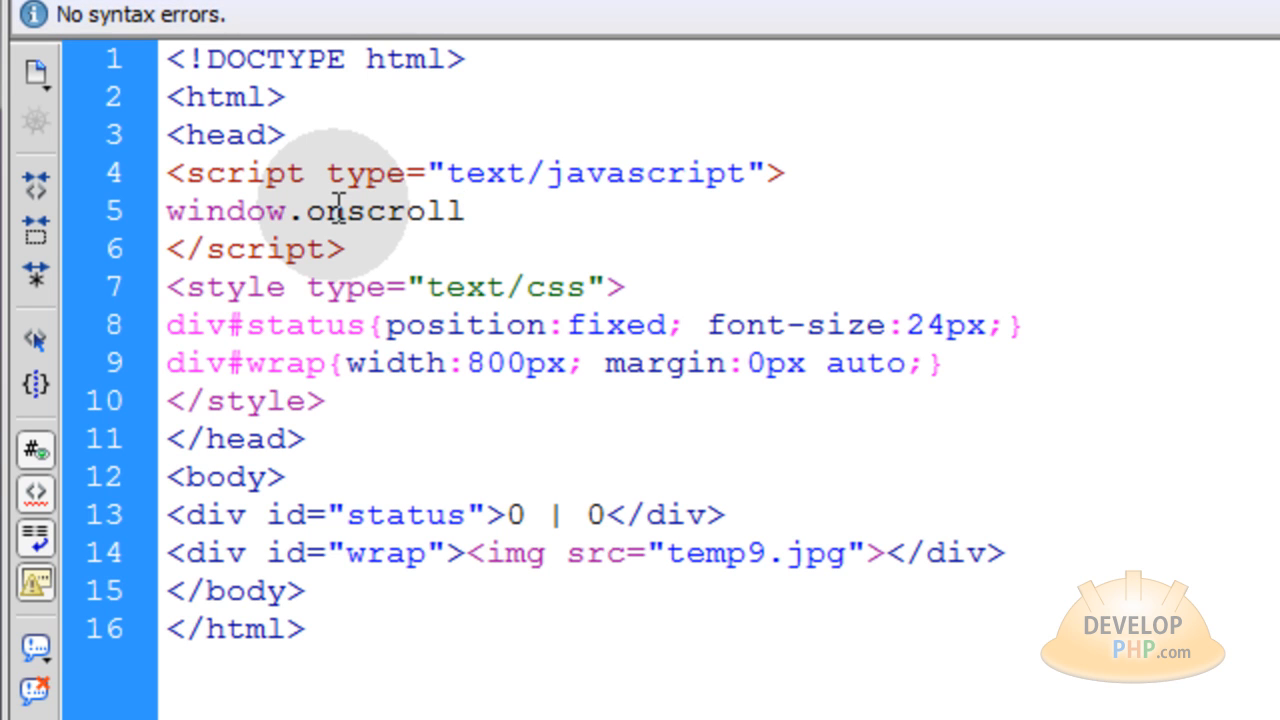
{"action": "type", "text": "="}
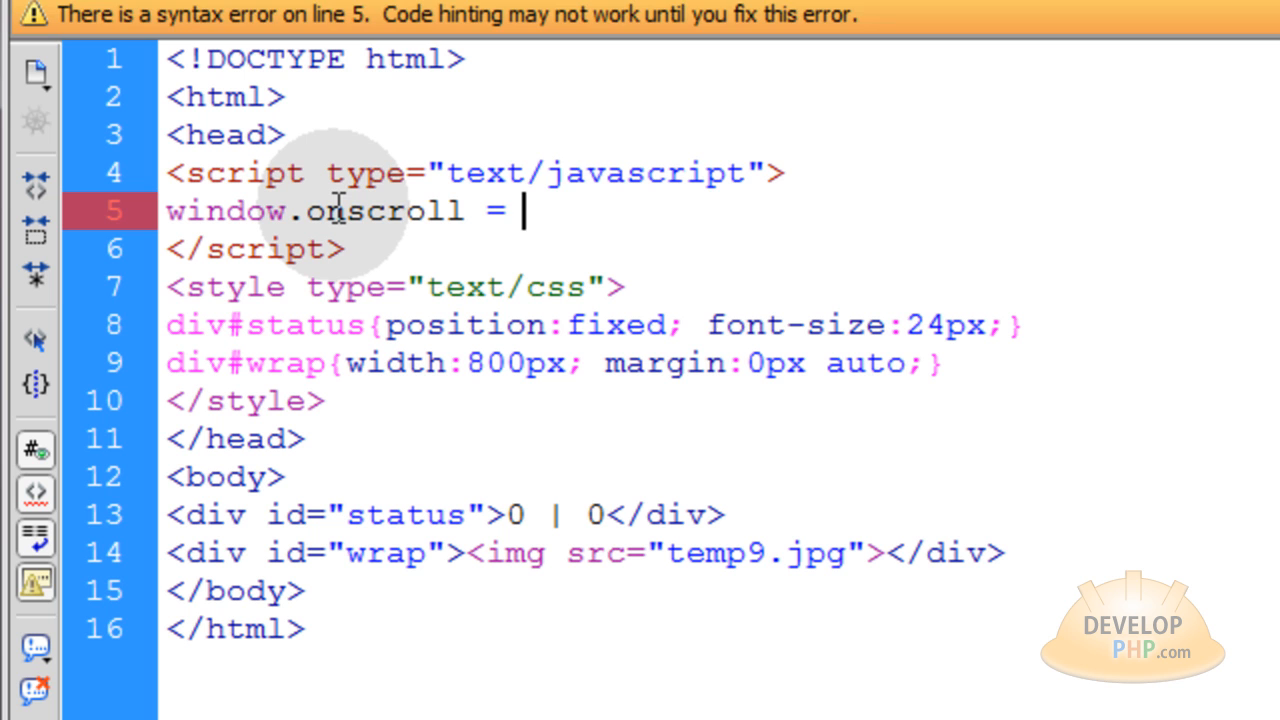
{"action": "type", "text": "yHan"}
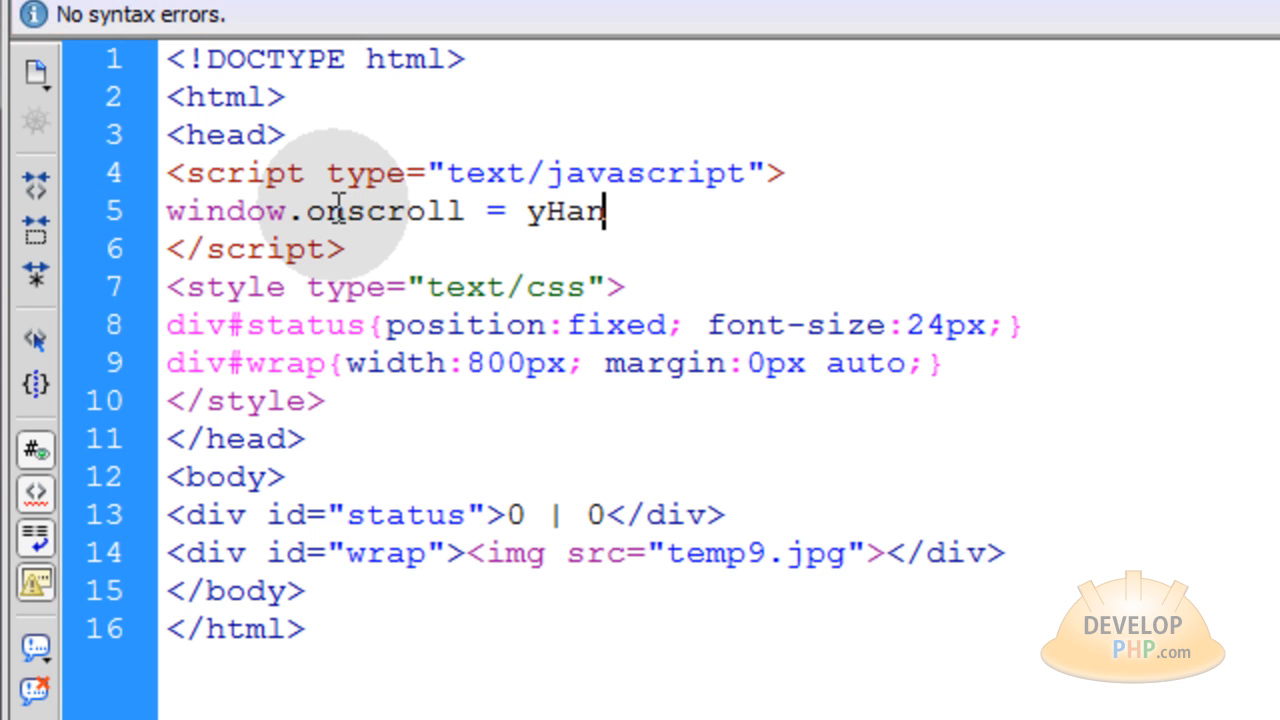
{"action": "type", "text": "dler;"}
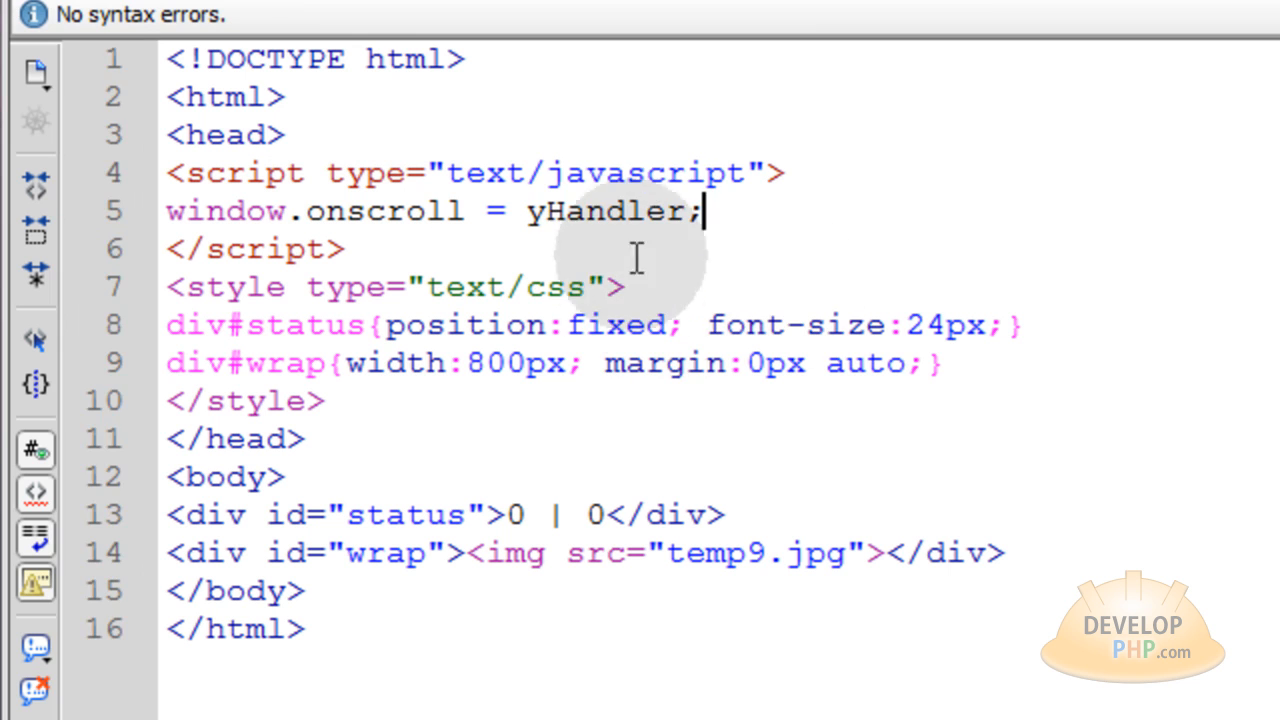
Step: Add an empty 'function yHandler() {}' above the onscroll assignment
{"action": "double_click", "coordinate": [605, 211]}
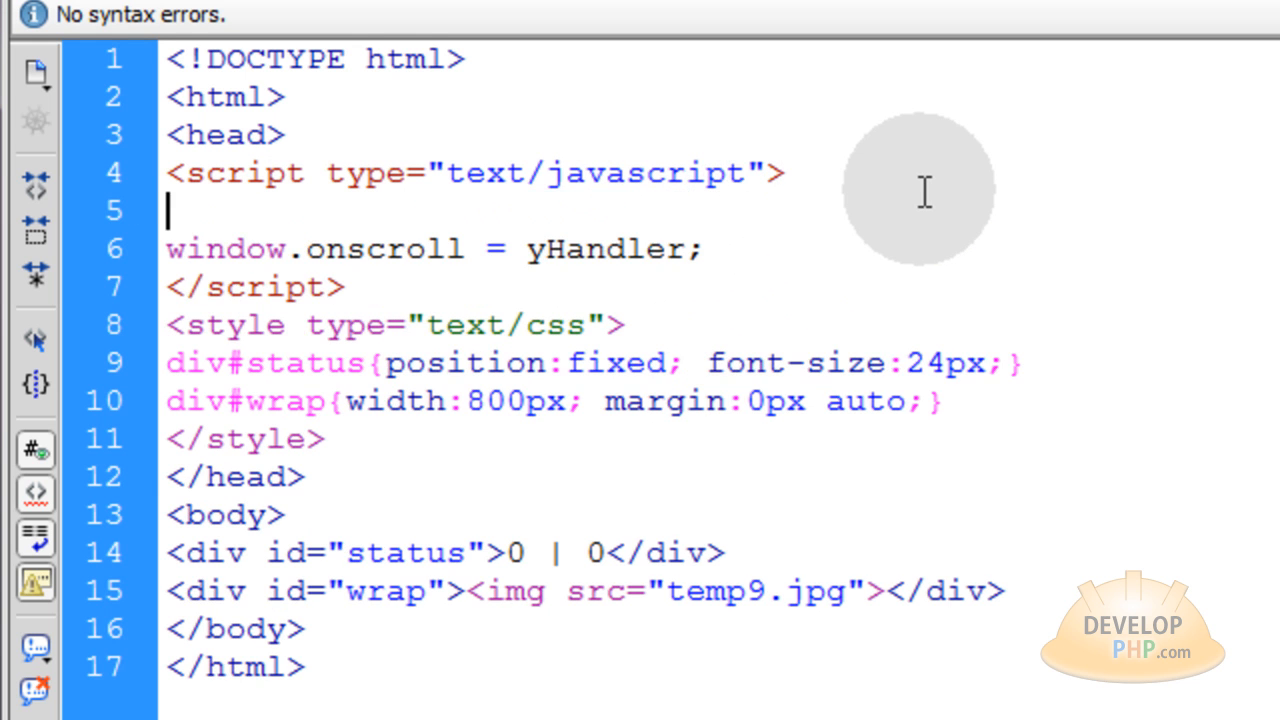
{"action": "type", "text": "f"}
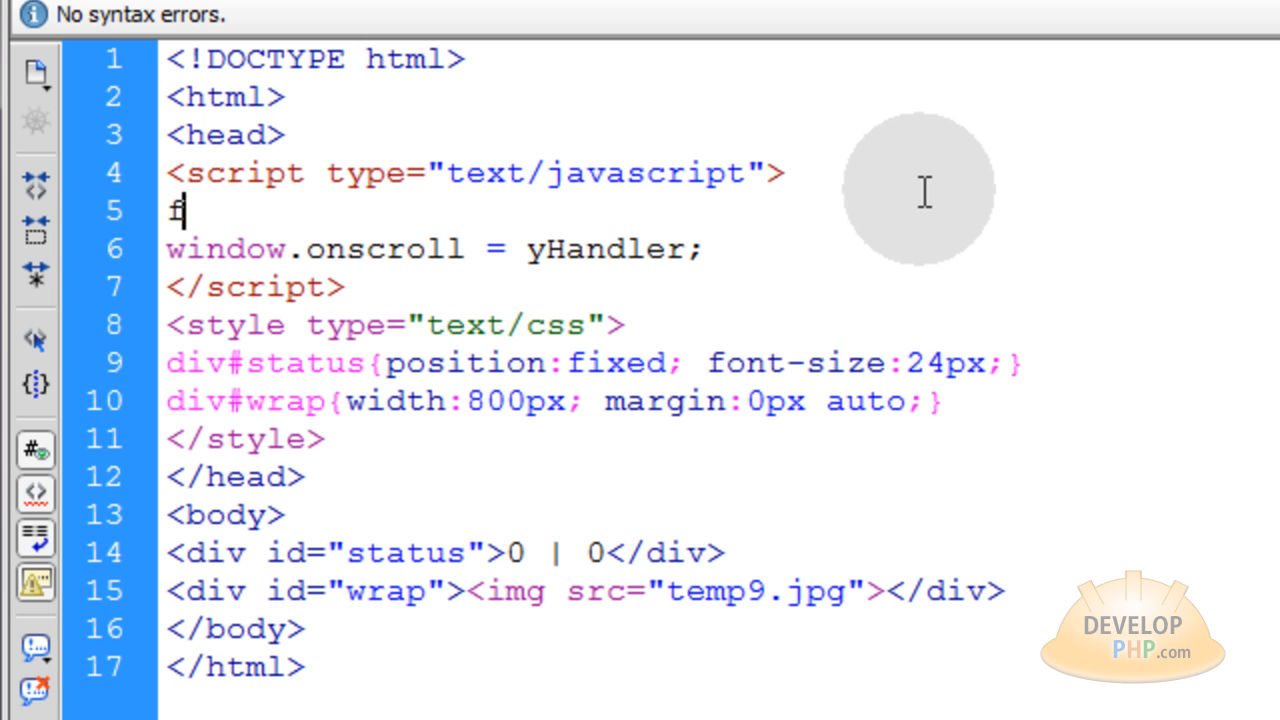
{"action": "type", "text": "unction"}
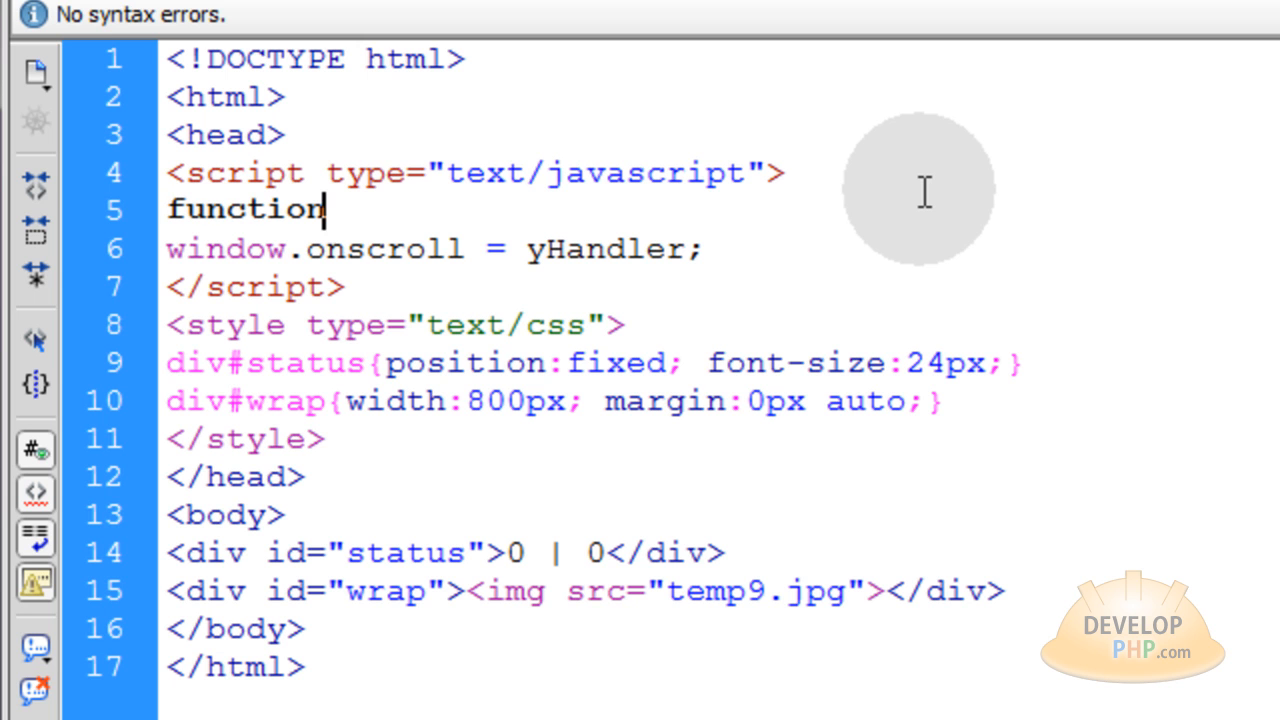
{"action": "type", "text": "yHandler"}
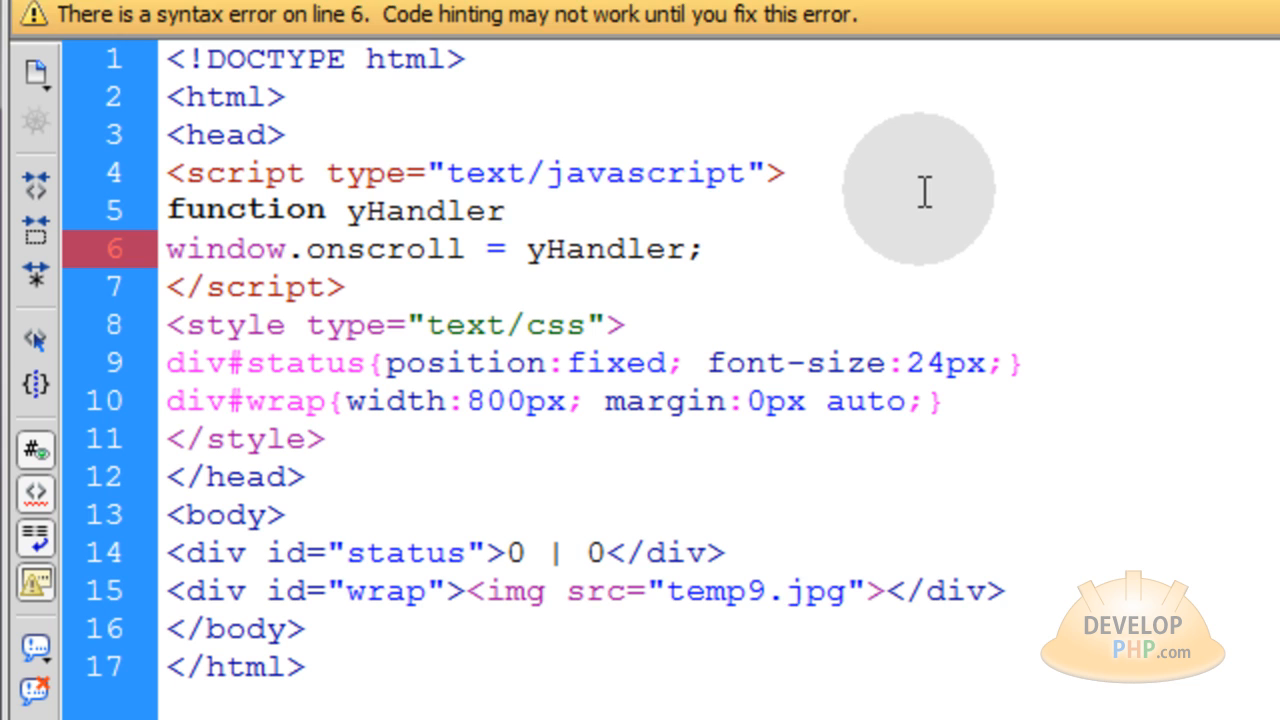
{"action": "type", "text": "()"}
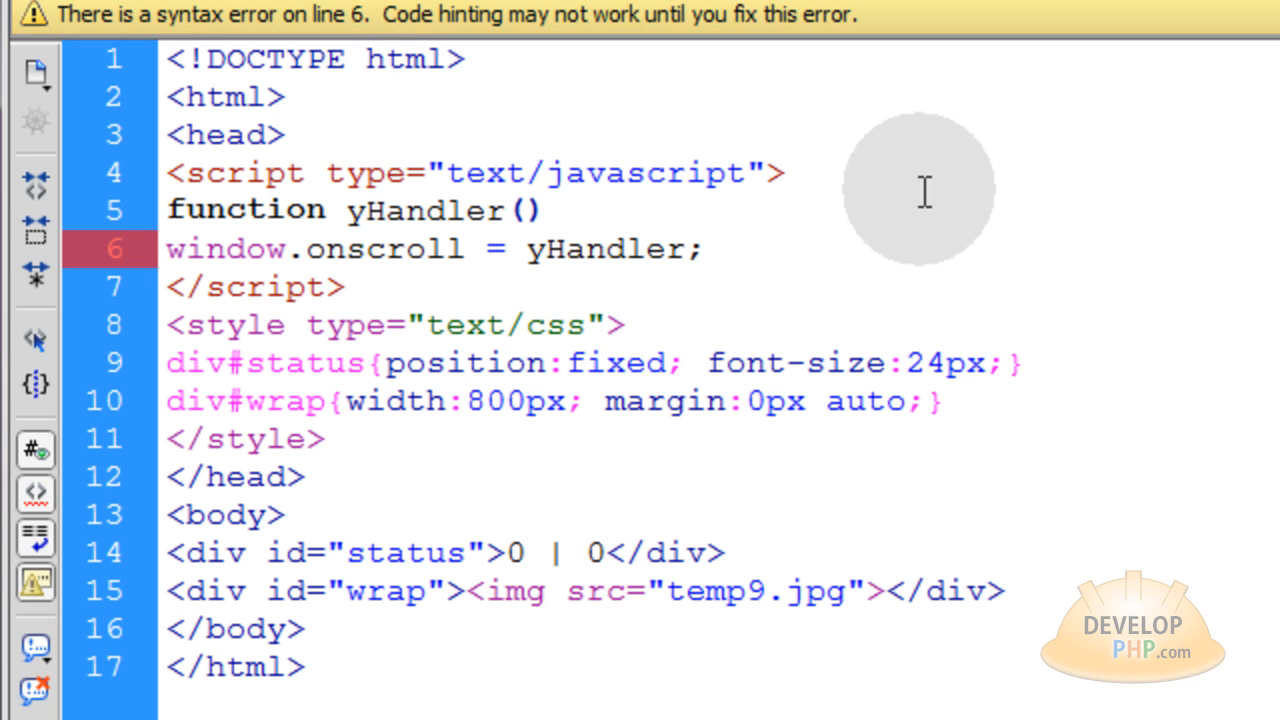
{"action": "type", "text": "{"}
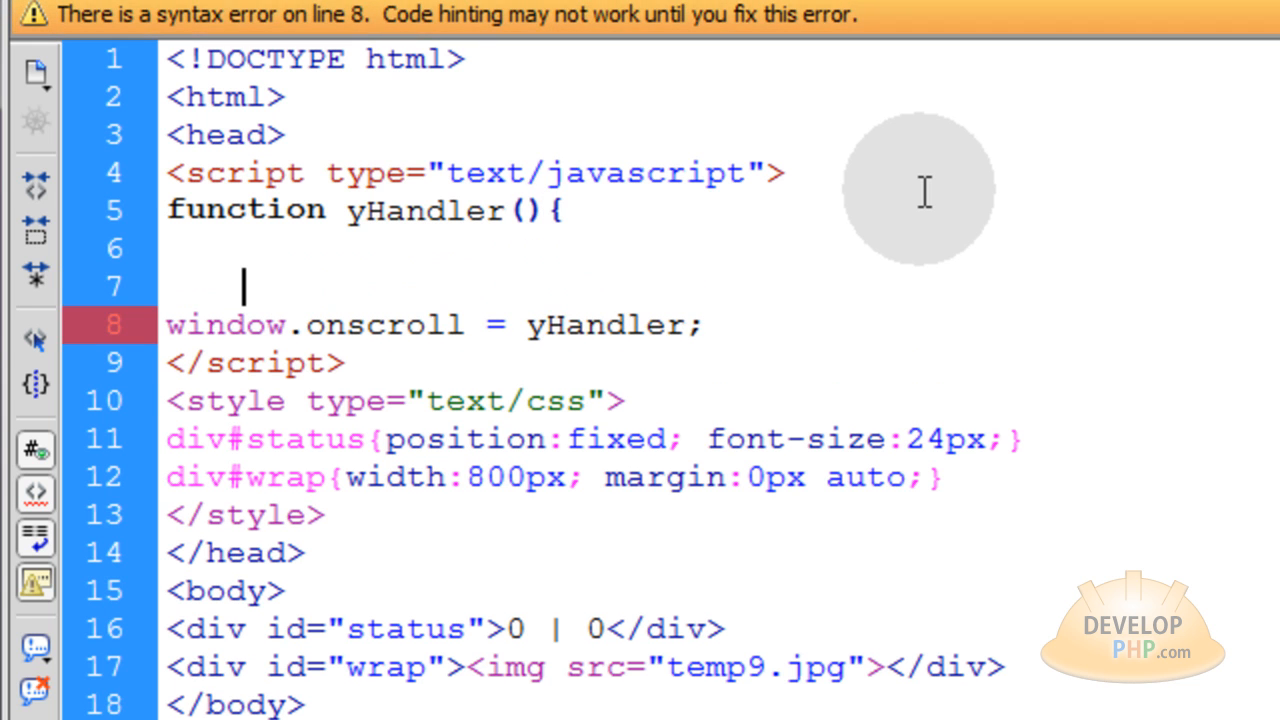
{"action": "type", "text": "}"}
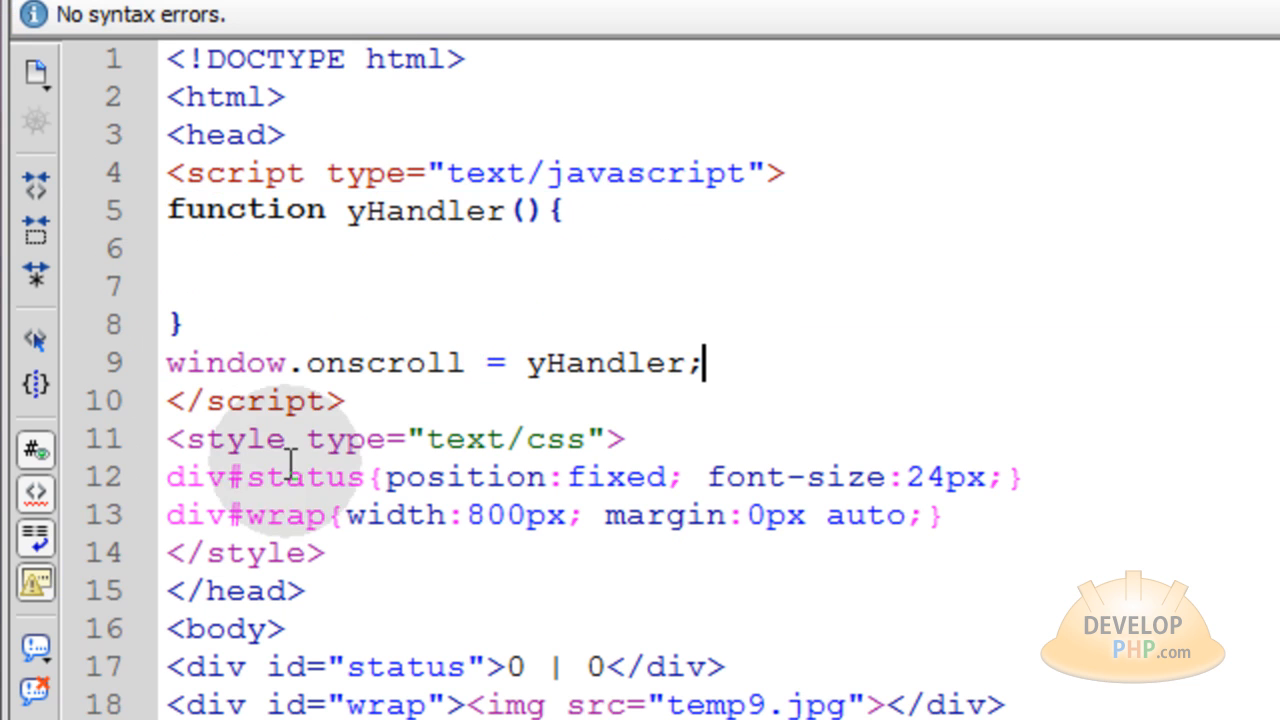
{"action": "left_click", "coordinate": [180, 323]}
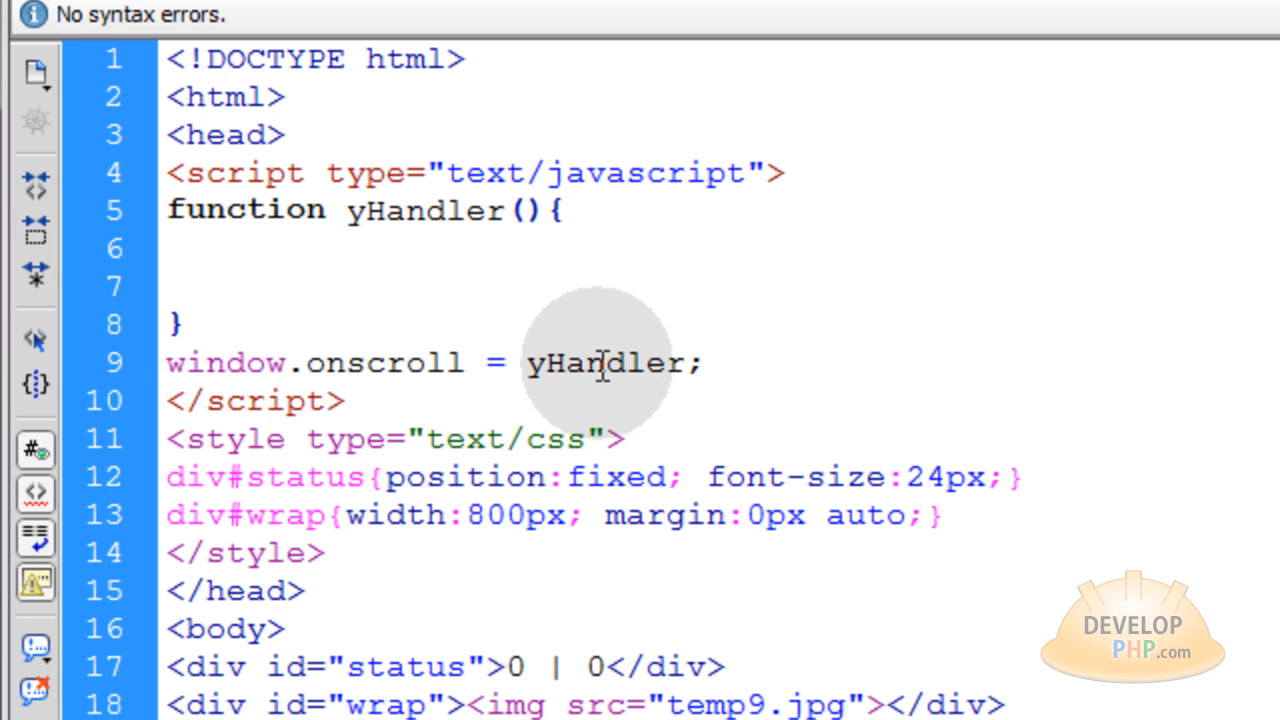
Step: Highlight yHandler in the onscroll assignment and in the function declaration
{"action": "double_click", "coordinate": [605, 362]}
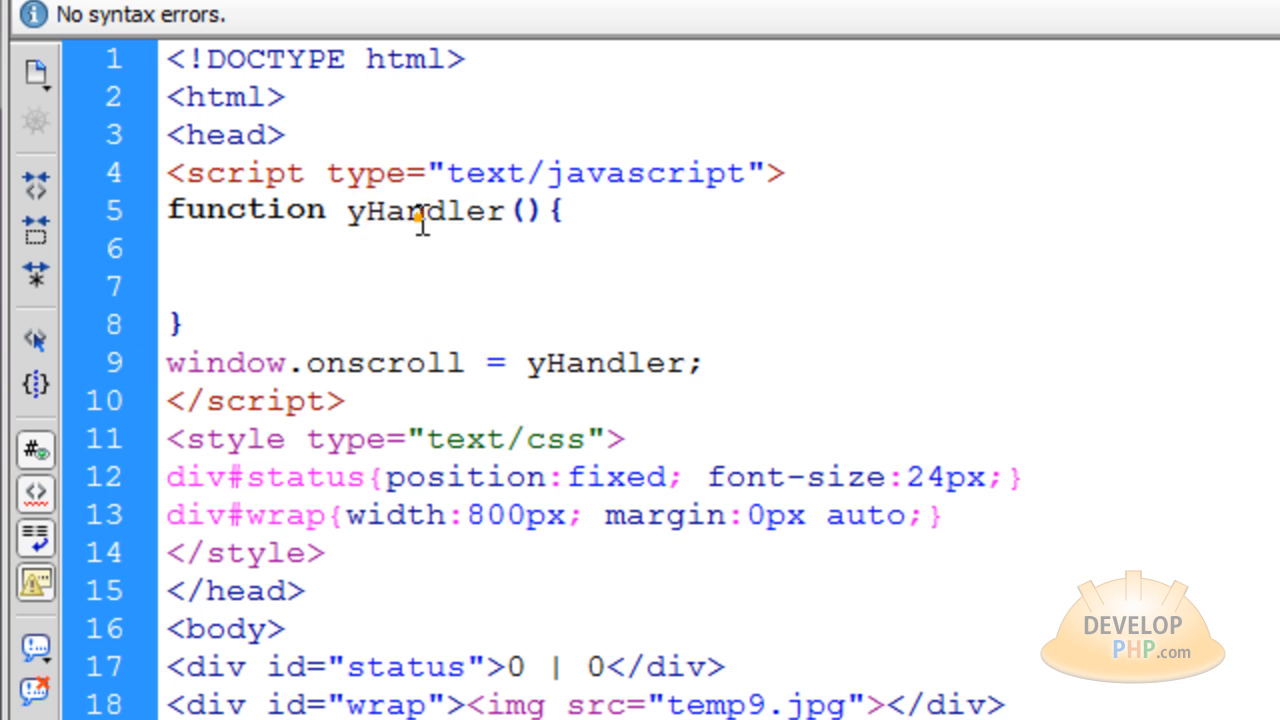
{"action": "double_click", "coordinate": [422, 210]}
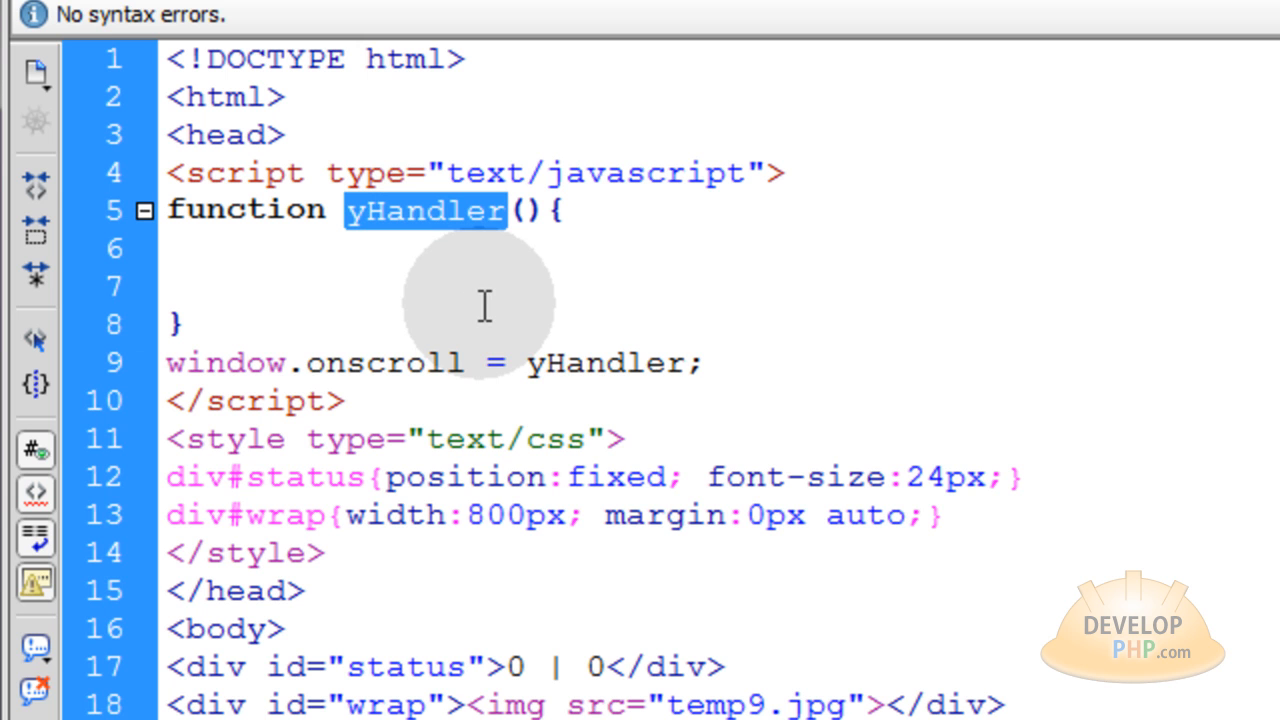
{"action": "left_click", "coordinate": [243, 248]}
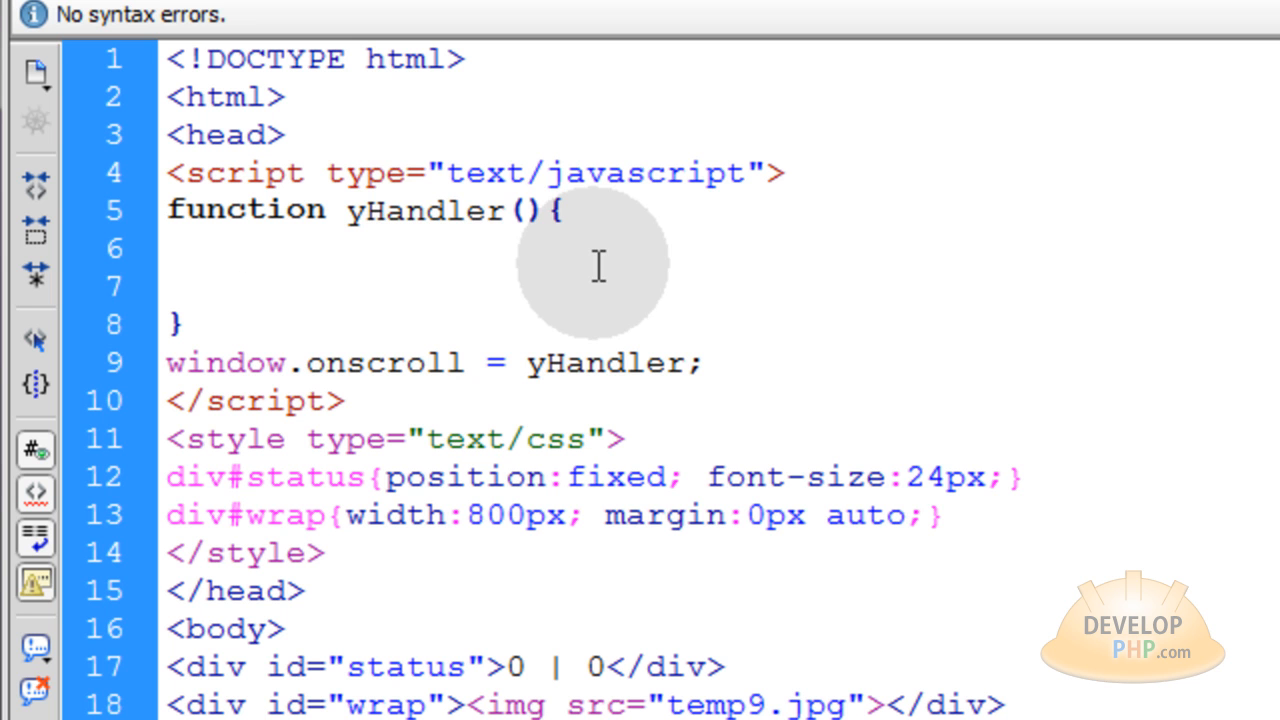
Step: Add 'var wrap = document.getElementById('wrap')' inside yHandler
{"action": "double_click", "coordinate": [385, 705]}
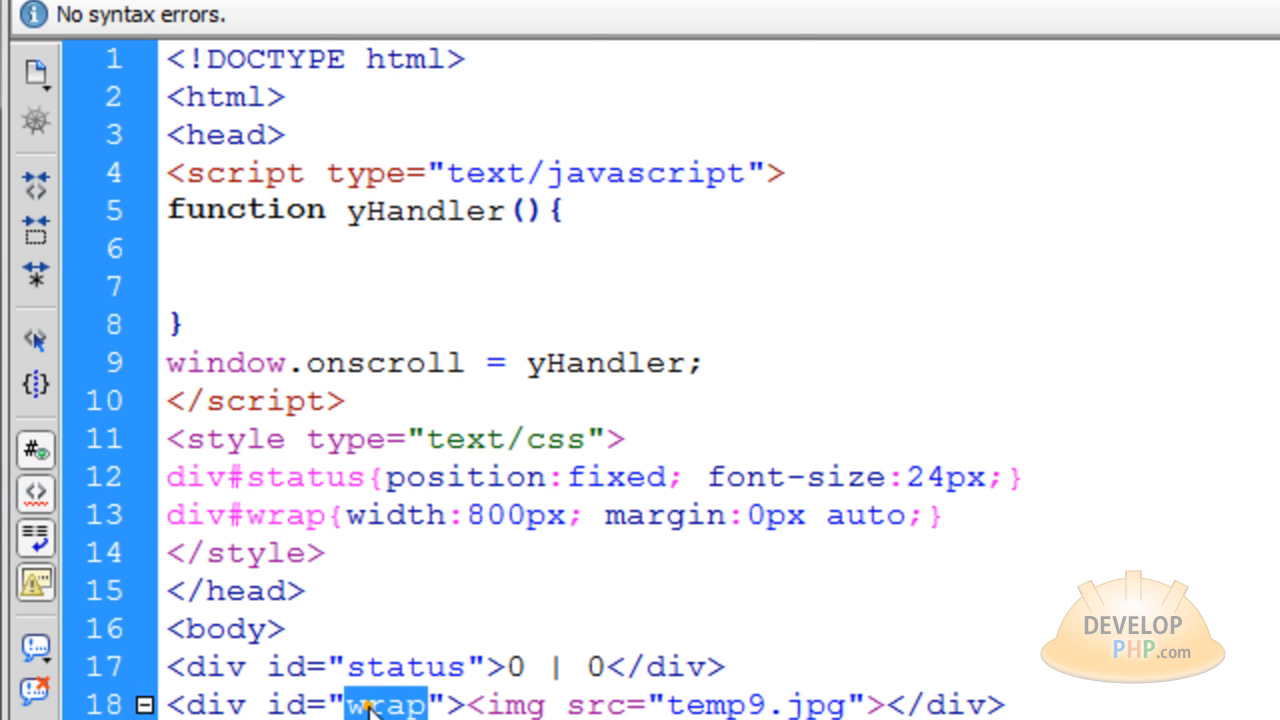
{"action": "type", "text": "var wra"}
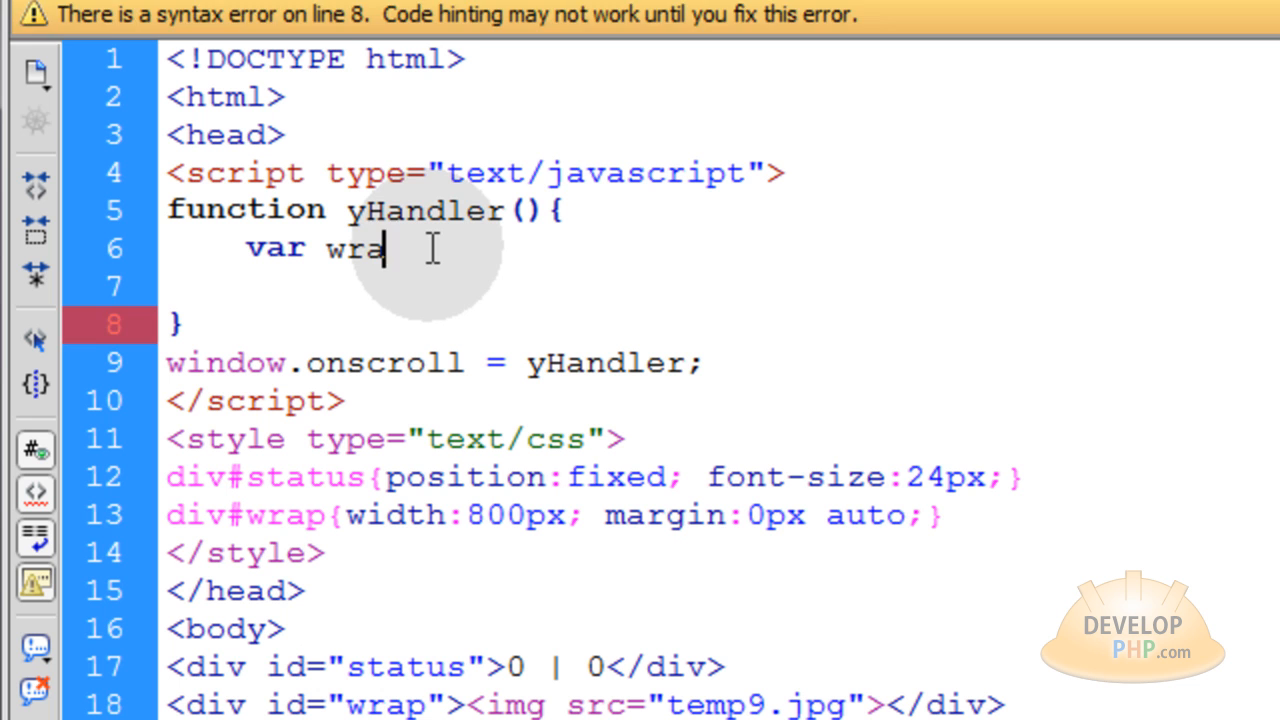
{"action": "type", "text": "p = docu"}
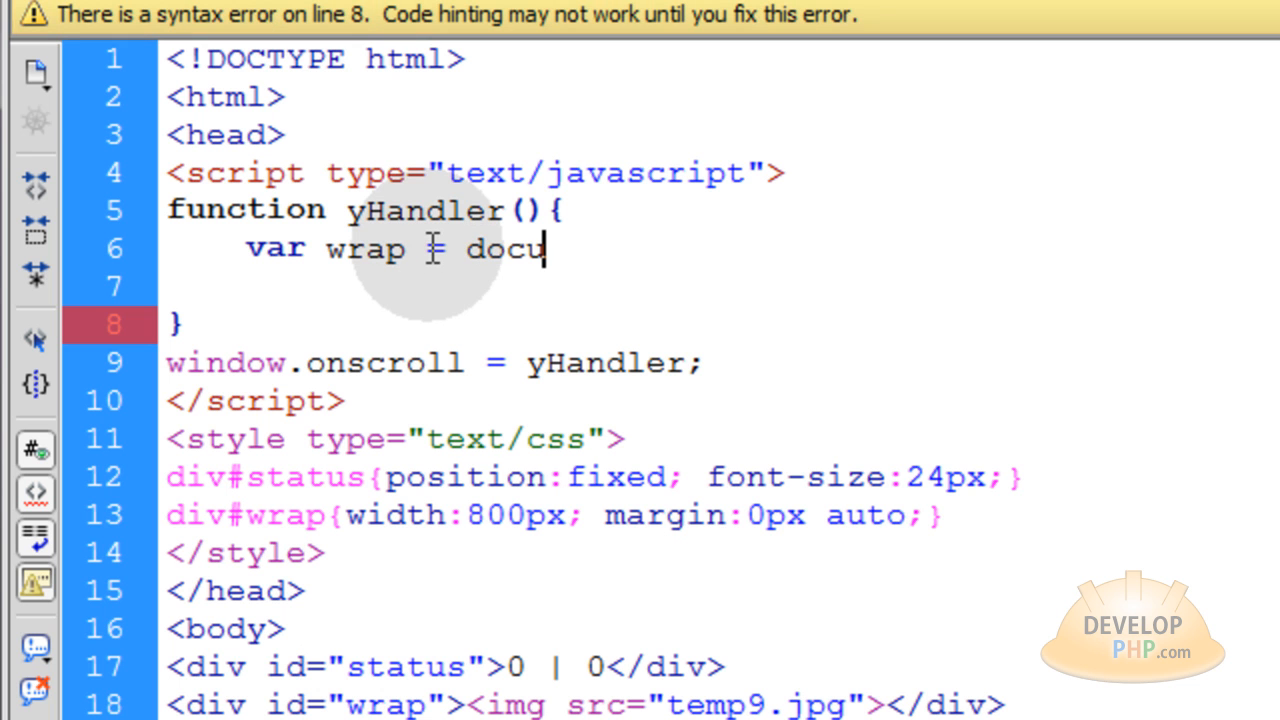
{"action": "type", "text": "ment.getElementById("}
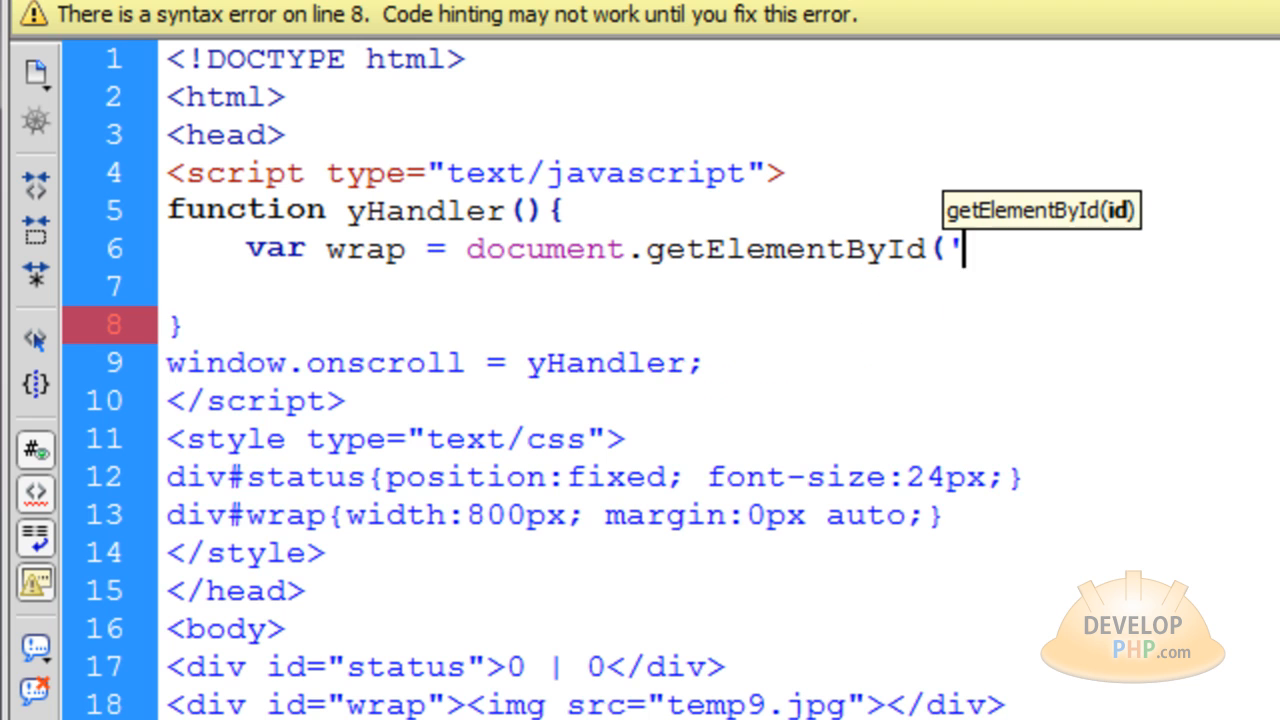
{"action": "type", "text": "');"}
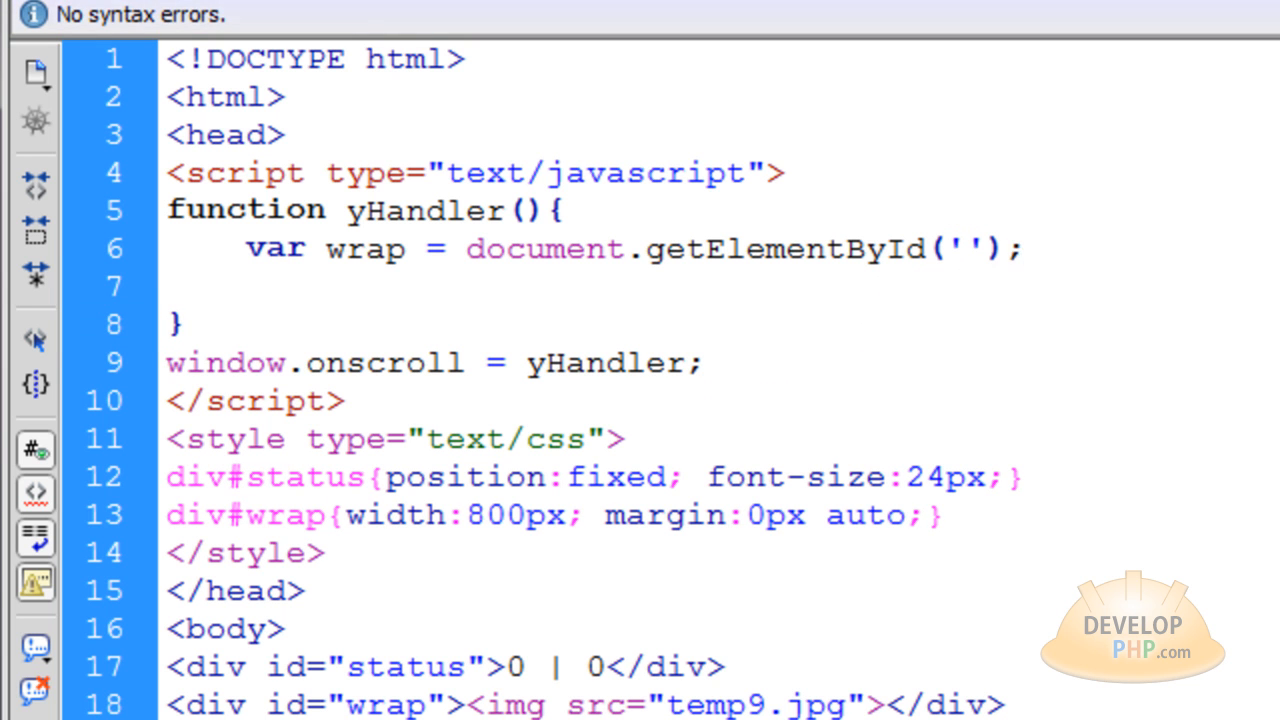
{"action": "left_click", "coordinate": [955, 248]}
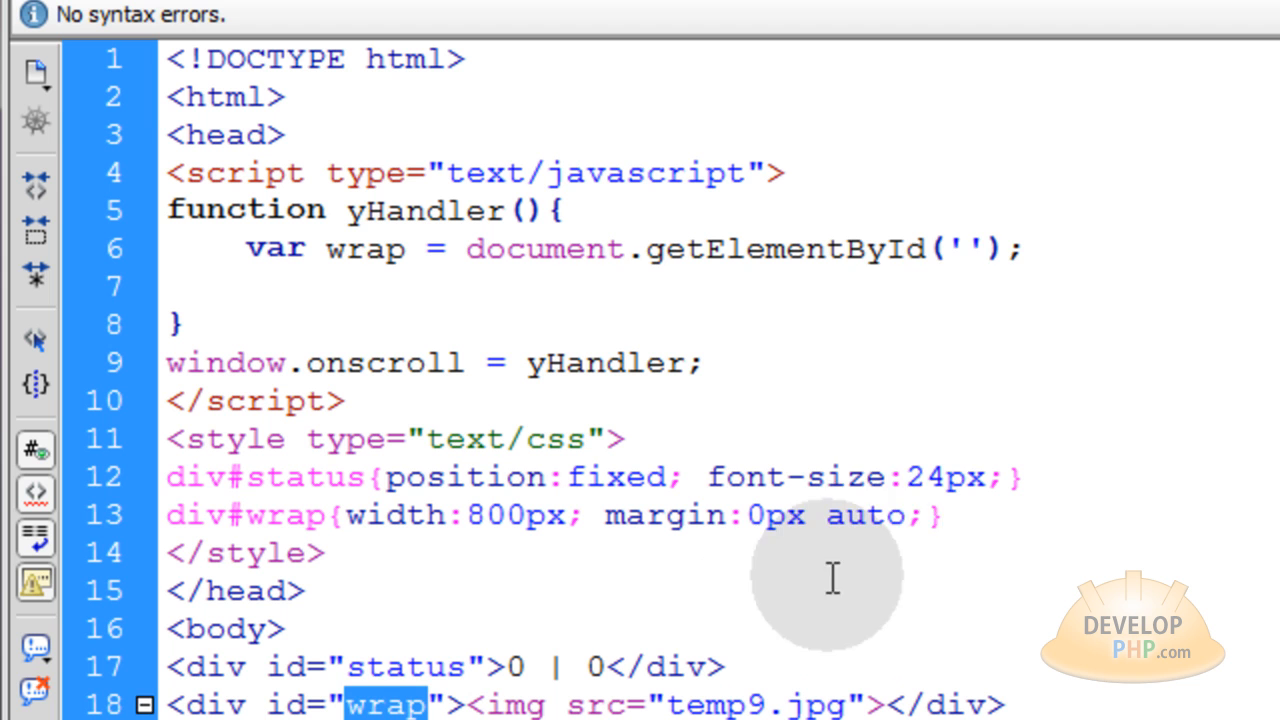
{"action": "type", "text": "wrap"}
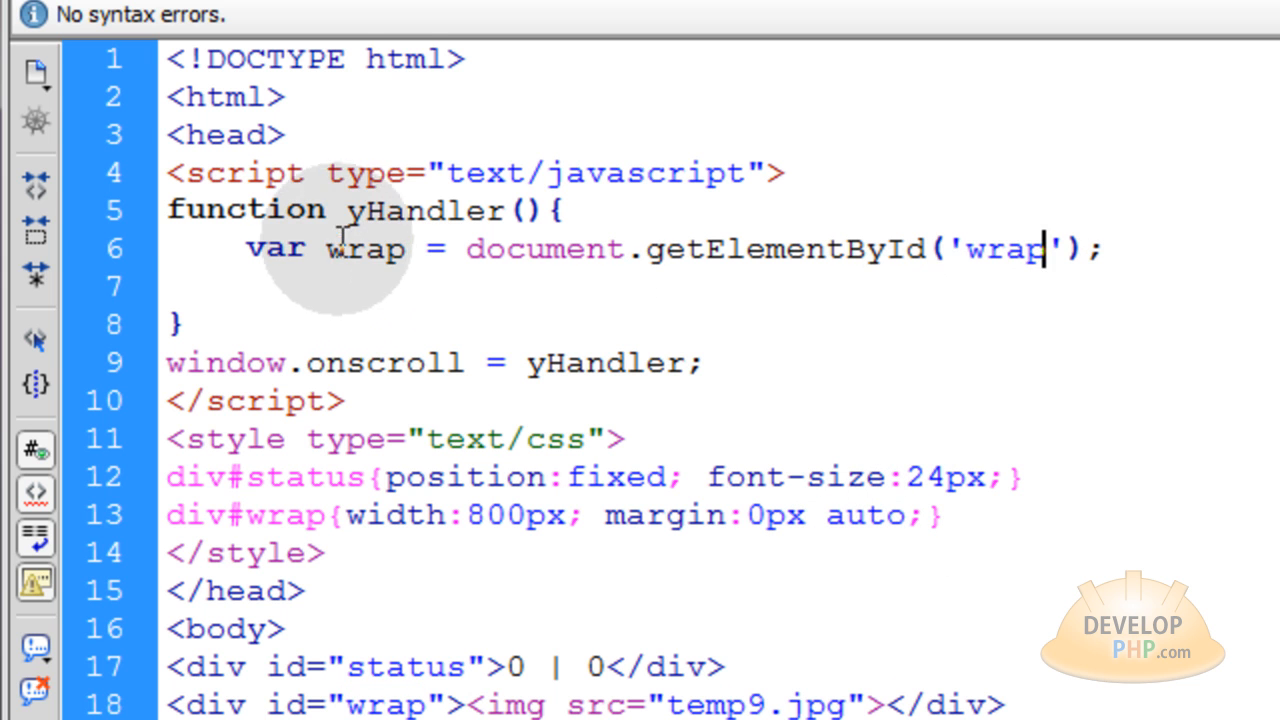
Step: Add a 'Gets page content height' comment and 'var contentHeight = wrap.offsetHeight'
{"action": "double_click", "coordinate": [366, 249]}
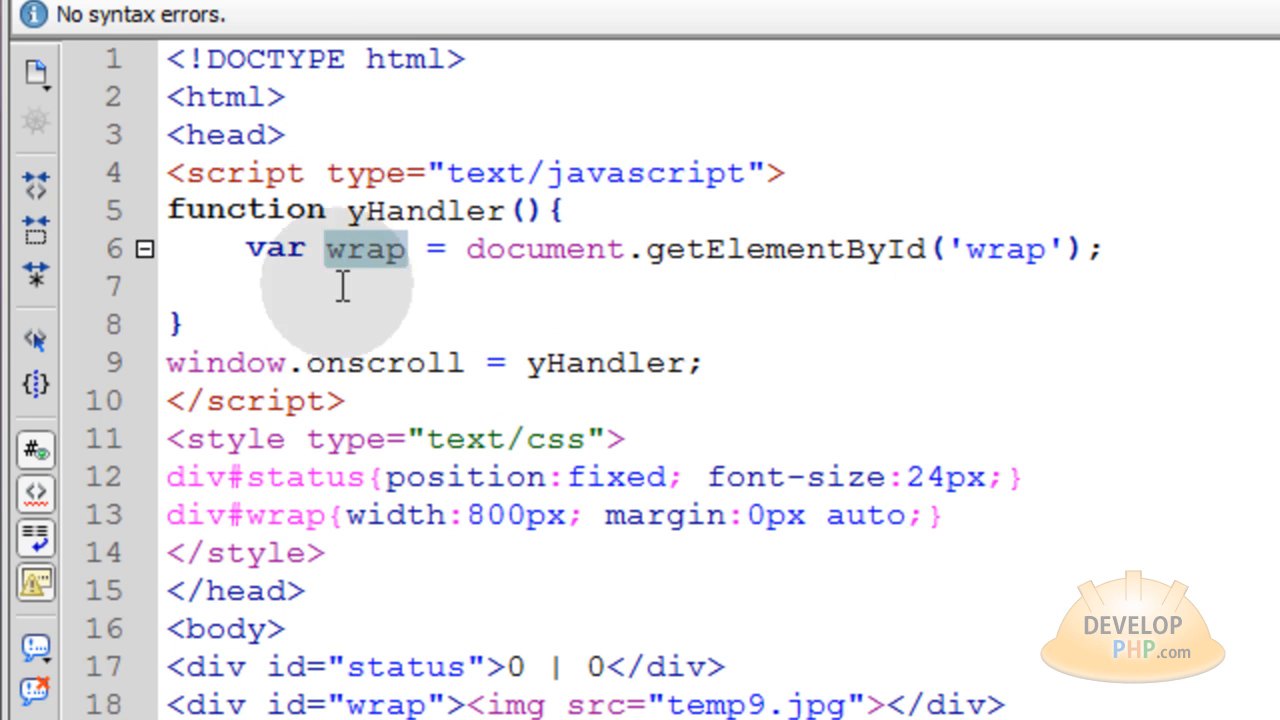
{"action": "type", "text": "// Gets page content height"}
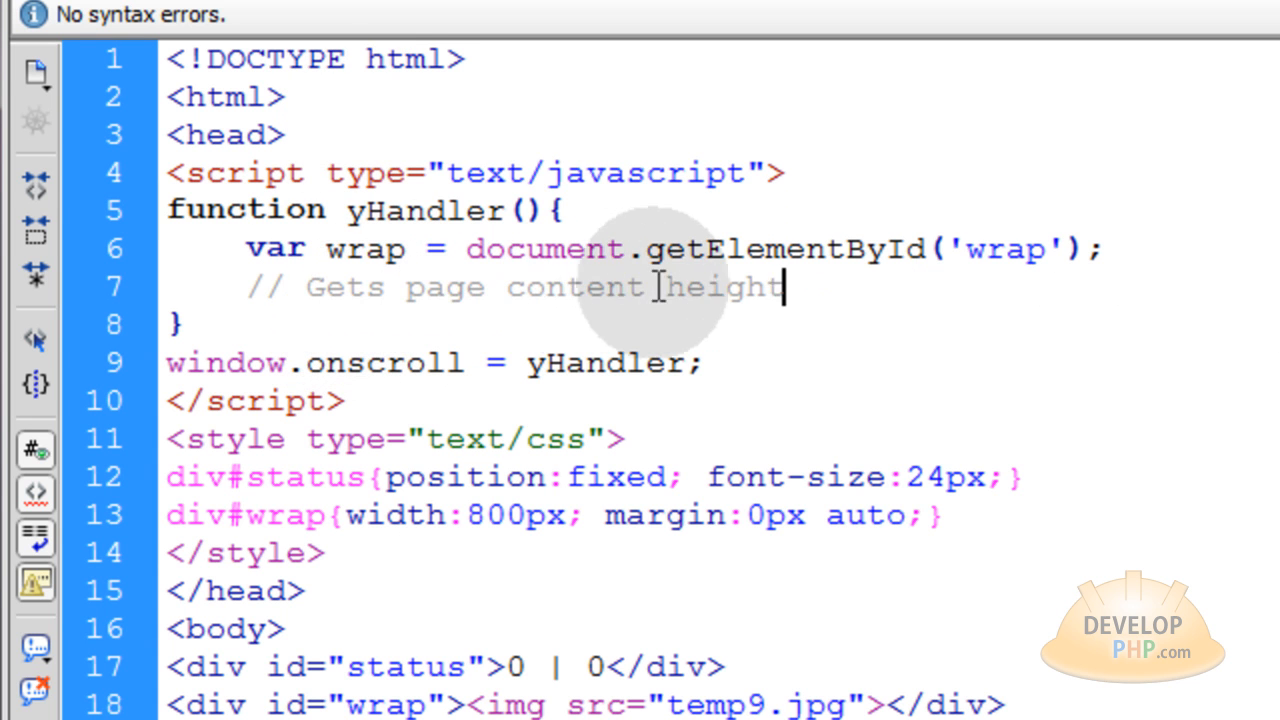
{"action": "mouse_move", "coordinate": [870, 350]}
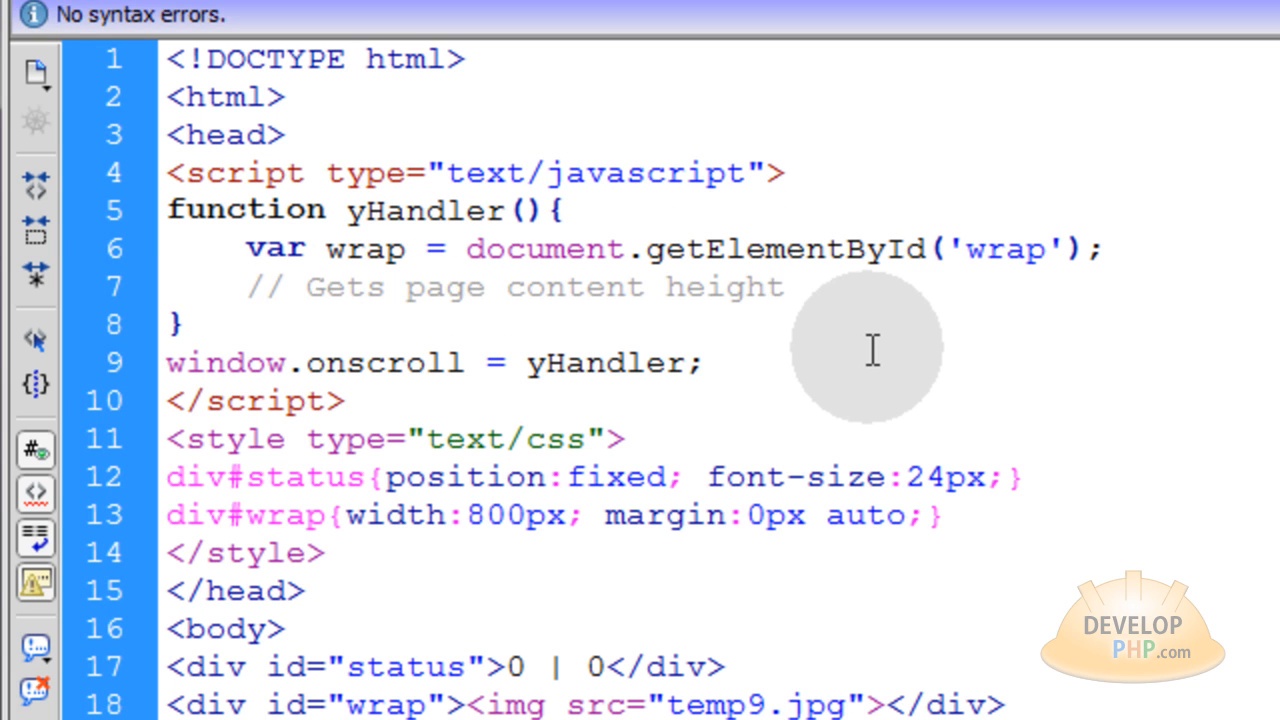
{"action": "type", "text": "var"}
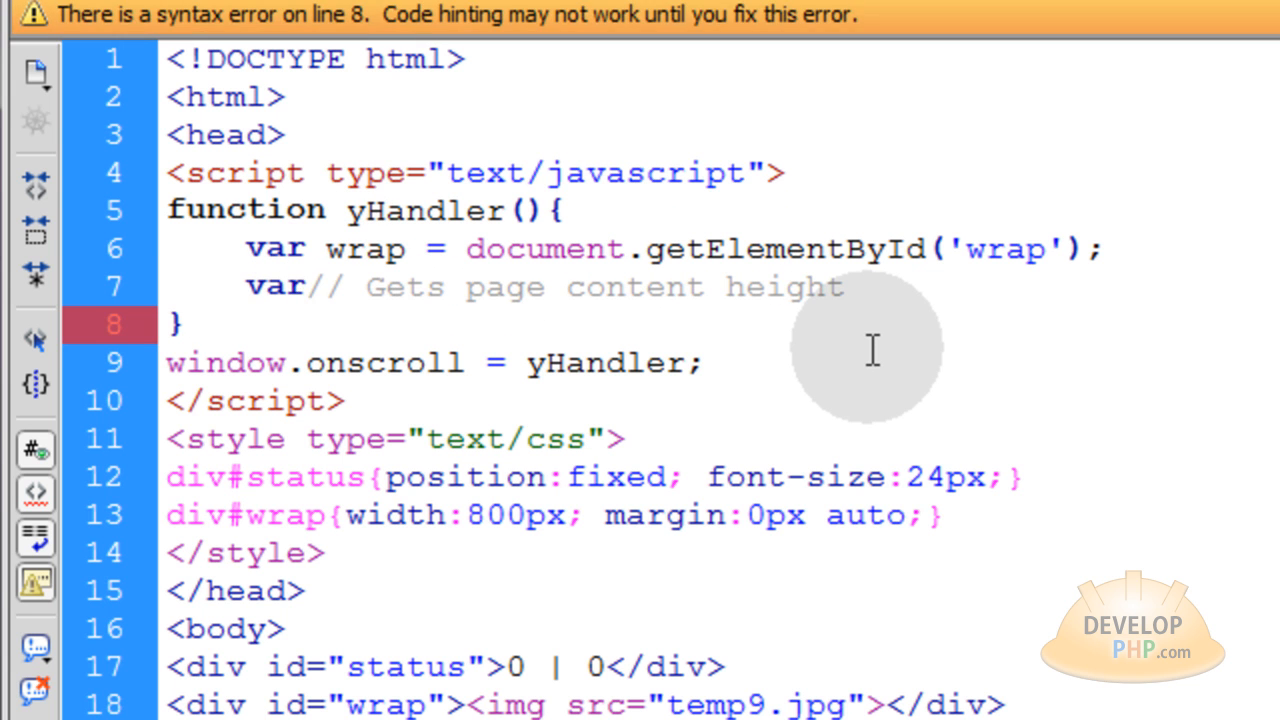
{"action": "type", "text": "contentHeight ="}
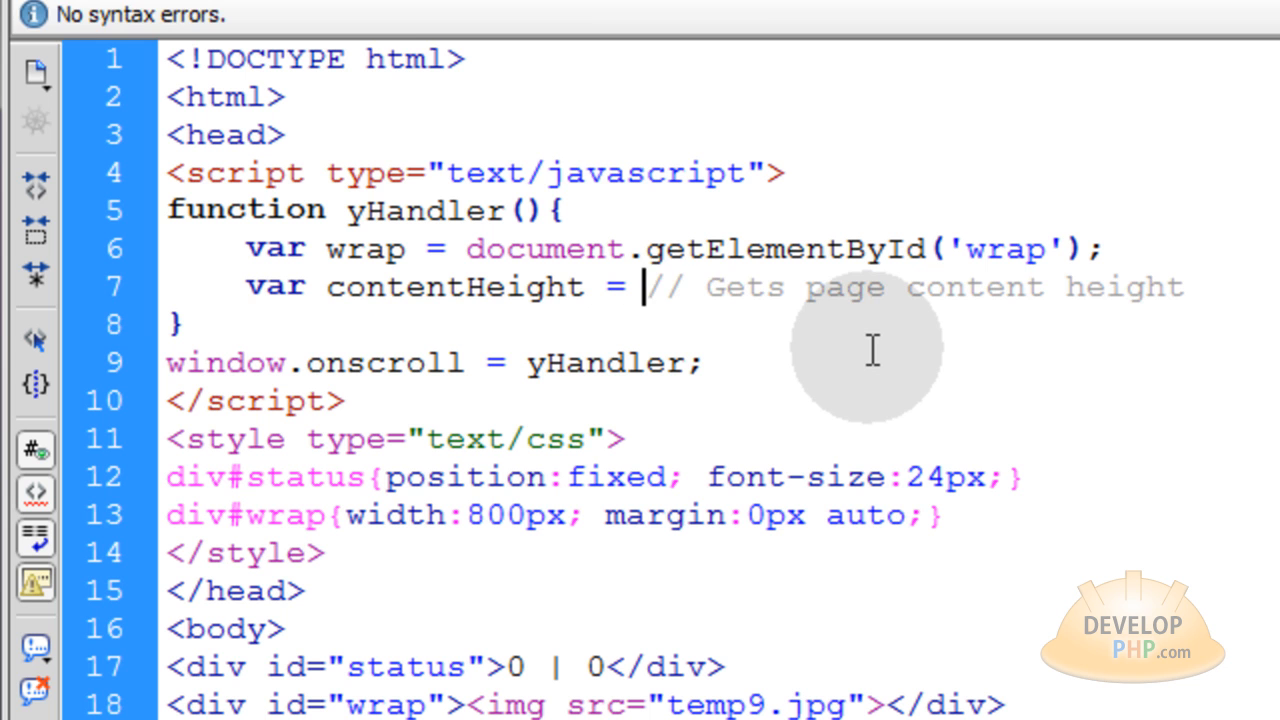
{"action": "type", "text": "wrap"}
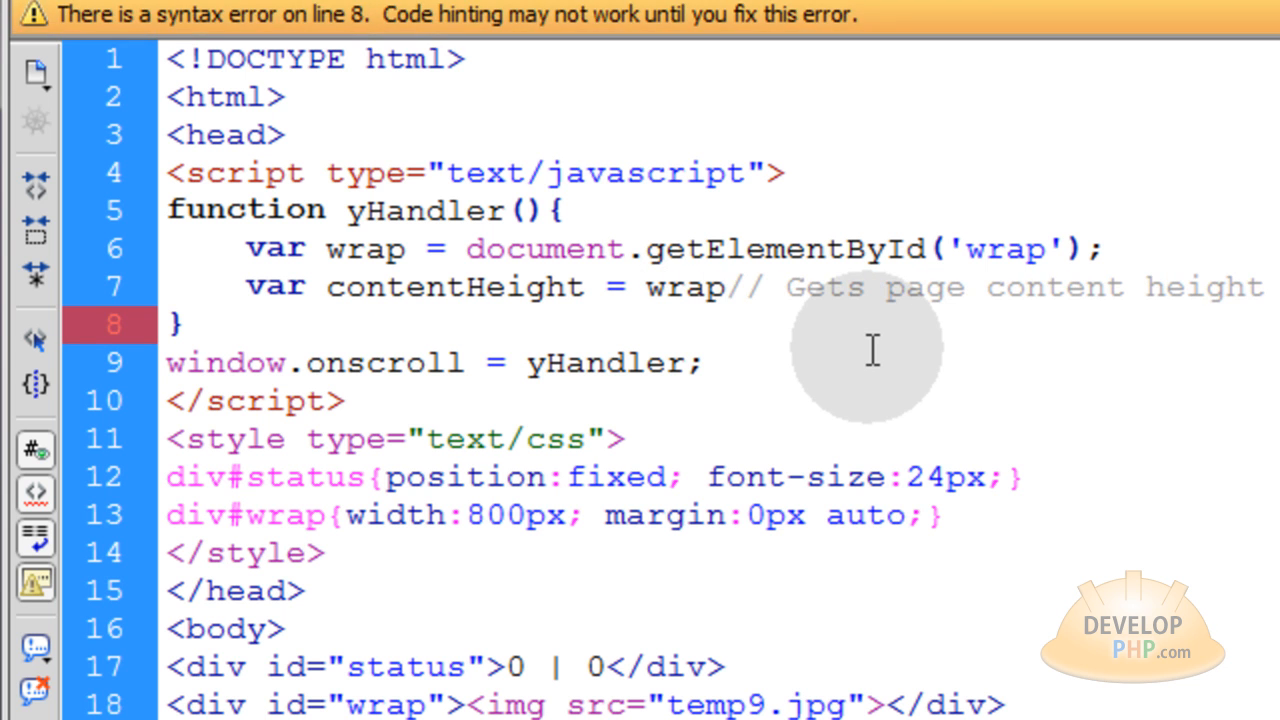
{"action": "type", "text": ".of"}
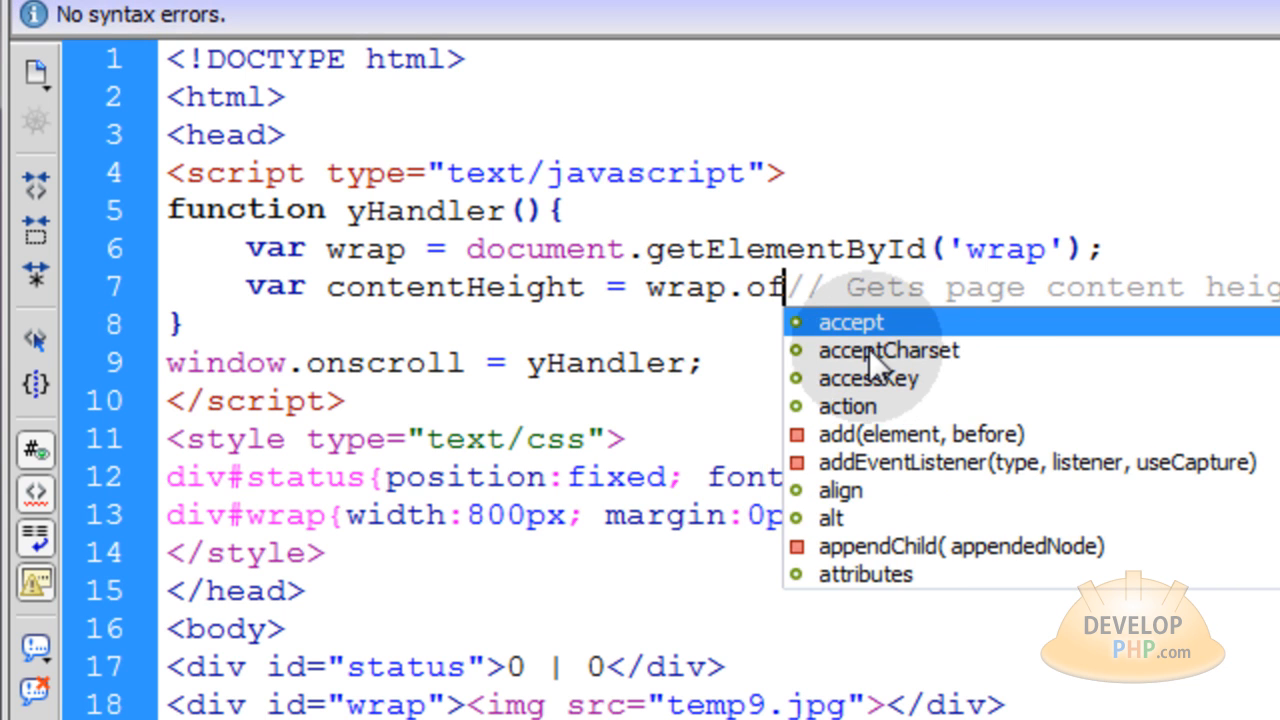
{"action": "type", "text": "of"}
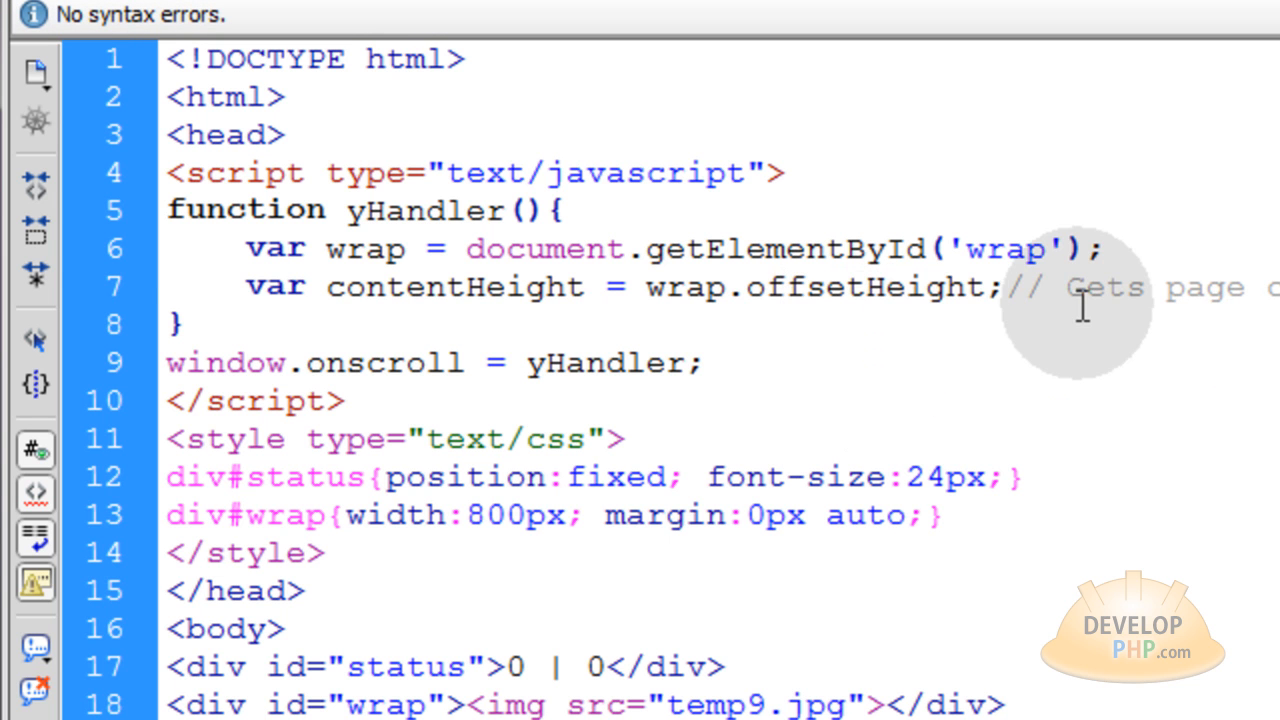
{"action": "mouse_move", "coordinate": [735, 380]}
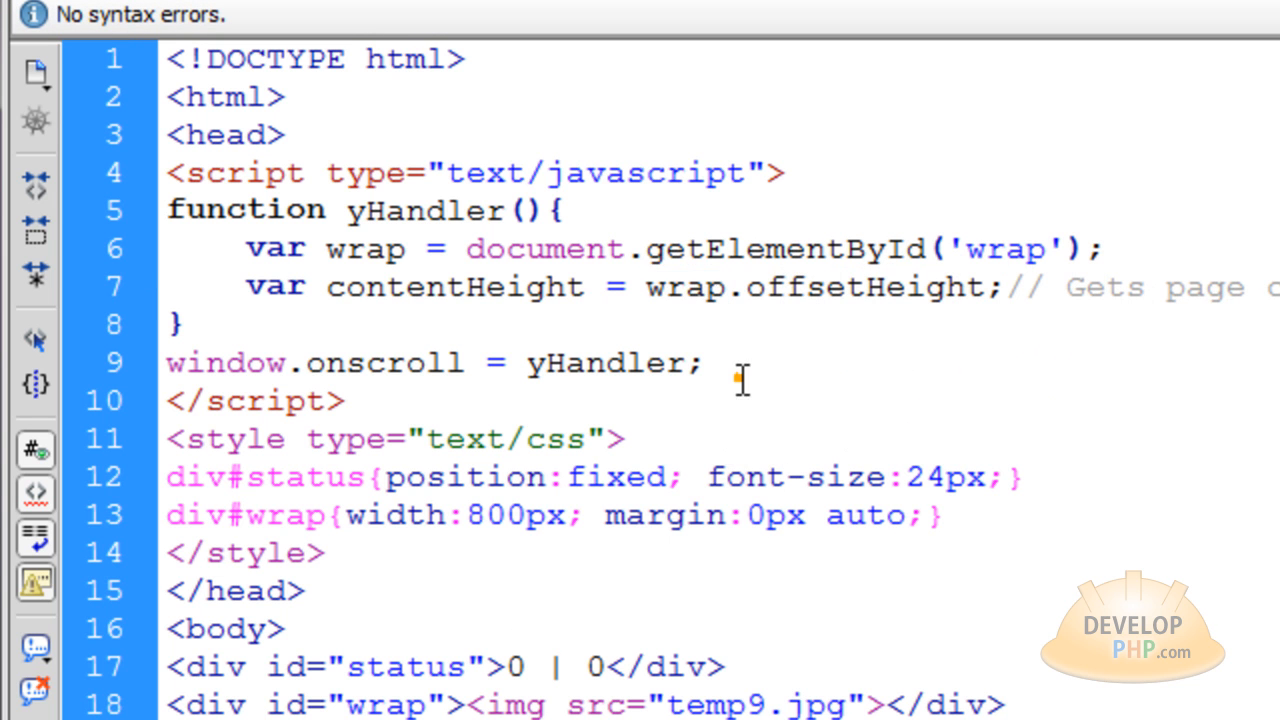
{"action": "double_click", "coordinate": [686, 287]}
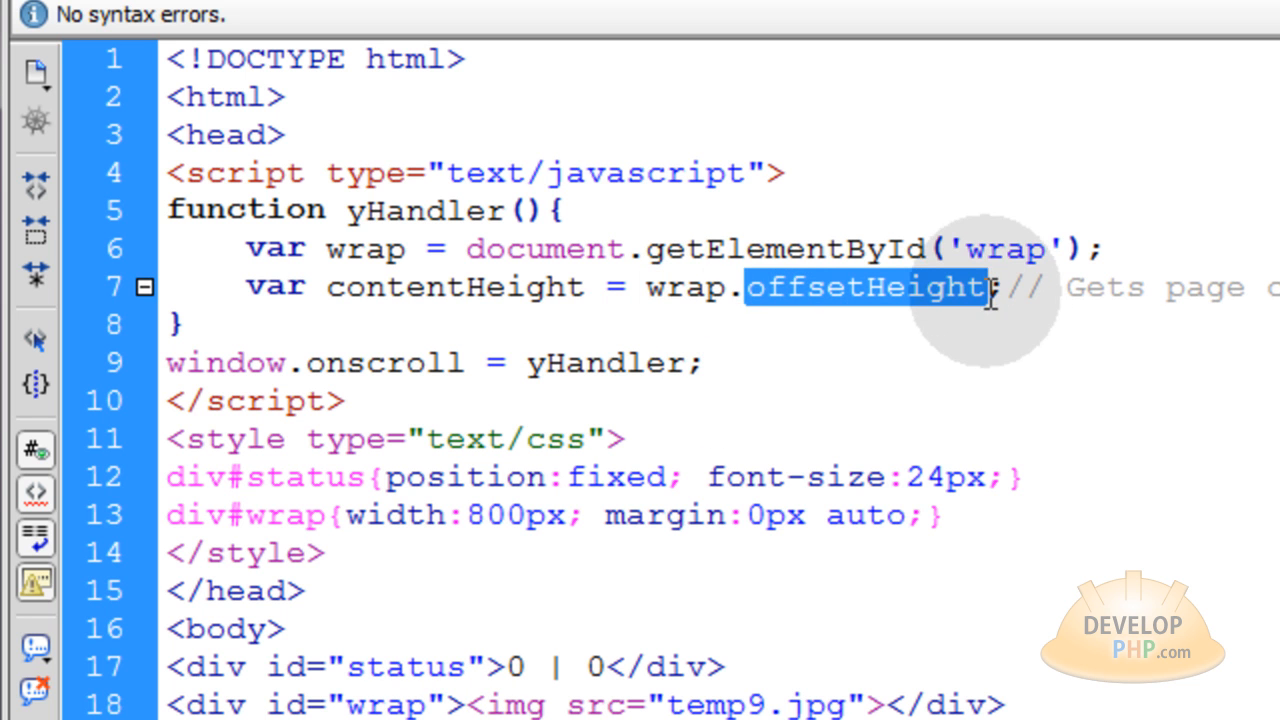
{"action": "double_click", "coordinate": [455, 287]}
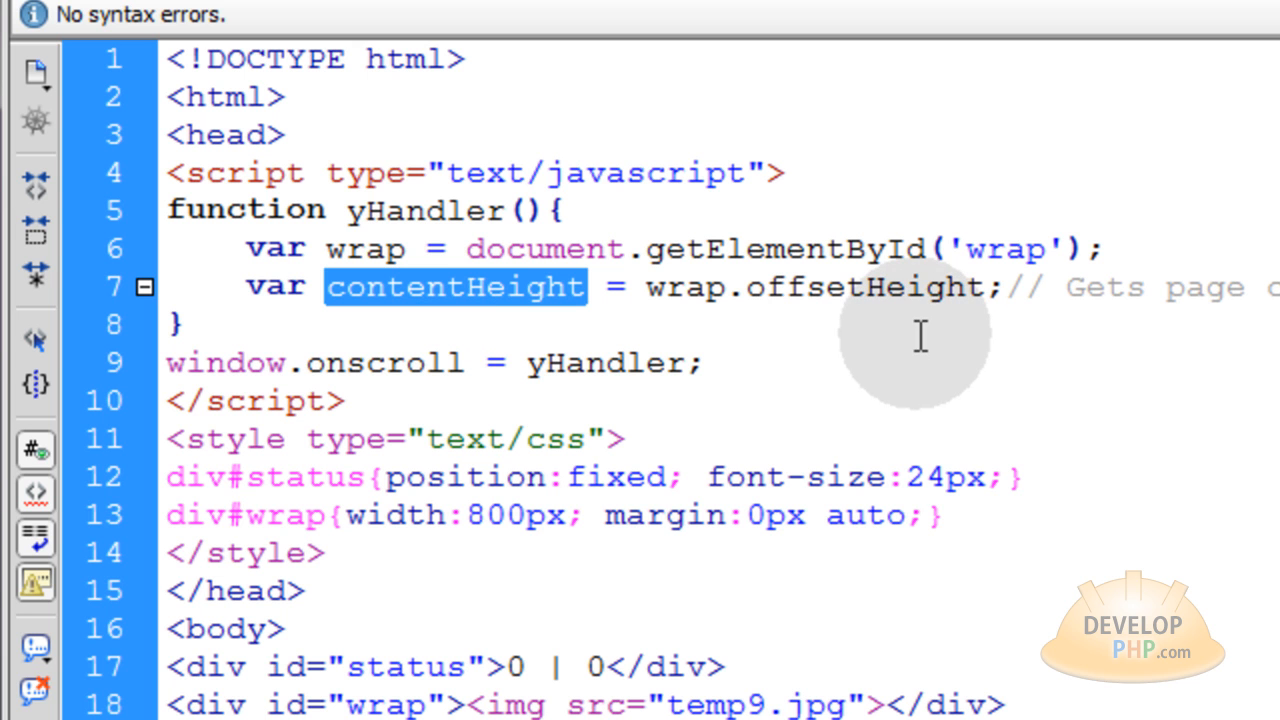
{"action": "mouse_move", "coordinate": [700, 703]}
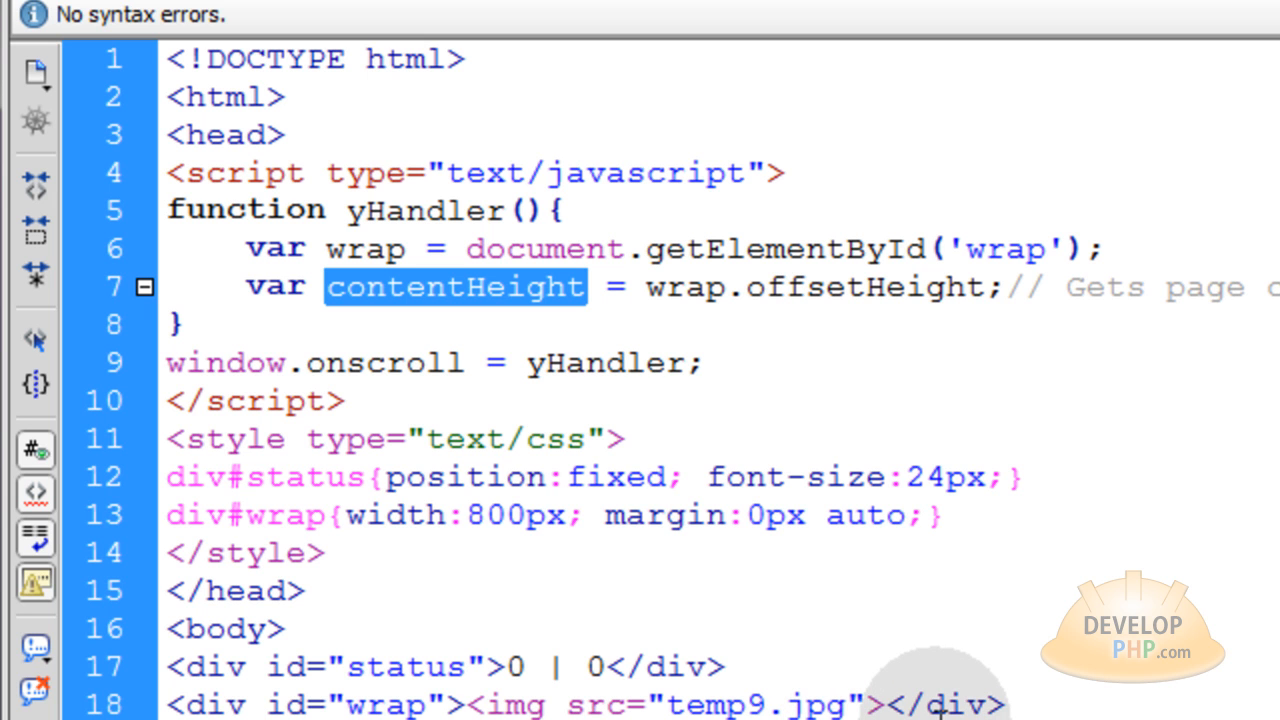
{"action": "mouse_move", "coordinate": [825, 313]}
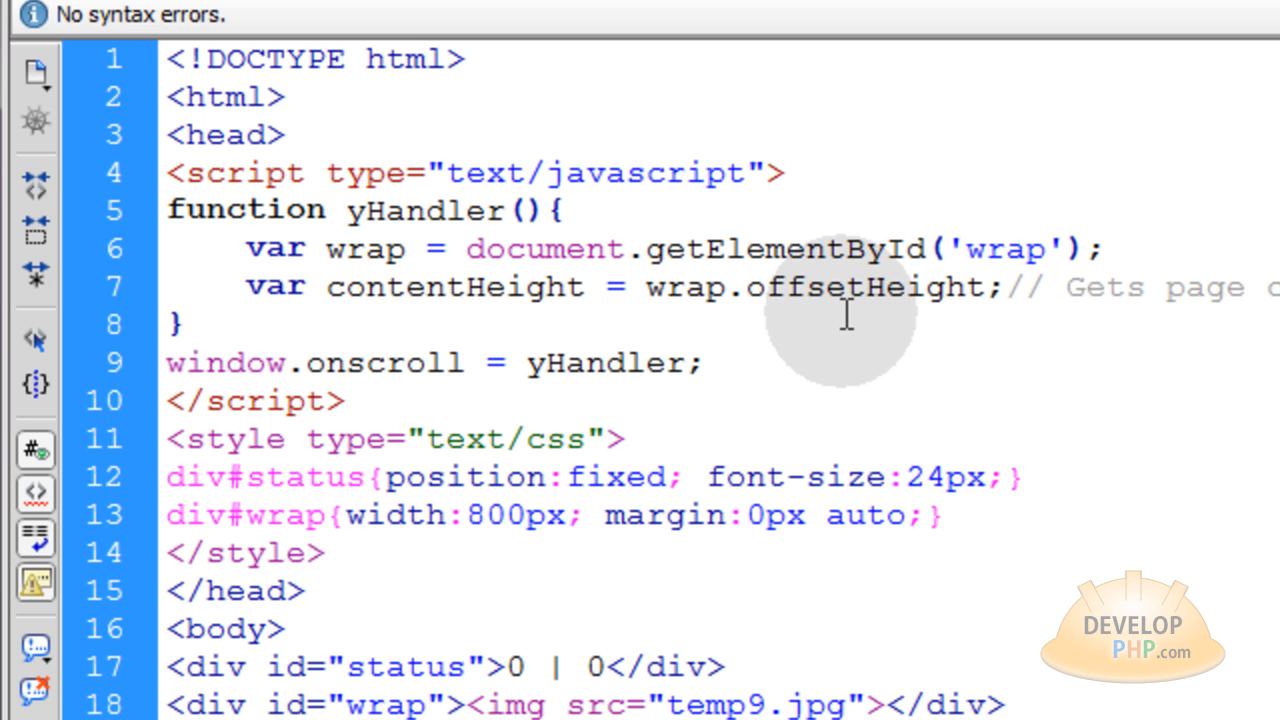
{"action": "left_click", "coordinate": [180, 323]}
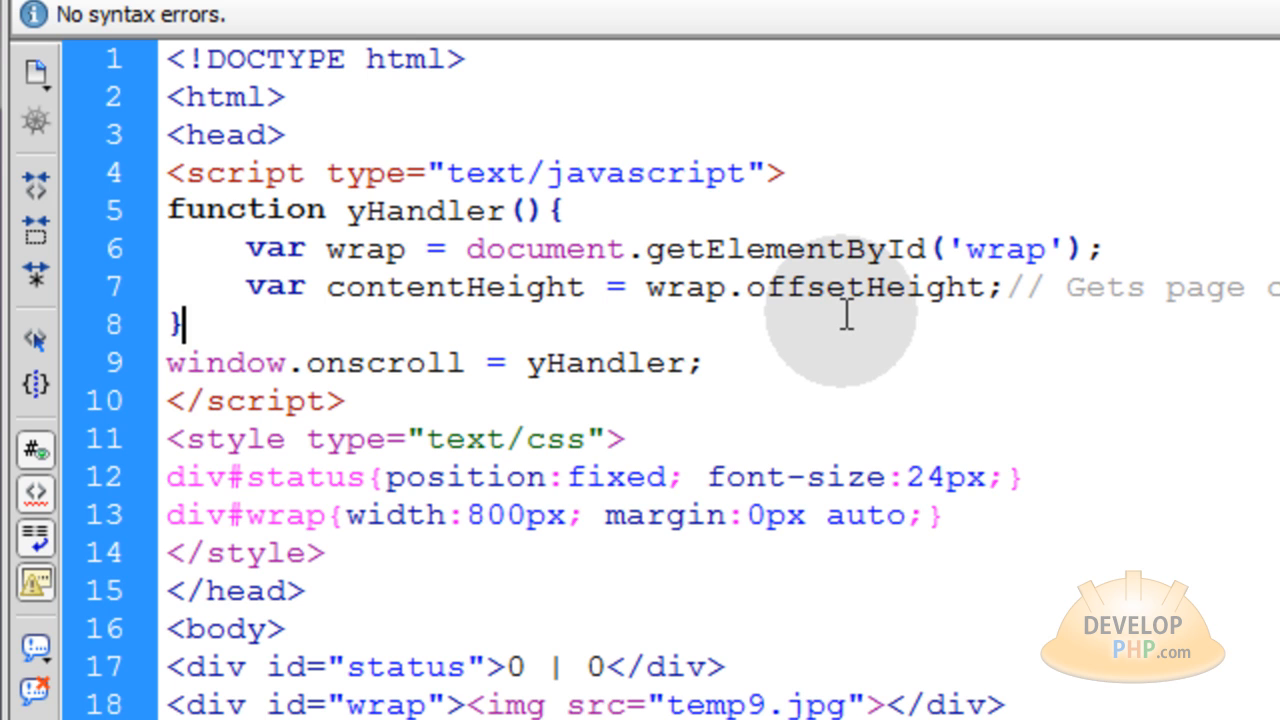
{"action": "double_click", "coordinate": [454, 287]}
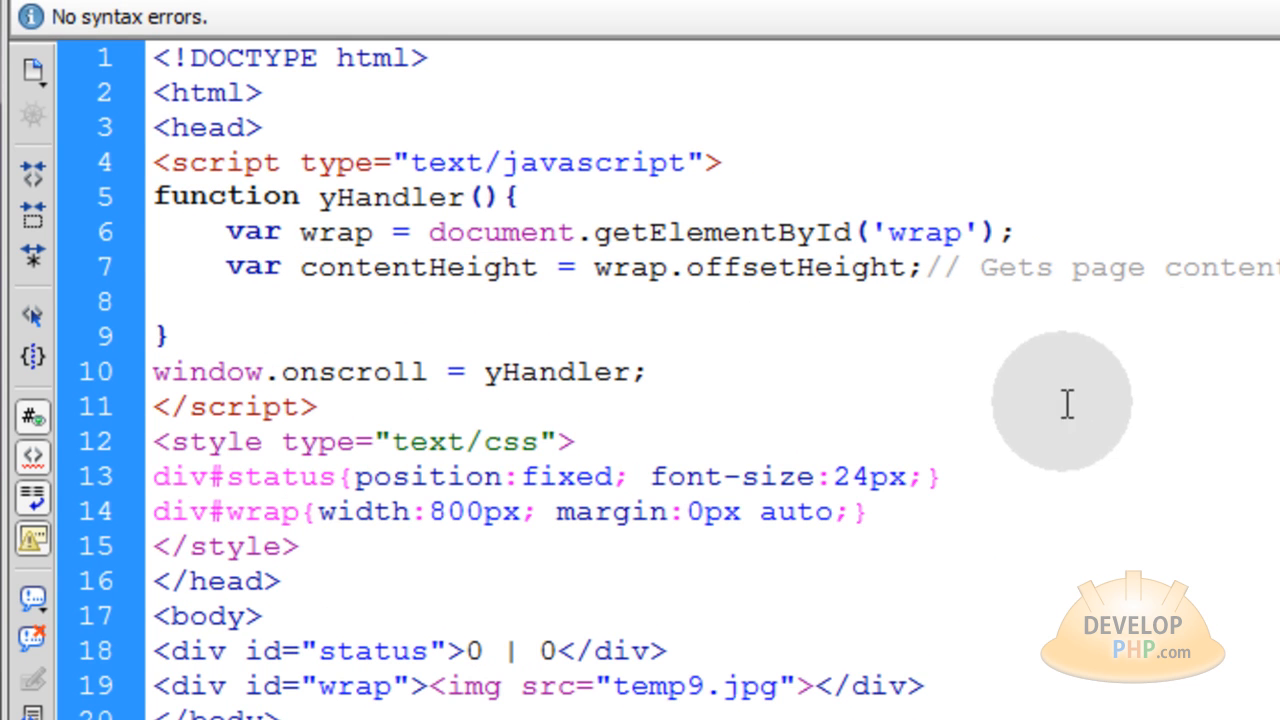
Step: Add 'var yOffset = window.pageYOffset' with a 'Gets the vertical scroll position' comment
{"action": "type", "text": "// Gets the vertical scroll position"}
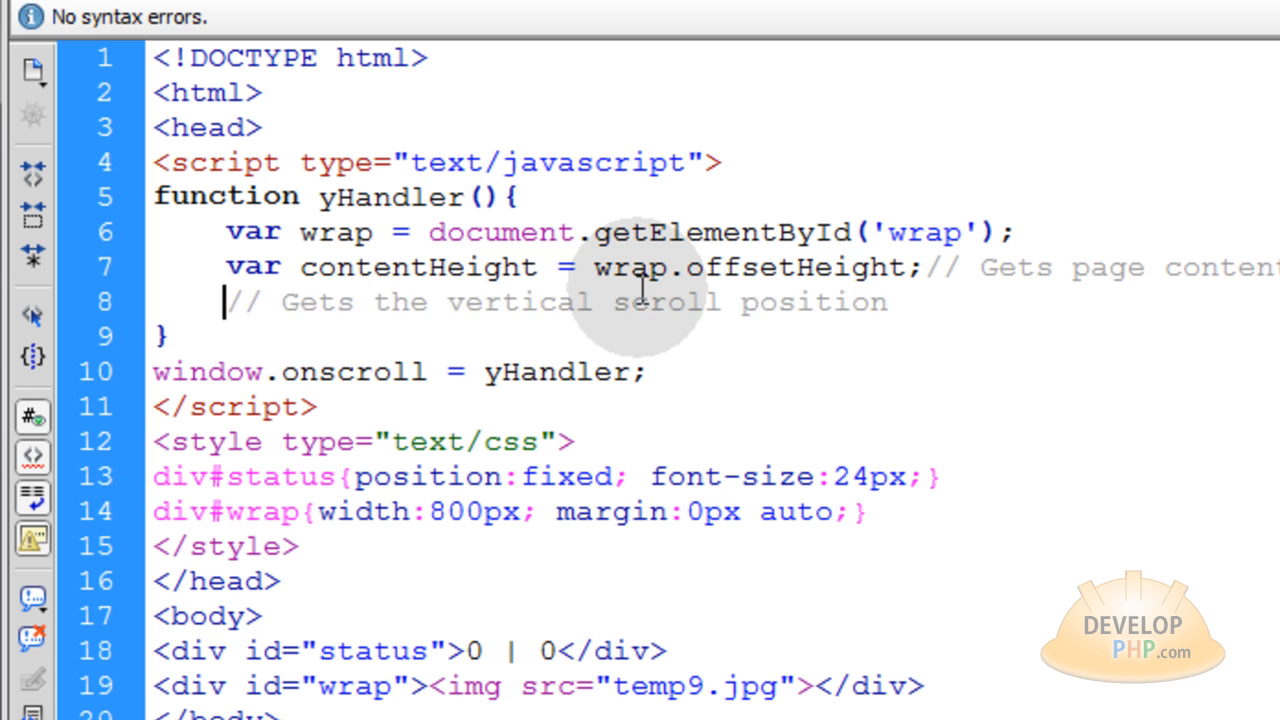
{"action": "type", "text": "var y"}
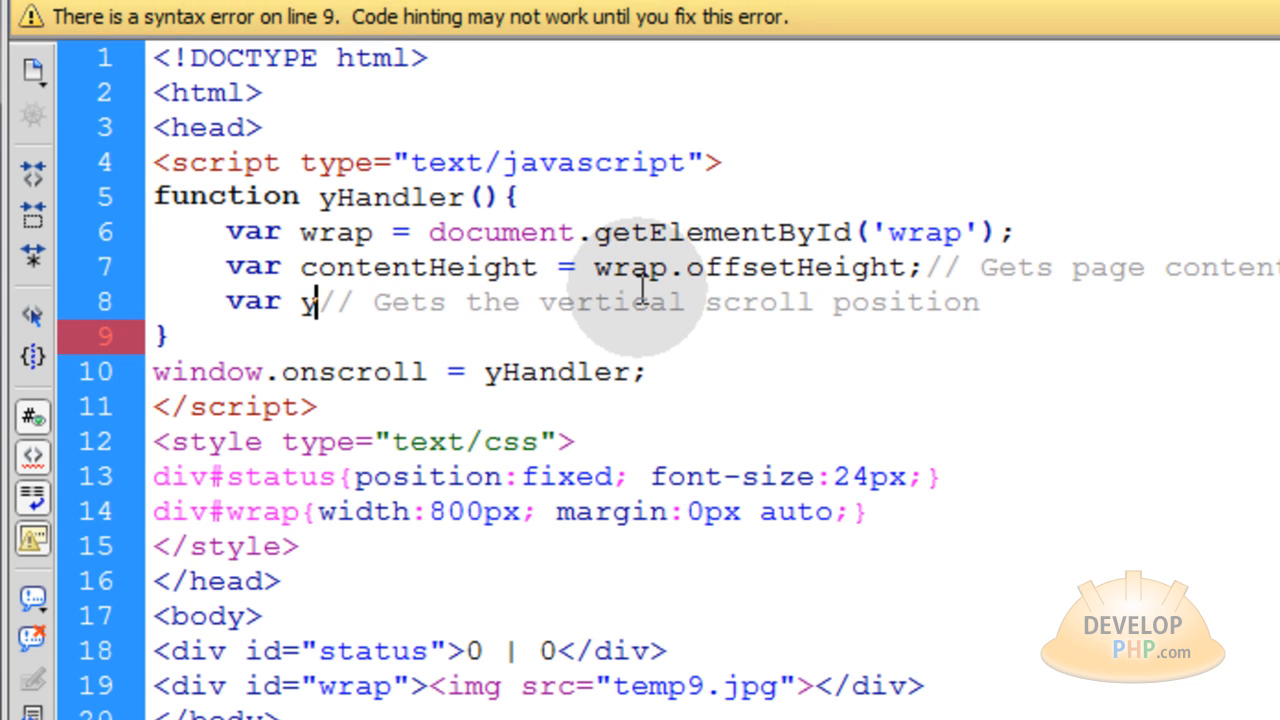
{"action": "type", "text": "Offset ="}
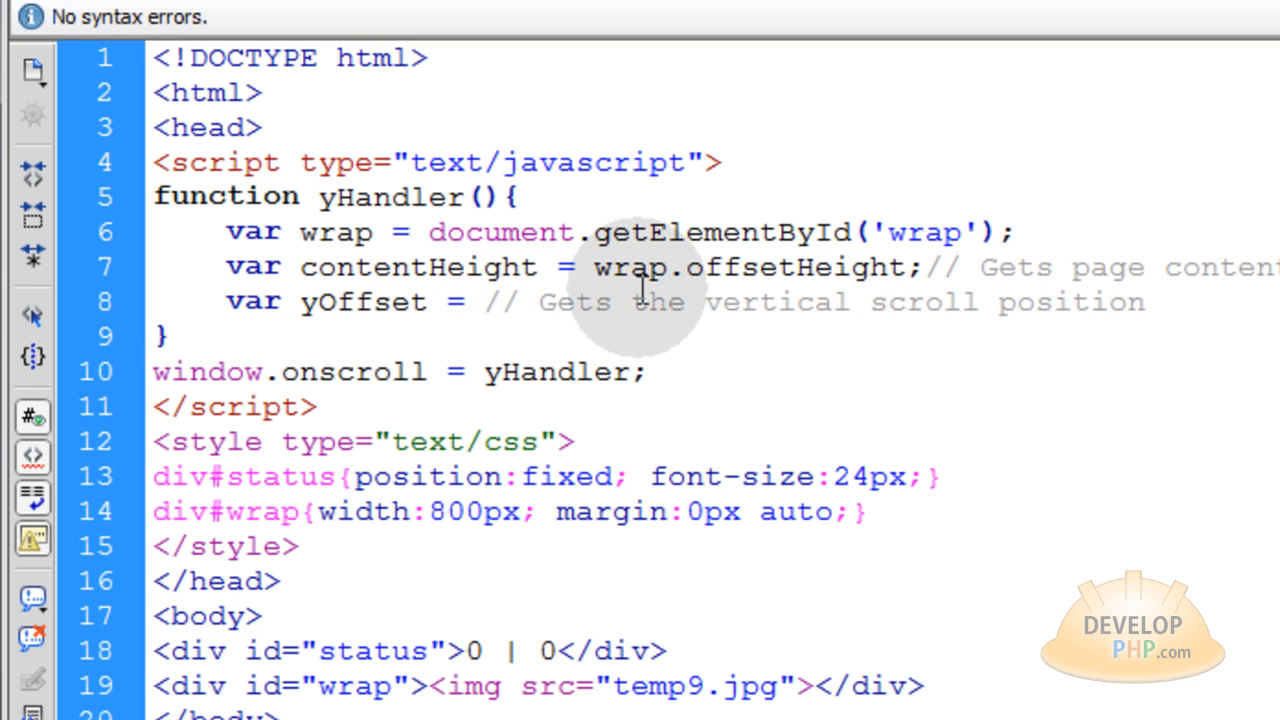
{"action": "type", "text": "window.pageYOffset"}
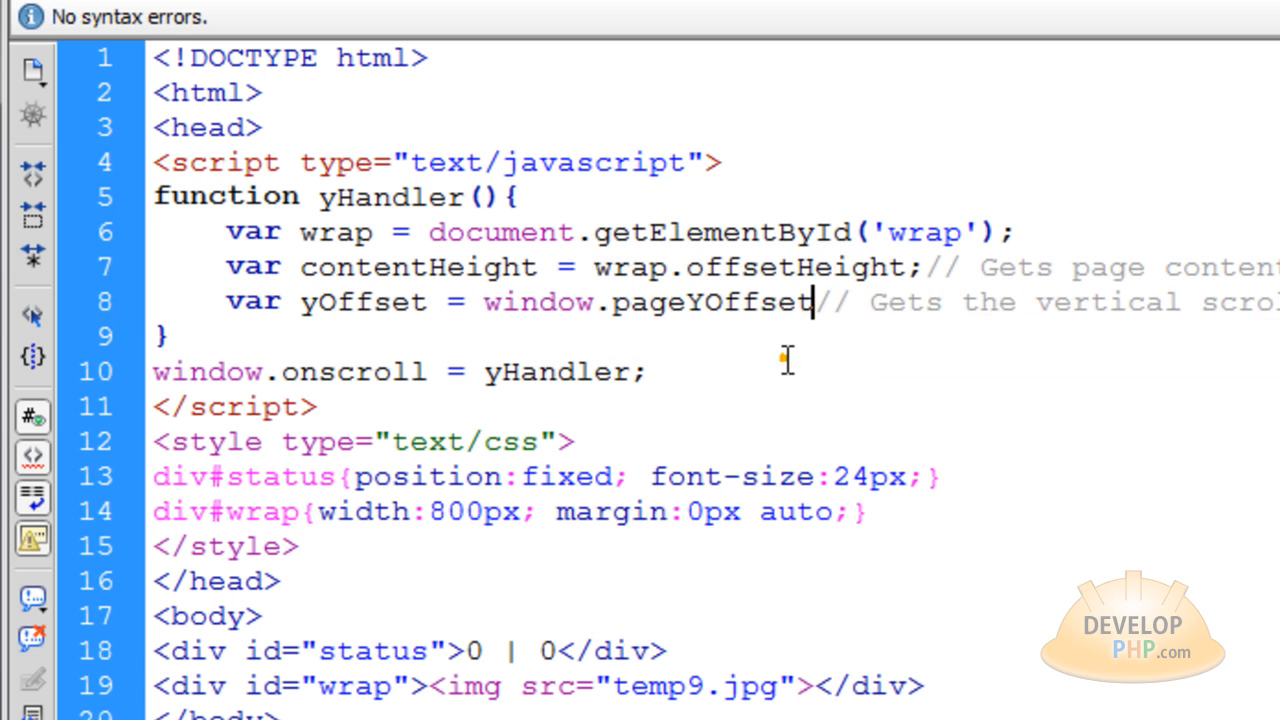
{"action": "double_click", "coordinate": [538, 301]}
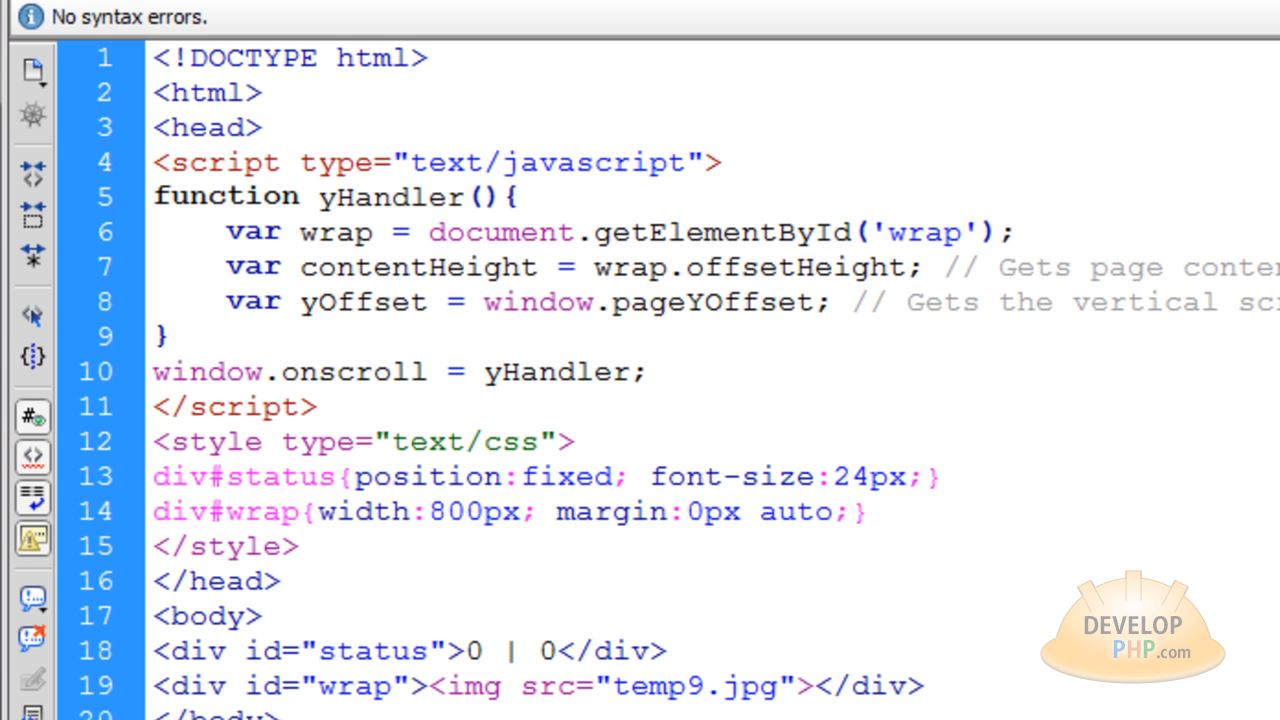
{"action": "type", "text": "var"}
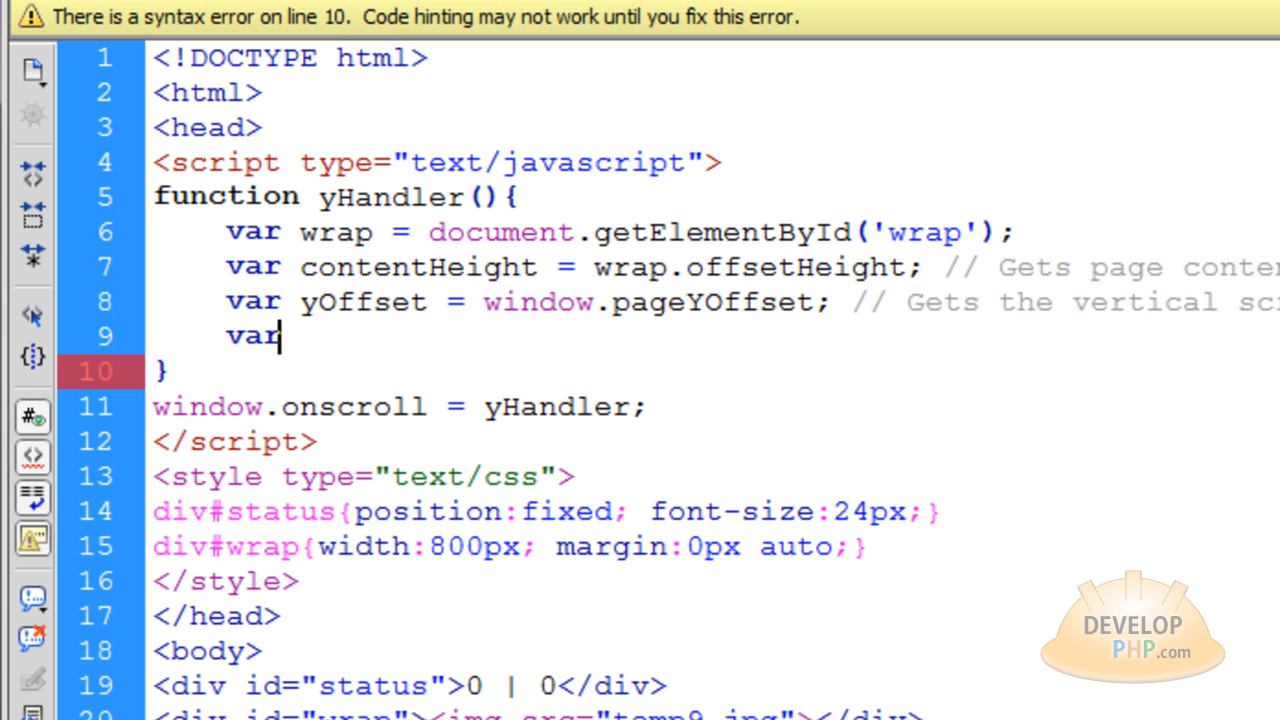
Step: Write 'var y = yOffset + window.innerHeight', completing innerHeight from the code hints
{"action": "type", "text": "y"}
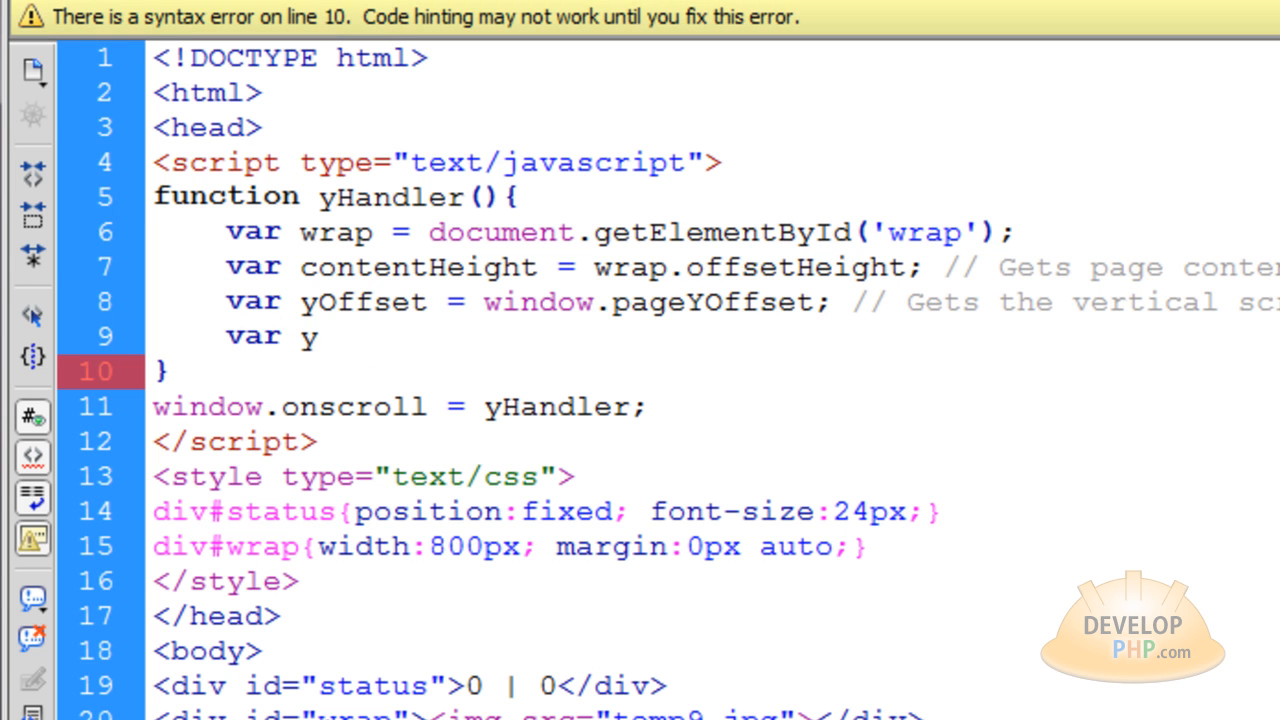
{"action": "type", "text": "="}
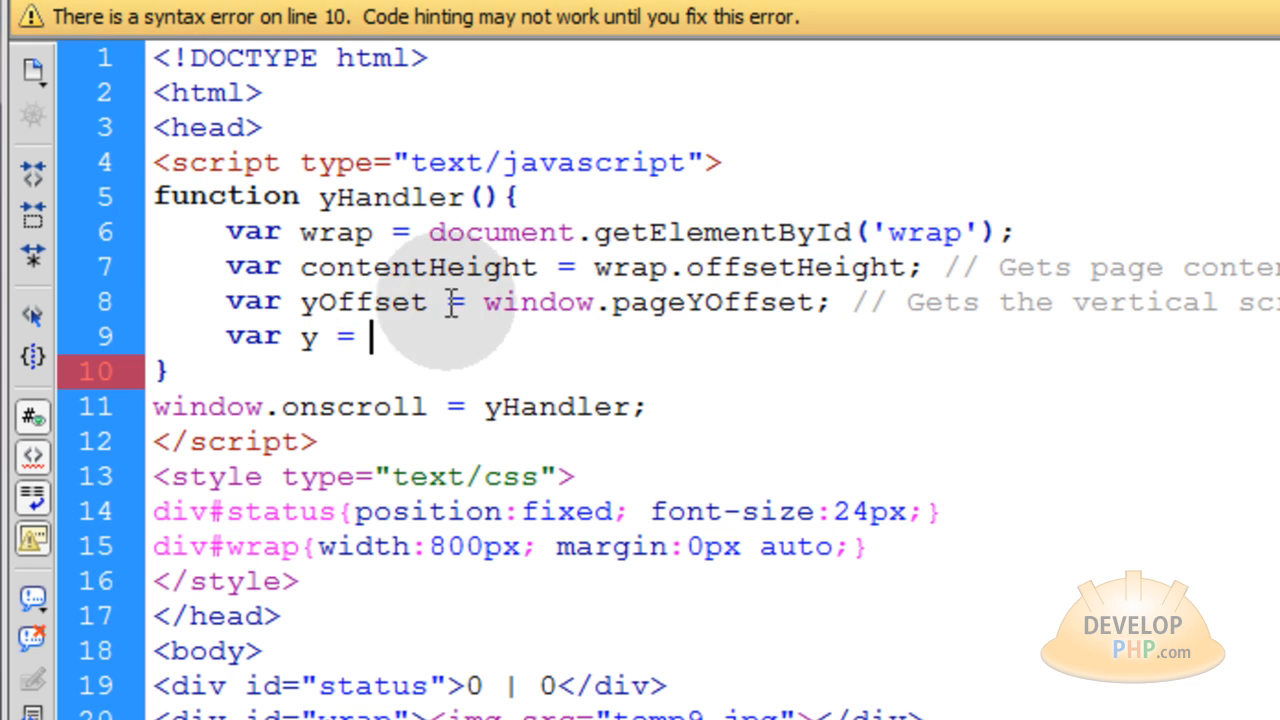
{"action": "type", "text": "yOffset +"}
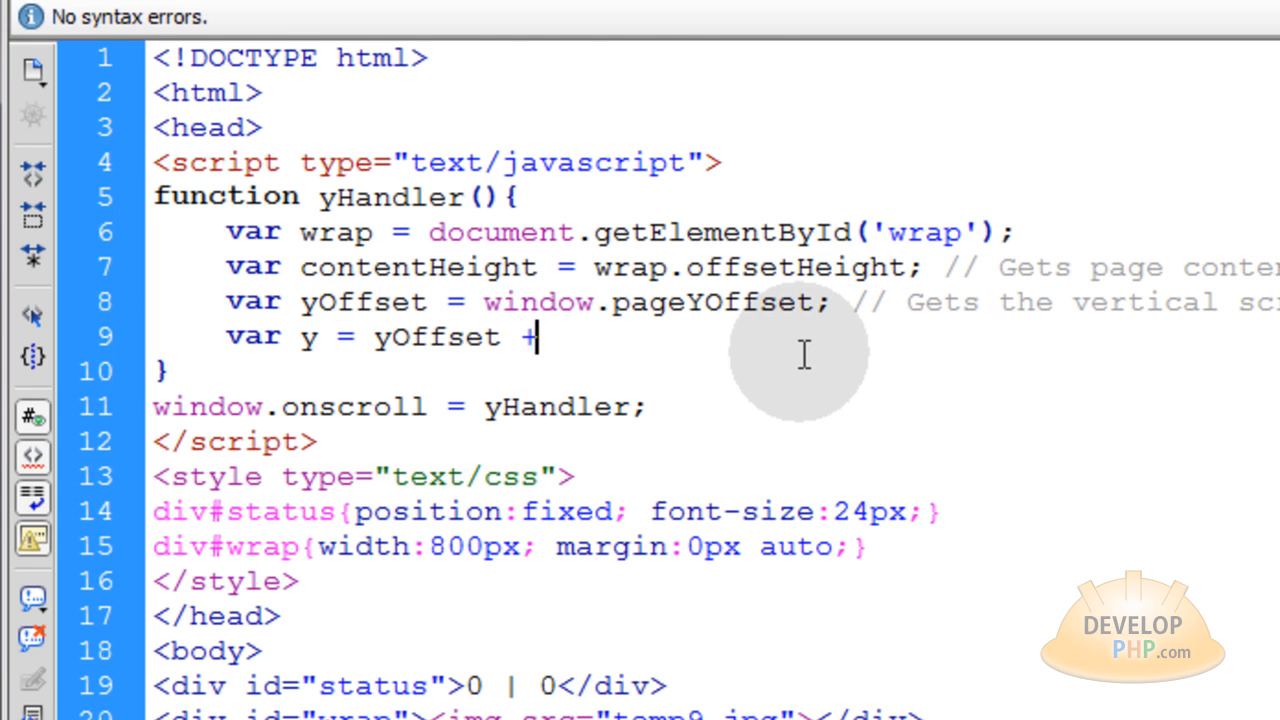
{"action": "type", "text": "window."}
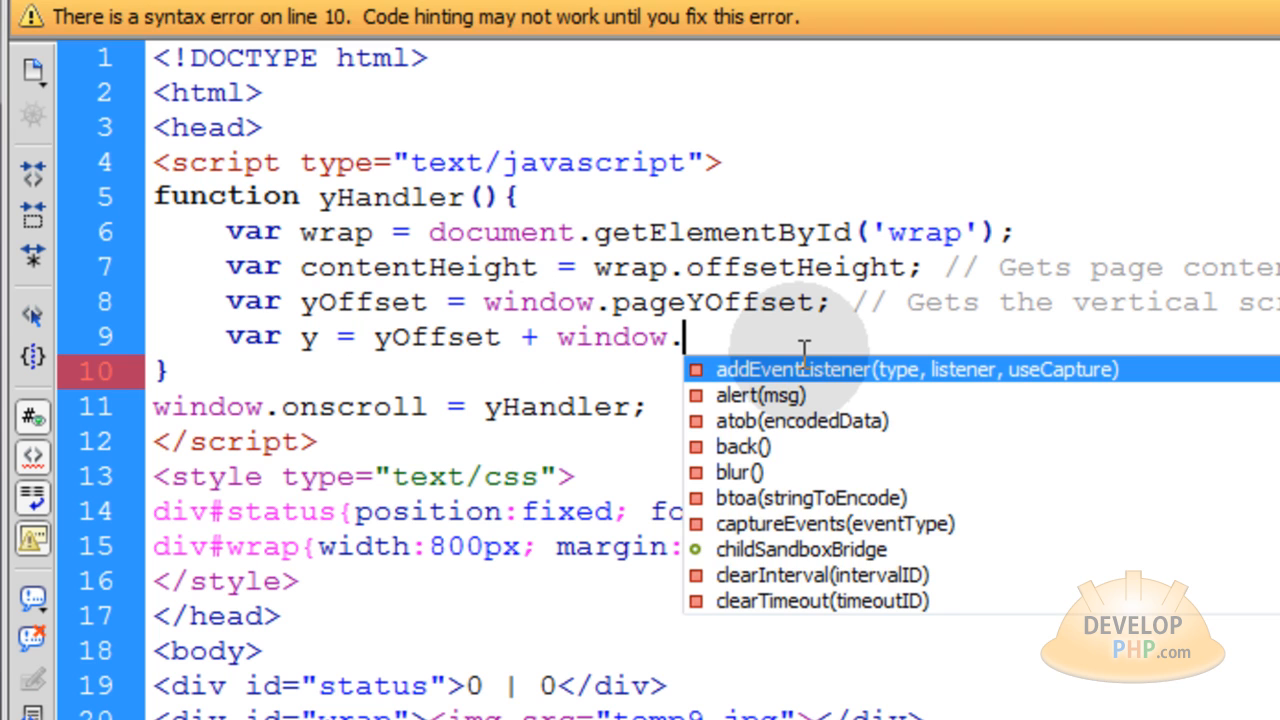
{"action": "type", "text": "inn"}
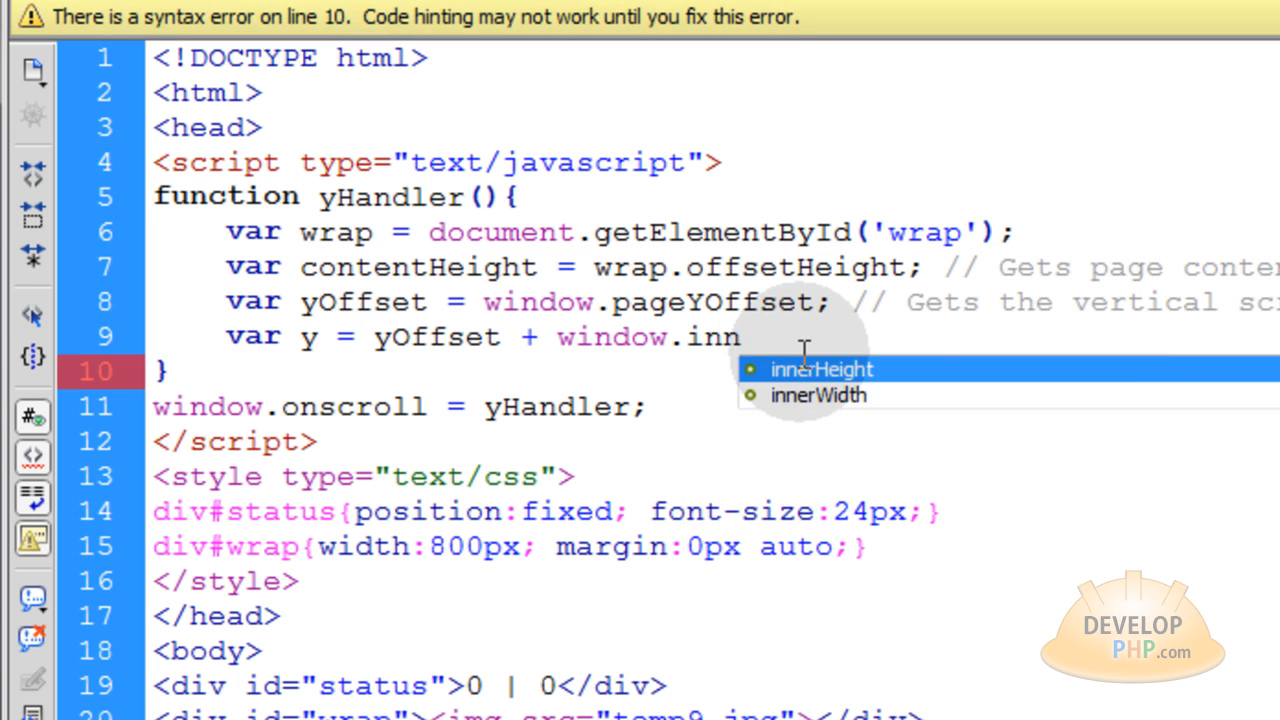
{"action": "left_click", "coordinate": [821, 368]}
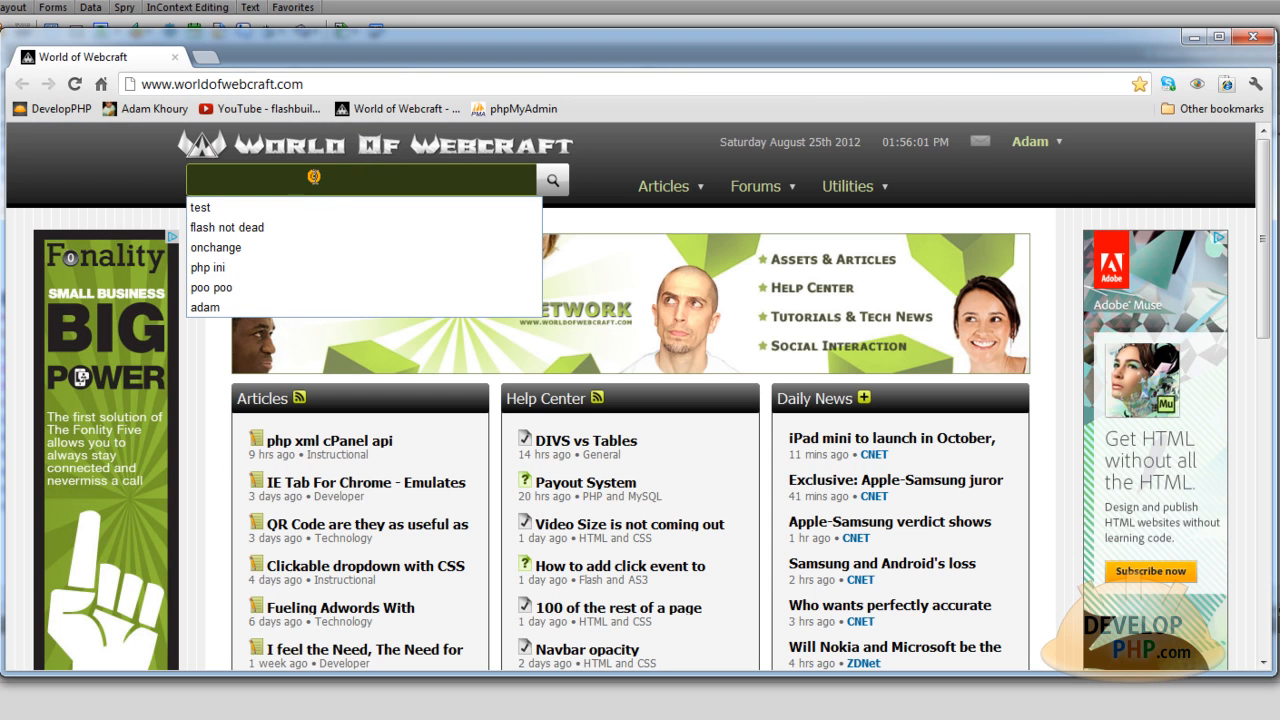
Step: Search World of Webcraft for 'get window size' and open the window dimensions article
{"action": "type", "text": "get"}
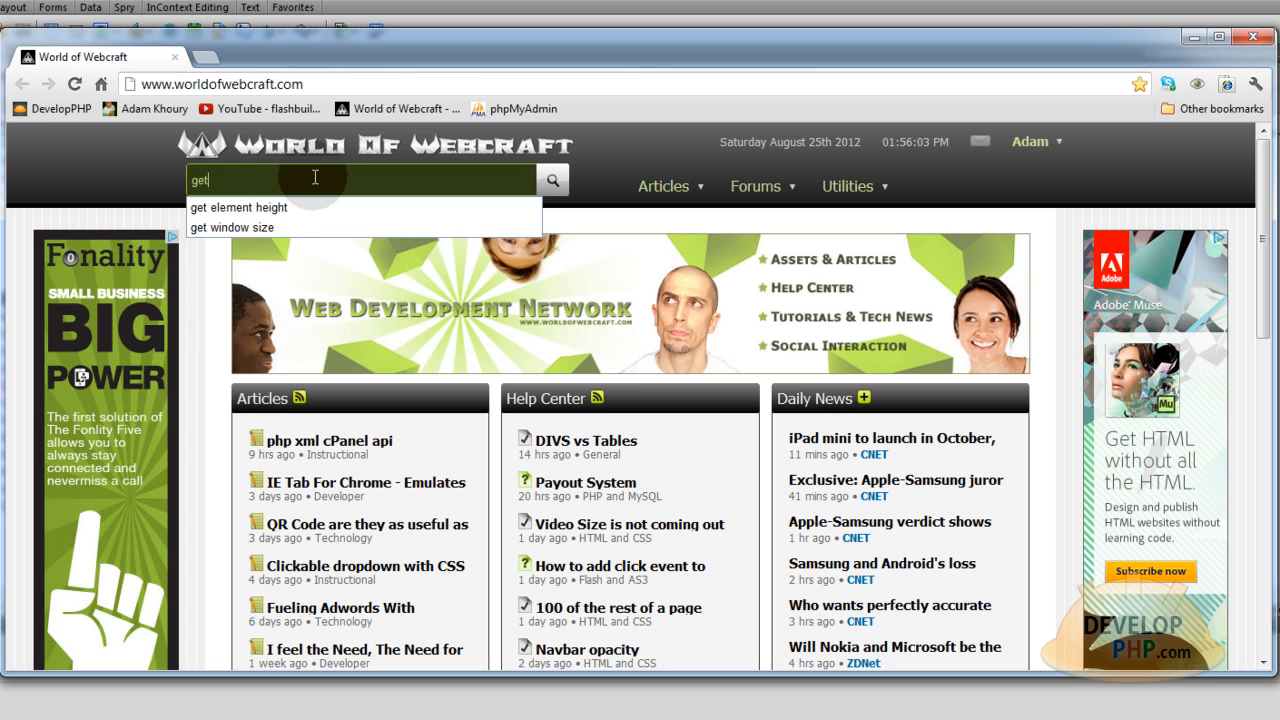
{"action": "left_click", "coordinate": [232, 227]}
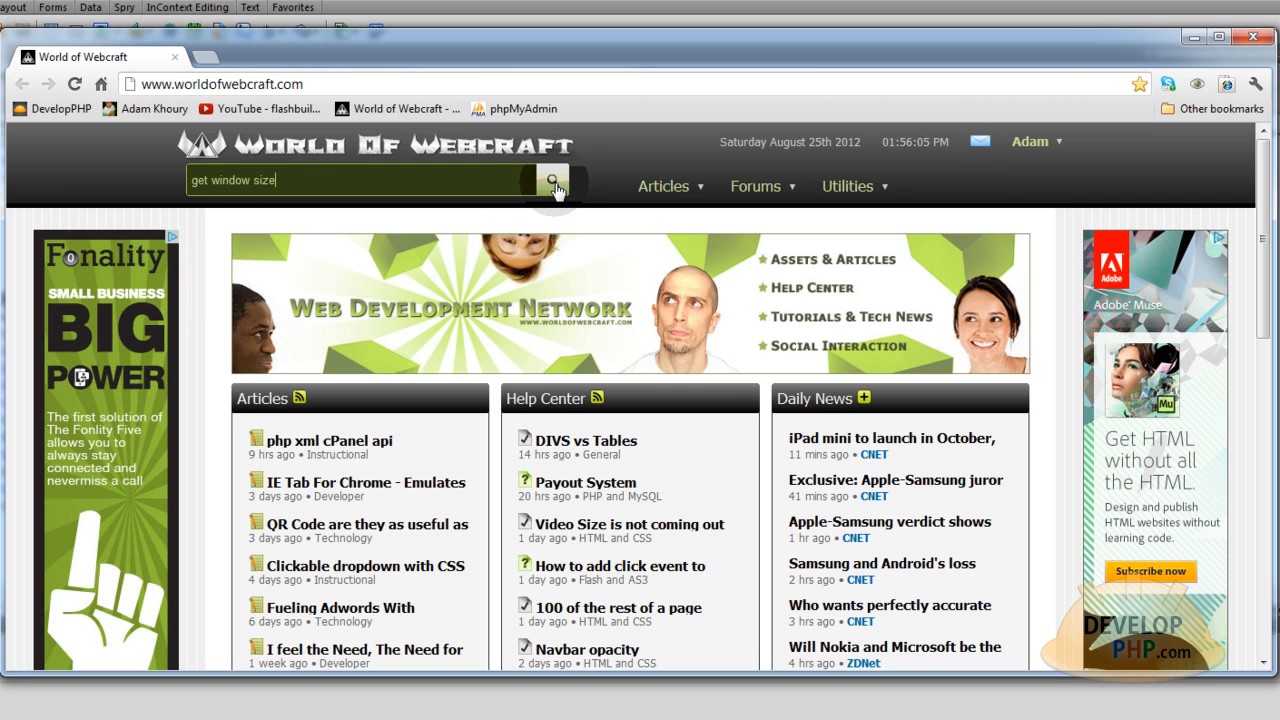
{"action": "left_click", "coordinate": [553, 180]}
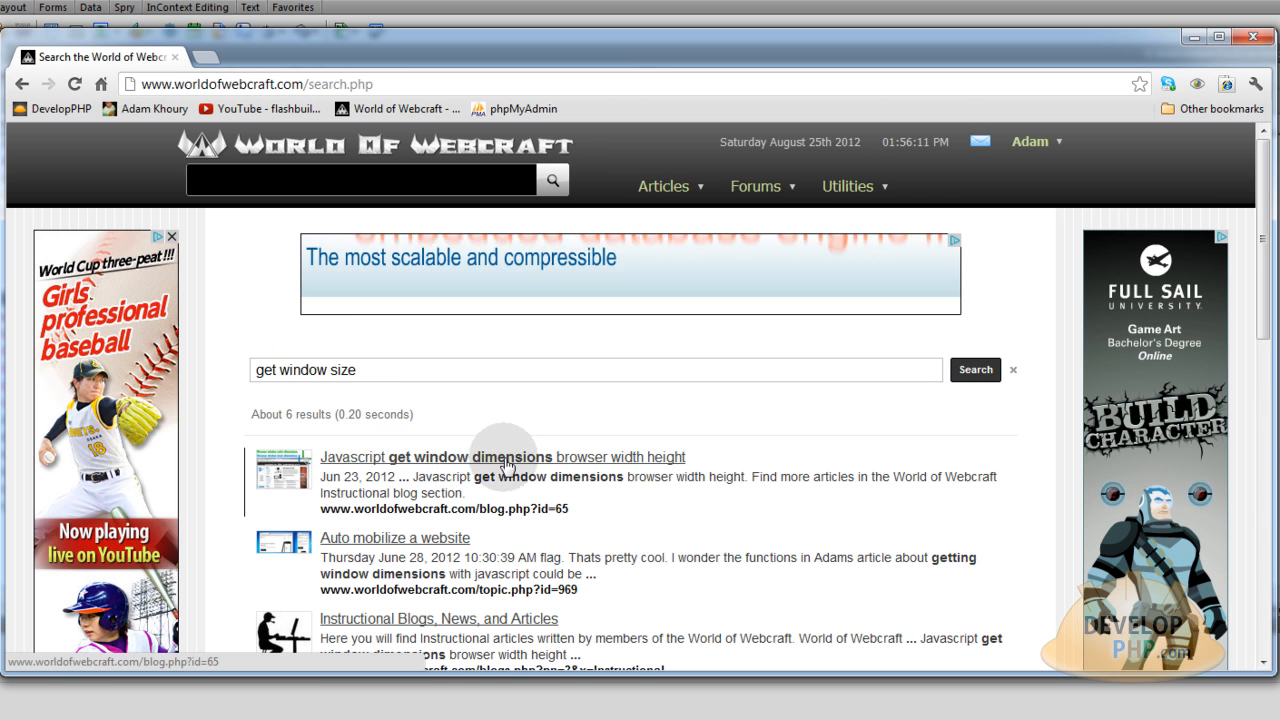
{"action": "left_click", "coordinate": [501, 457]}
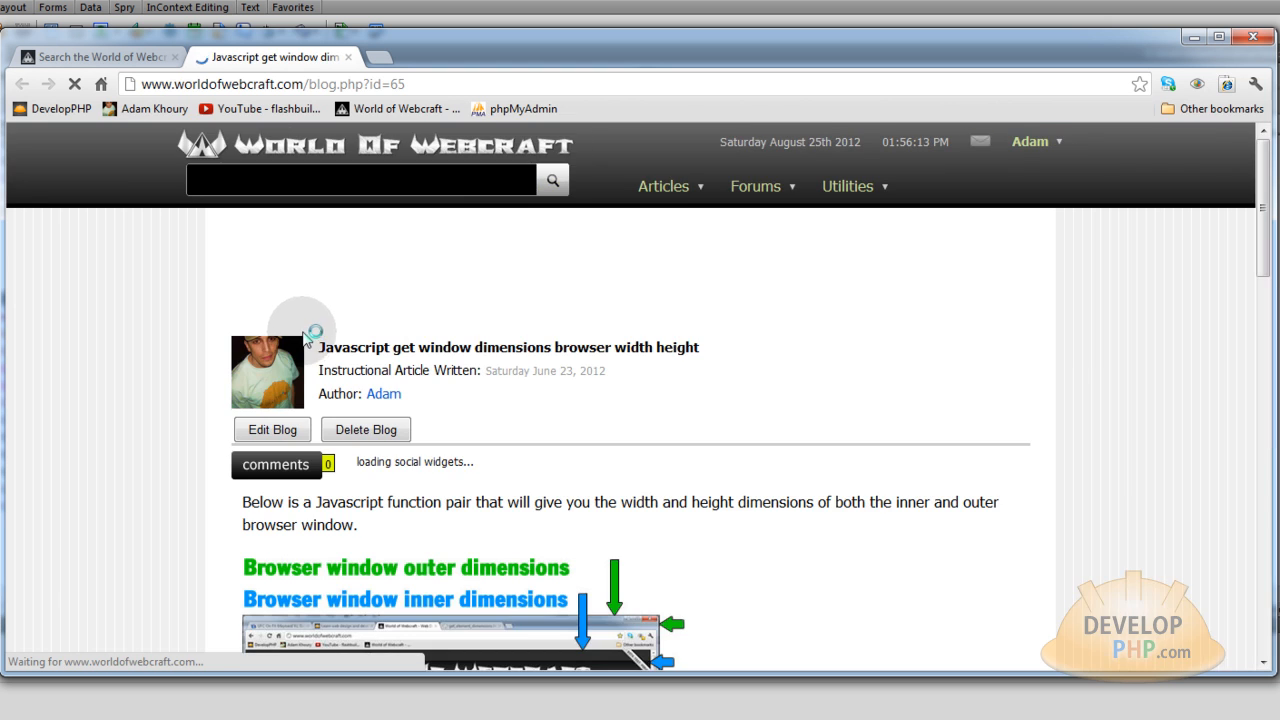
{"action": "scroll", "scroll_direction": "down", "scroll_amount": 3}
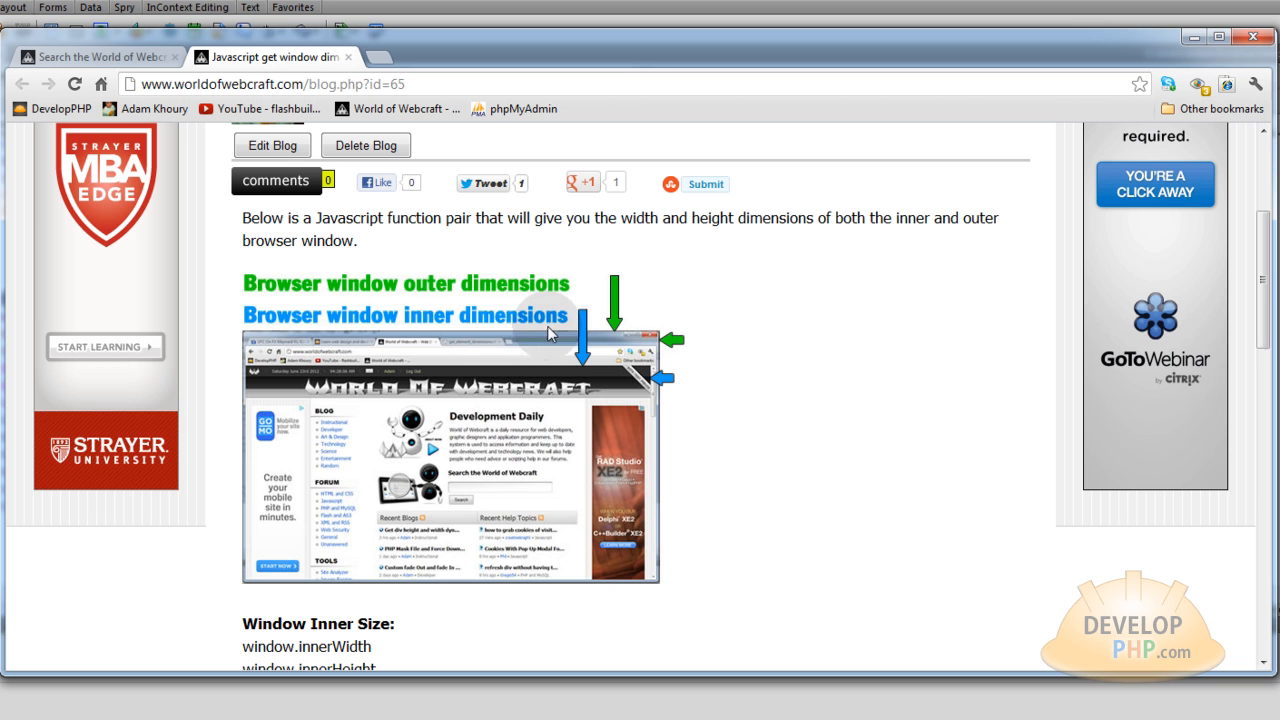
{"action": "mouse_move", "coordinate": [515, 320]}
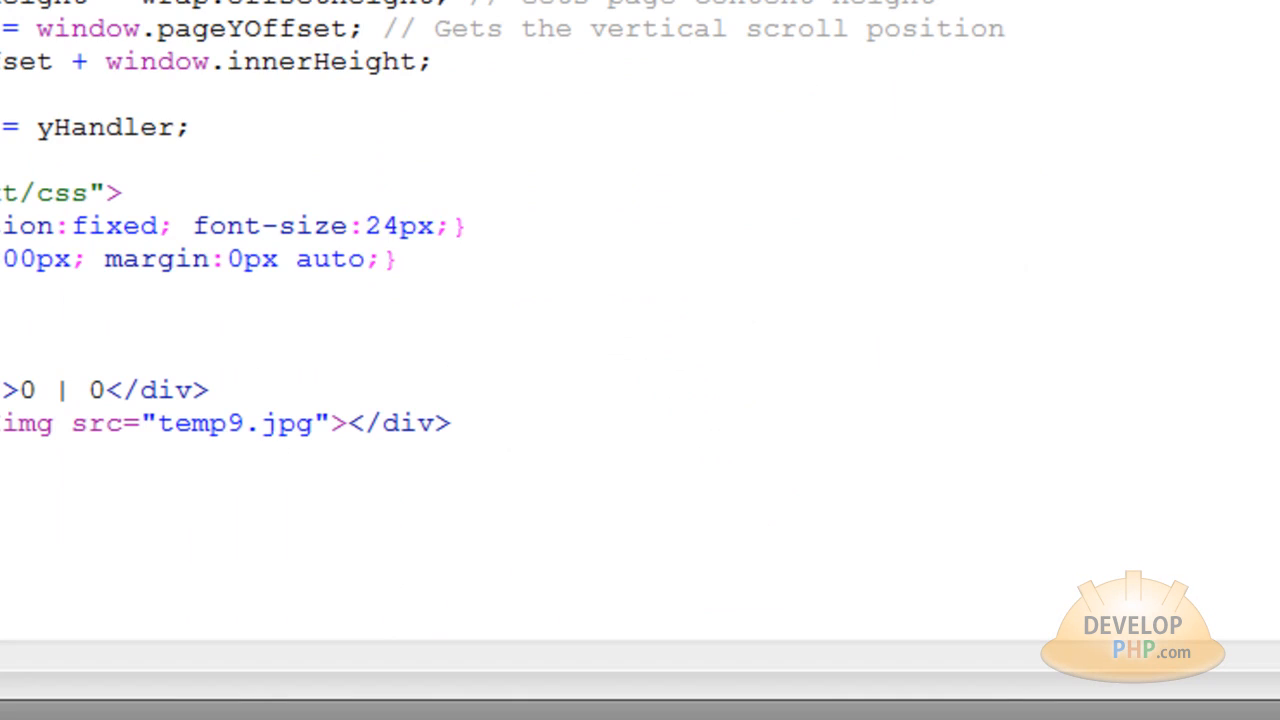
Step: Highlight window.innerHeight and yOffset on line 9, then start a blank line below it
{"action": "double_click", "coordinate": [250, 61]}
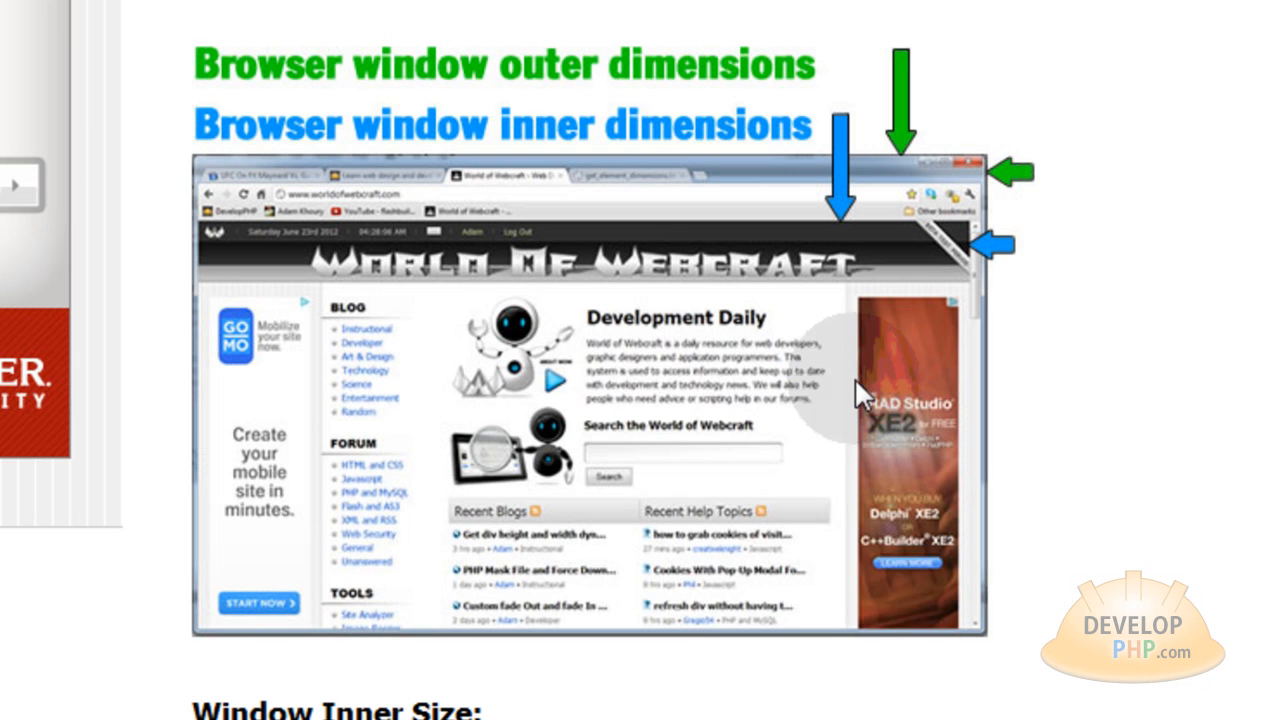
{"action": "mouse_move", "coordinate": [860, 635]}
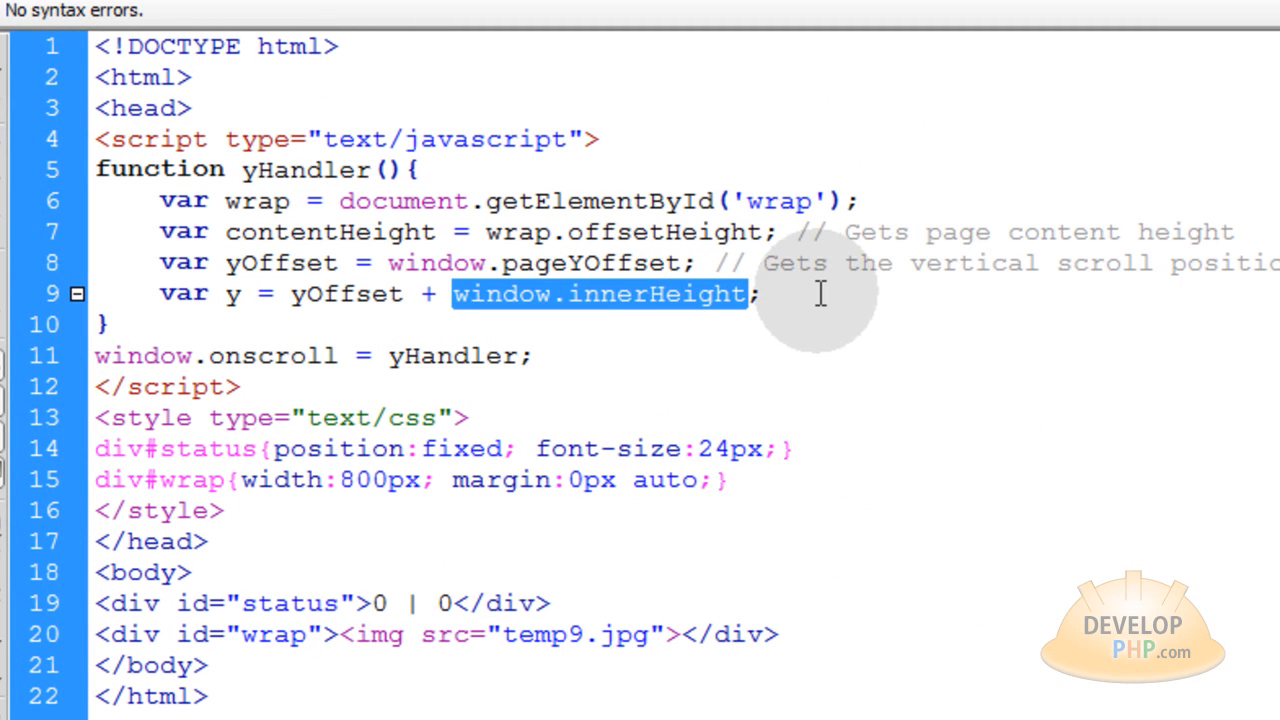
{"action": "mouse_move", "coordinate": [785, 300]}
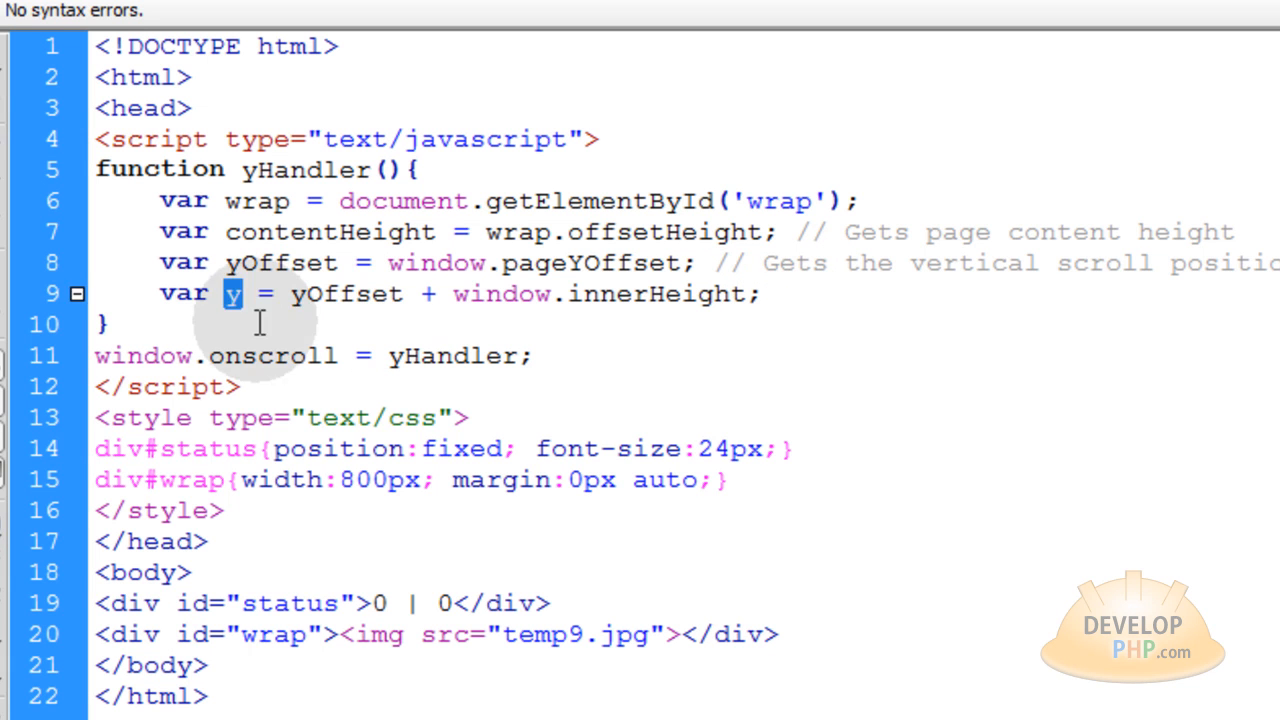
{"action": "mouse_move", "coordinate": [305, 294]}
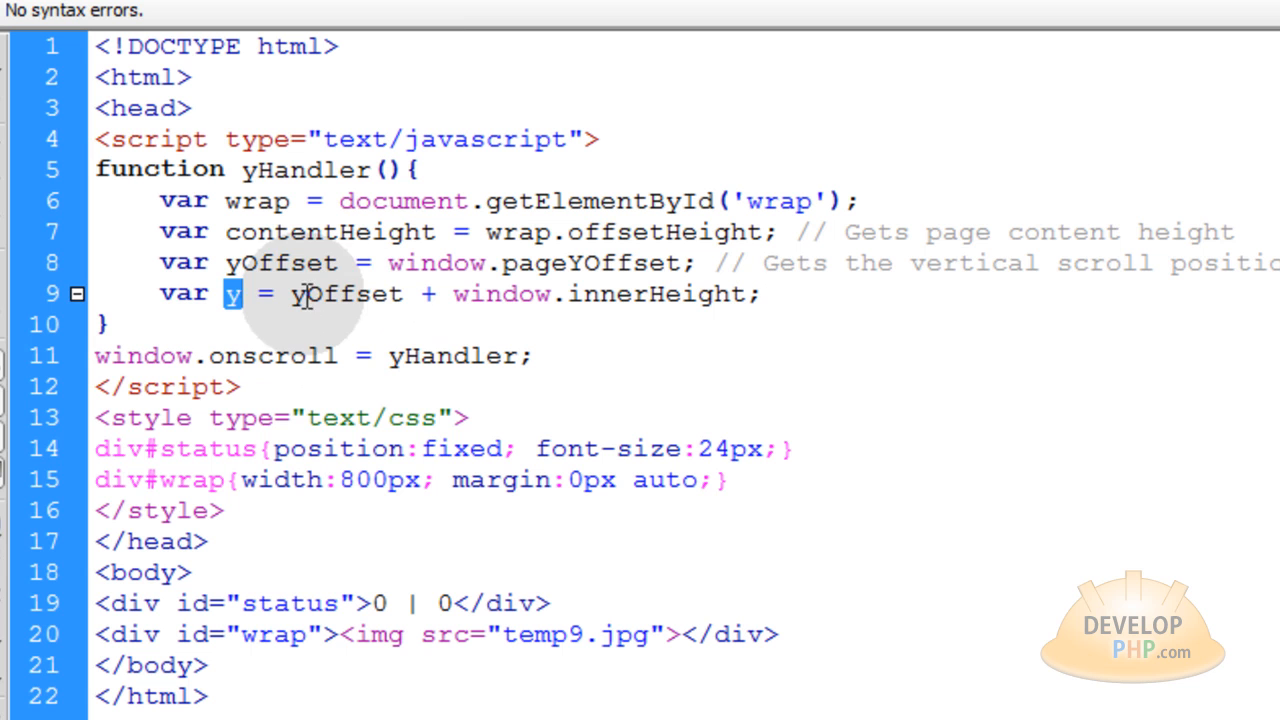
{"action": "double_click", "coordinate": [345, 294]}
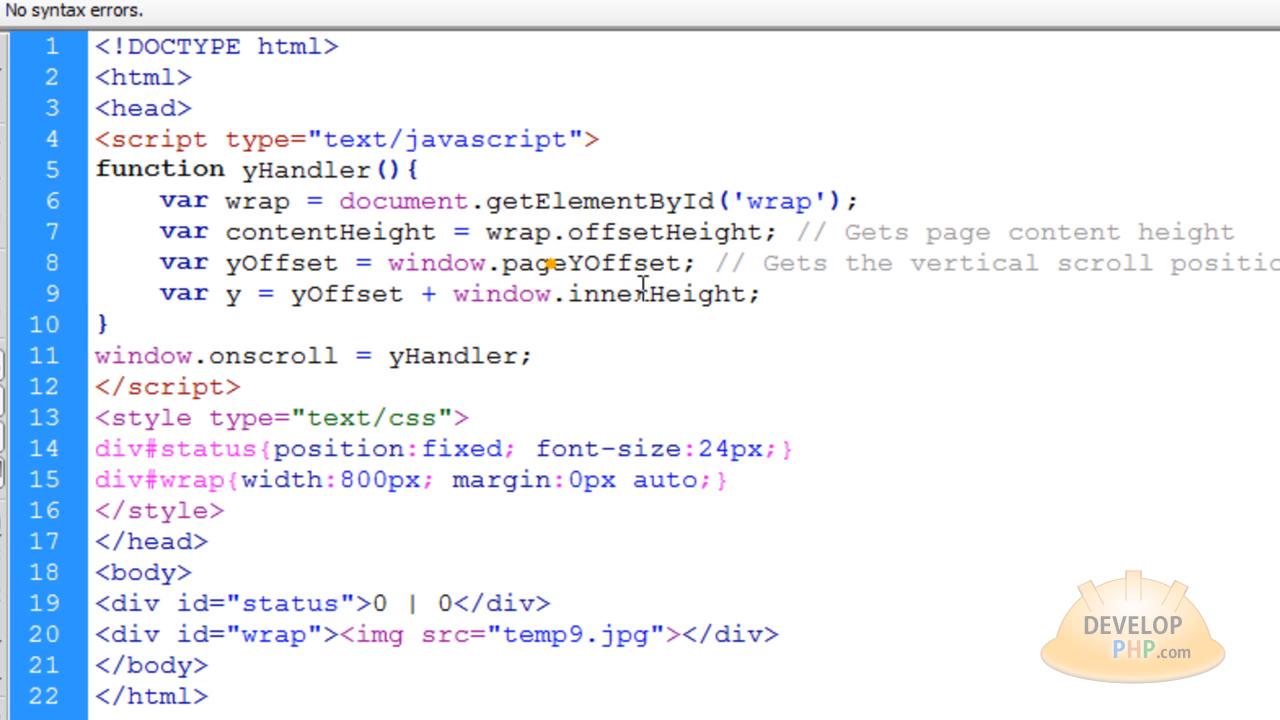
{"action": "double_click", "coordinate": [591, 262]}
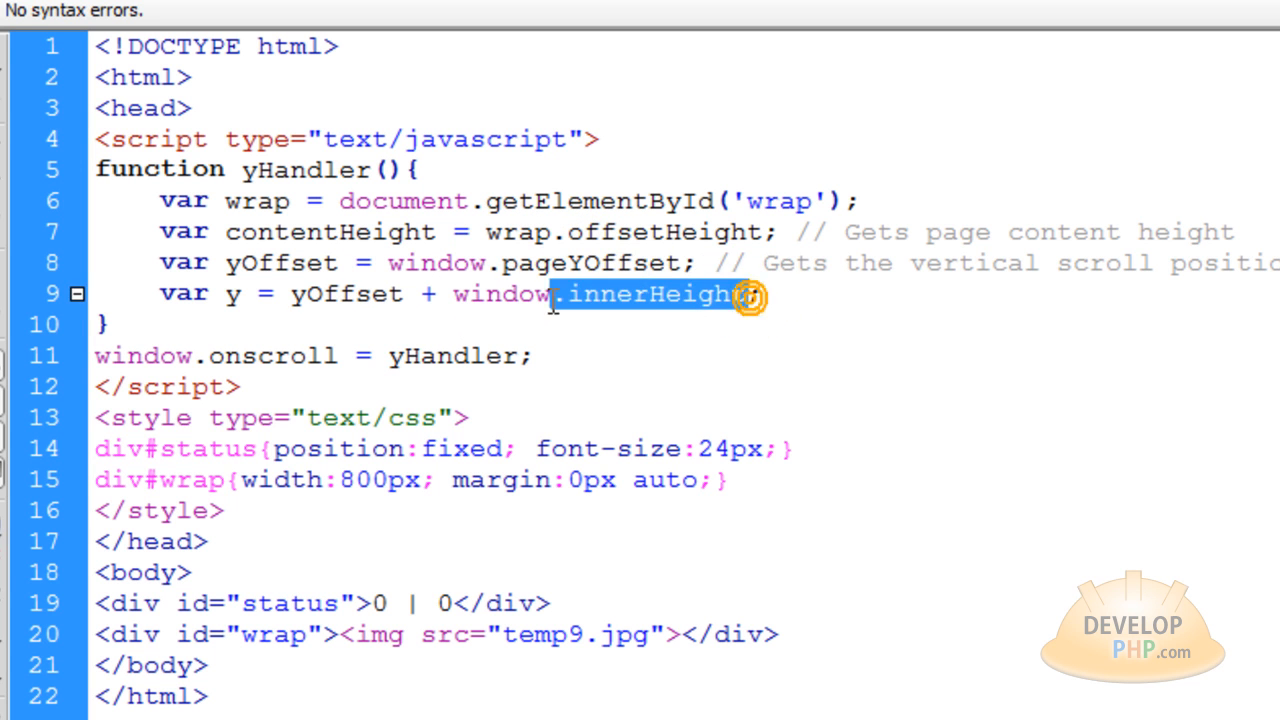
{"action": "left_click", "coordinate": [740, 323]}
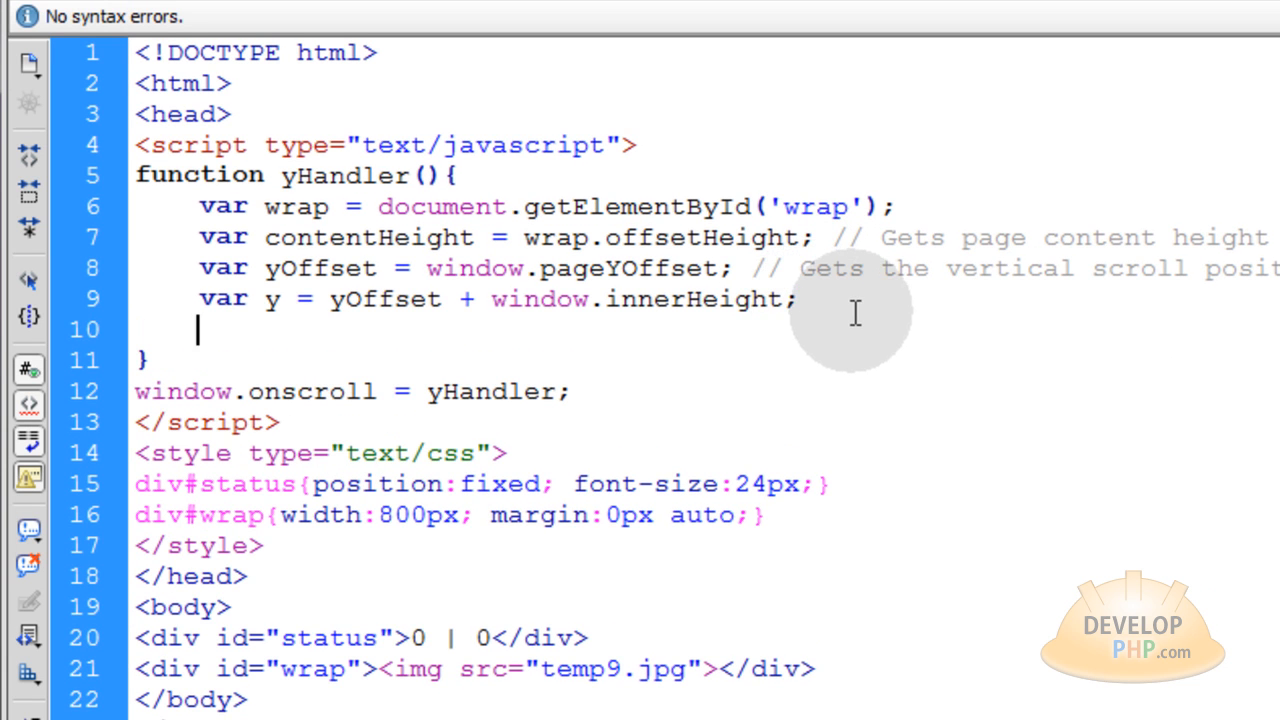
Step: Explain the if (y >= contentHeight) condition appending a newData div, then begin a // comment
{"action": "scroll", "scroll_direction": "down", "scroll_amount": 3}
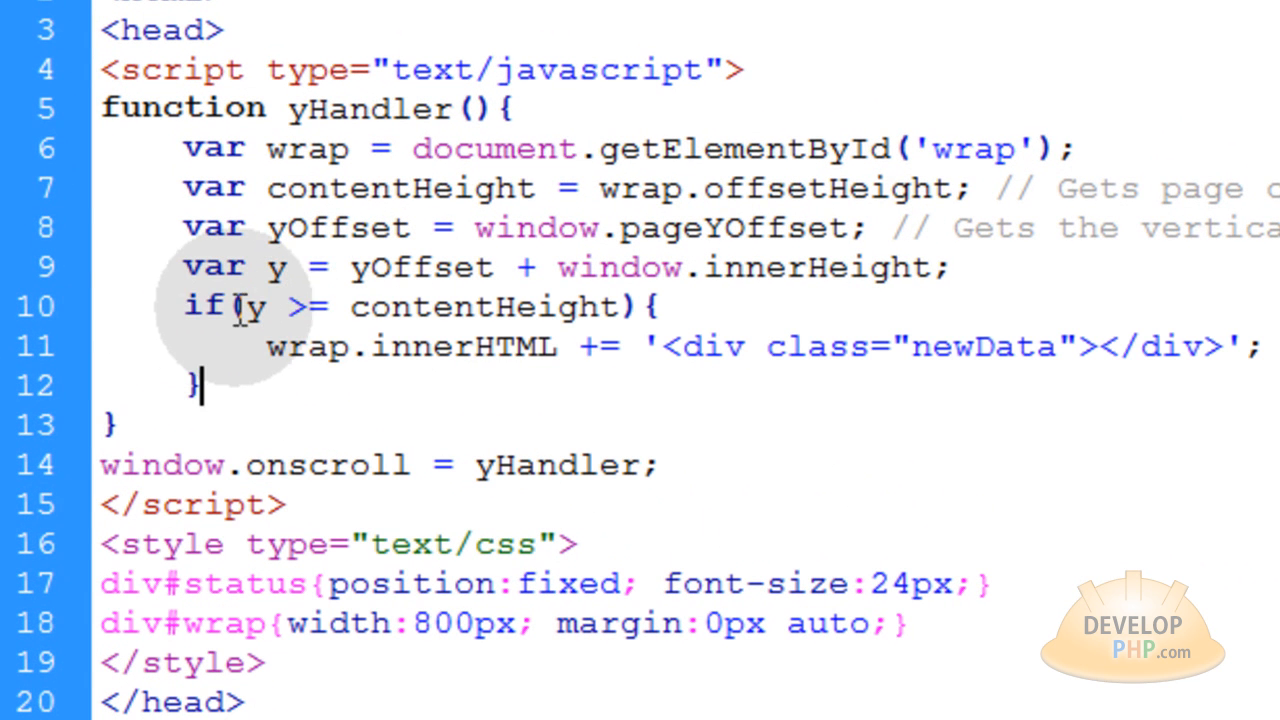
{"action": "double_click", "coordinate": [277, 267]}
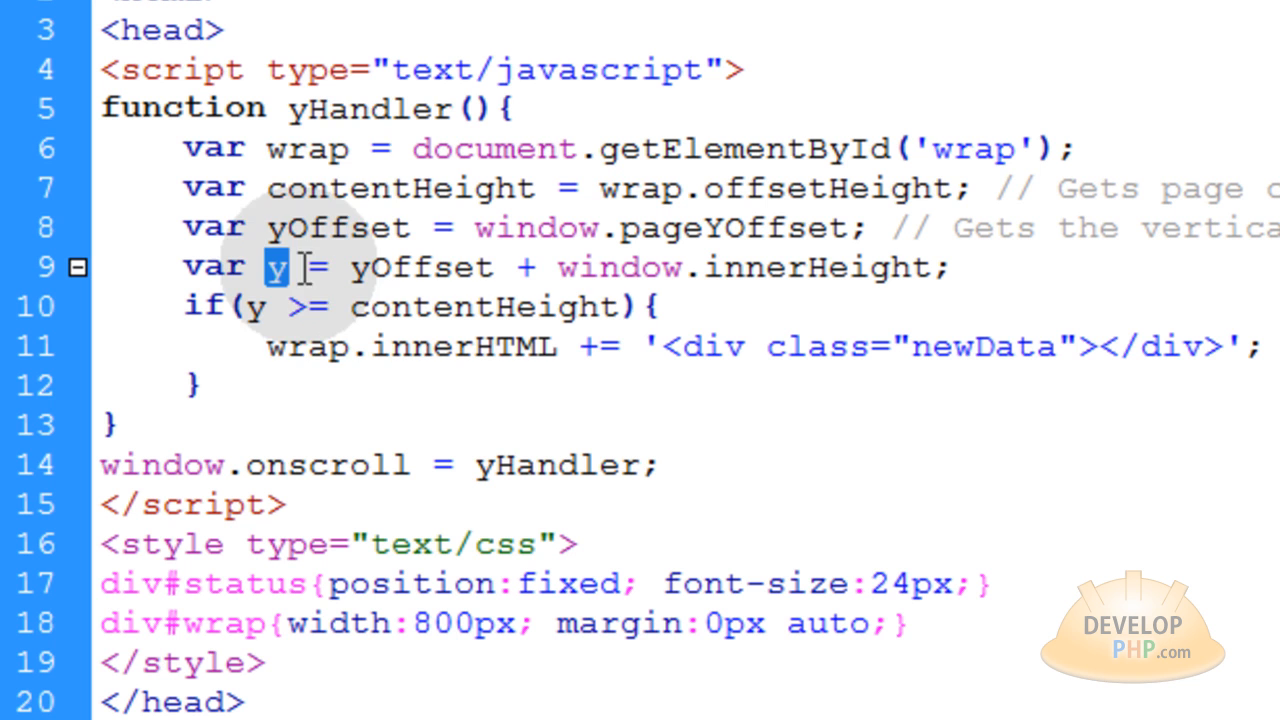
{"action": "mouse_move", "coordinate": [578, 332]}
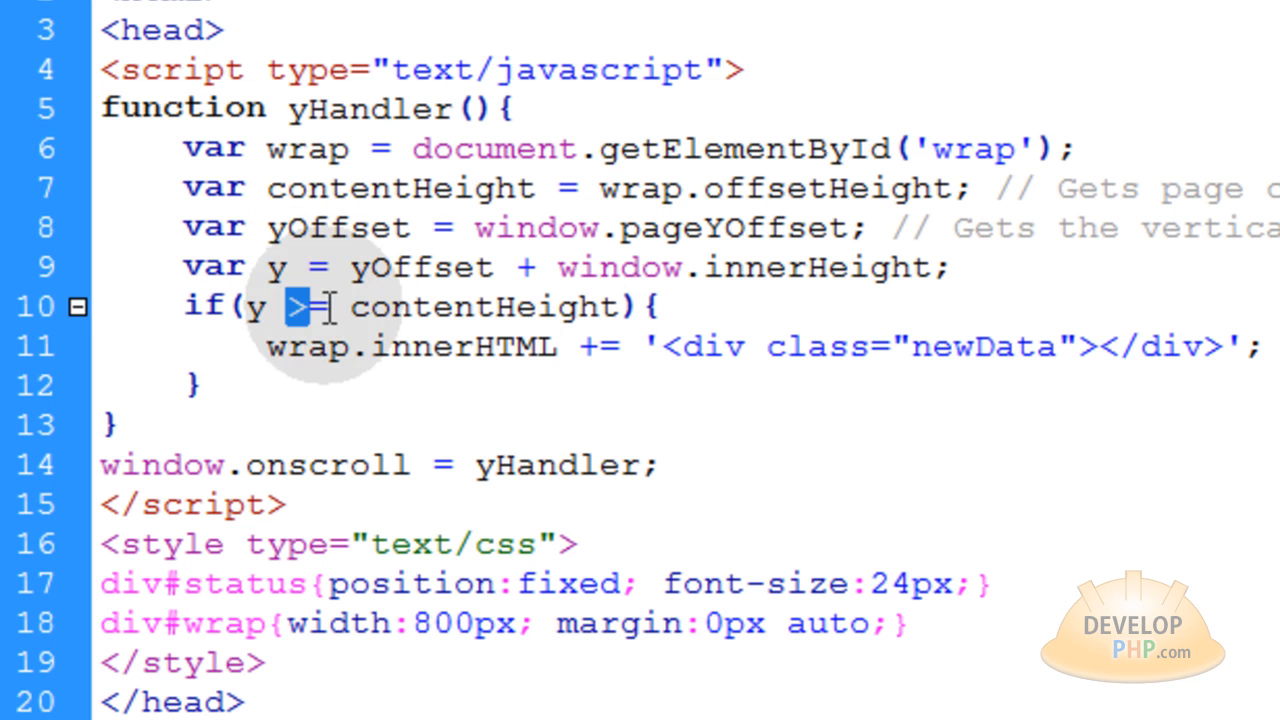
{"action": "double_click", "coordinate": [480, 307]}
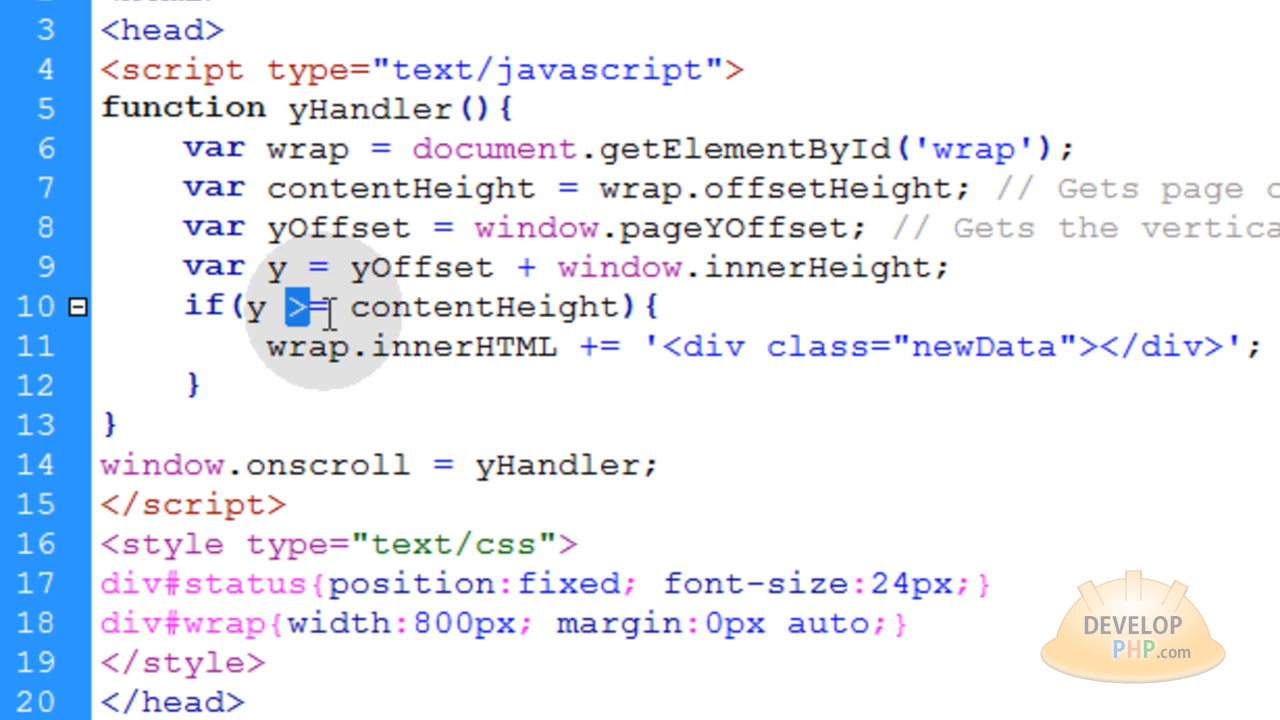
{"action": "double_click", "coordinate": [484, 306]}
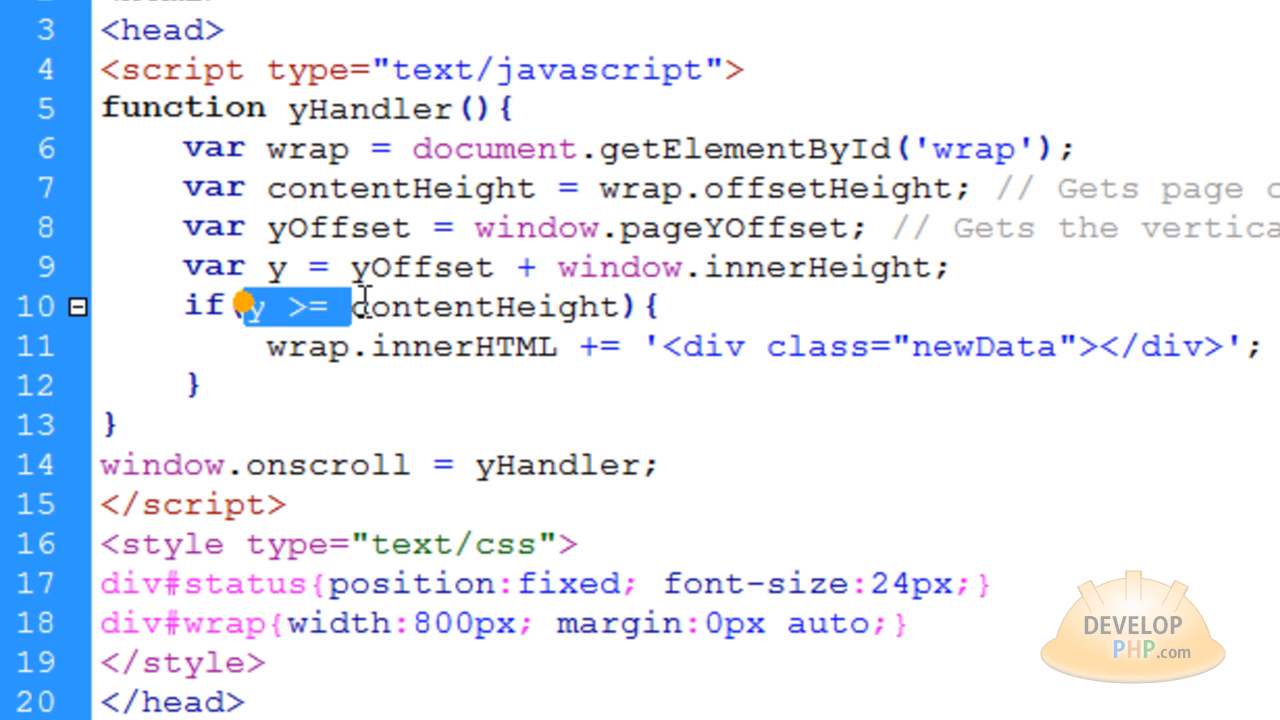
{"action": "left_click_drag", "start_coordinate": [255, 306], "coordinate": [615, 306]}
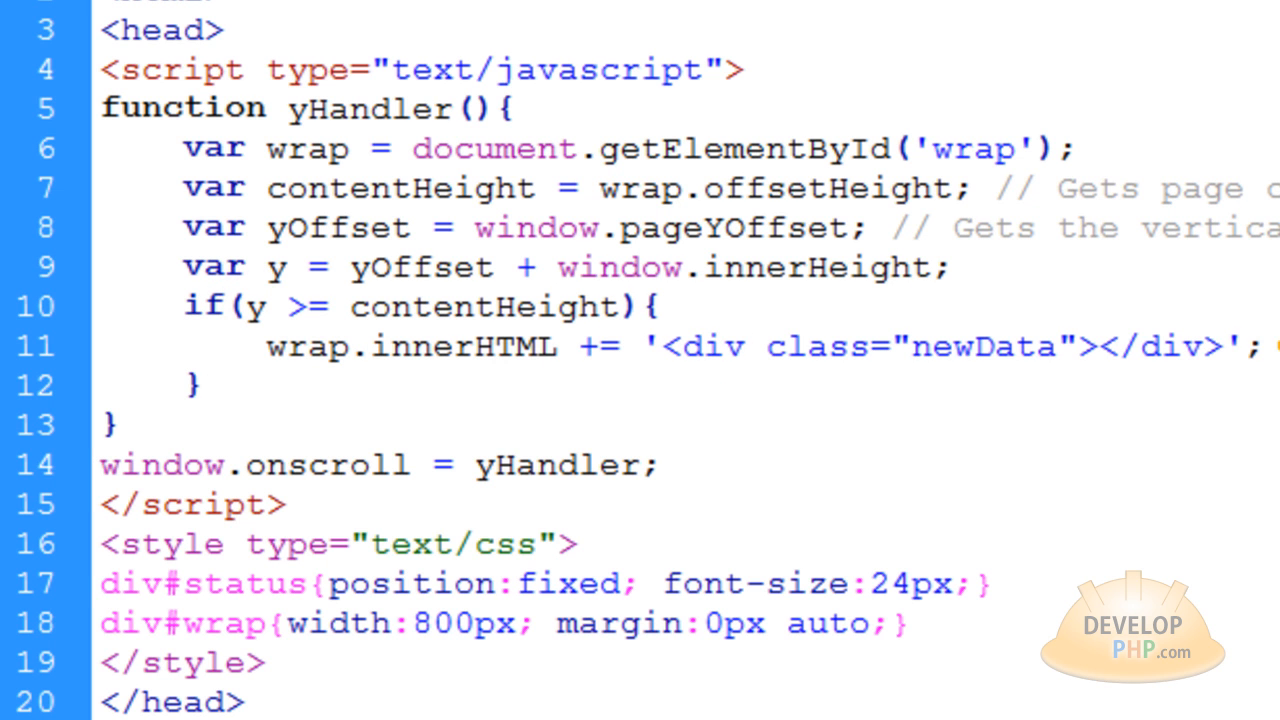
{"action": "type", "text": "//"}
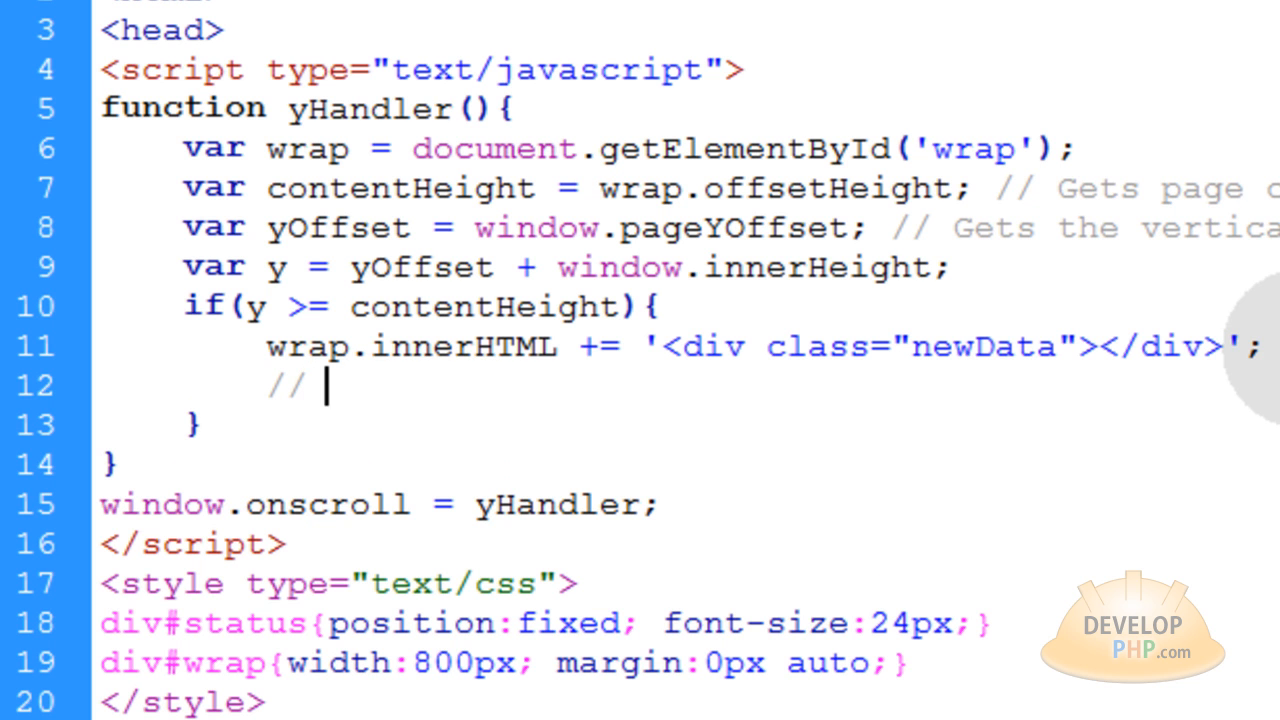
Step: Write the comment 'Ajax call to get more dynamic data goes here' inside the if block
{"action": "type", "text": "Ajax call to get more dynamic data goes here"}
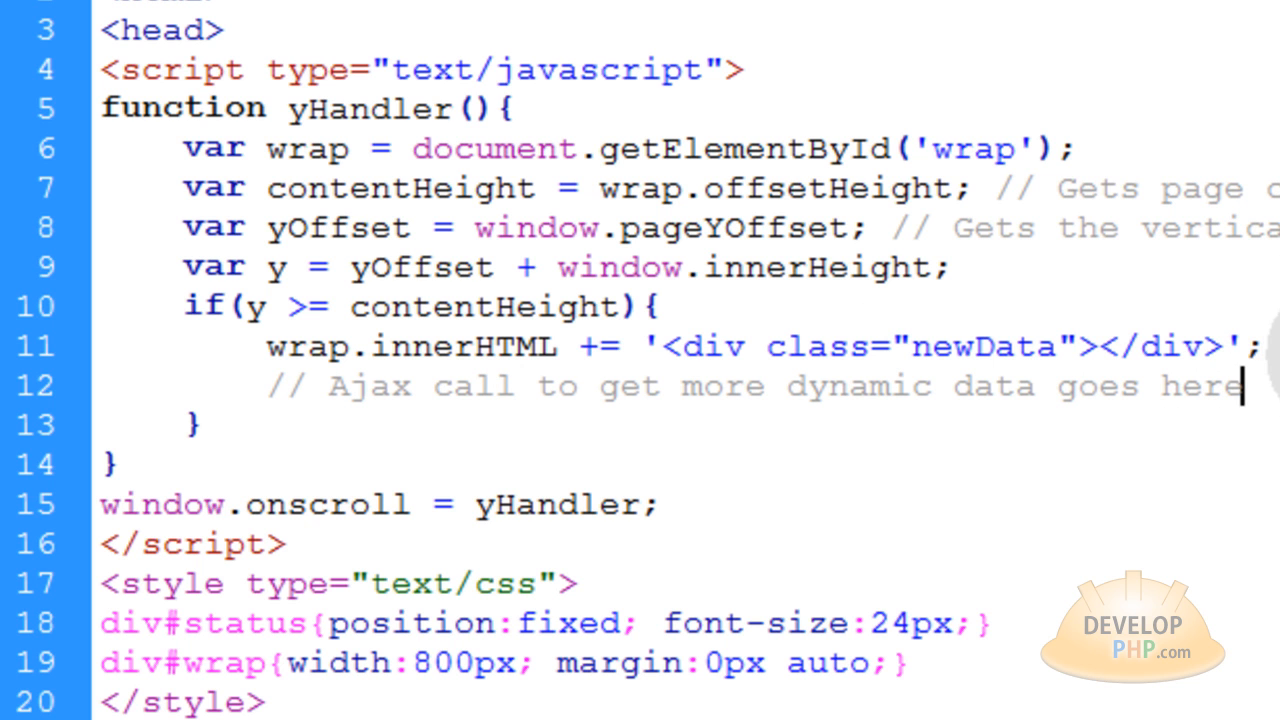
{"action": "left_click", "coordinate": [1265, 400]}
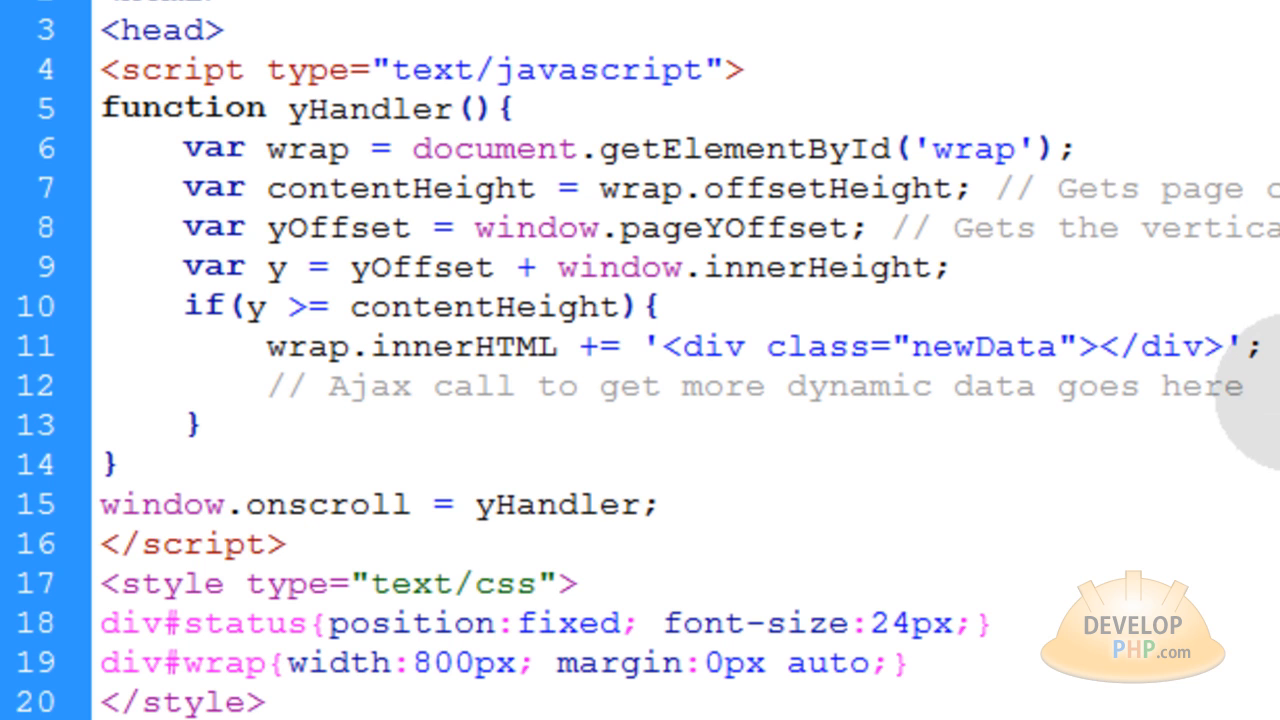
{"action": "mouse_move", "coordinate": [1265, 385]}
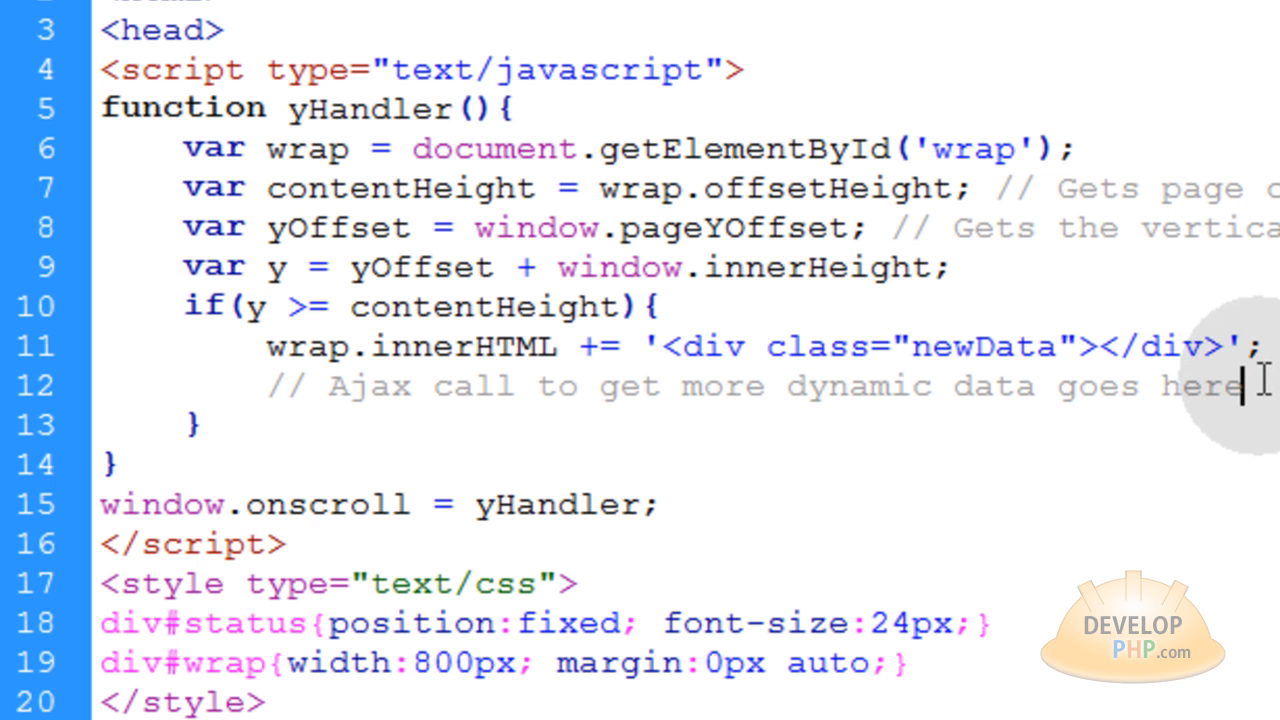
{"action": "mouse_move", "coordinate": [1255, 386]}
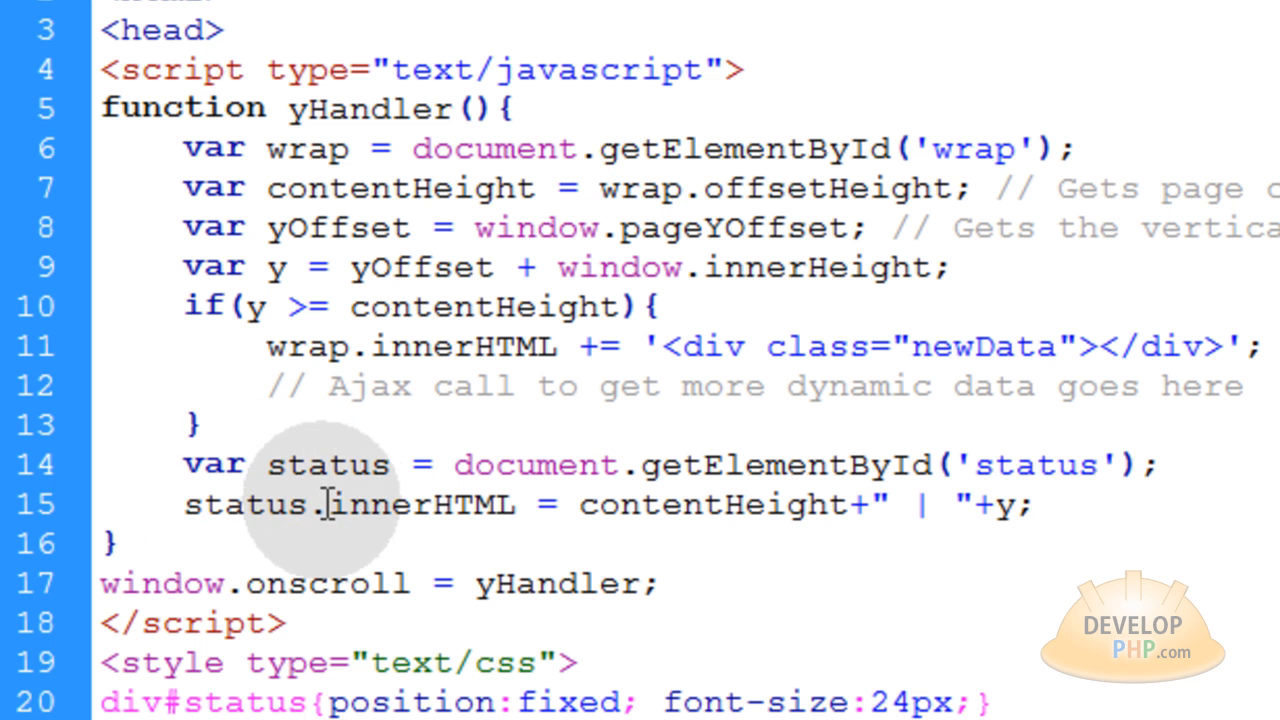
{"action": "scroll", "scroll_direction": "down", "scroll_amount": 3}
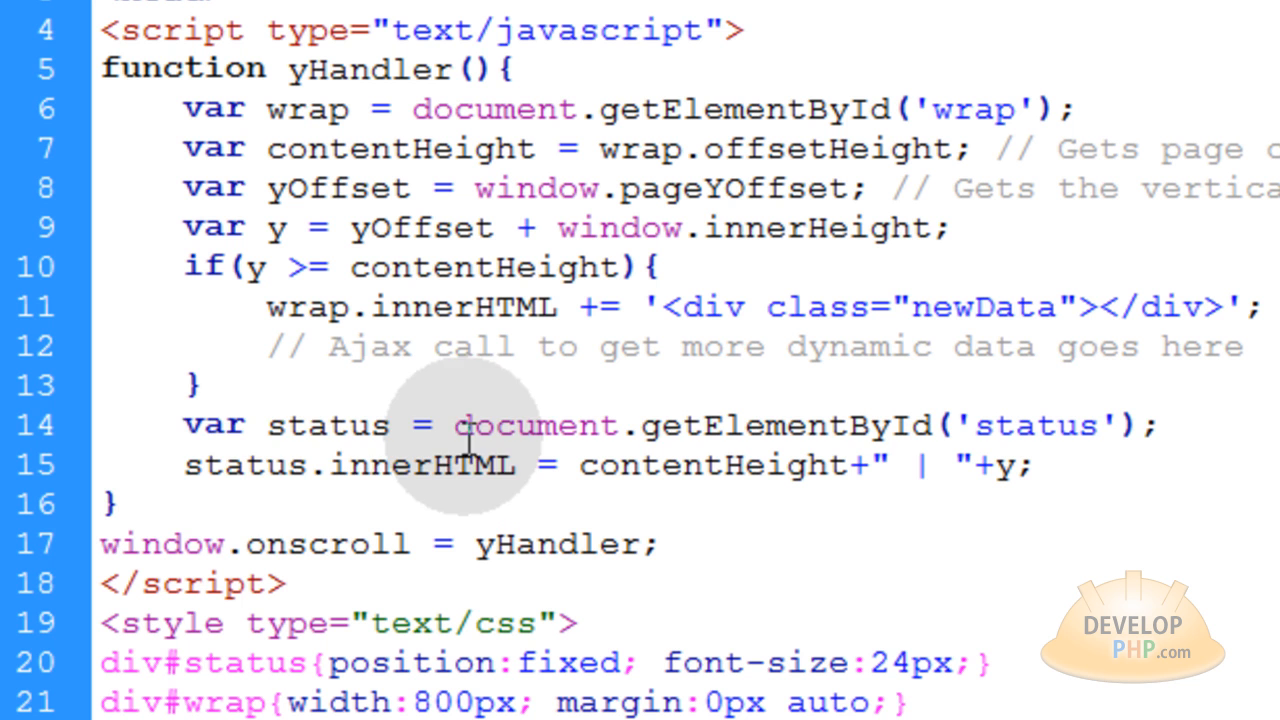
{"action": "type", "text": "//"}
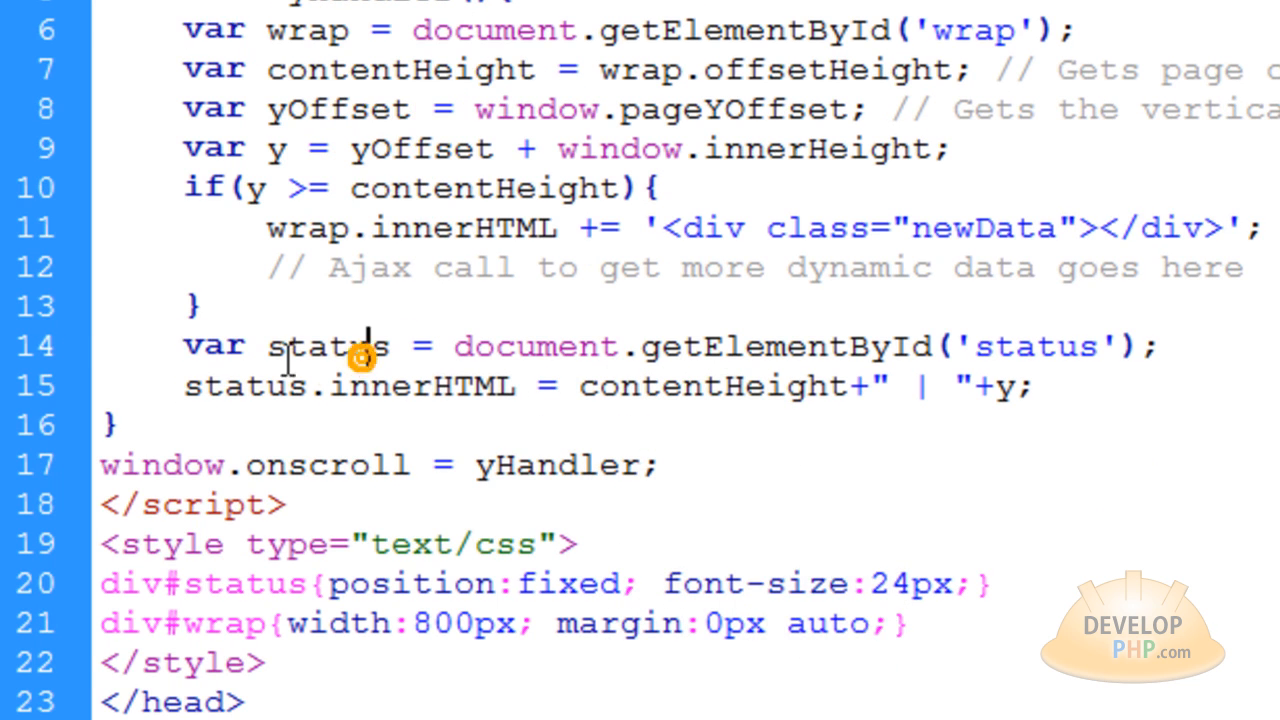
{"action": "double_click", "coordinate": [327, 346]}
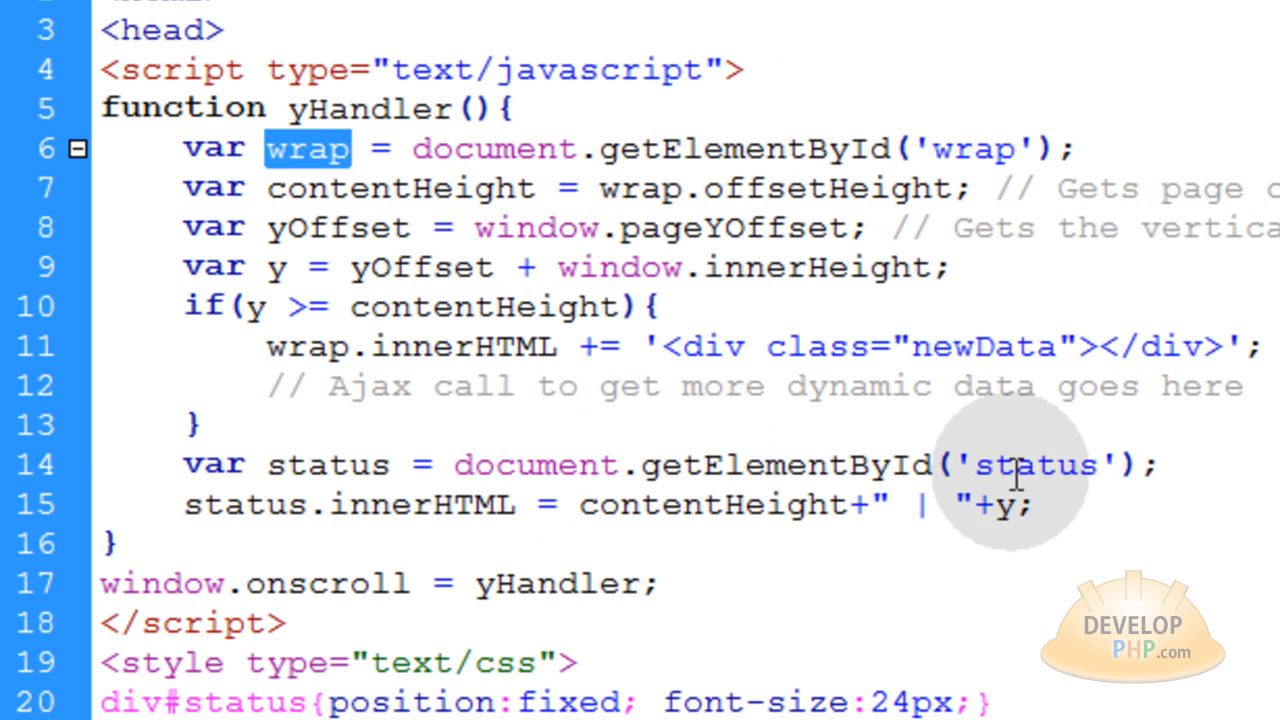
{"action": "double_click", "coordinate": [1035, 465]}
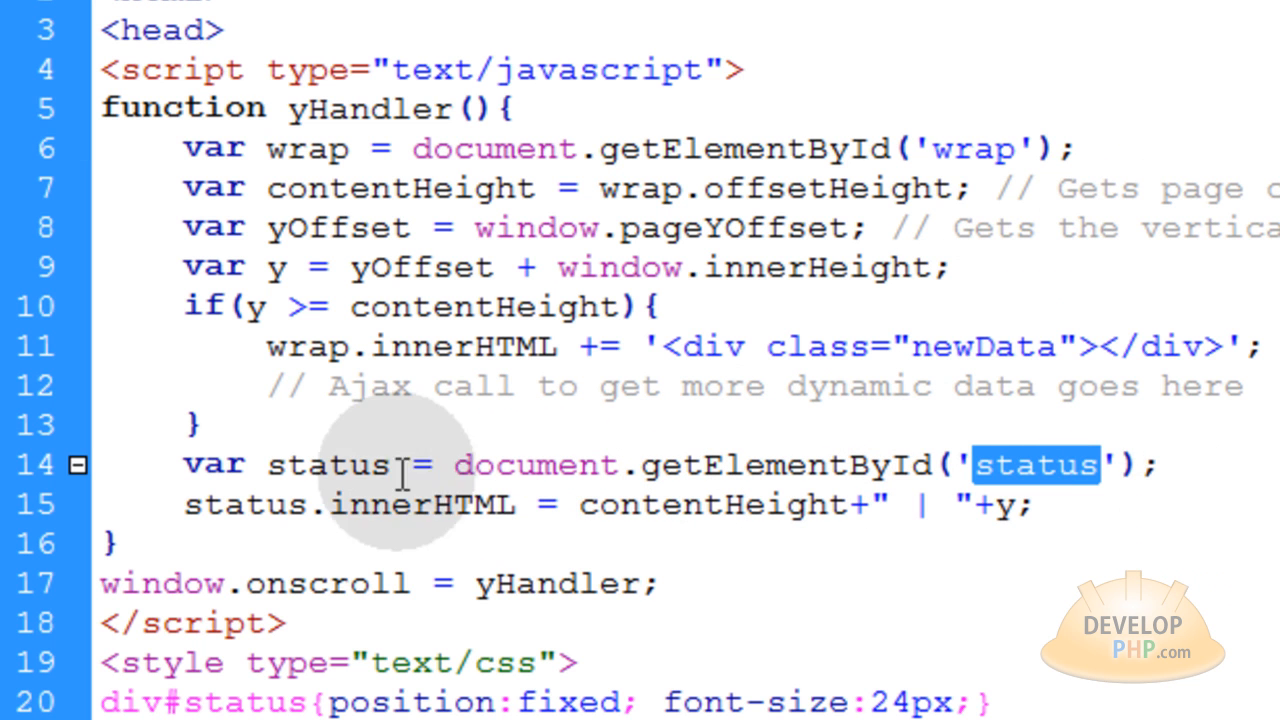
{"action": "double_click", "coordinate": [328, 464]}
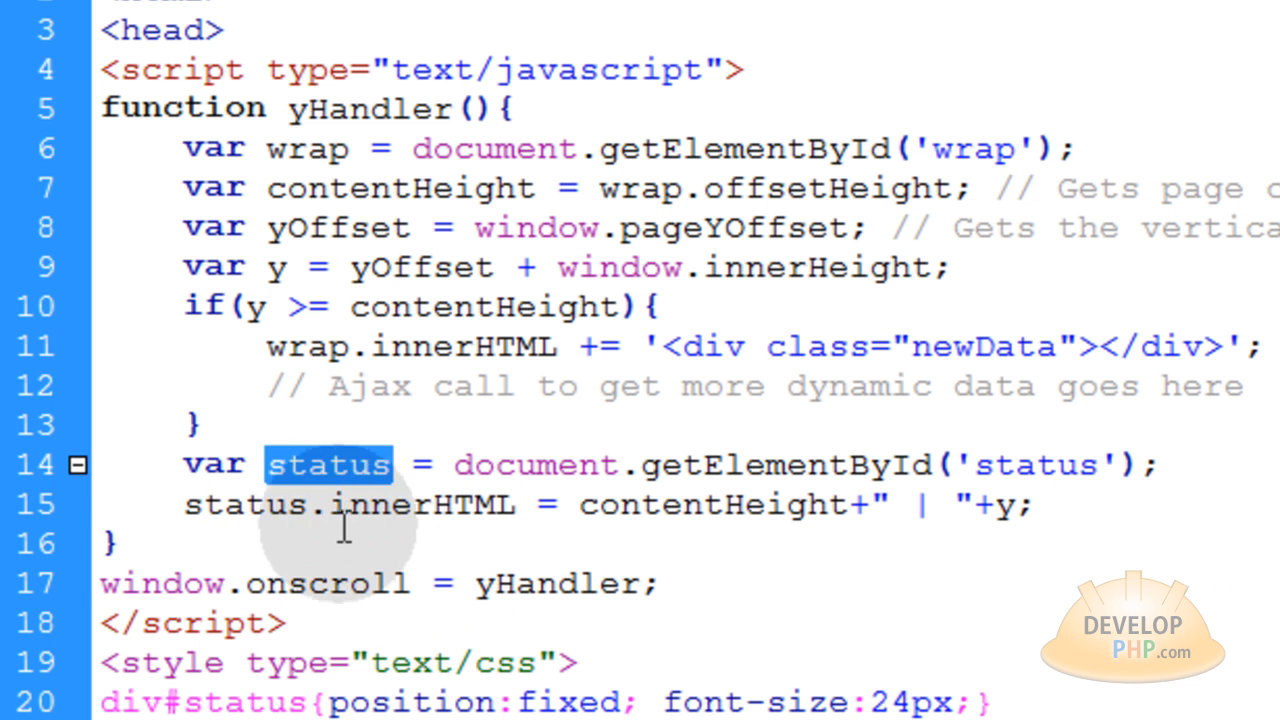
{"action": "double_click", "coordinate": [245, 504]}
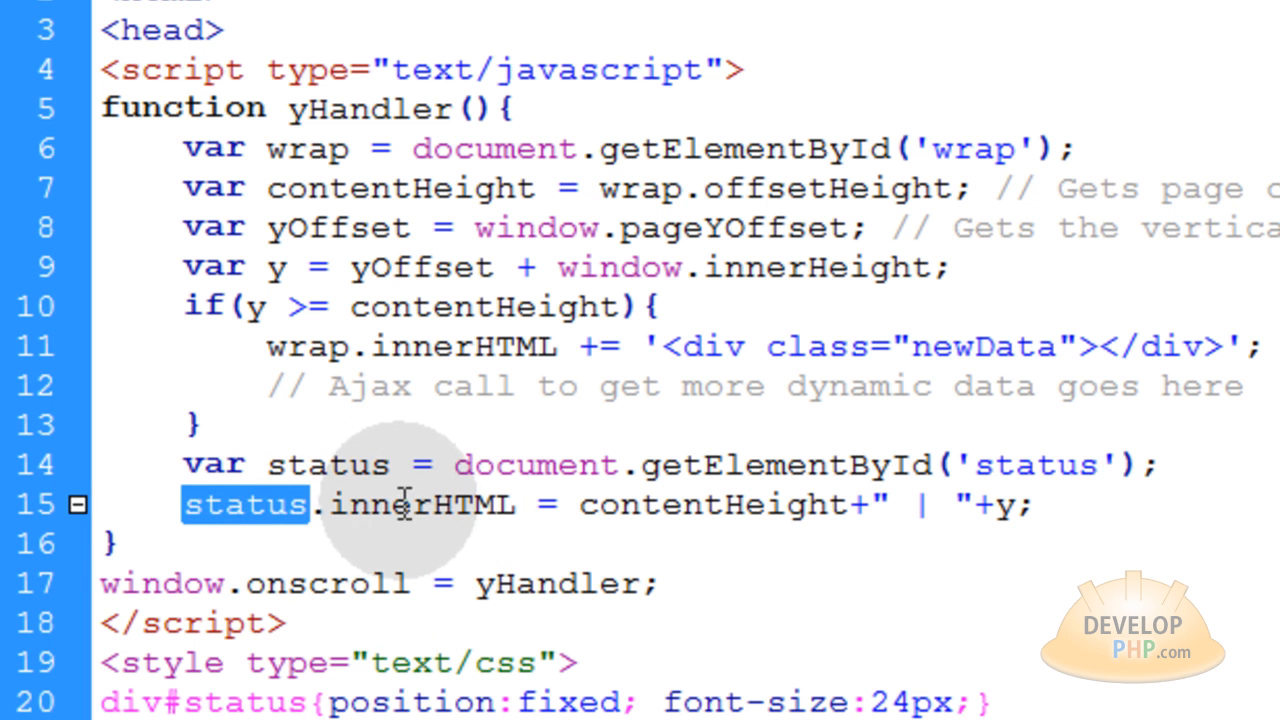
{"action": "double_click", "coordinate": [420, 504]}
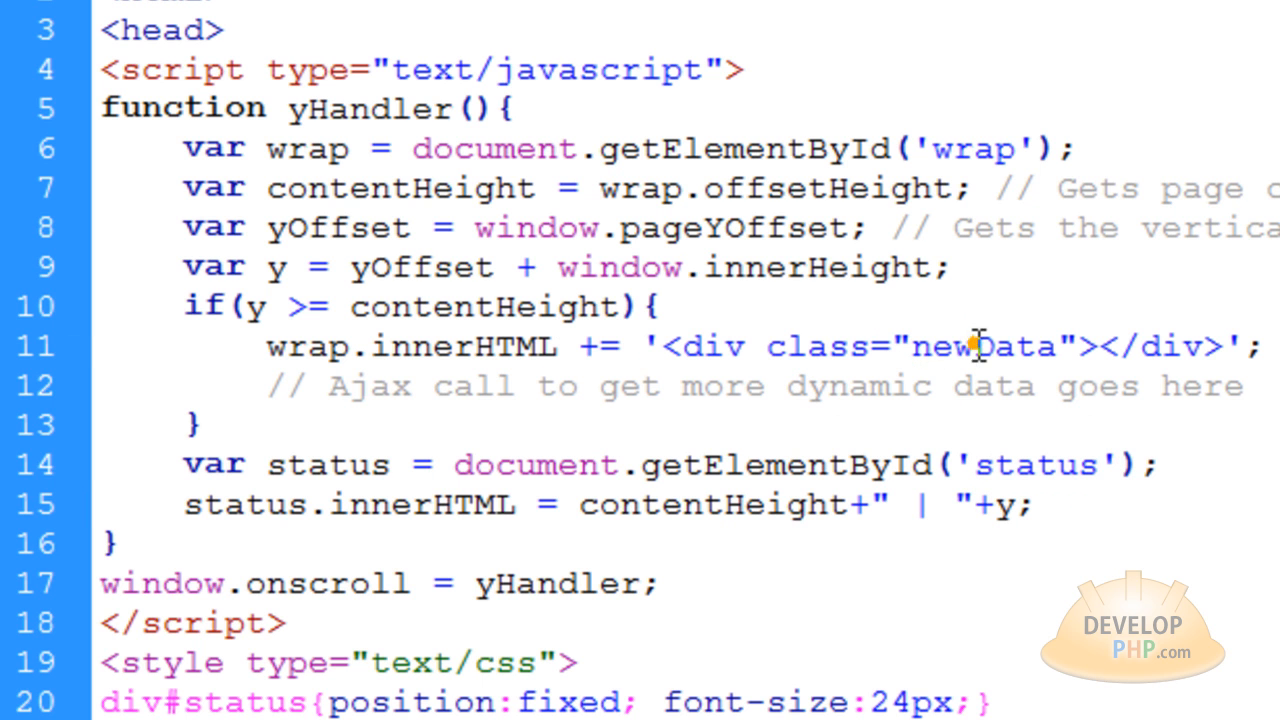
{"action": "double_click", "coordinate": [985, 346]}
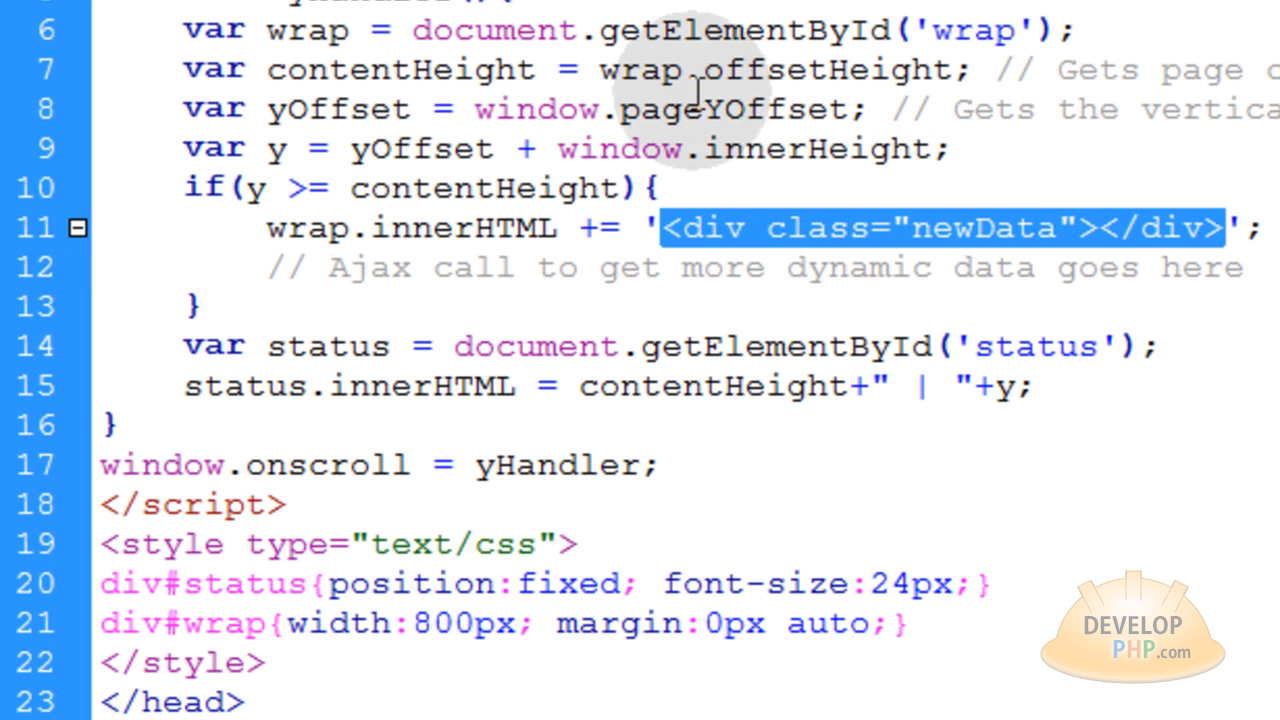
{"action": "mouse_move", "coordinate": [728, 345]}
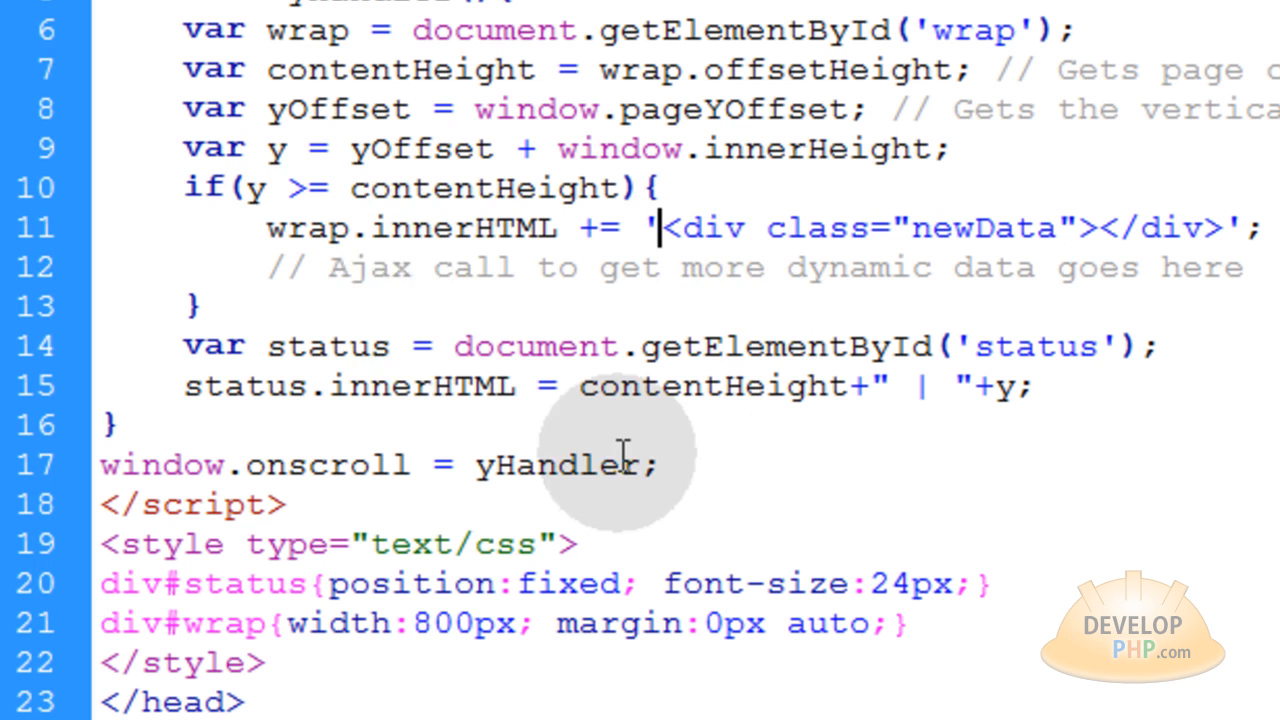
{"action": "double_click", "coordinate": [400, 227]}
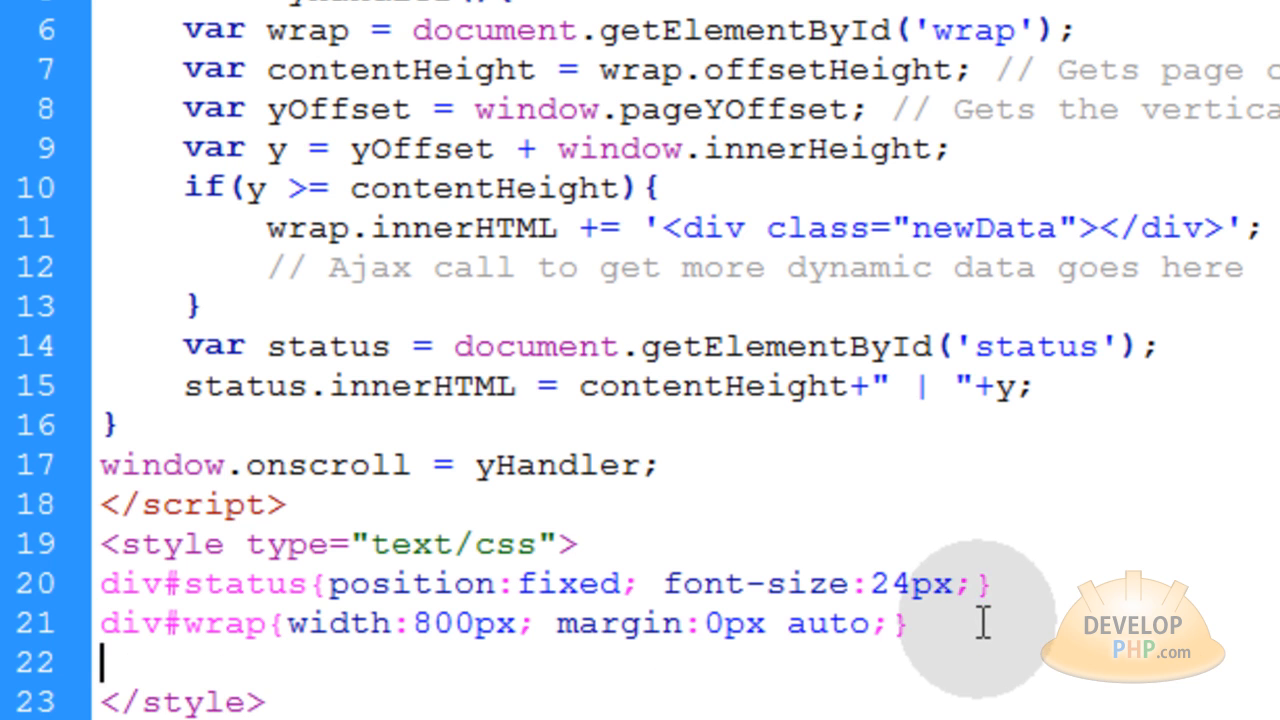
Step: Add the div.newData rule with height 1000px, background #09F and margin 10px 0px
{"action": "type", "text": "div#newData{height:2000px; background:#09F; margin:10px 0px;}"}
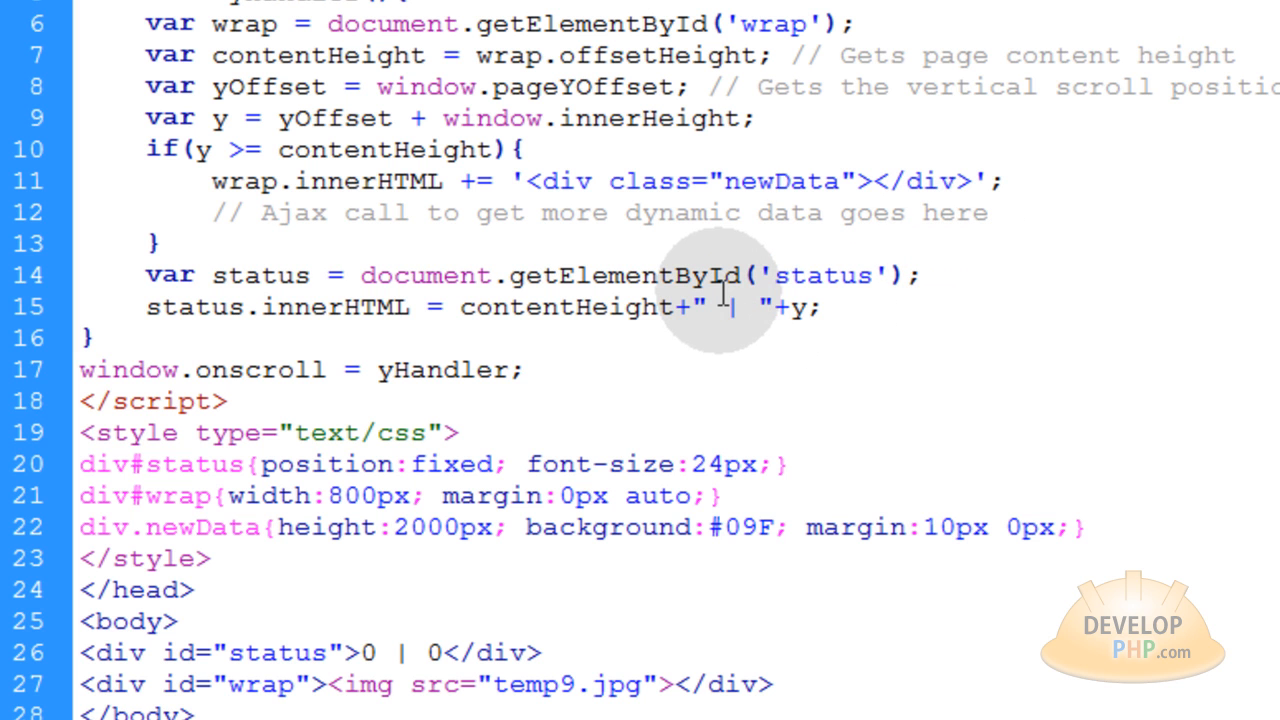
{"action": "mouse_move", "coordinate": [410, 530]}
{"action": "type", "text": "1"}
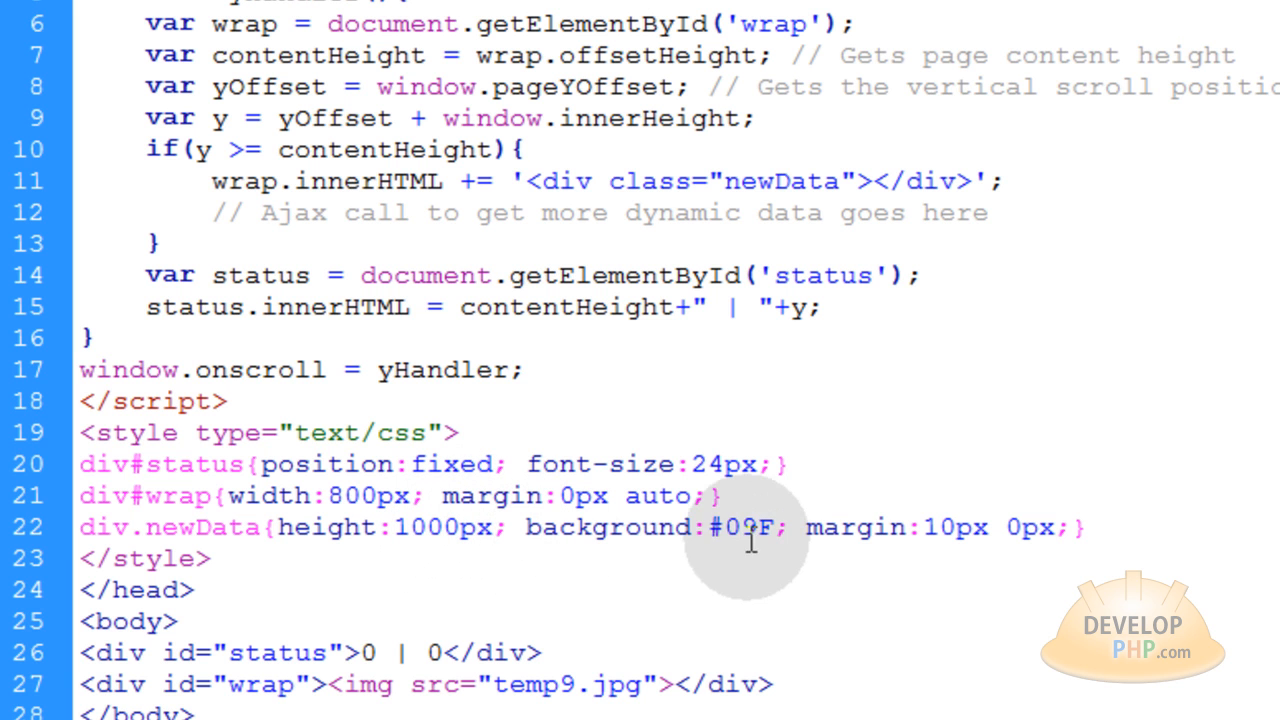
{"action": "double_click", "coordinate": [743, 527]}
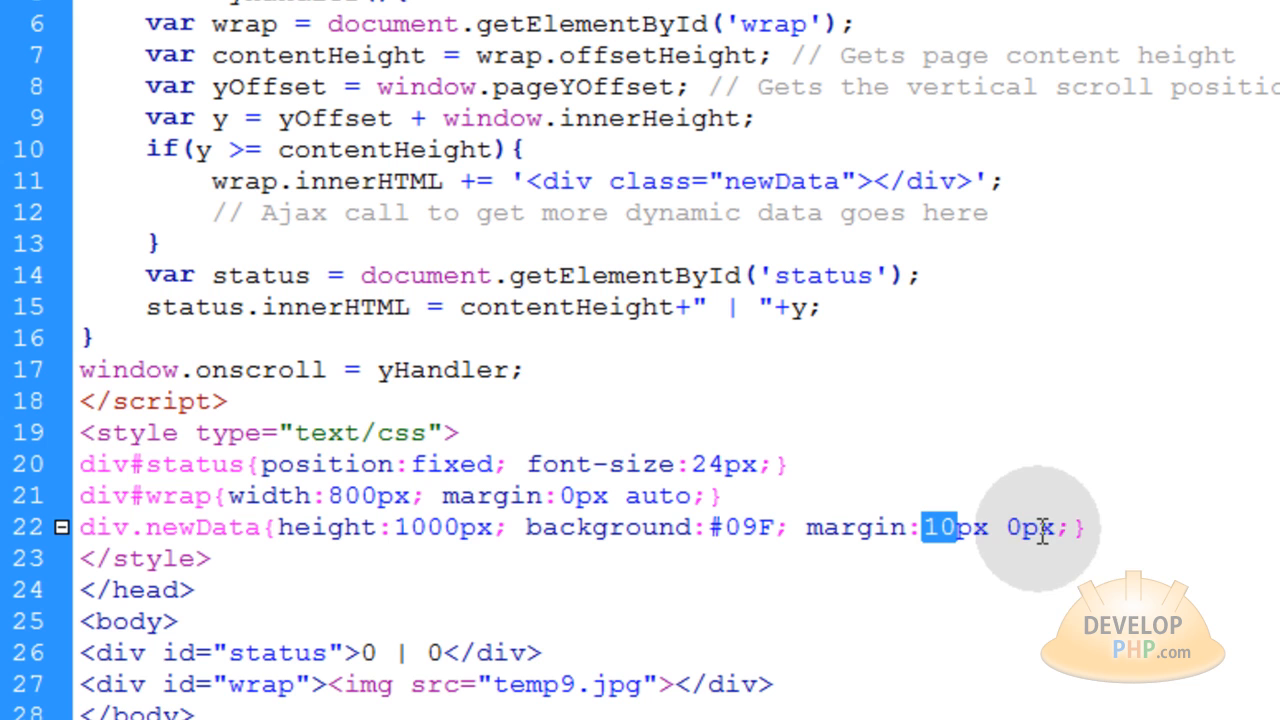
{"action": "mouse_move", "coordinate": [1123, 557]}
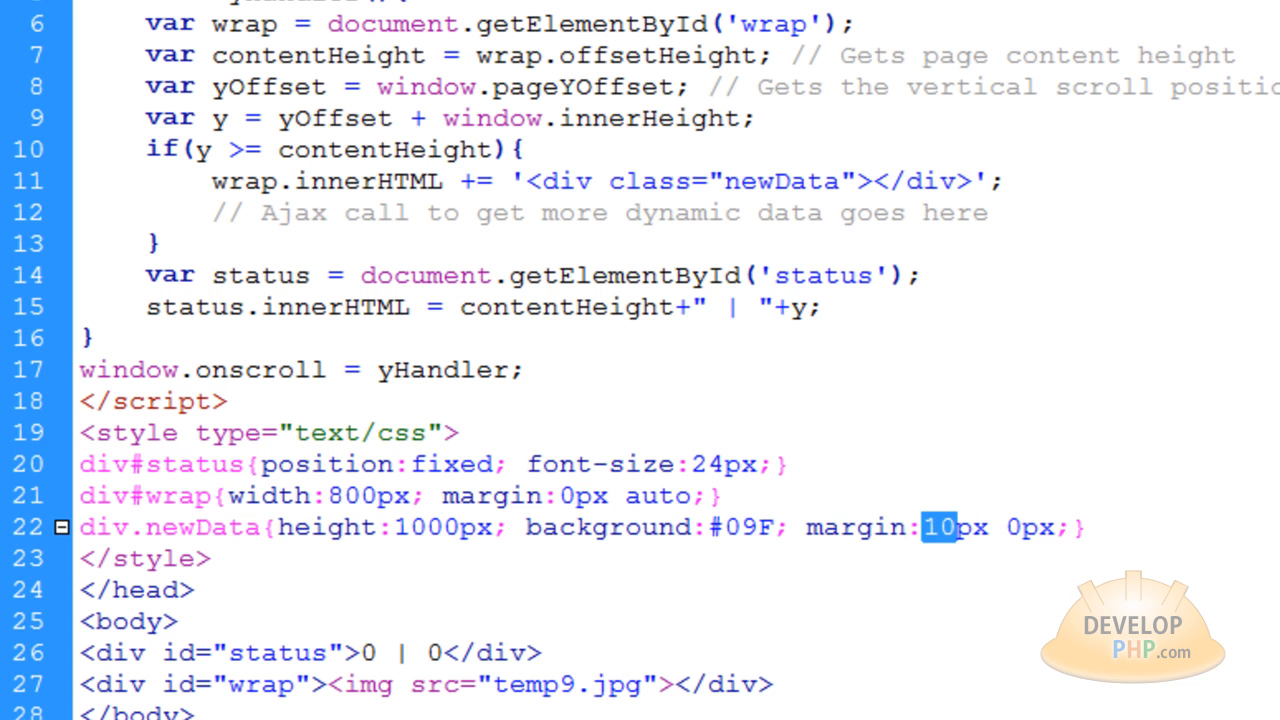
{"action": "left_click", "coordinate": [162, 428]}
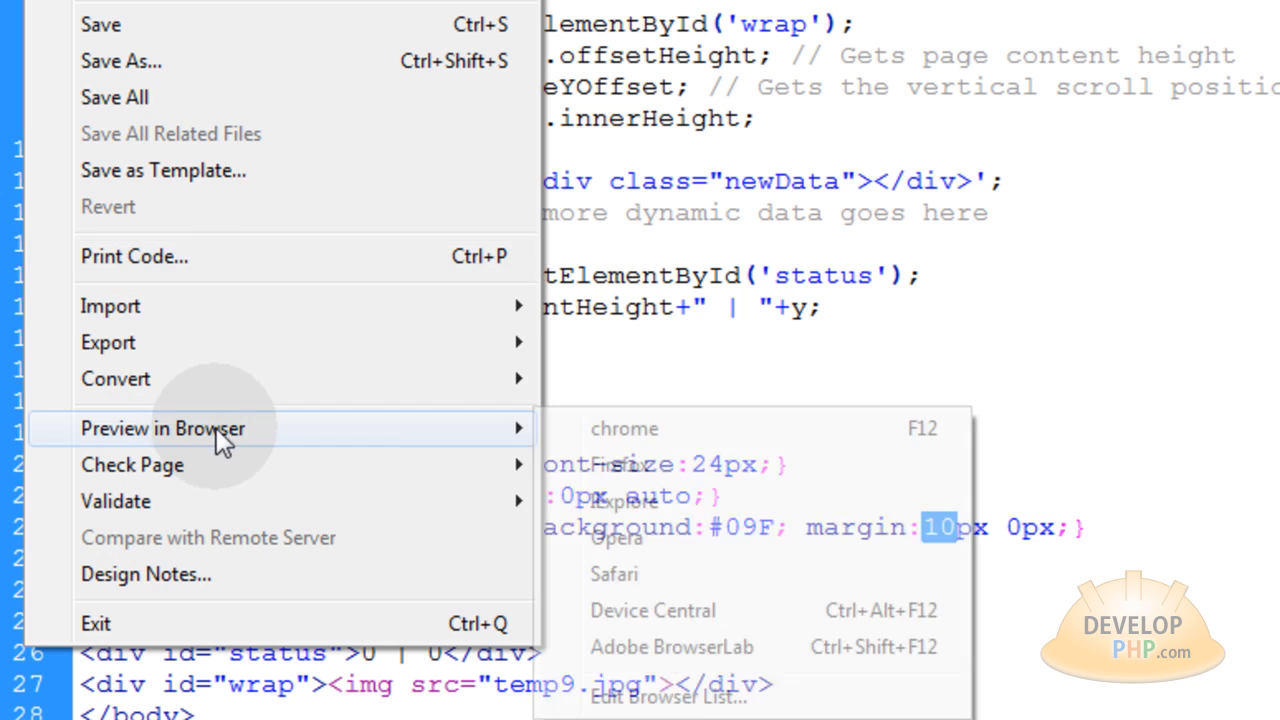
Step: Preview temp1.html in Chrome and scroll past Content Bottom until blue newData blocks appear
{"action": "left_click", "coordinate": [624, 428]}
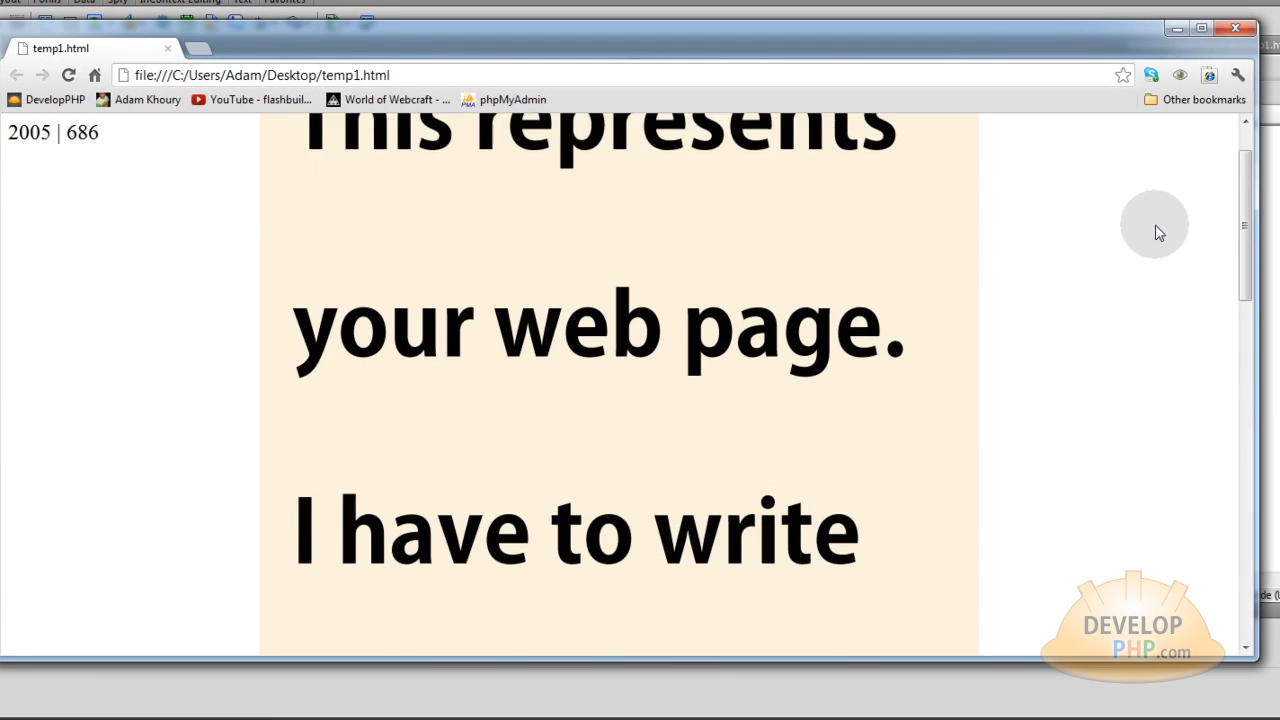
{"action": "scroll", "scroll_direction": "down", "scroll_amount": 3}
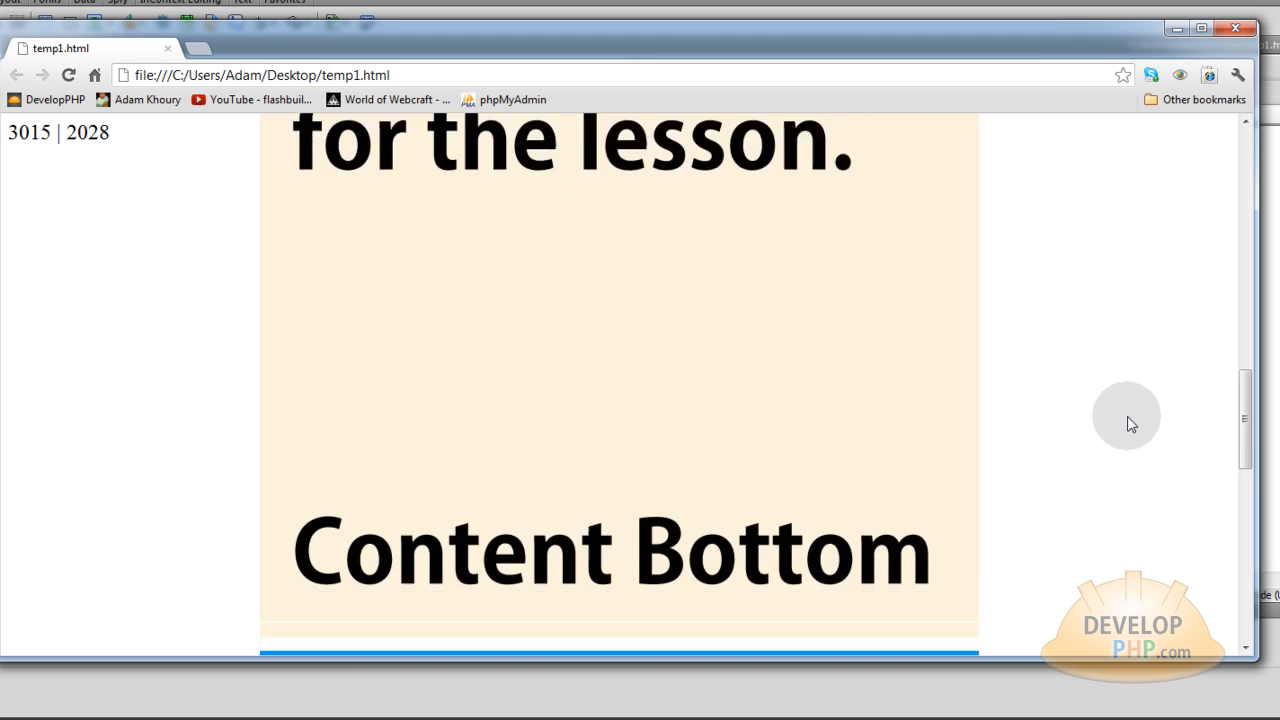
{"action": "scroll", "scroll_direction": "down", "scroll_amount": 3}
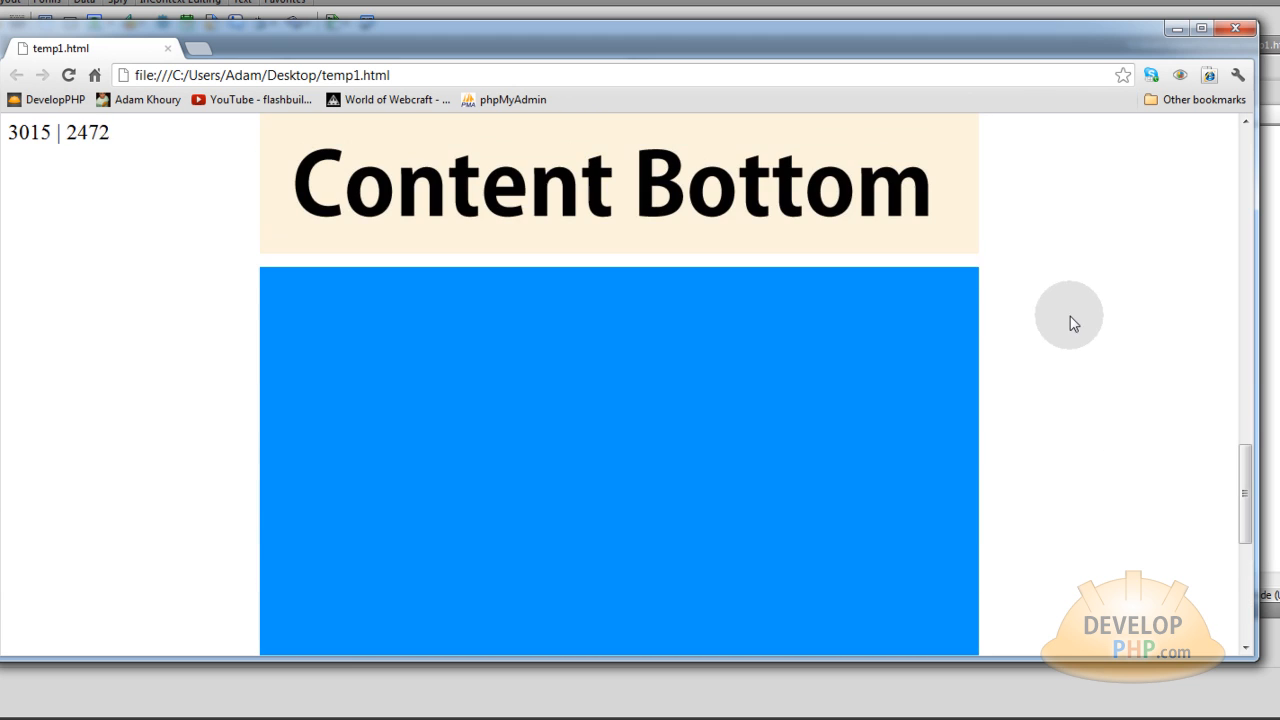
{"action": "scroll", "scroll_direction": "down", "scroll_amount": 3}
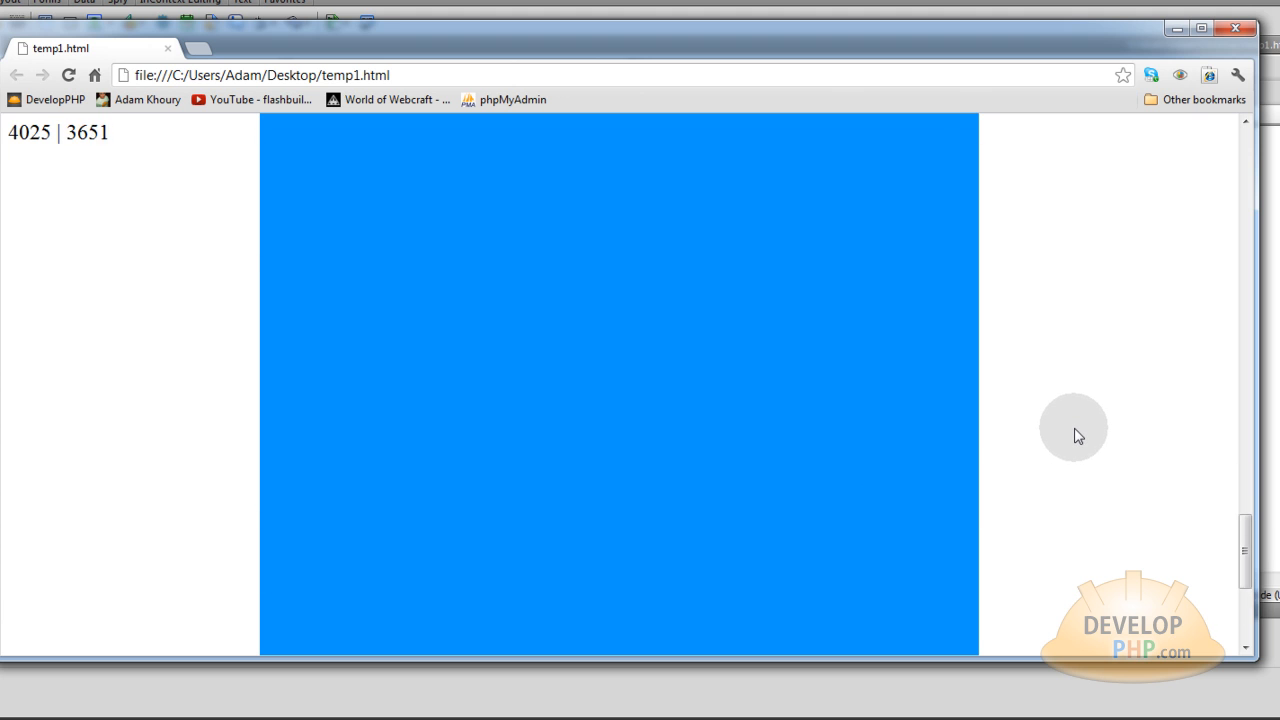
{"action": "mouse_move", "coordinate": [1073, 462]}
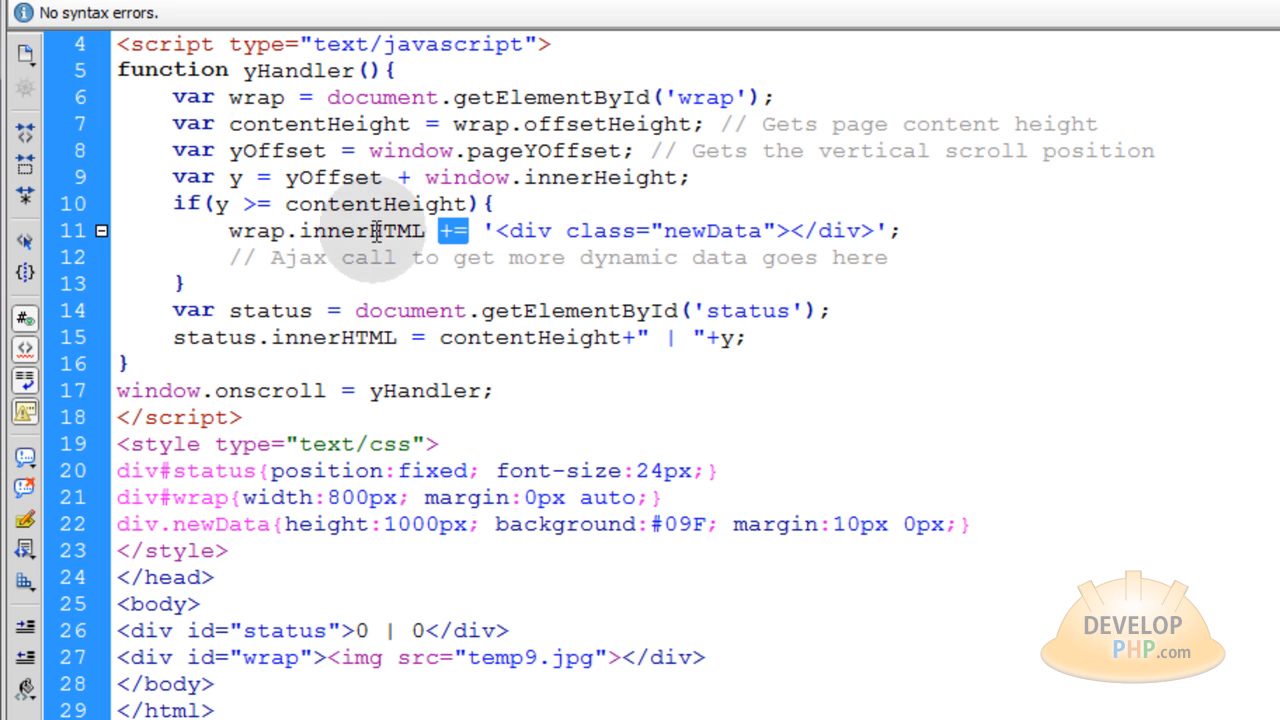
{"action": "double_click", "coordinate": [256, 231]}
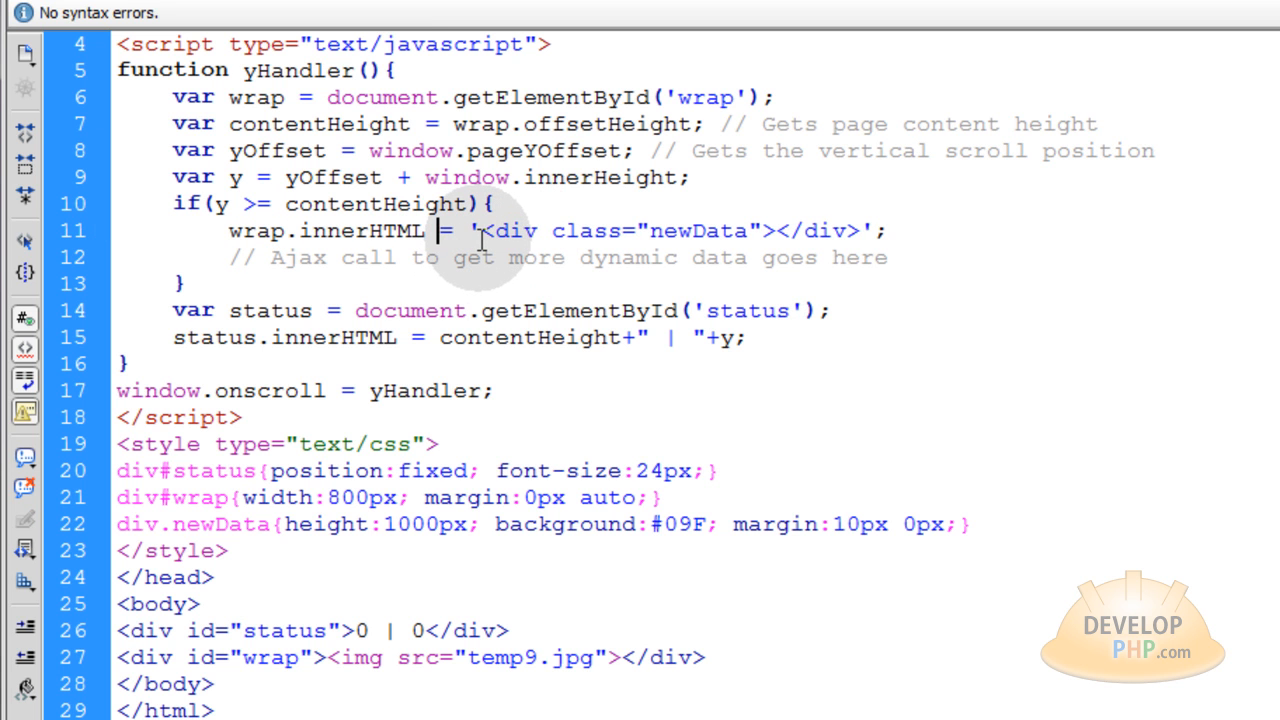
{"action": "type", "text": "+"}
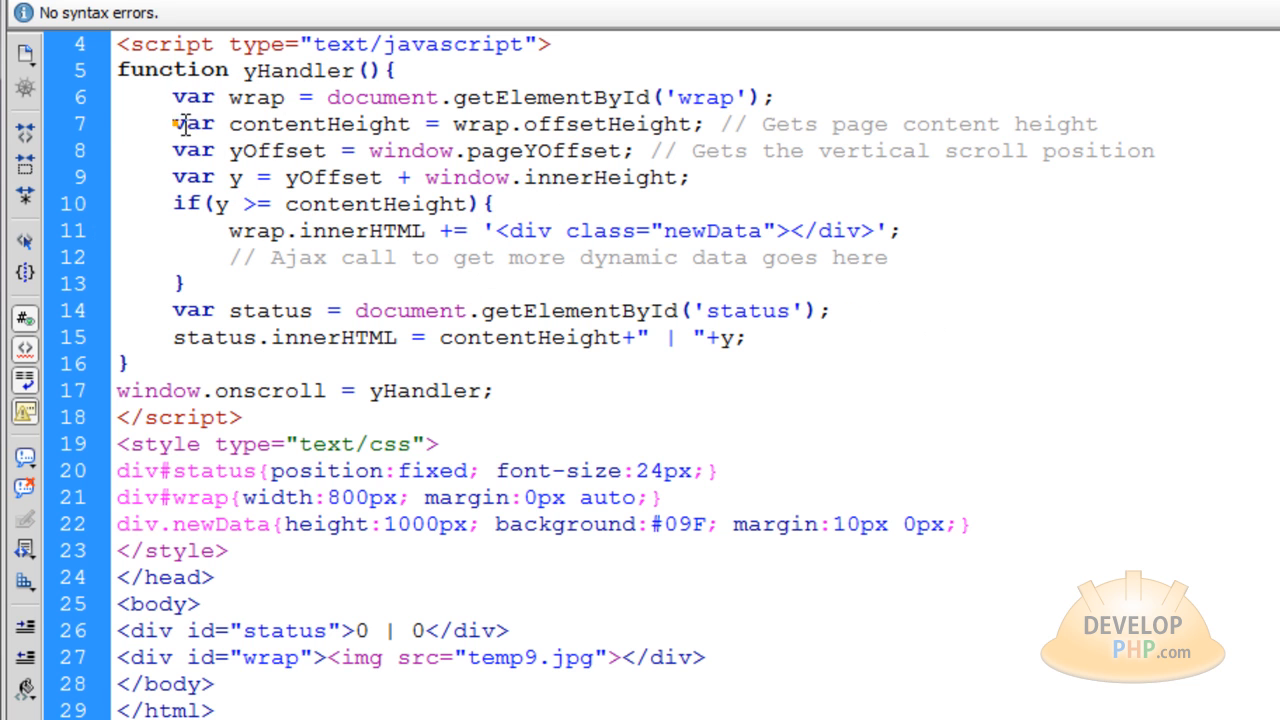
{"action": "left_click_drag", "start_coordinate": [175, 124], "coordinate": [688, 177]}
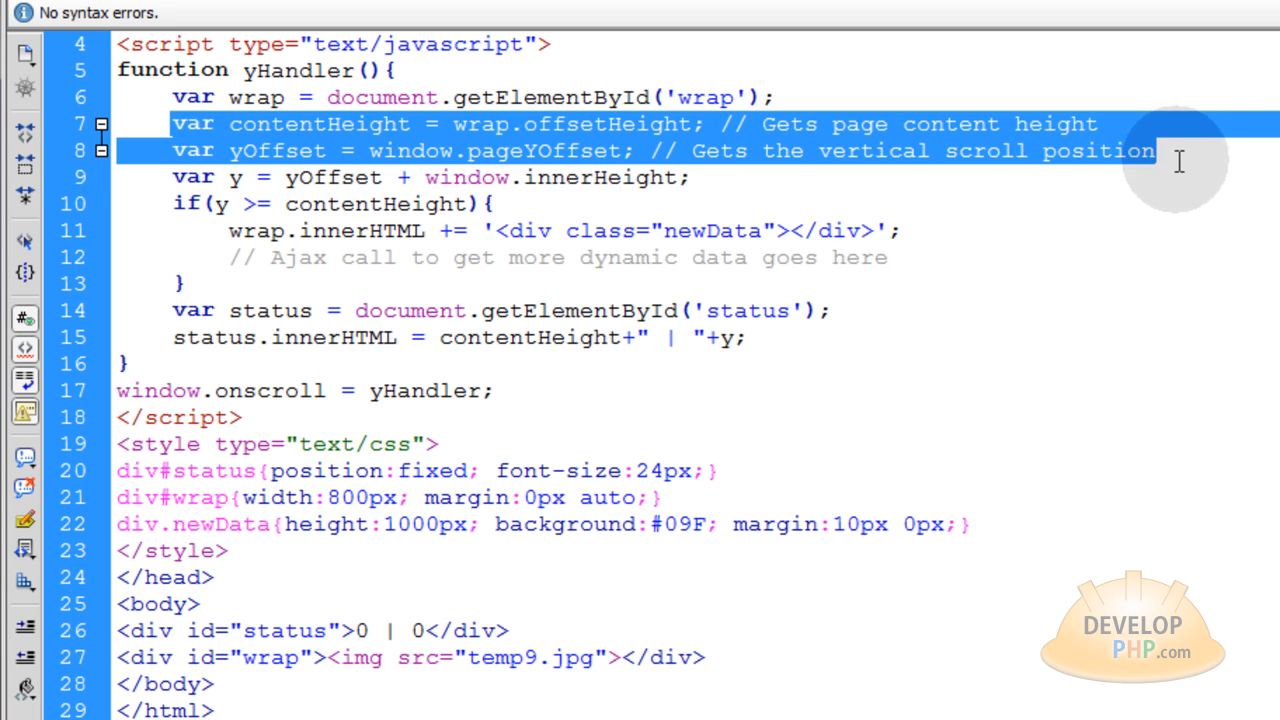
{"action": "mouse_move", "coordinate": [747, 187]}
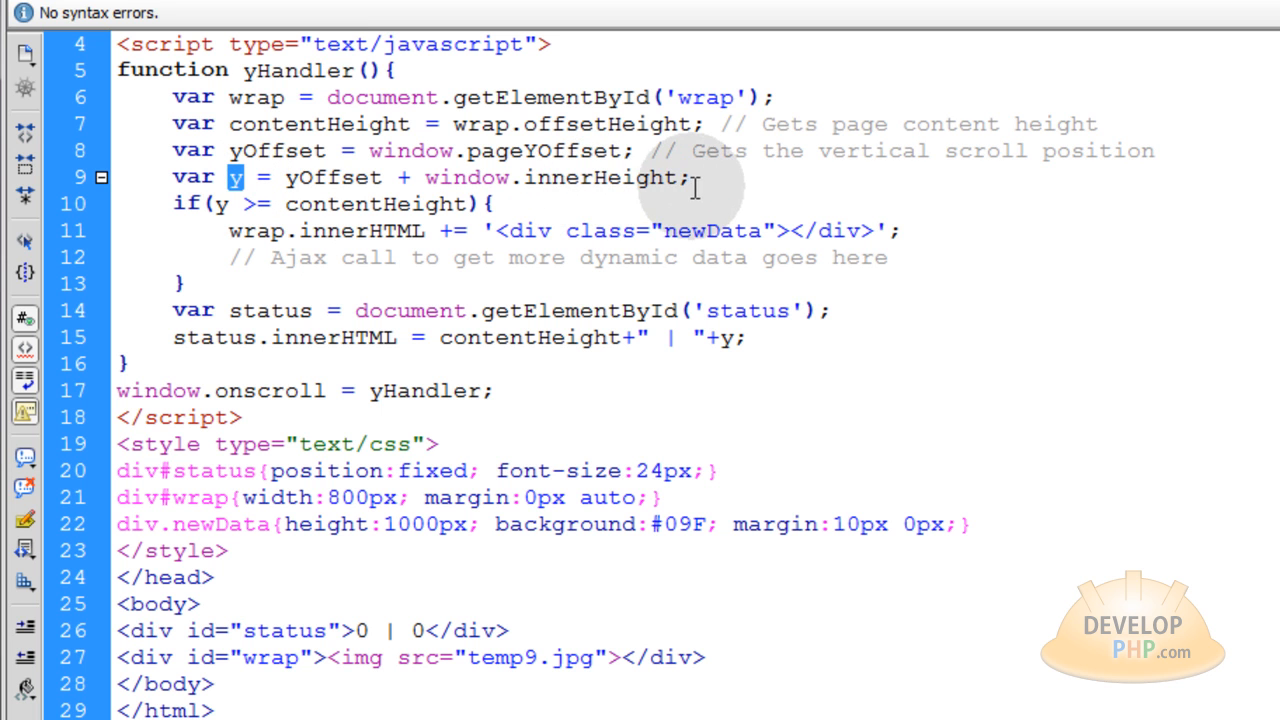
{"action": "double_click", "coordinate": [600, 177]}
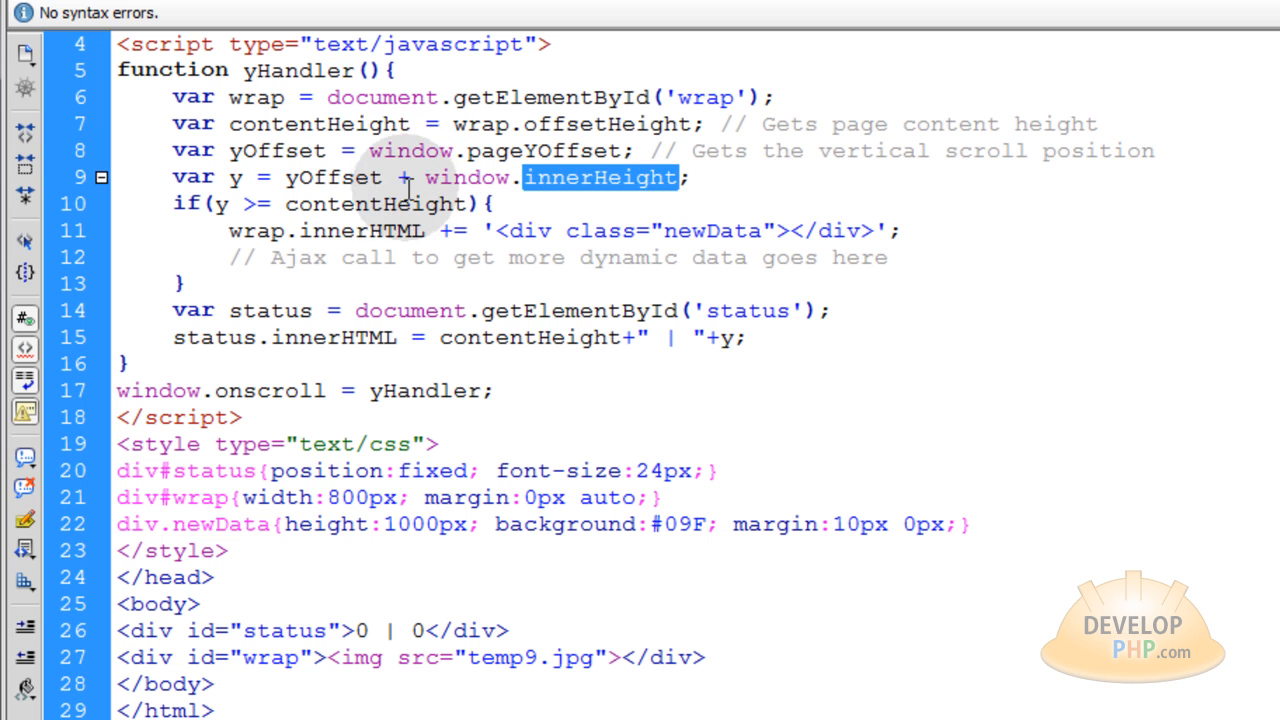
{"action": "double_click", "coordinate": [333, 177]}
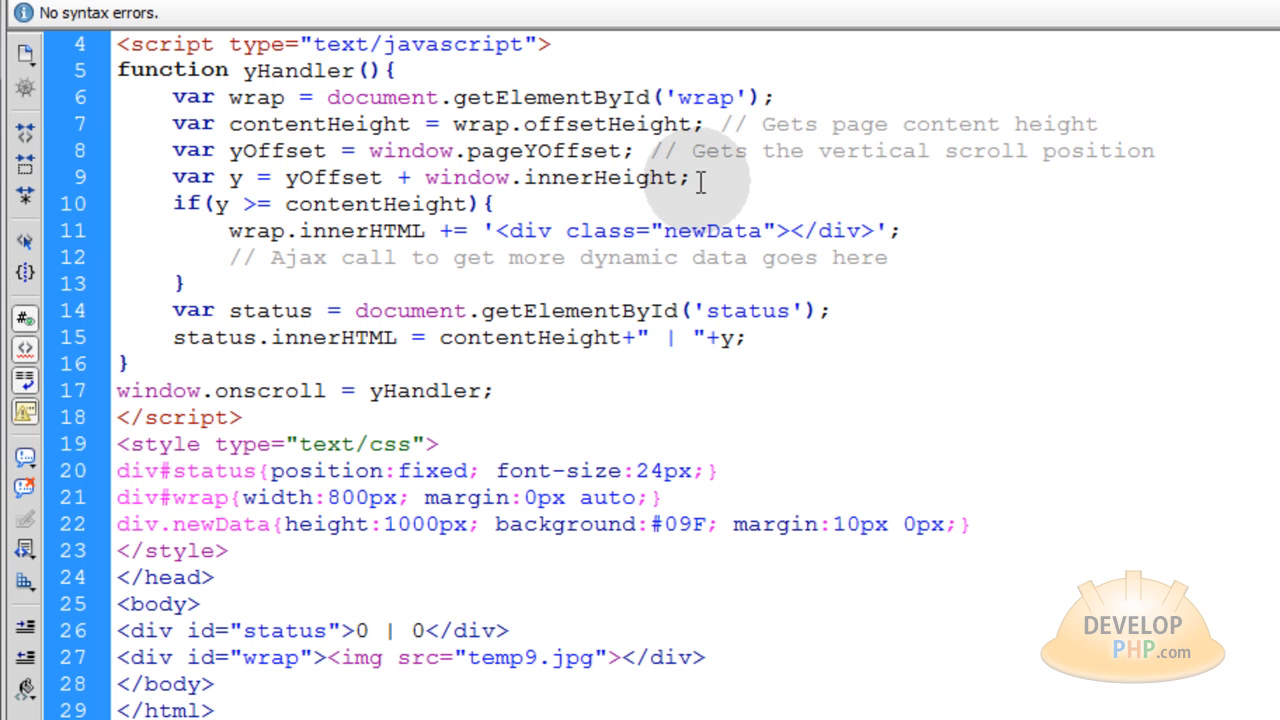
{"action": "left_click", "coordinate": [690, 177]}
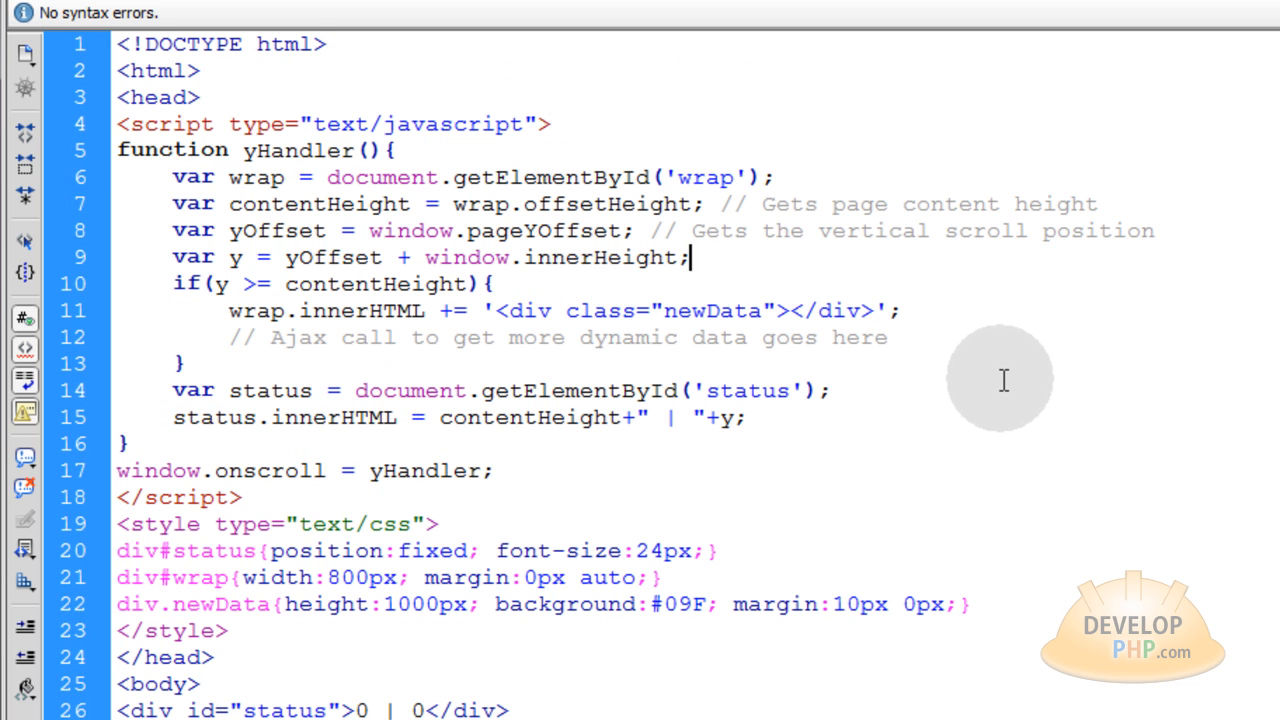
{"action": "mouse_move", "coordinate": [1007, 367]}
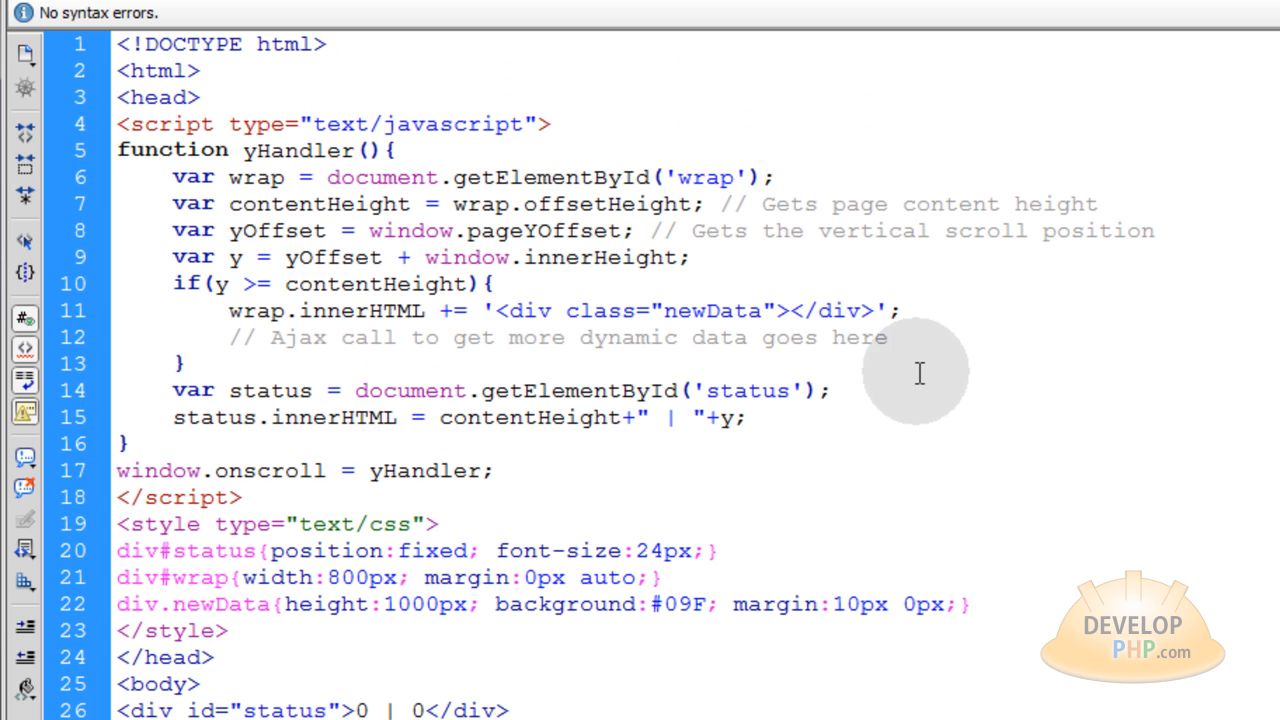
{"action": "scroll", "scroll_direction": "down", "scroll_amount": 3}
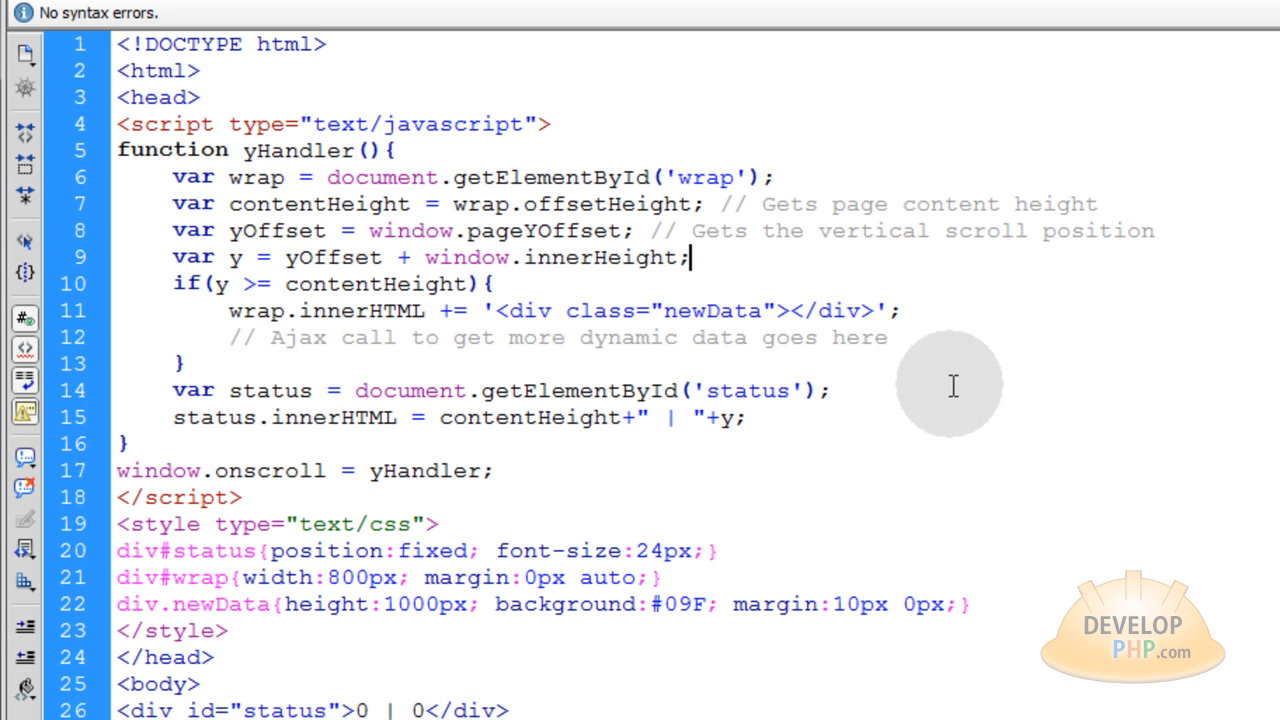
{"action": "mouse_move", "coordinate": [951, 393]}
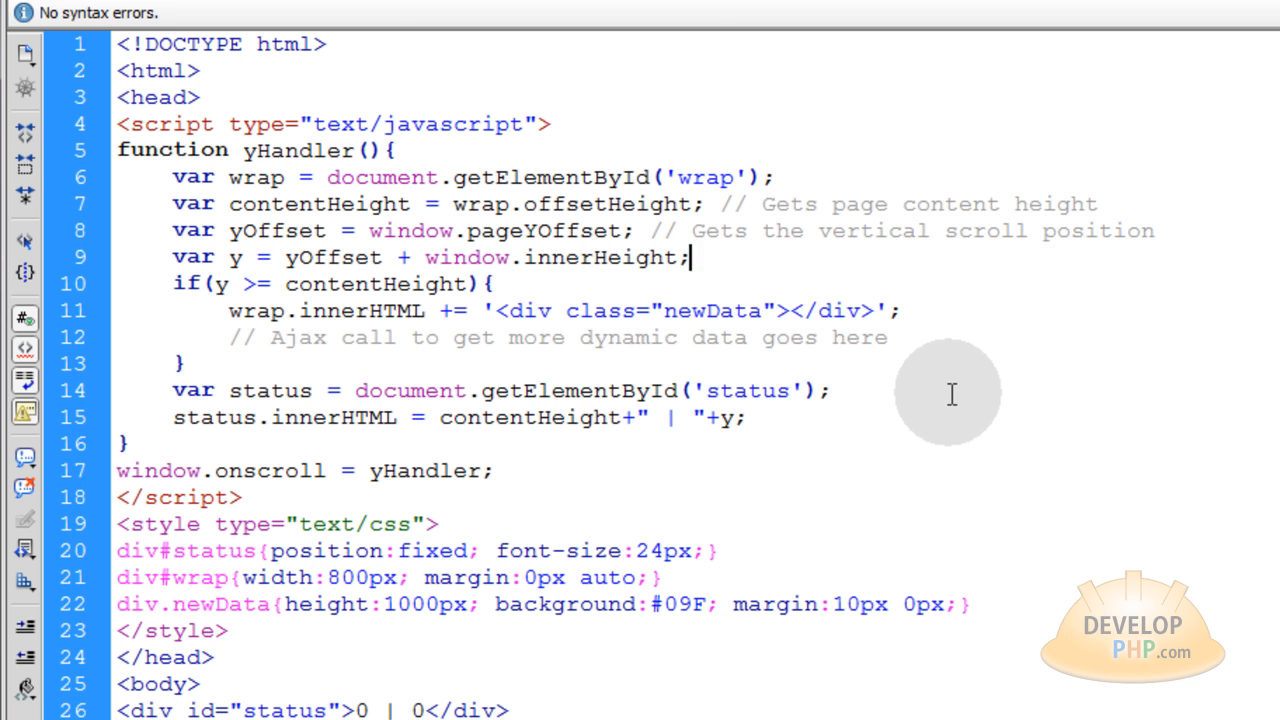
{"action": "scroll", "scroll_direction": "down", "scroll_amount": 3}
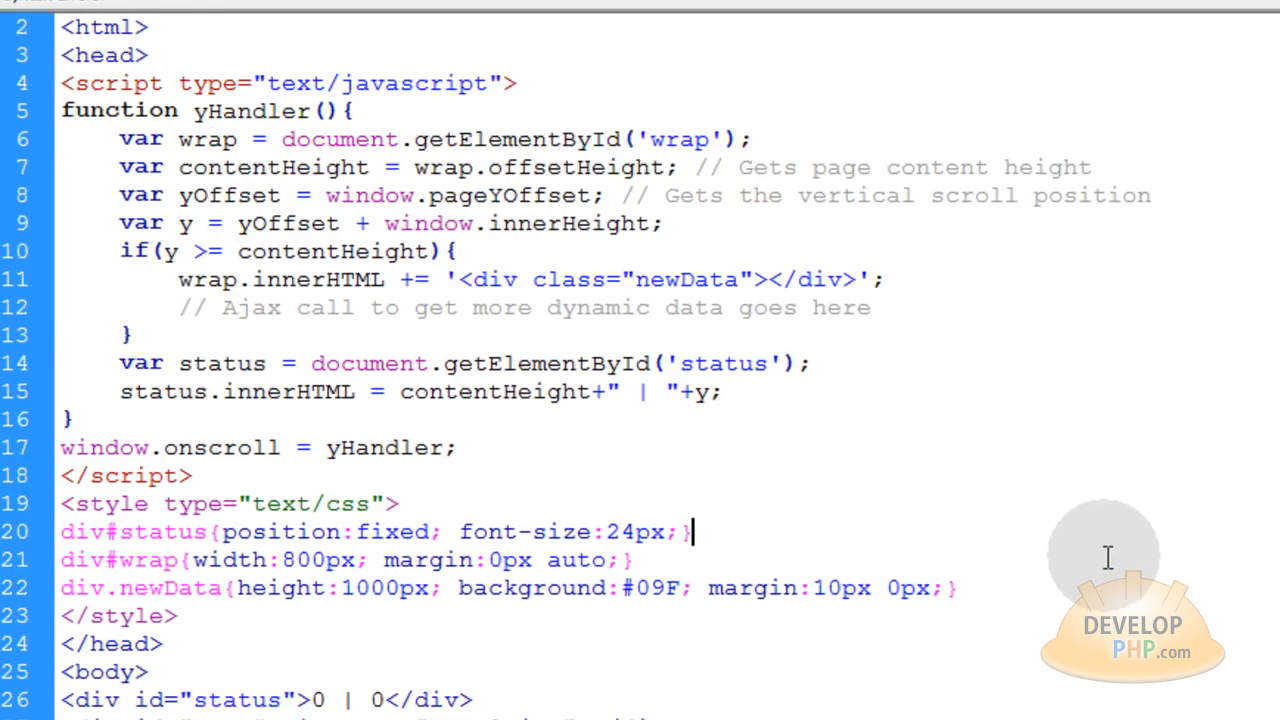